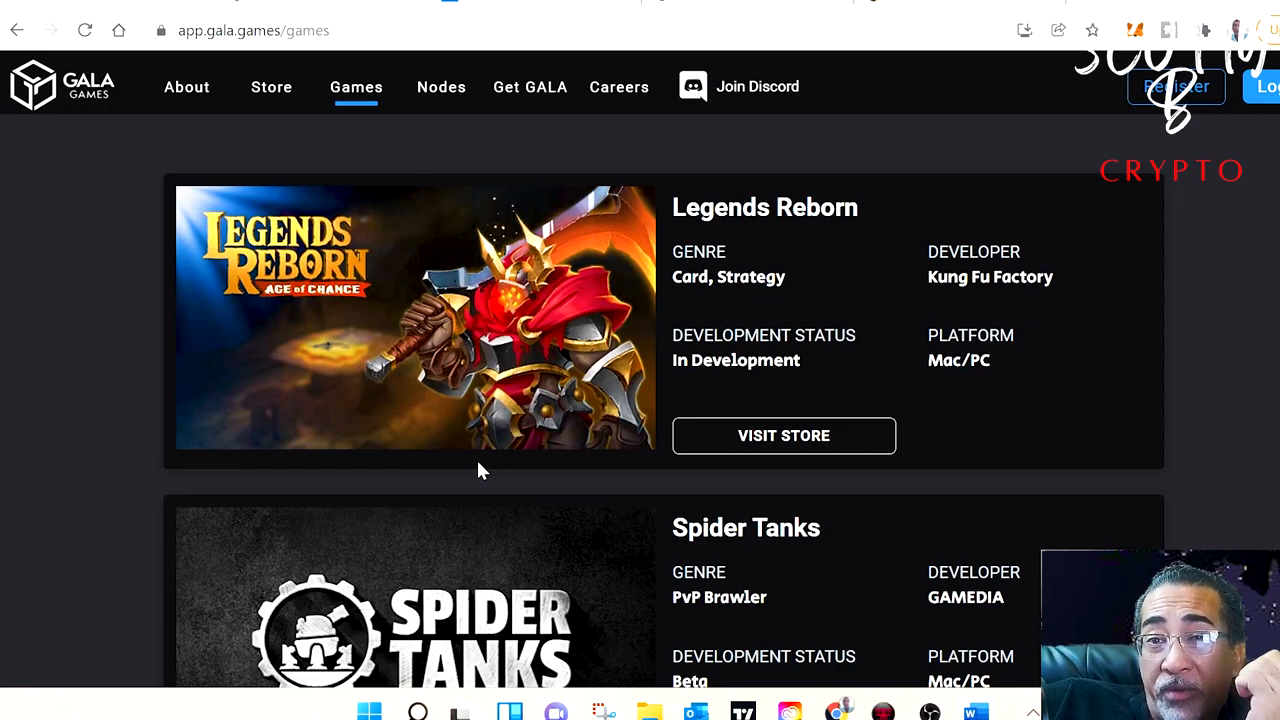
Scroll through the 'Galaverse in June!' post to review its ticket and whitelist details.
{"action": "scroll", "scroll_direction": "down", "scroll_amount": 3}
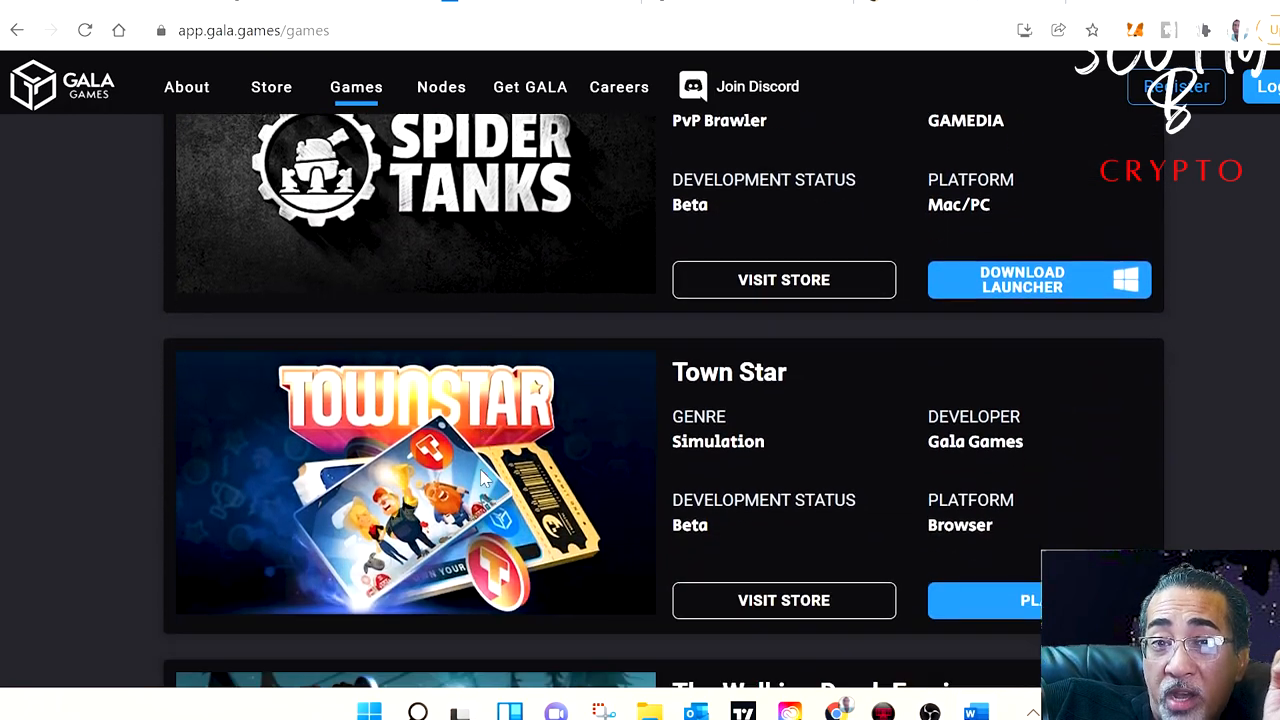
{"action": "scroll", "scroll_direction": "down", "scroll_amount": 3}
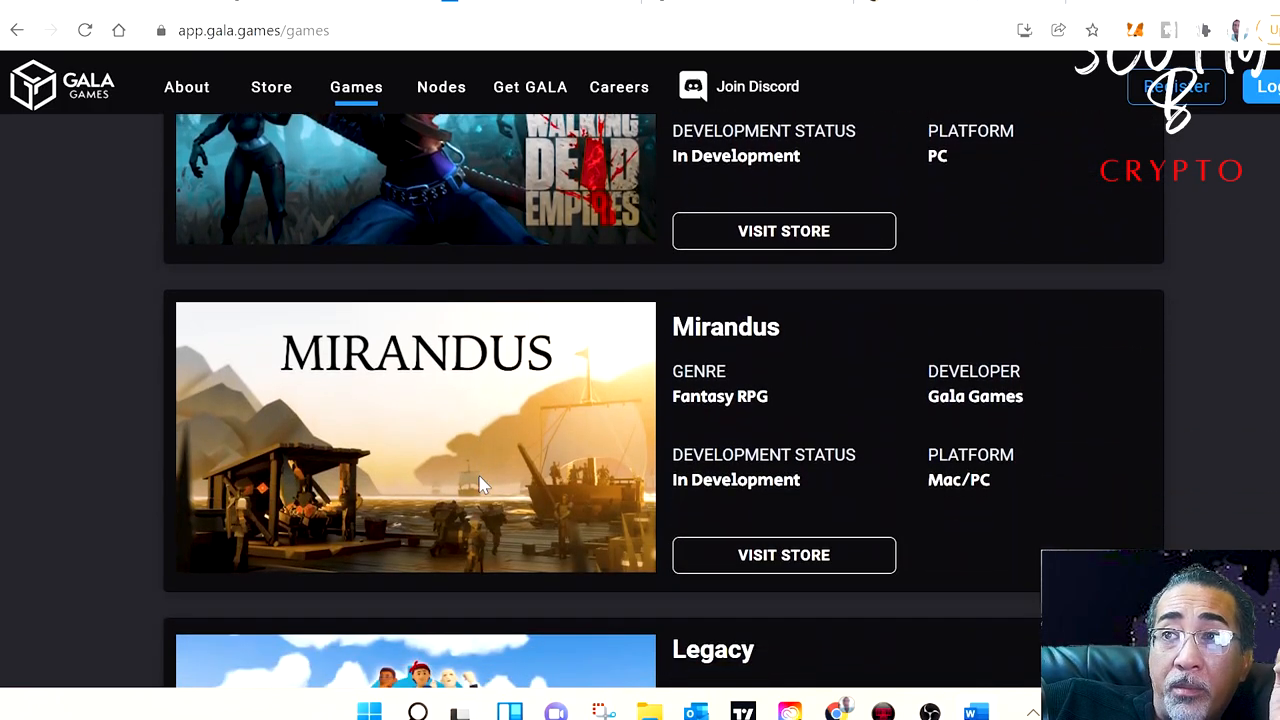
{"action": "mouse_move", "coordinate": [556, 500]}
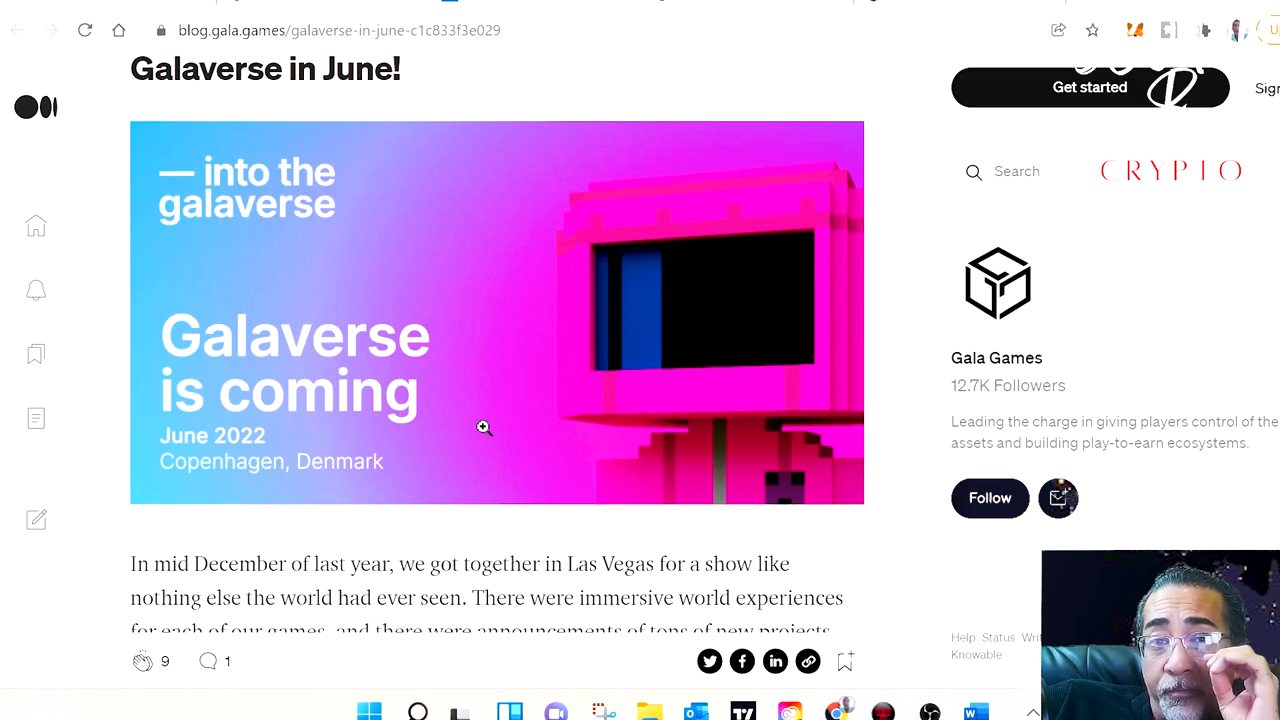
{"action": "scroll", "scroll_direction": "down", "scroll_amount": 3}
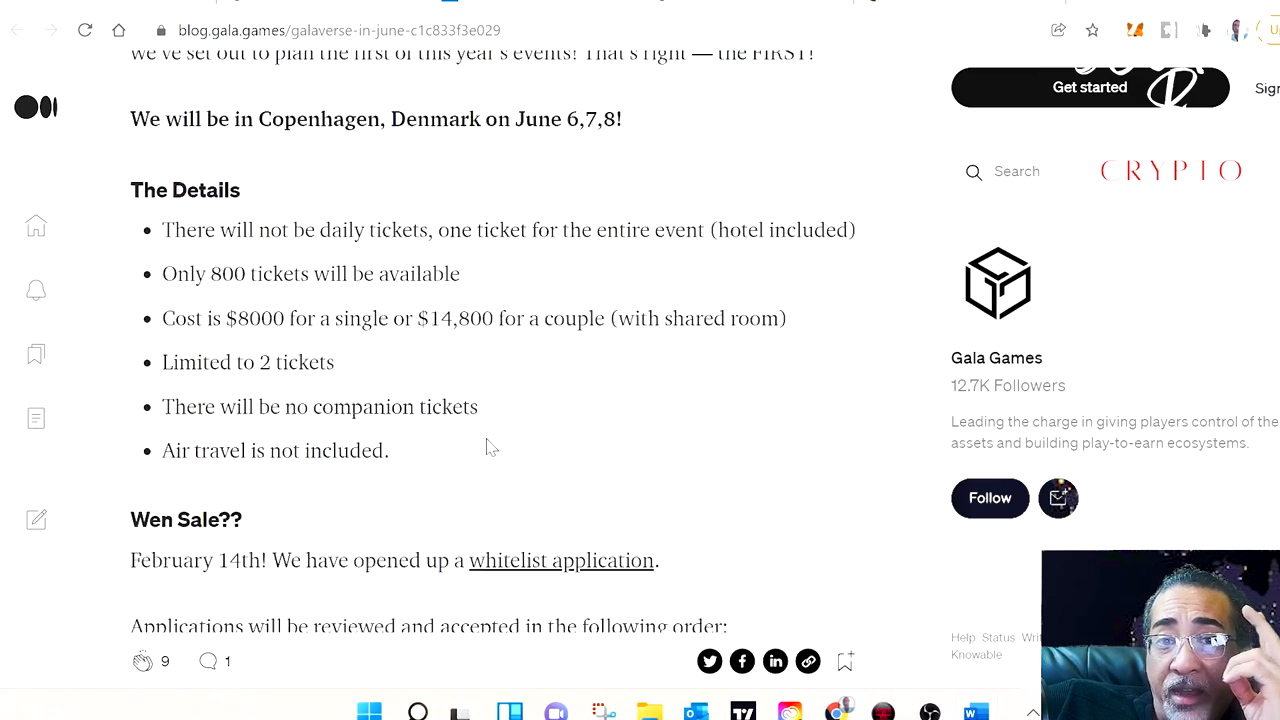
{"action": "scroll", "scroll_direction": "down", "scroll_amount": 3}
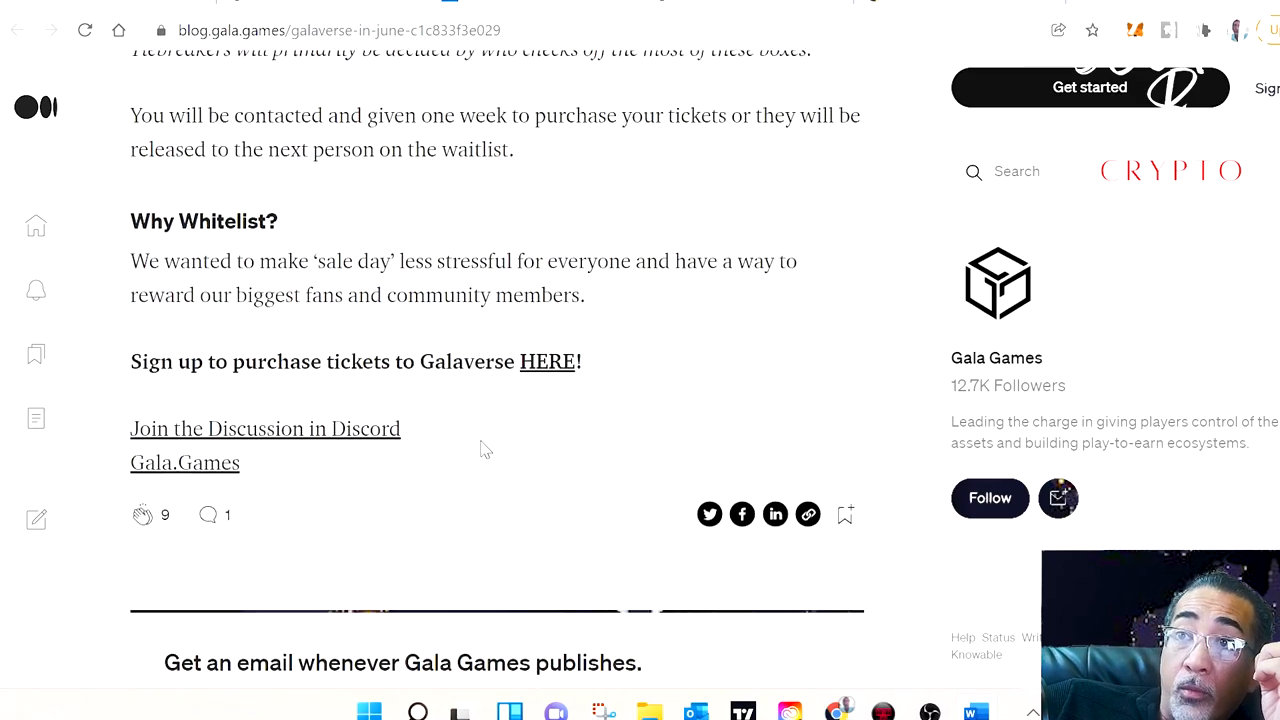
{"action": "scroll", "scroll_direction": "up", "scroll_amount": 3}
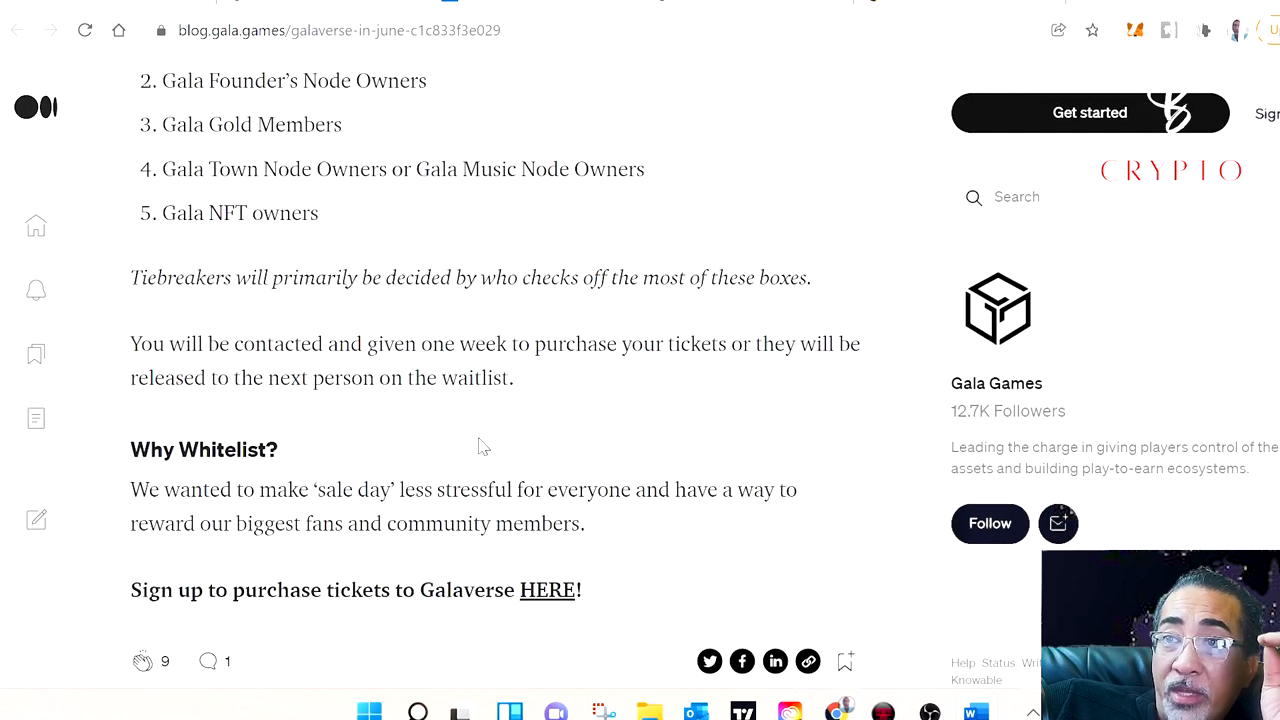
{"action": "scroll", "scroll_direction": "up", "scroll_amount": 3}
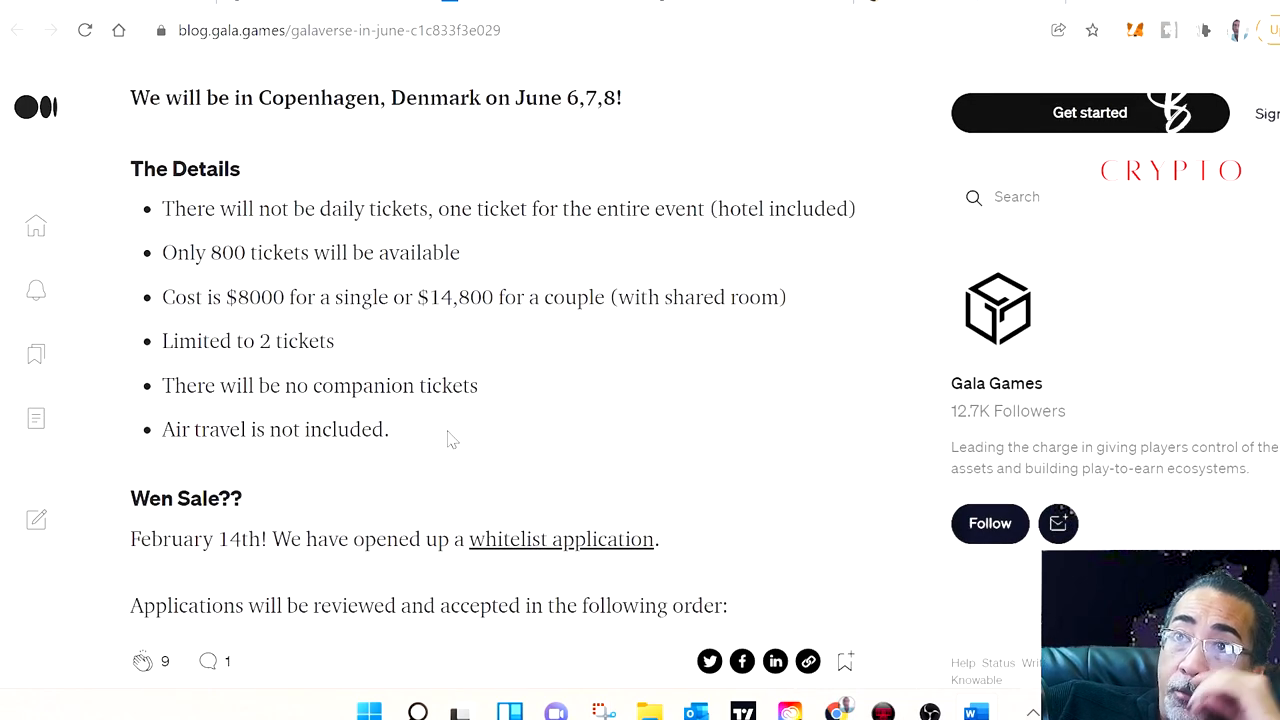
Highlight the $8000 ticket price, the 'with shared room' wording and the word hotel.
{"action": "double_click", "coordinate": [240, 296]}
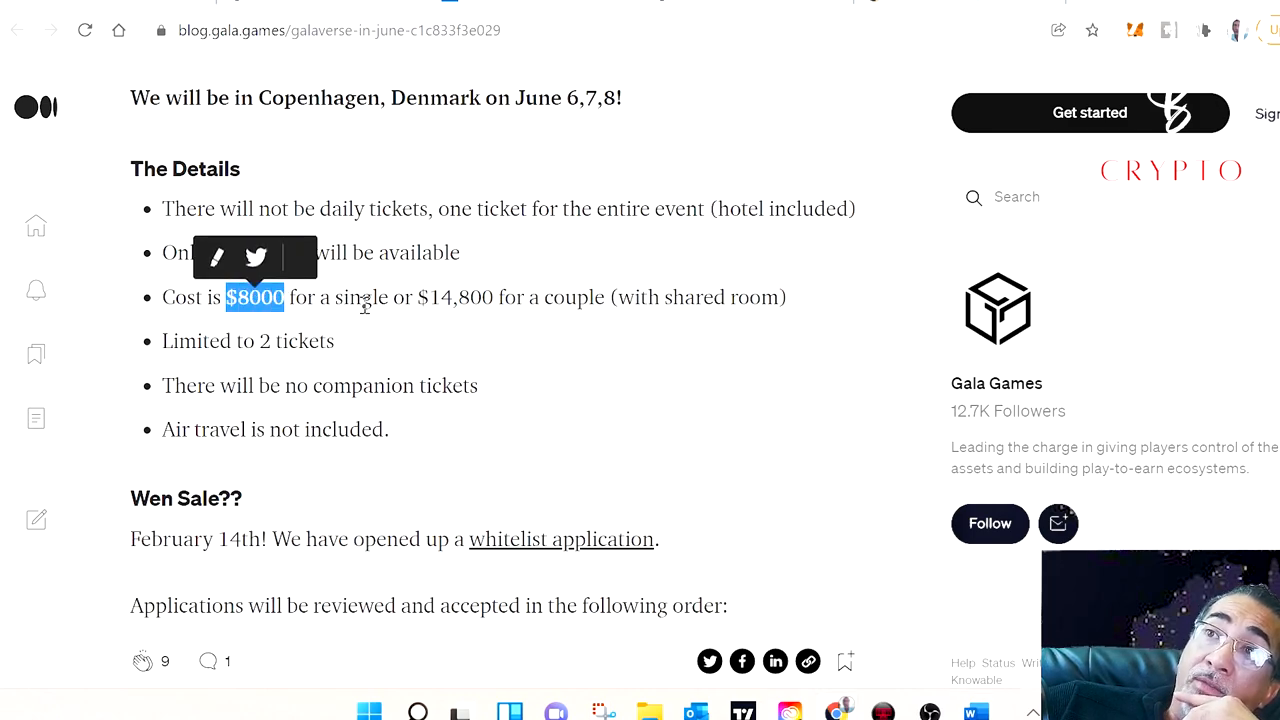
{"action": "left_click", "coordinate": [420, 296]}
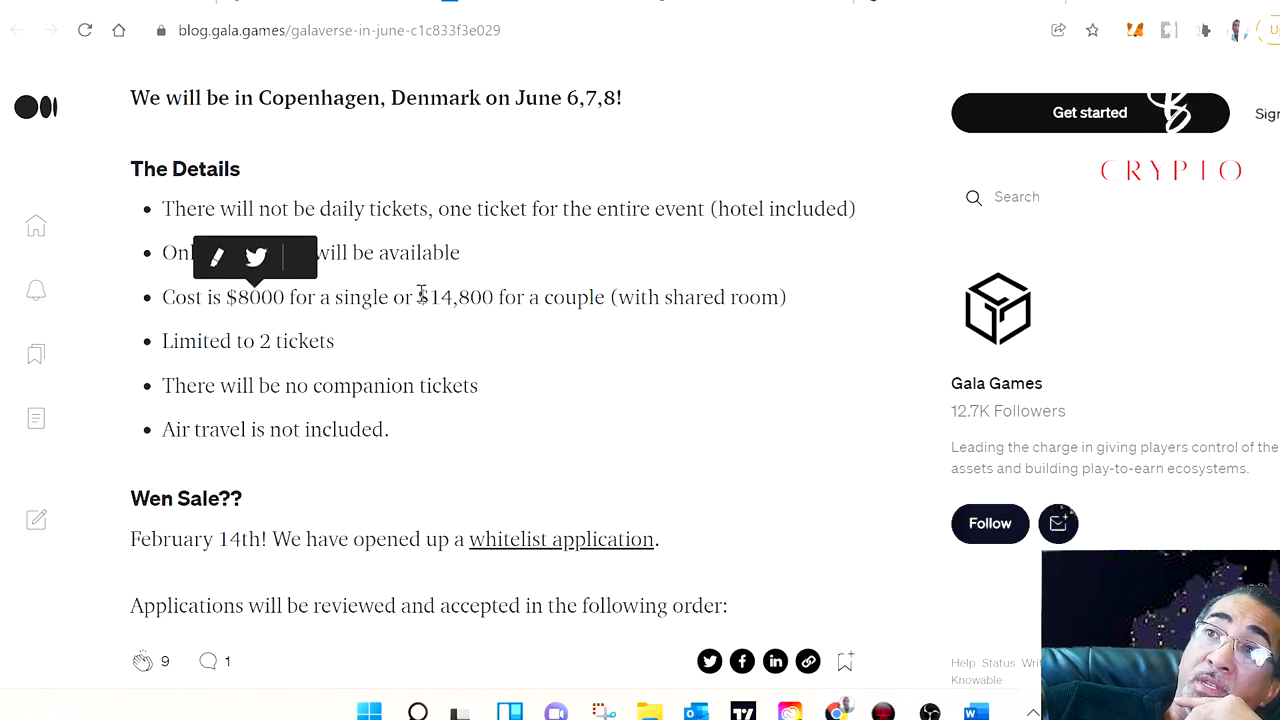
{"action": "left_click_drag", "start_coordinate": [418, 296], "coordinate": [598, 296]}
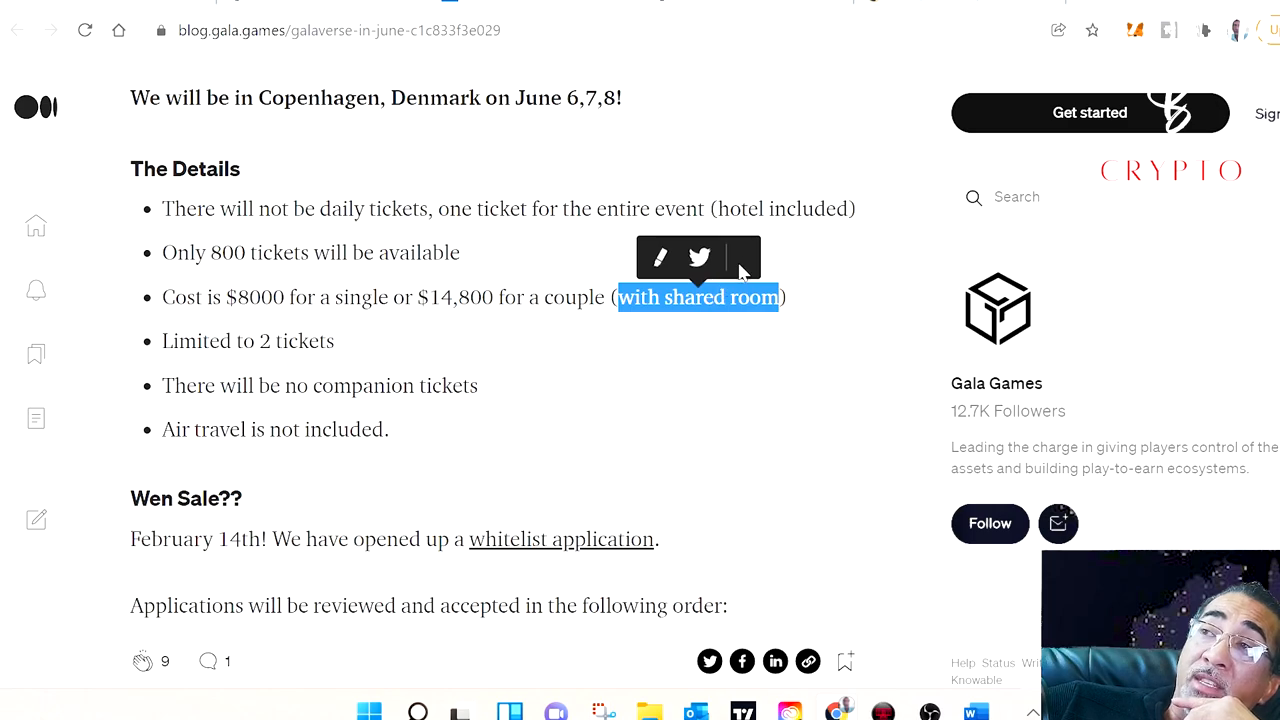
{"action": "double_click", "coordinate": [742, 210]}
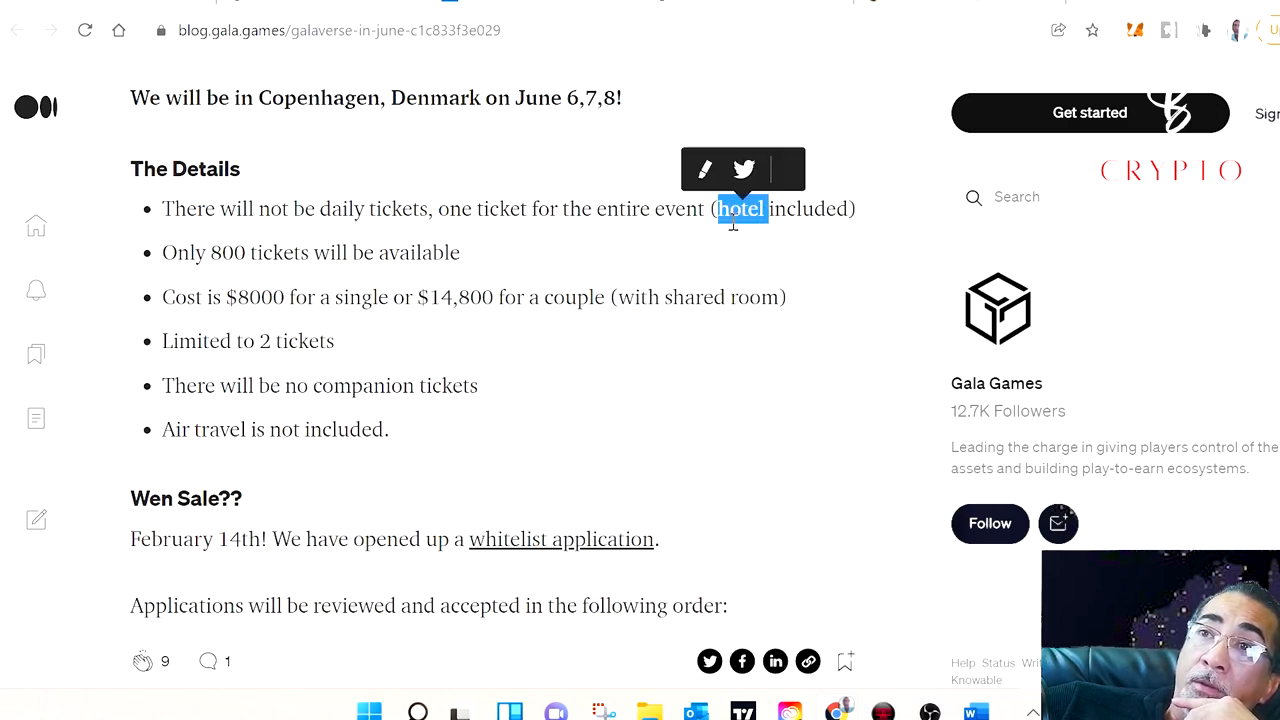
{"action": "mouse_move", "coordinate": [166, 348]}
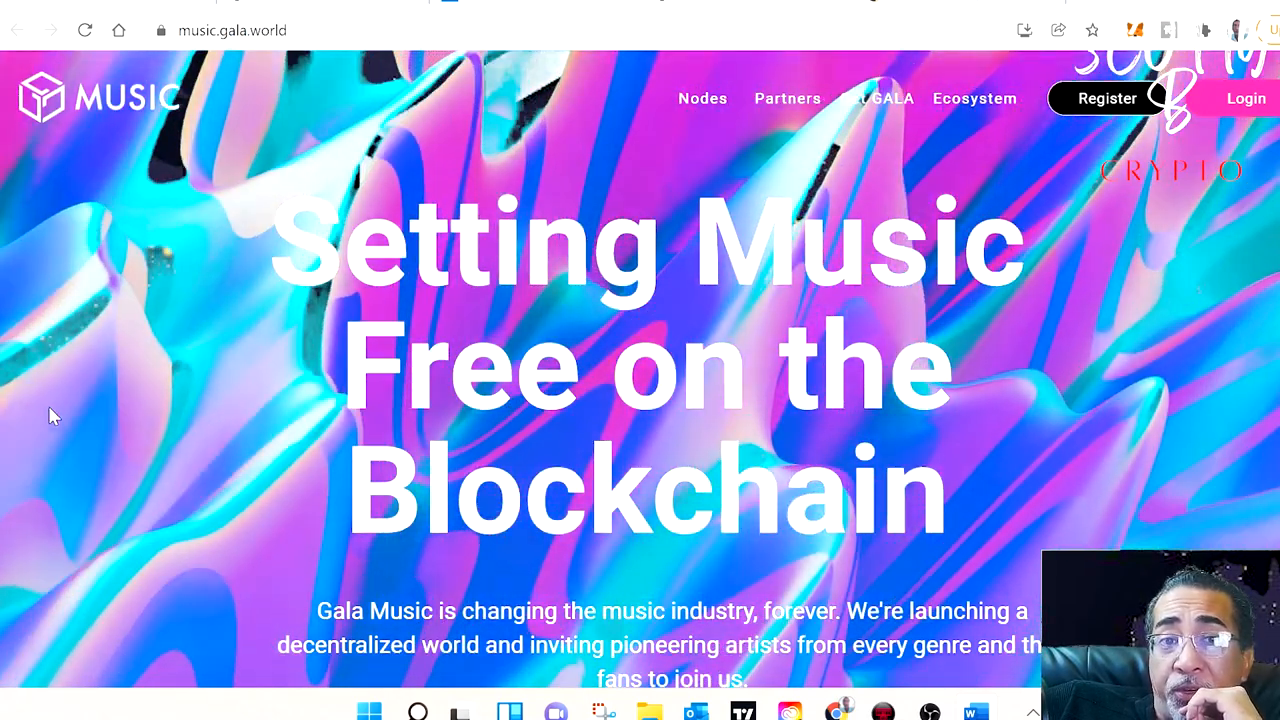
Scroll the hero banner and down to the 58-second promo video on music.gala.world.
{"action": "scroll", "scroll_direction": "down", "scroll_amount": 3}
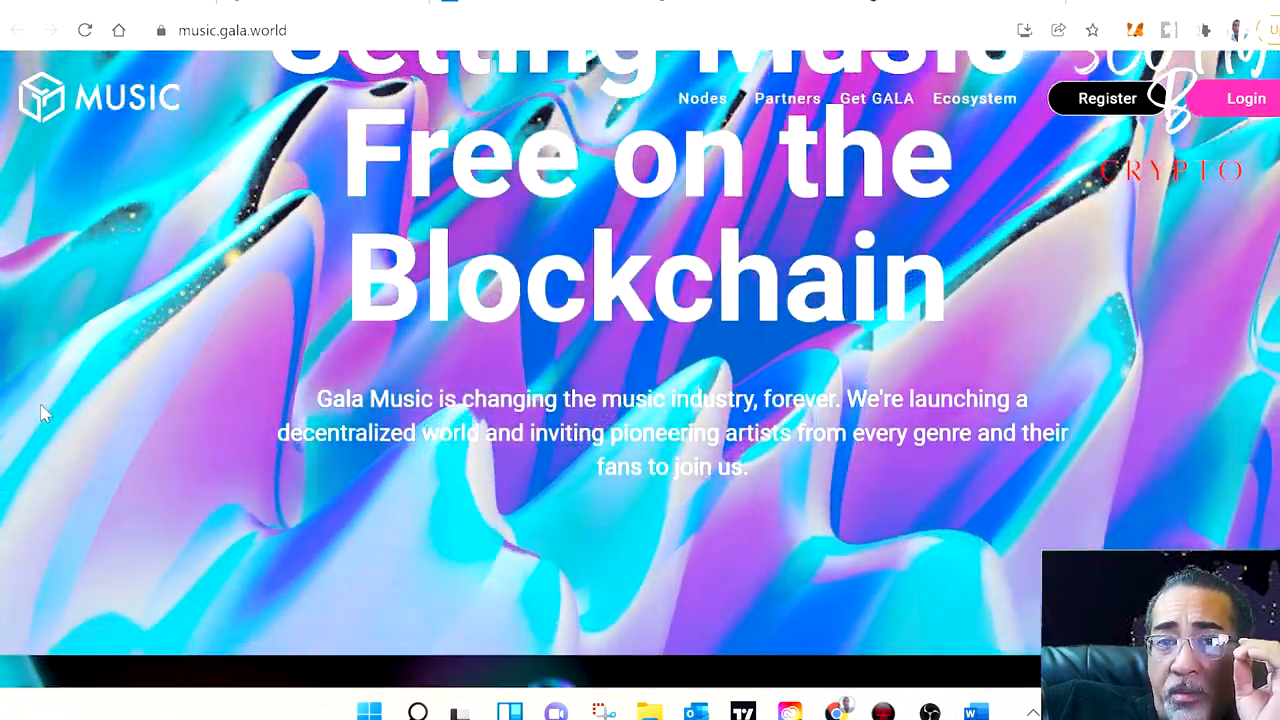
{"action": "scroll", "scroll_direction": "up", "scroll_amount": 3}
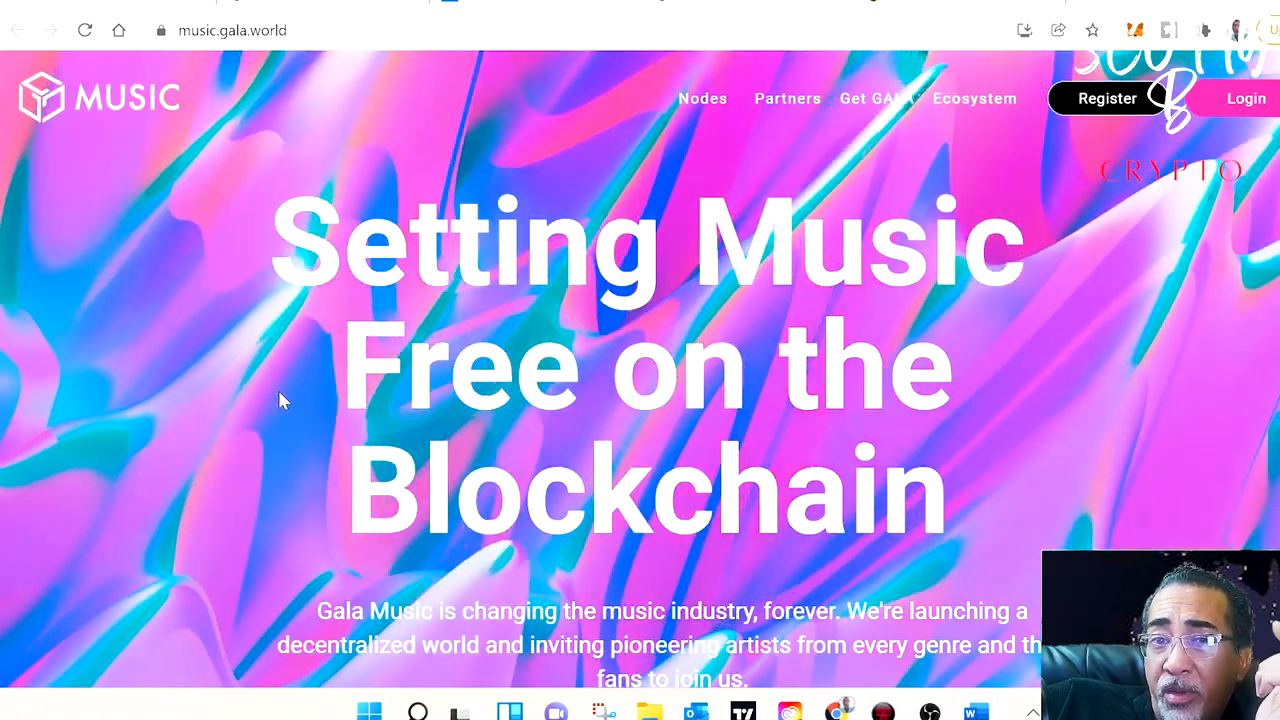
{"action": "scroll", "scroll_direction": "down", "scroll_amount": 3}
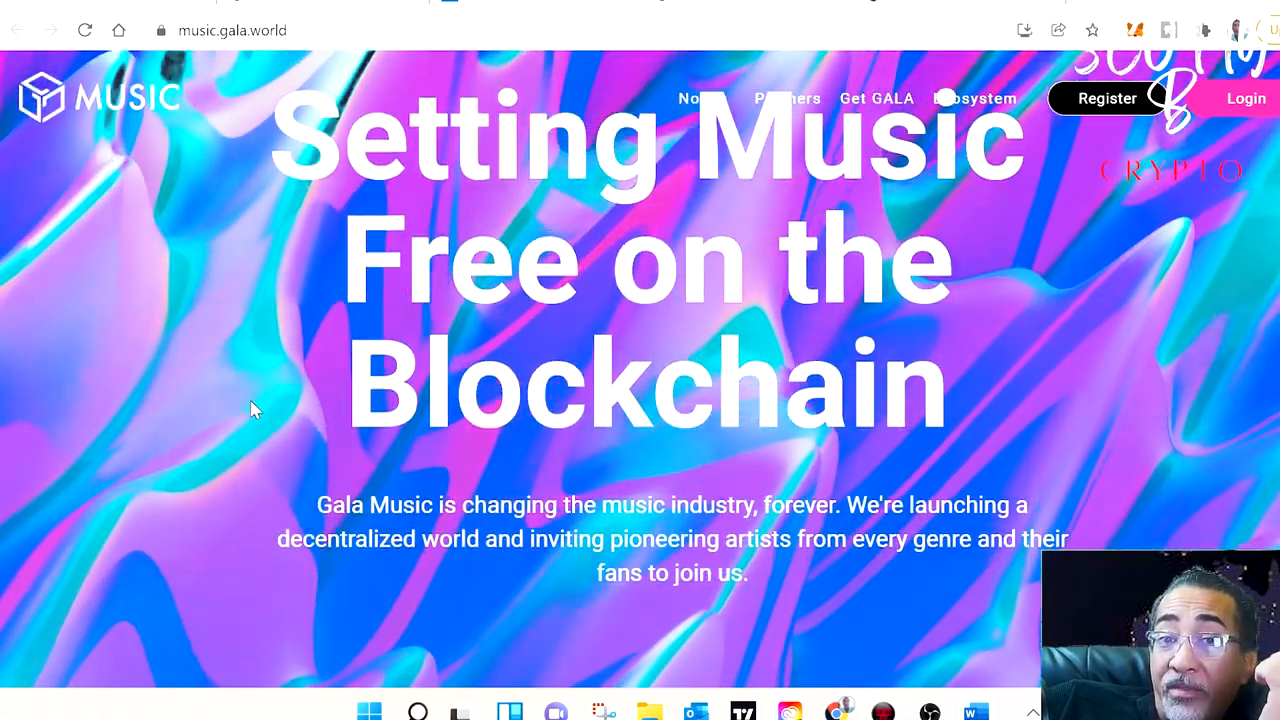
{"action": "scroll", "scroll_direction": "down", "scroll_amount": 3}
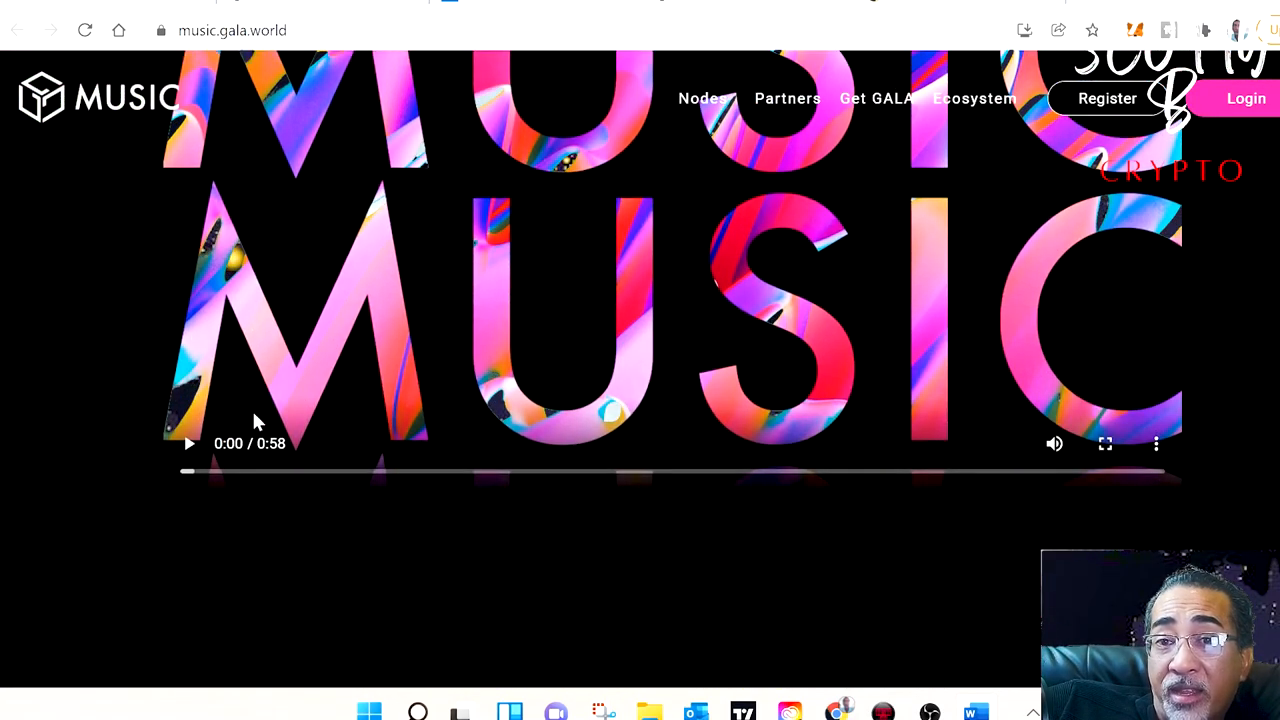
{"action": "scroll", "scroll_direction": "down", "scroll_amount": 3}
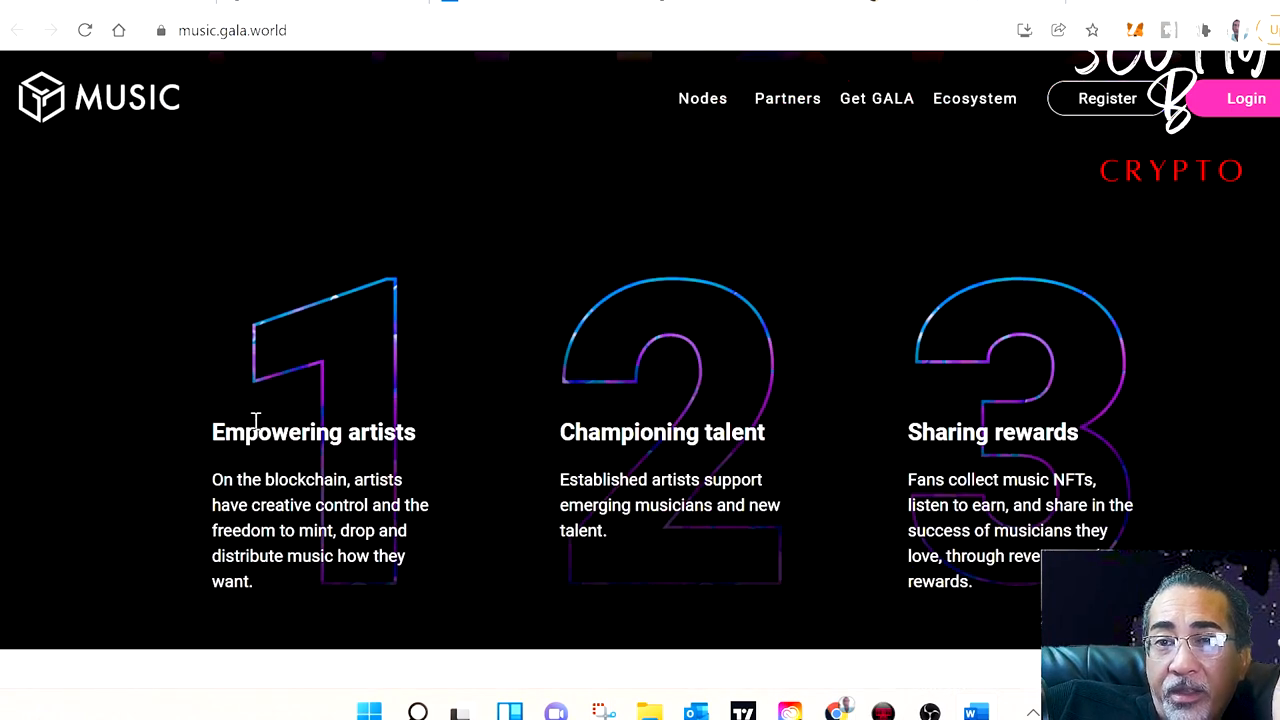
{"action": "scroll", "scroll_direction": "down", "scroll_amount": 3}
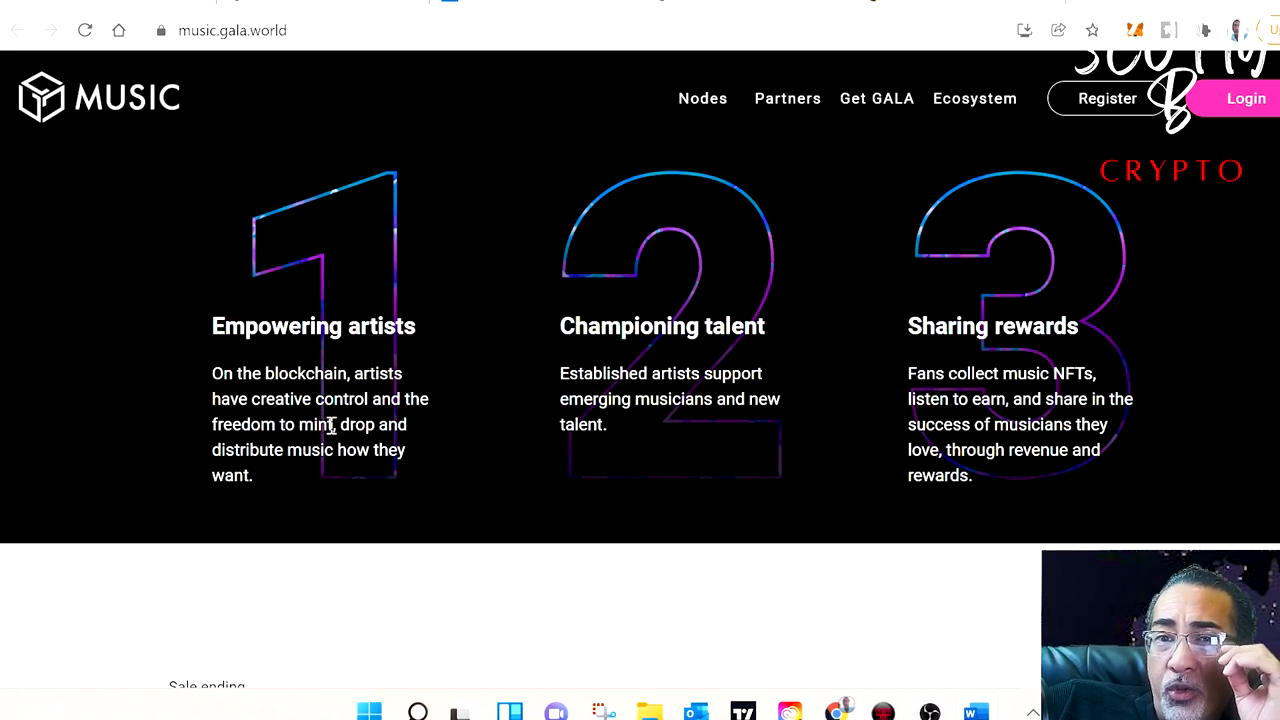
{"action": "mouse_move", "coordinate": [548, 444]}
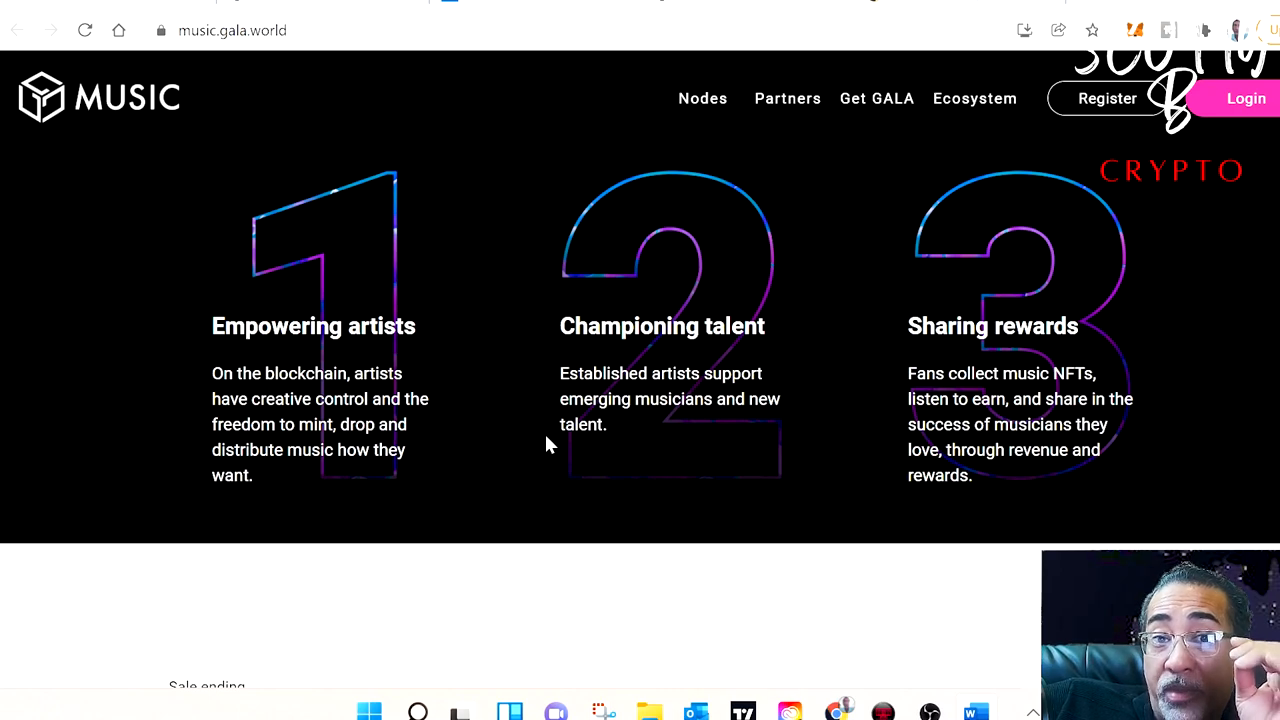
{"action": "mouse_move", "coordinate": [530, 446]}
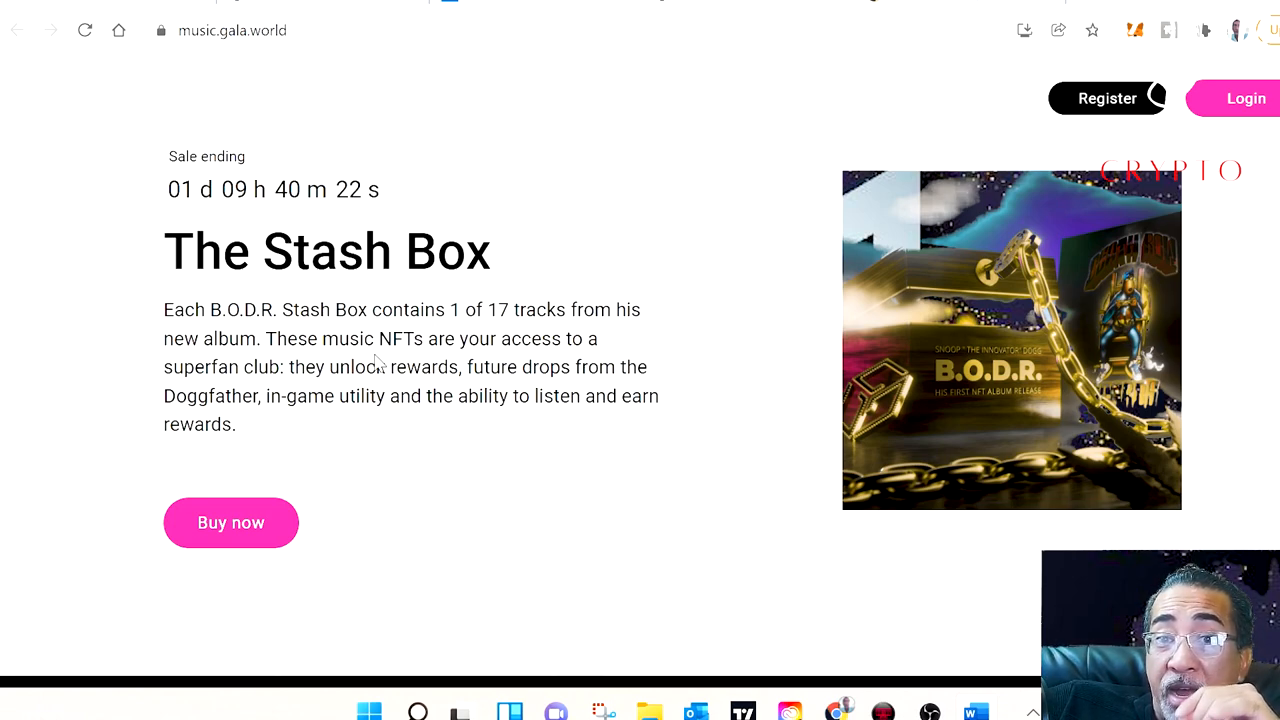
{"action": "mouse_move", "coordinate": [318, 264]}
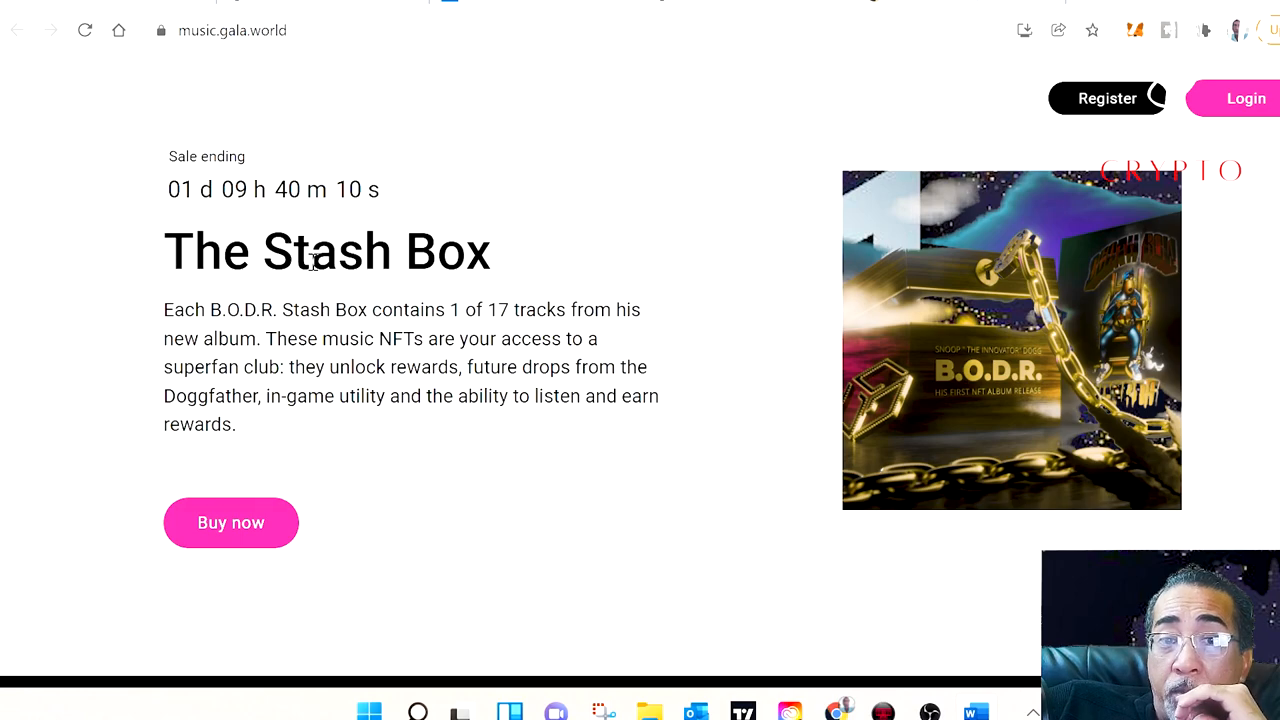
Go to the Nodes page headed 'Nodes power Gala Music' from the top navigation.
{"action": "left_click", "coordinate": [702, 98]}
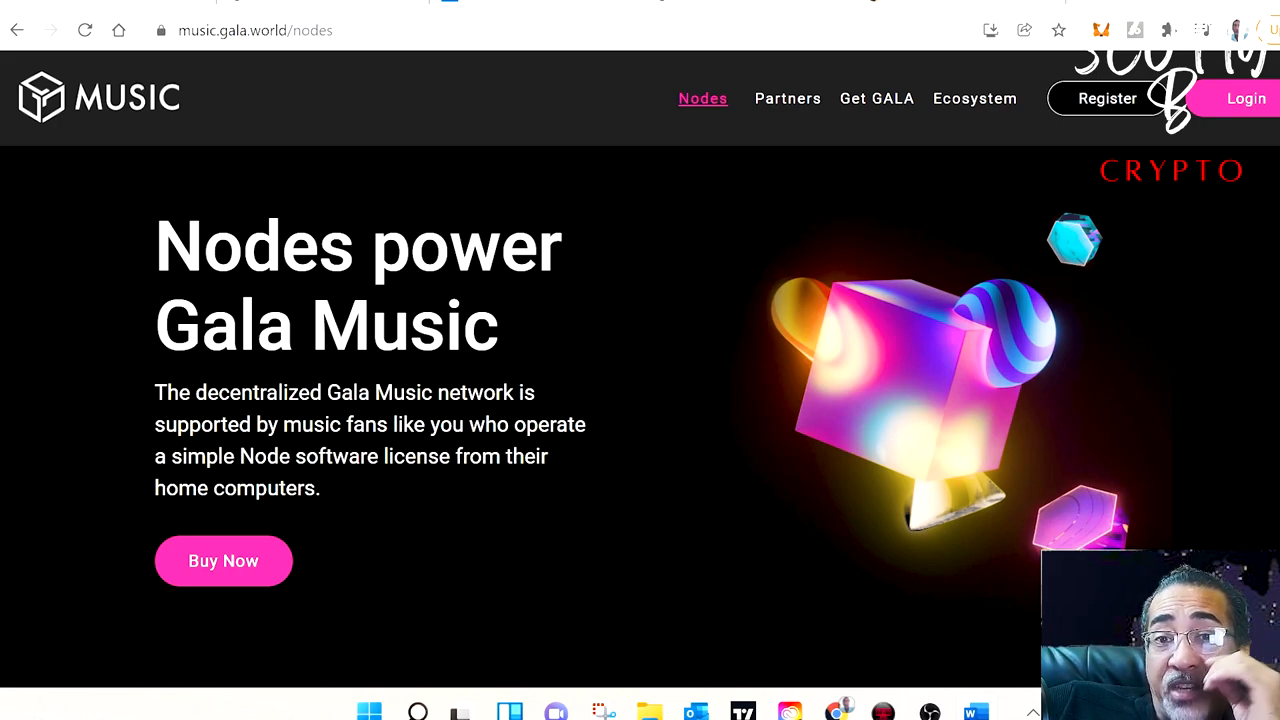
{"action": "mouse_move", "coordinate": [344, 700]}
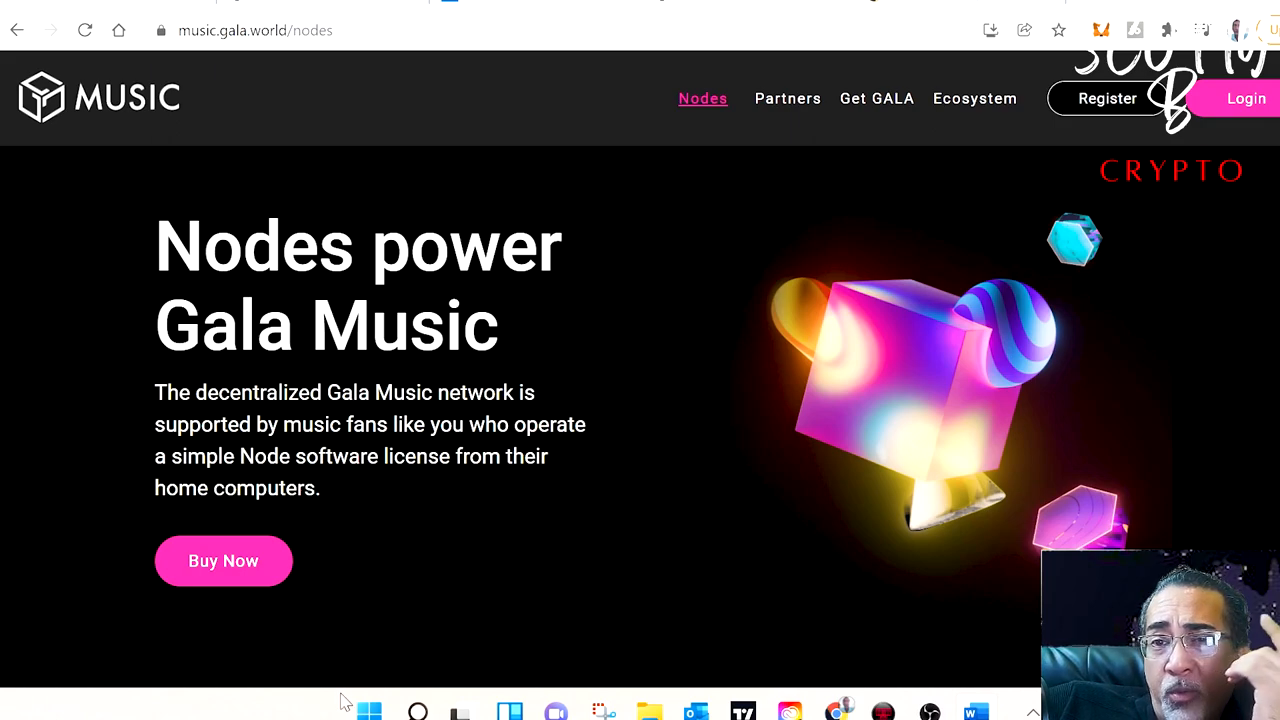
{"action": "mouse_move", "coordinate": [752, 620]}
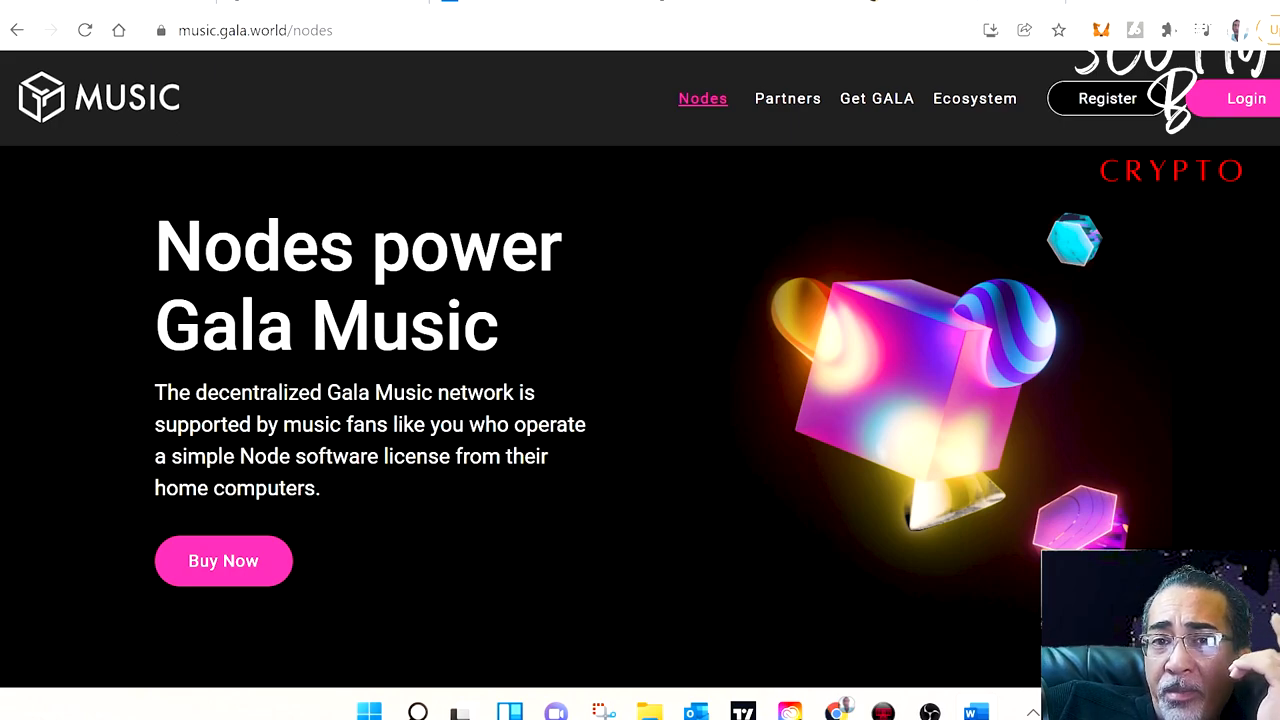
{"action": "mouse_move", "coordinate": [900, 428]}
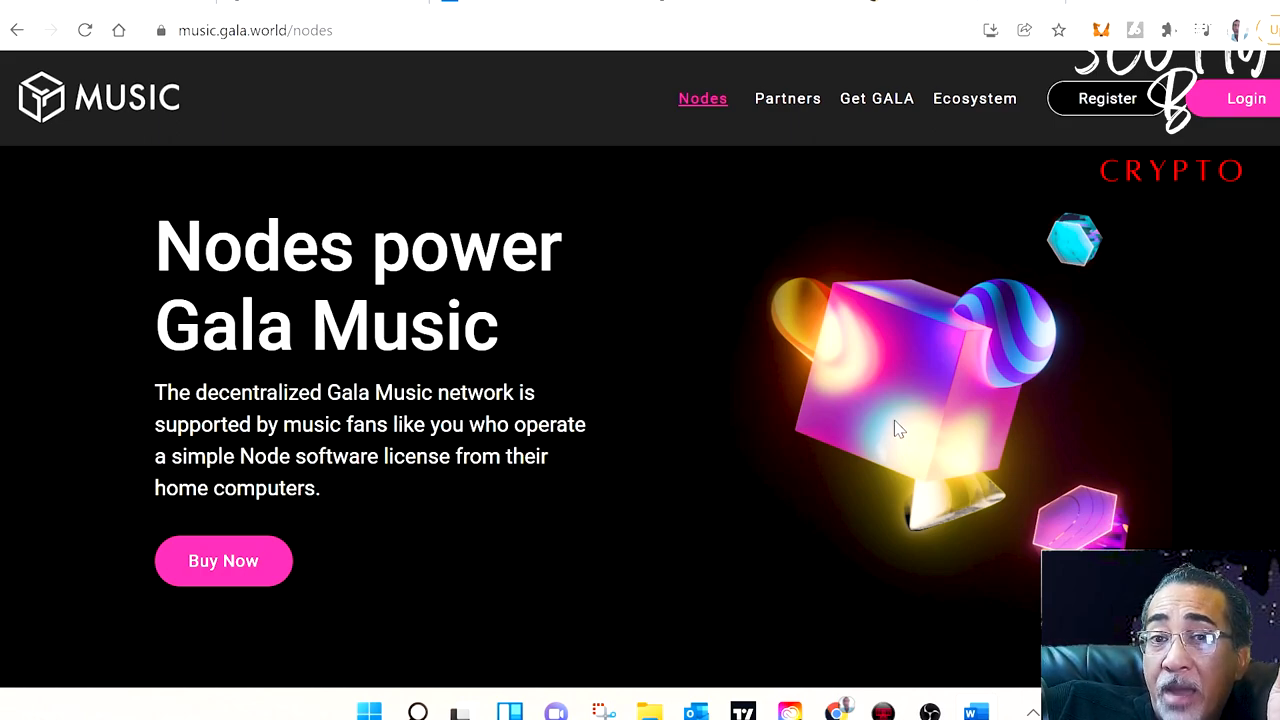
{"action": "mouse_move", "coordinate": [892, 428]}
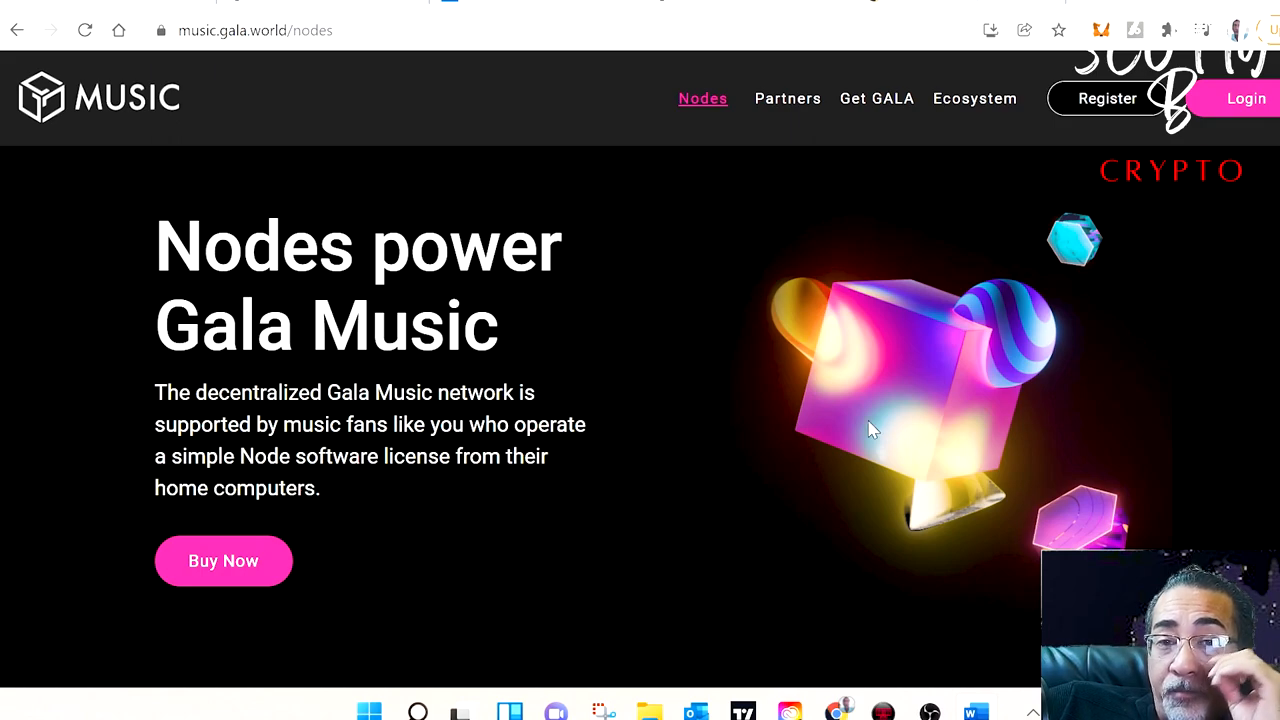
{"action": "mouse_move", "coordinate": [864, 428]}
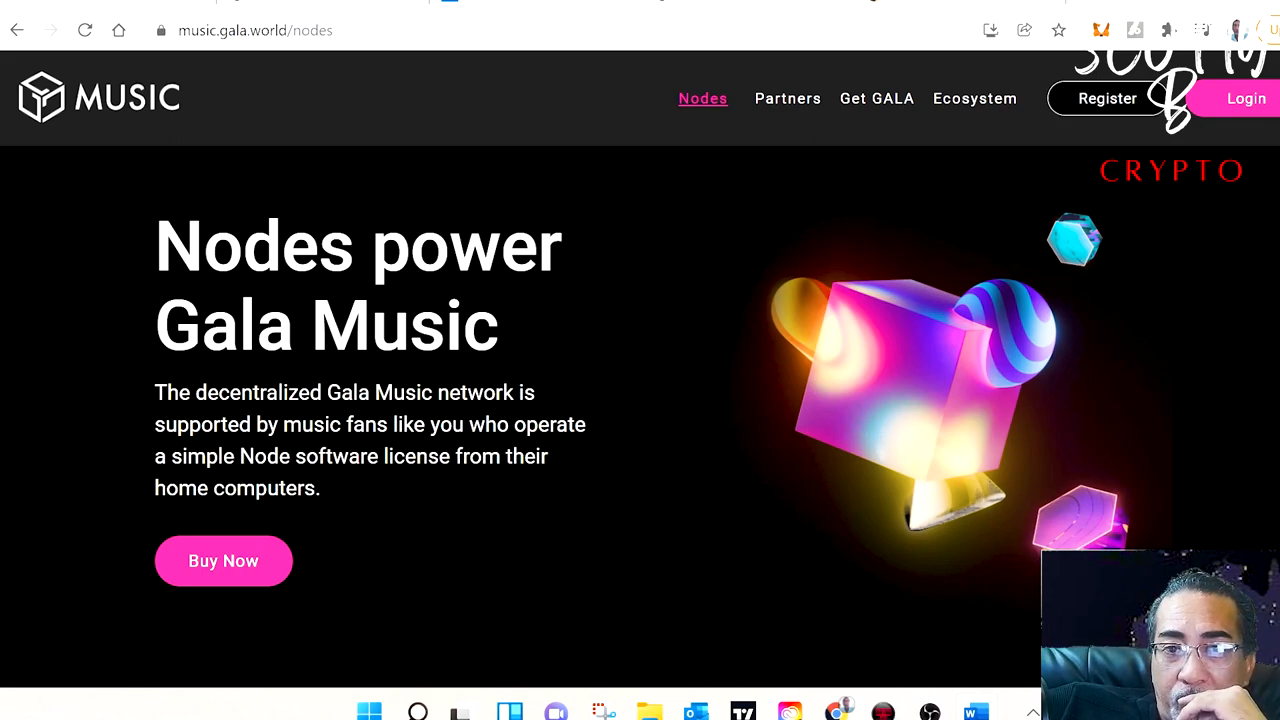
{"action": "mouse_move", "coordinate": [710, 440]}
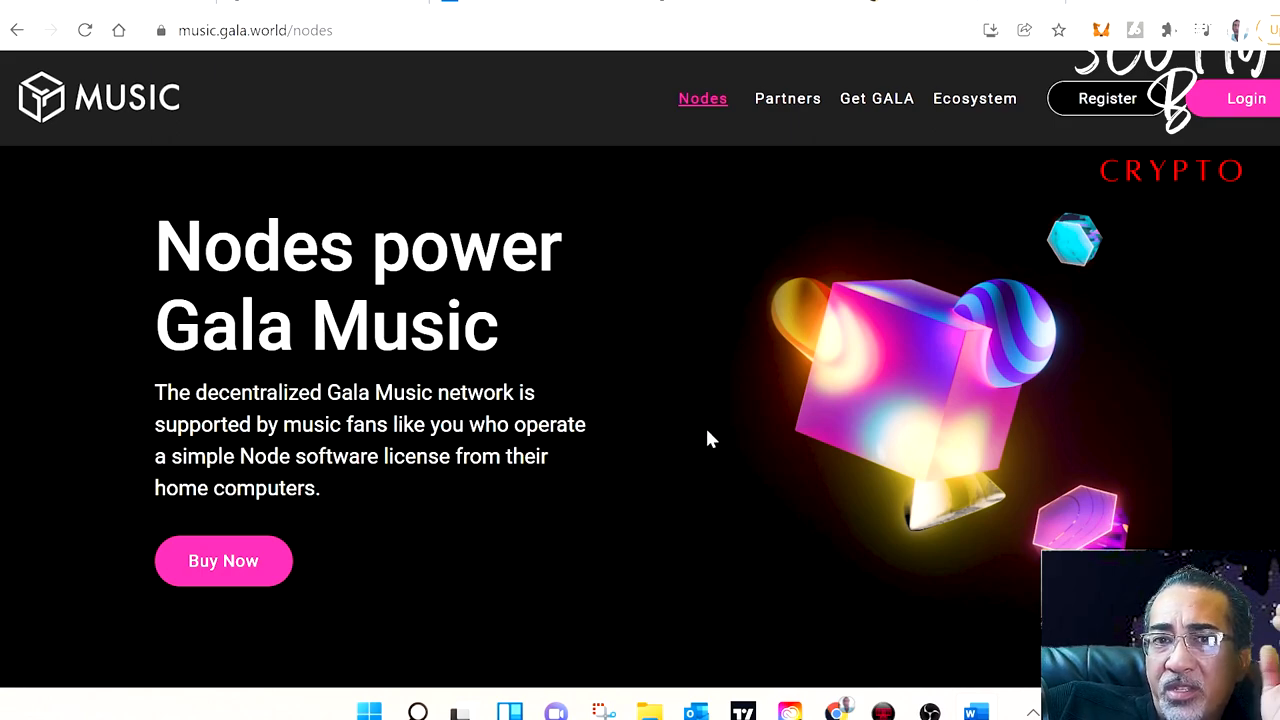
{"action": "mouse_move", "coordinate": [716, 452]}
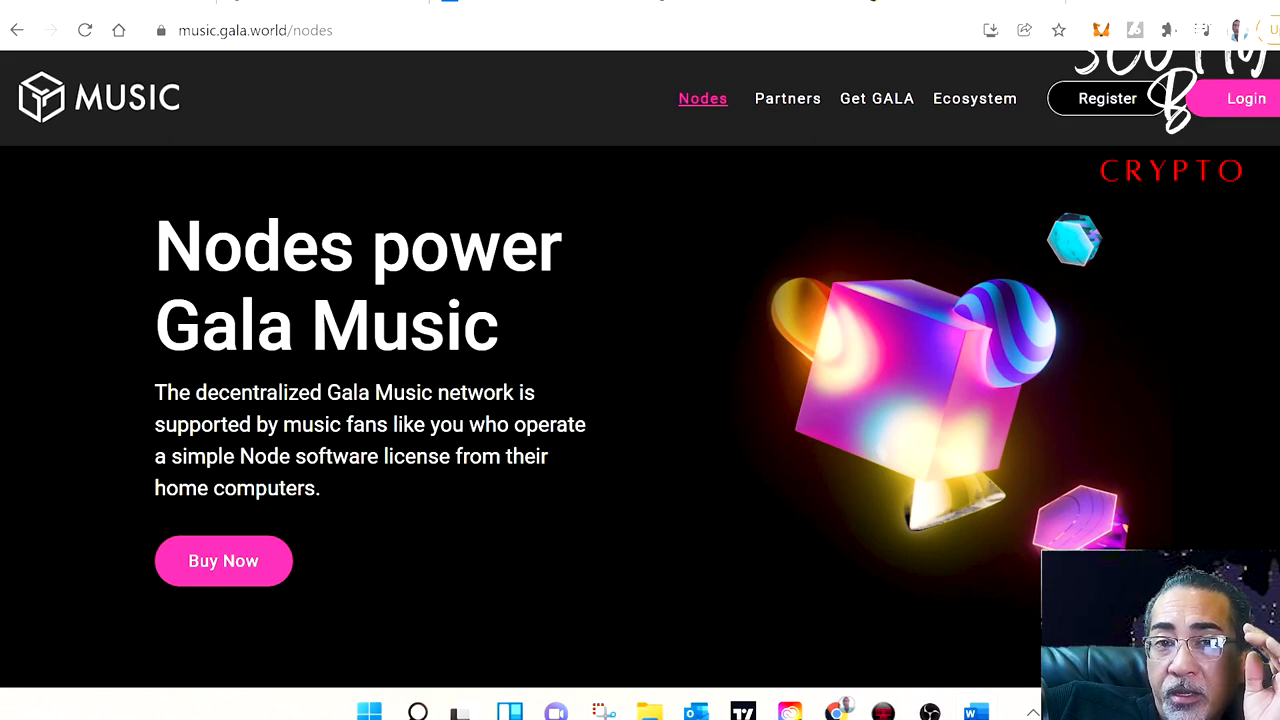
{"action": "mouse_move", "coordinate": [756, 408]}
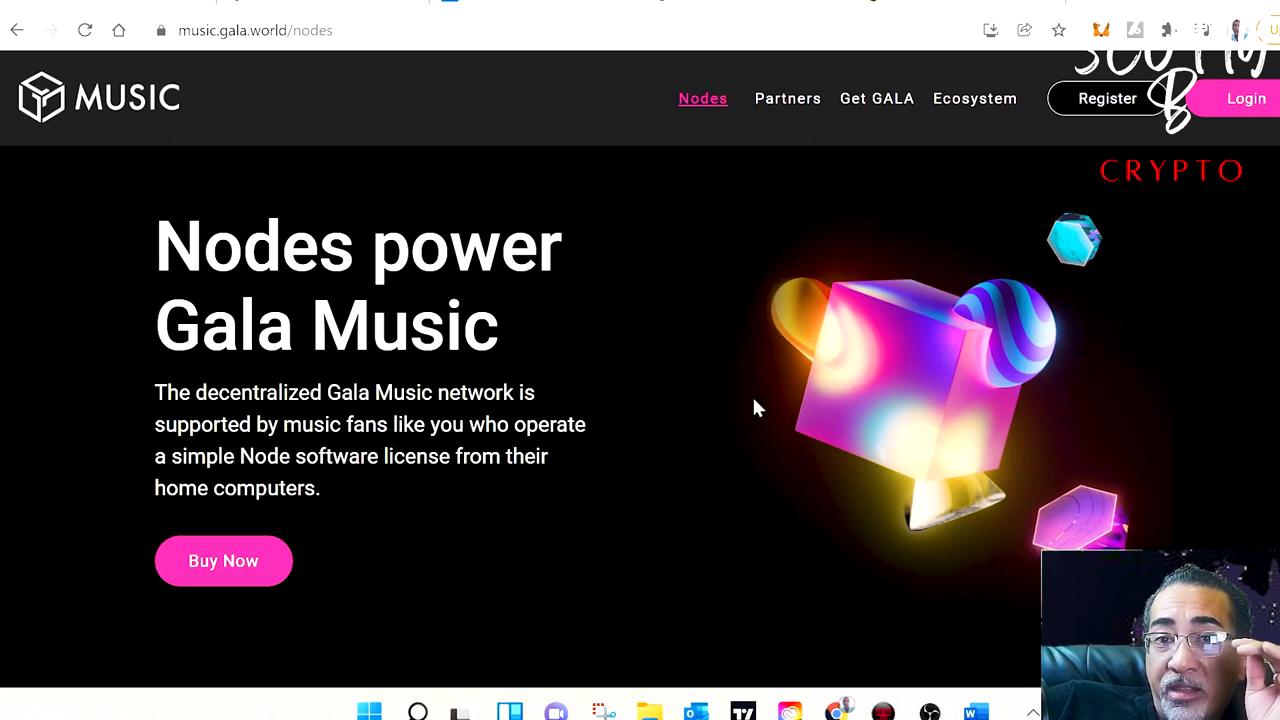
{"action": "mouse_move", "coordinate": [756, 460]}
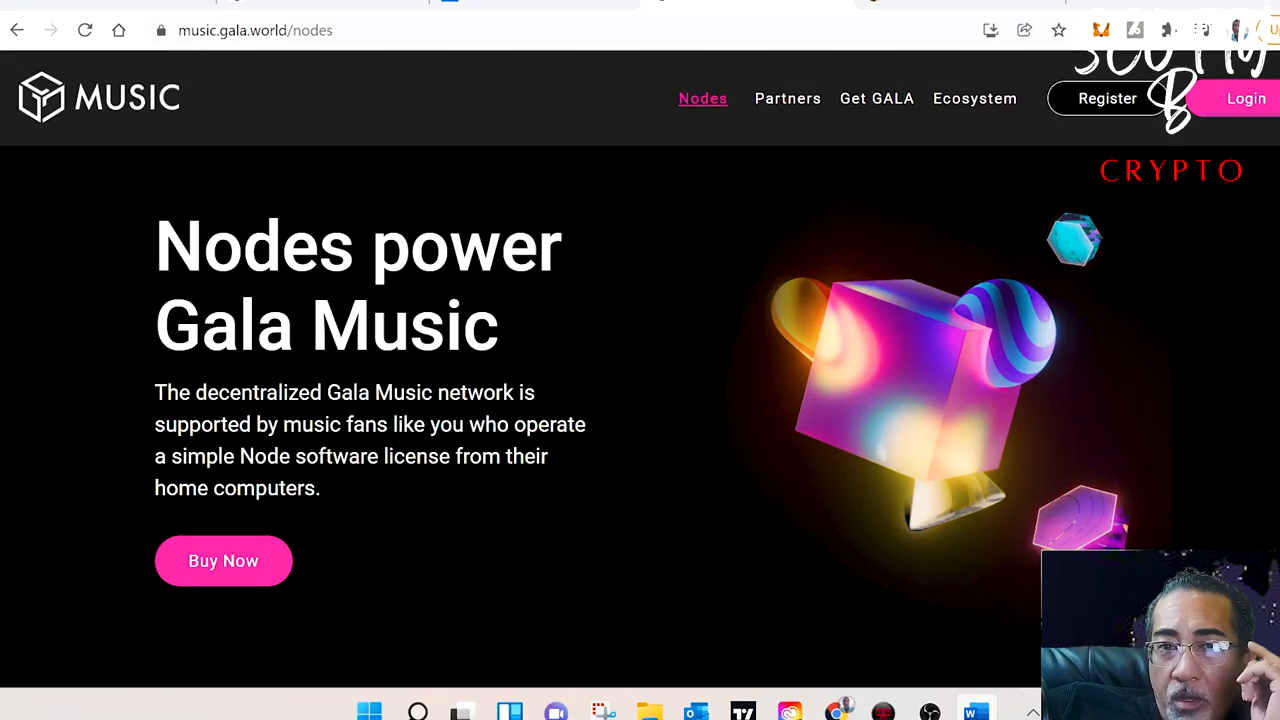
{"action": "mouse_move", "coordinate": [500, 596]}
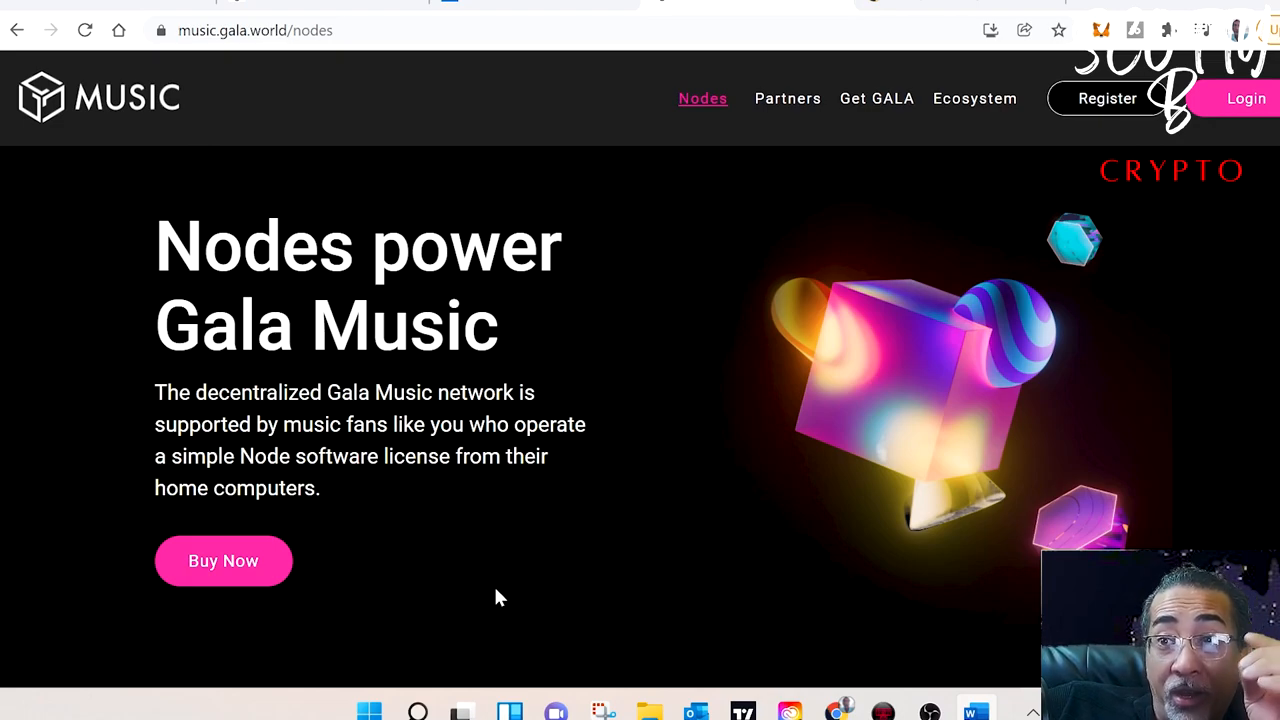
{"action": "mouse_move", "coordinate": [224, 568]}
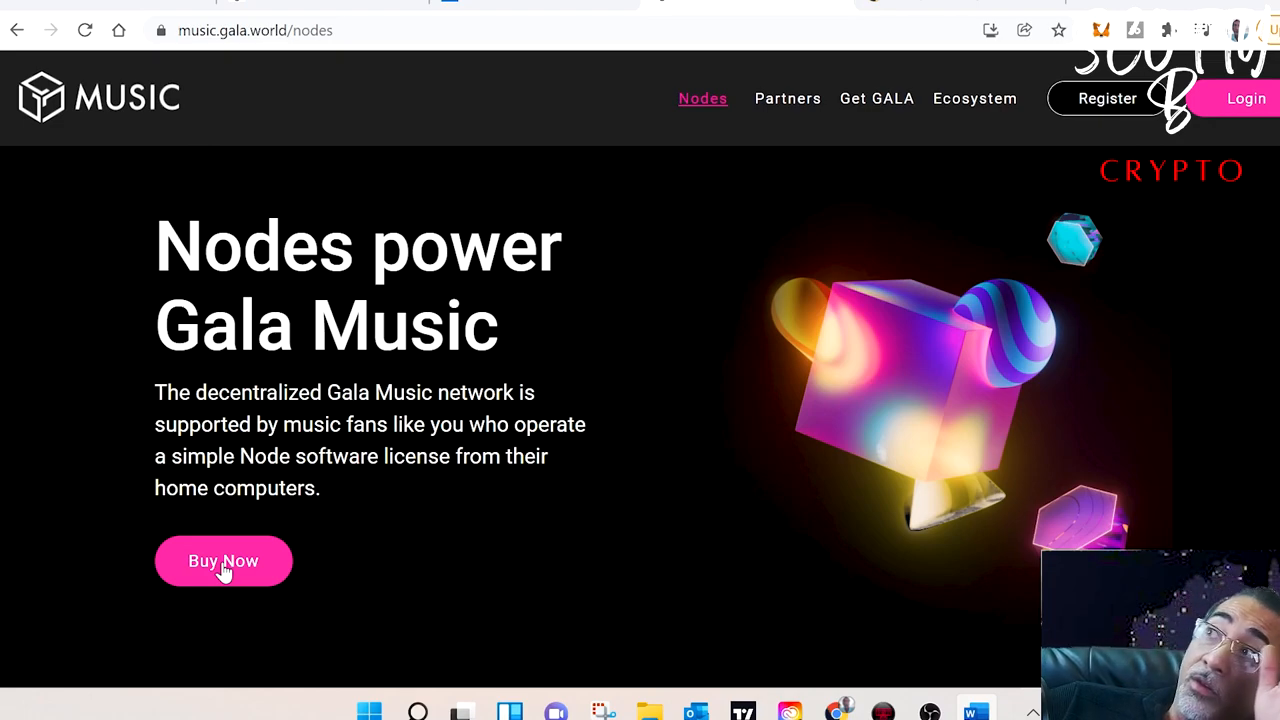
{"action": "mouse_move", "coordinate": [1124, 110]}
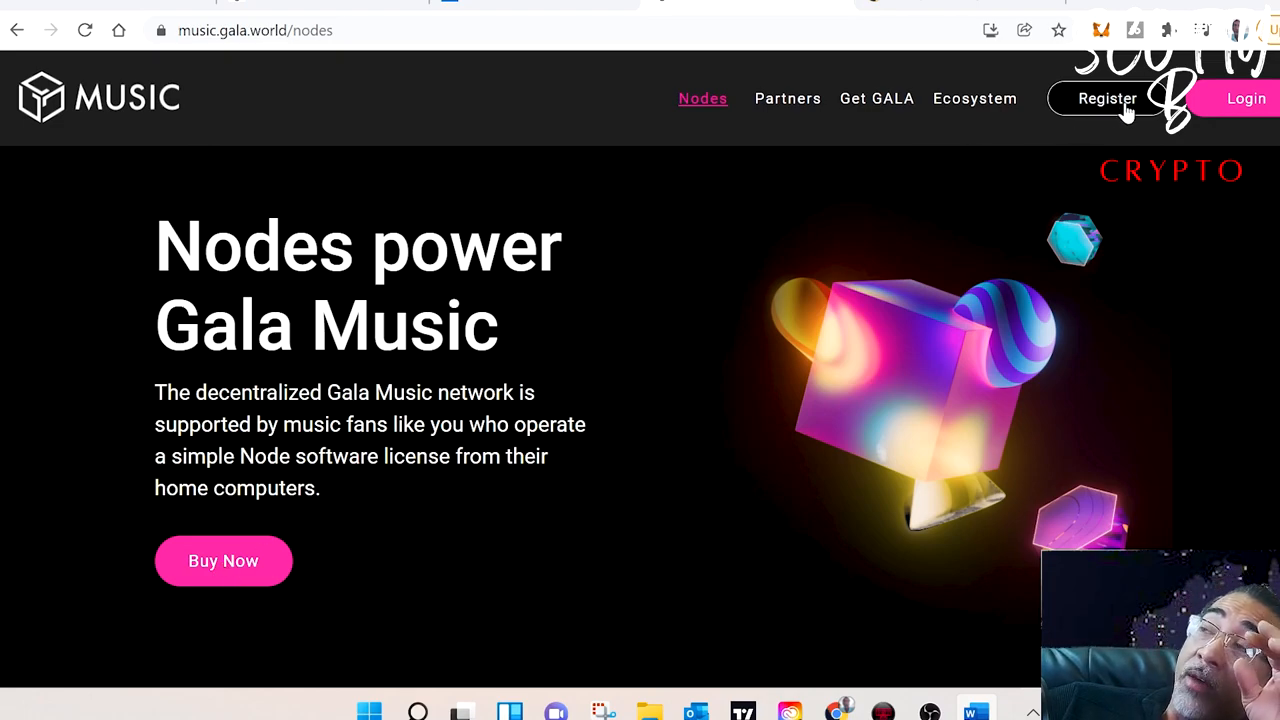
{"action": "mouse_move", "coordinate": [1116, 268]}
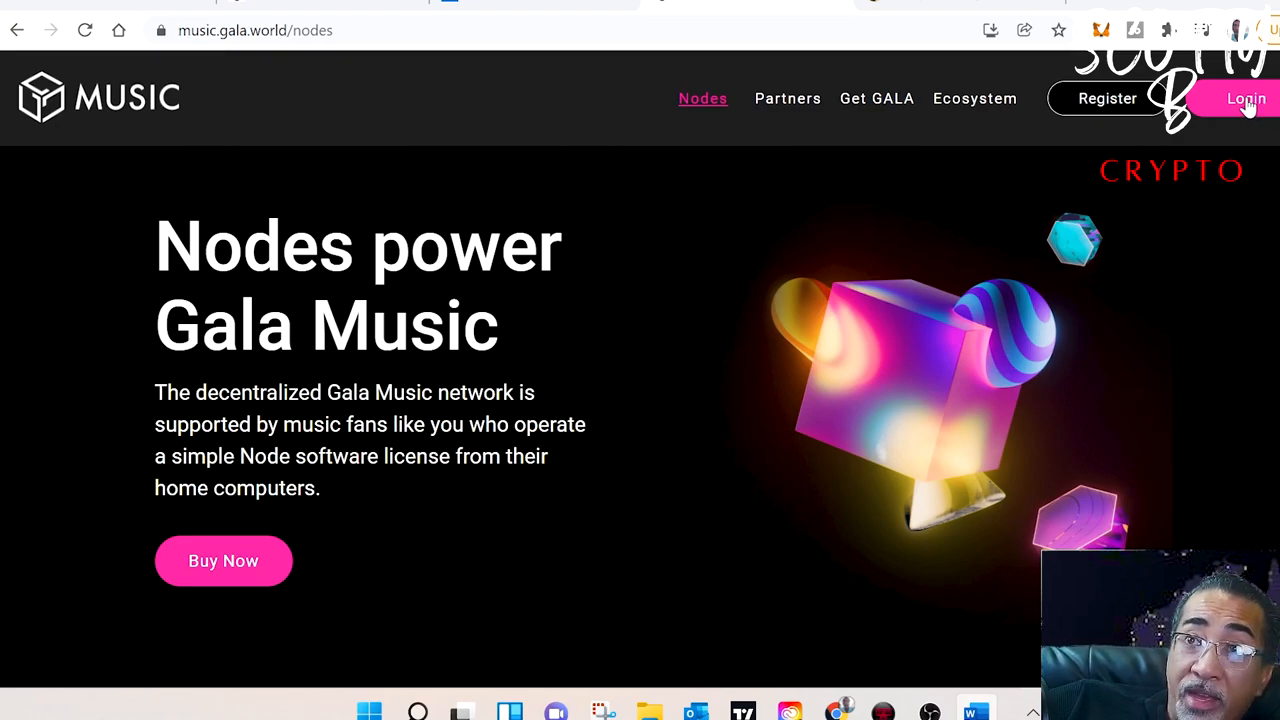
{"action": "mouse_move", "coordinate": [1224, 124]}
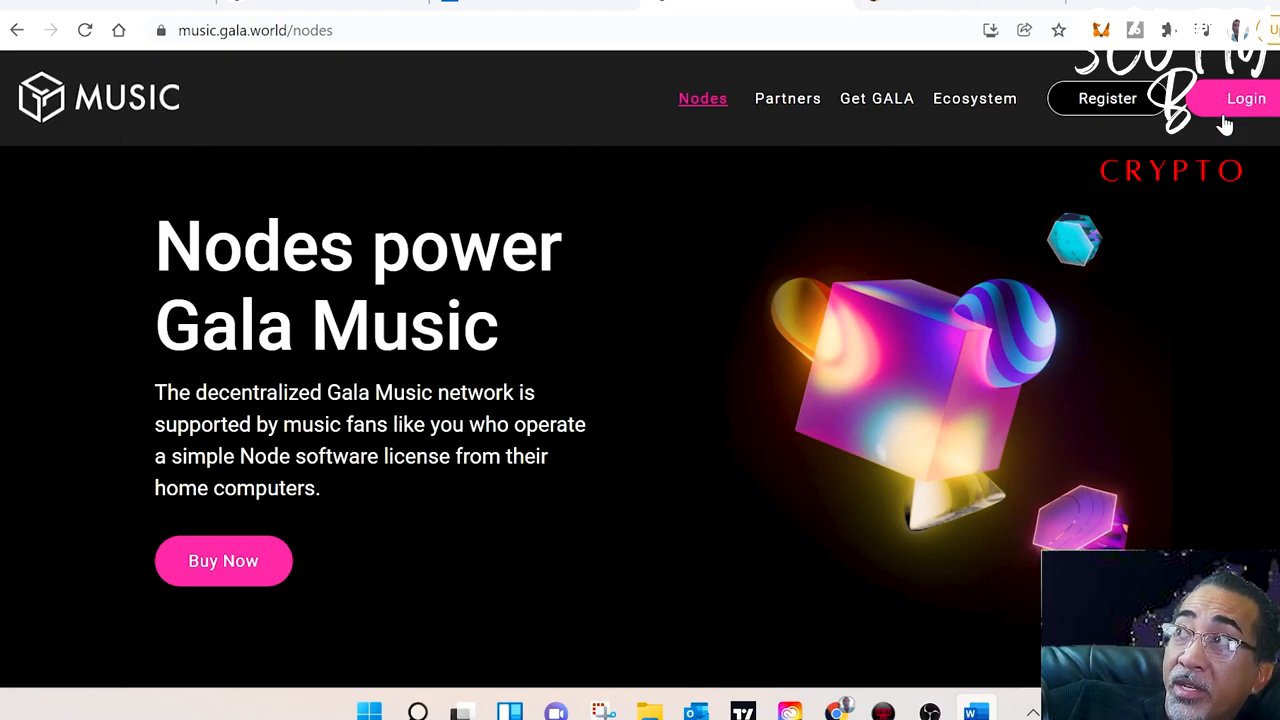
{"action": "mouse_move", "coordinate": [1108, 104]}
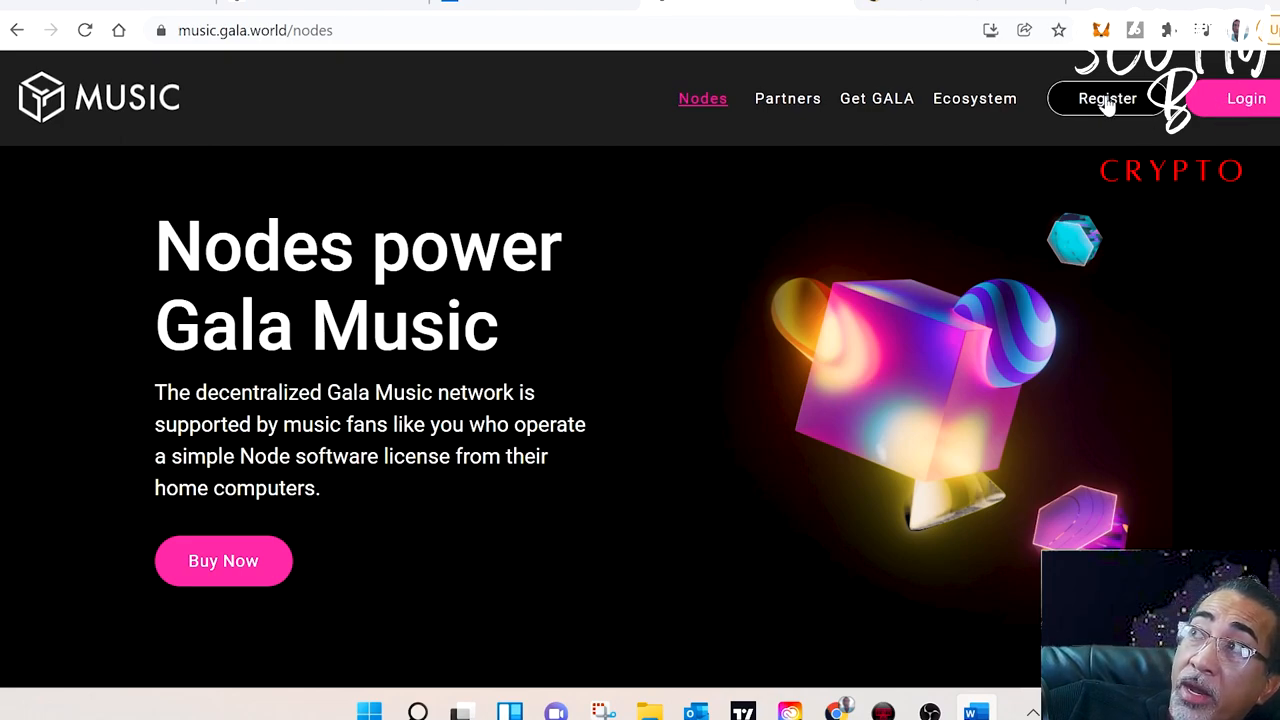
Bring up the Create Your Account form and focus its First Name field.
{"action": "left_click", "coordinate": [1106, 98]}
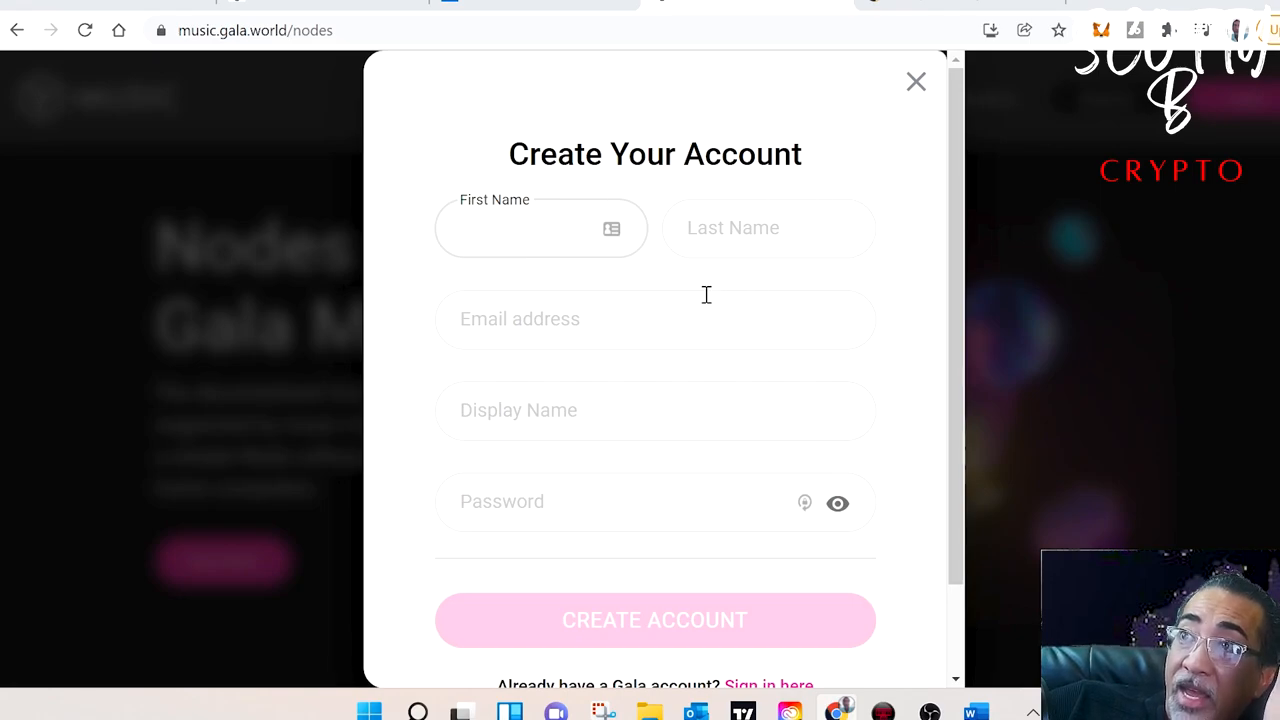
{"action": "left_click", "coordinate": [540, 228]}
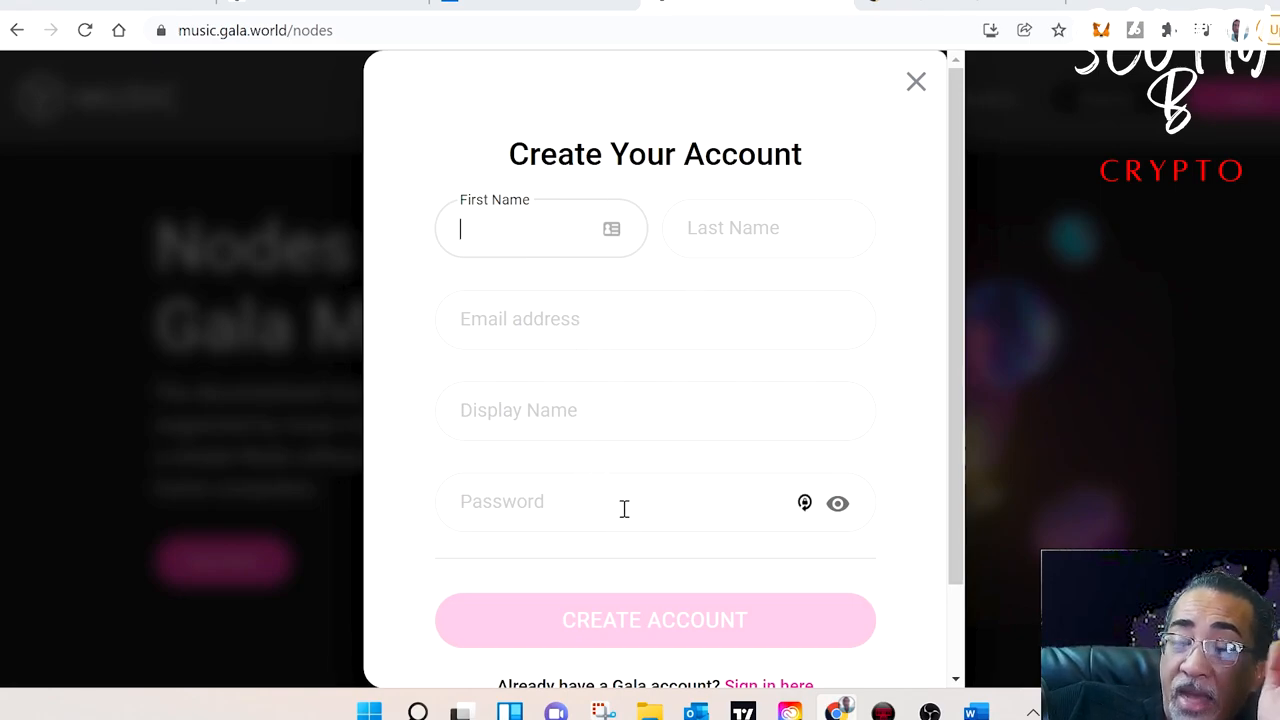
{"action": "mouse_move", "coordinate": [718, 578]}
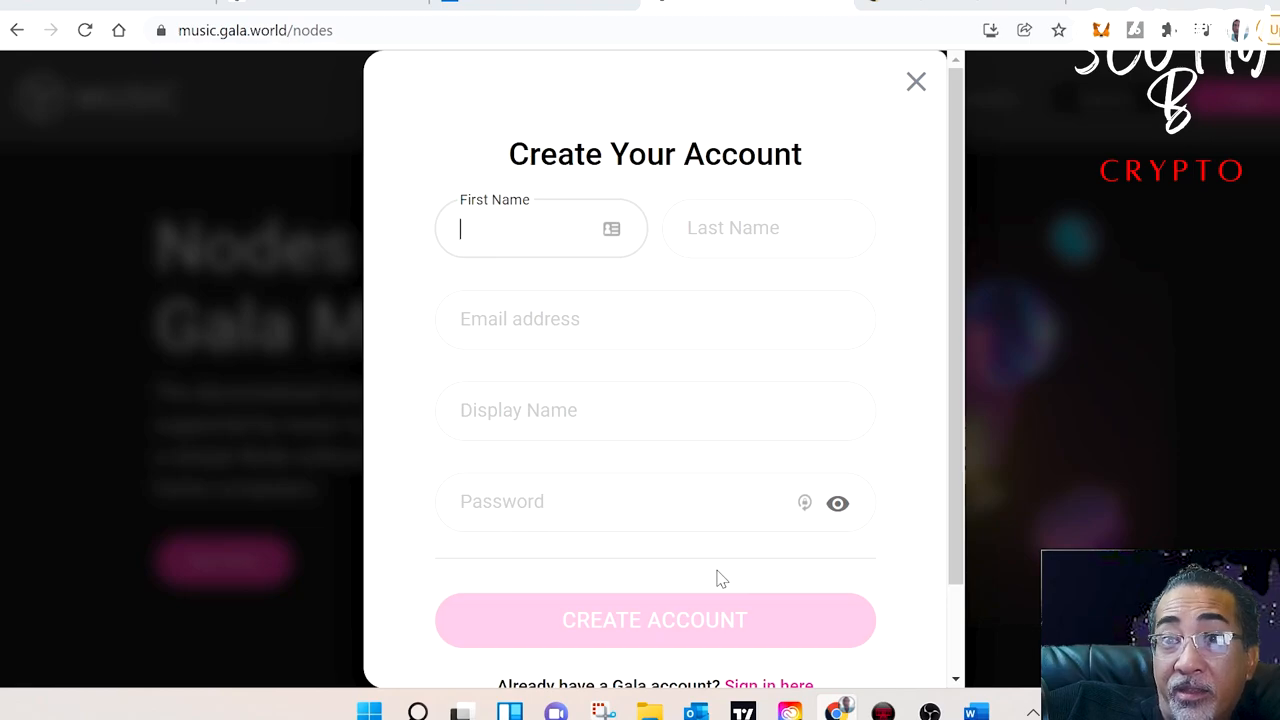
{"action": "mouse_move", "coordinate": [892, 204]}
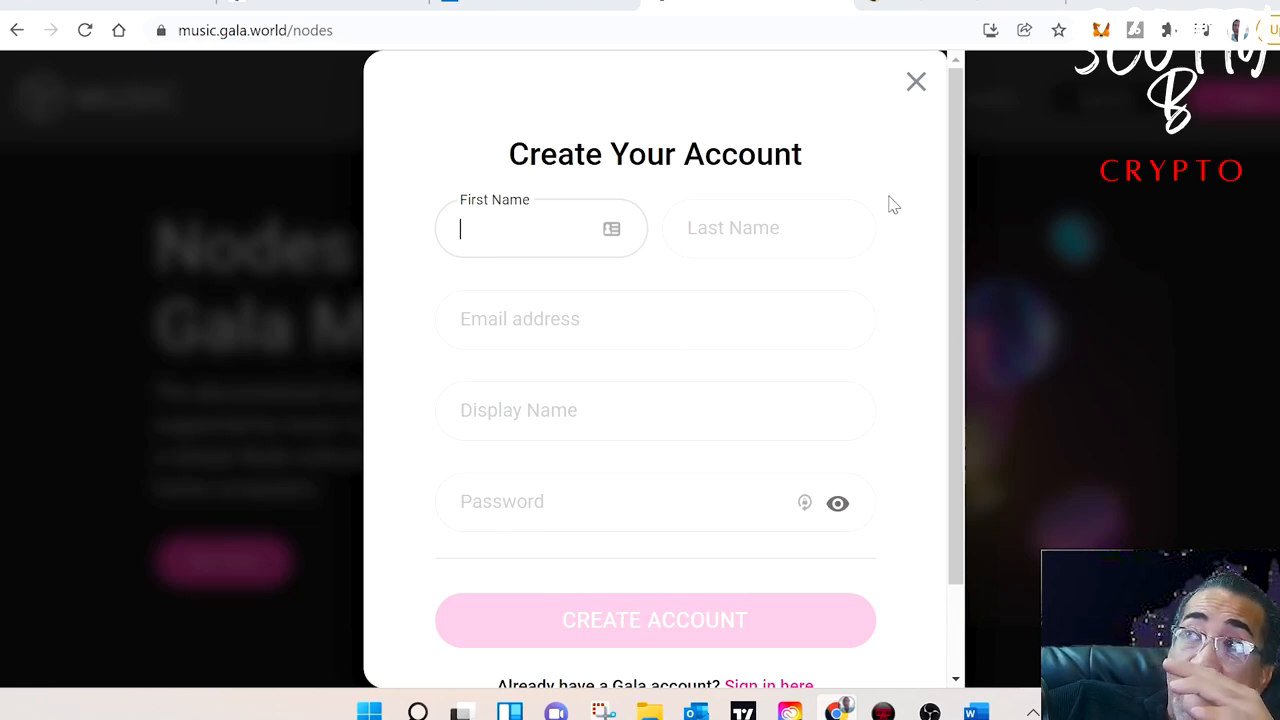
Dismiss the sign-up form and go to the Player Node License purchase page at 3,513.219.
{"action": "left_click", "coordinate": [914, 82]}
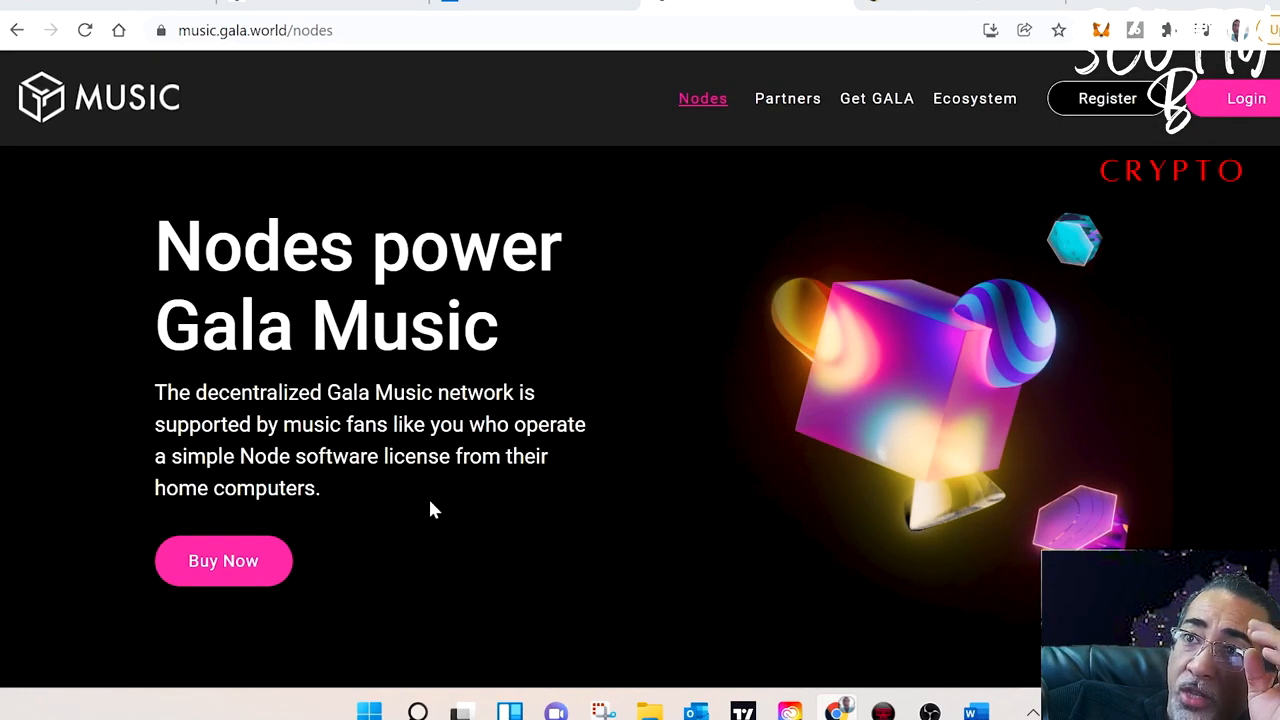
{"action": "mouse_move", "coordinate": [224, 560]}
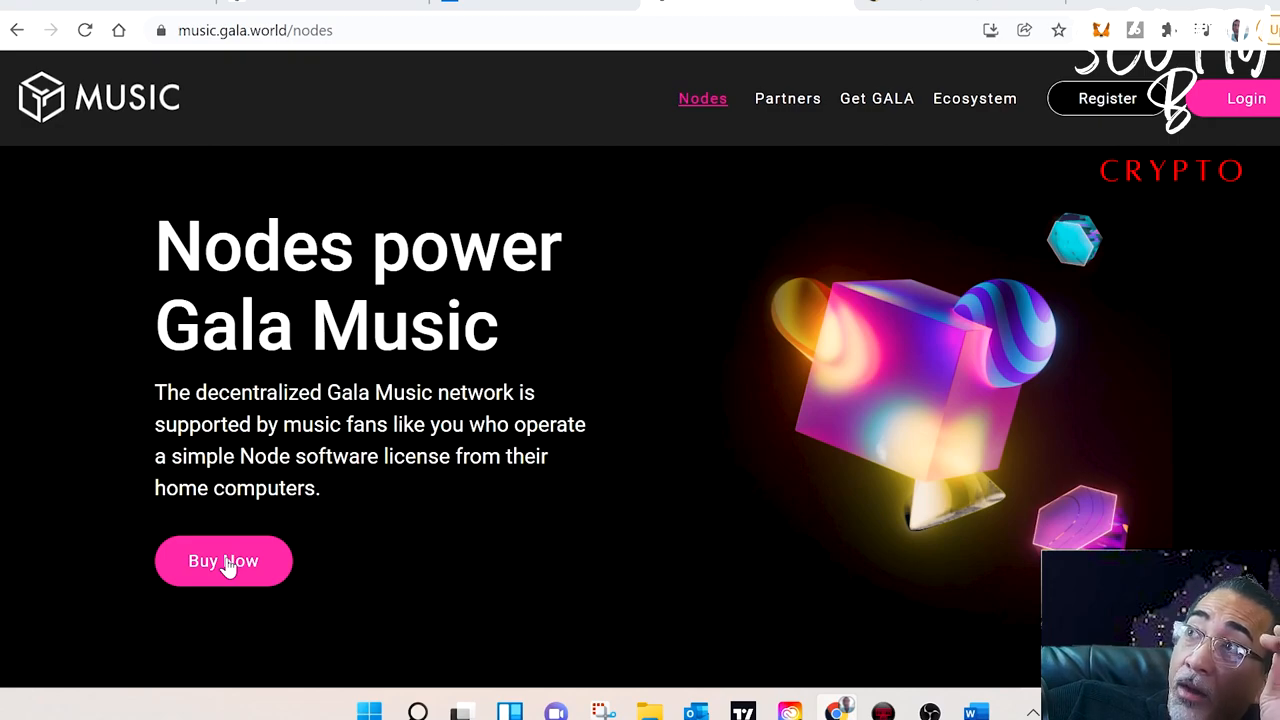
{"action": "left_click", "coordinate": [224, 560]}
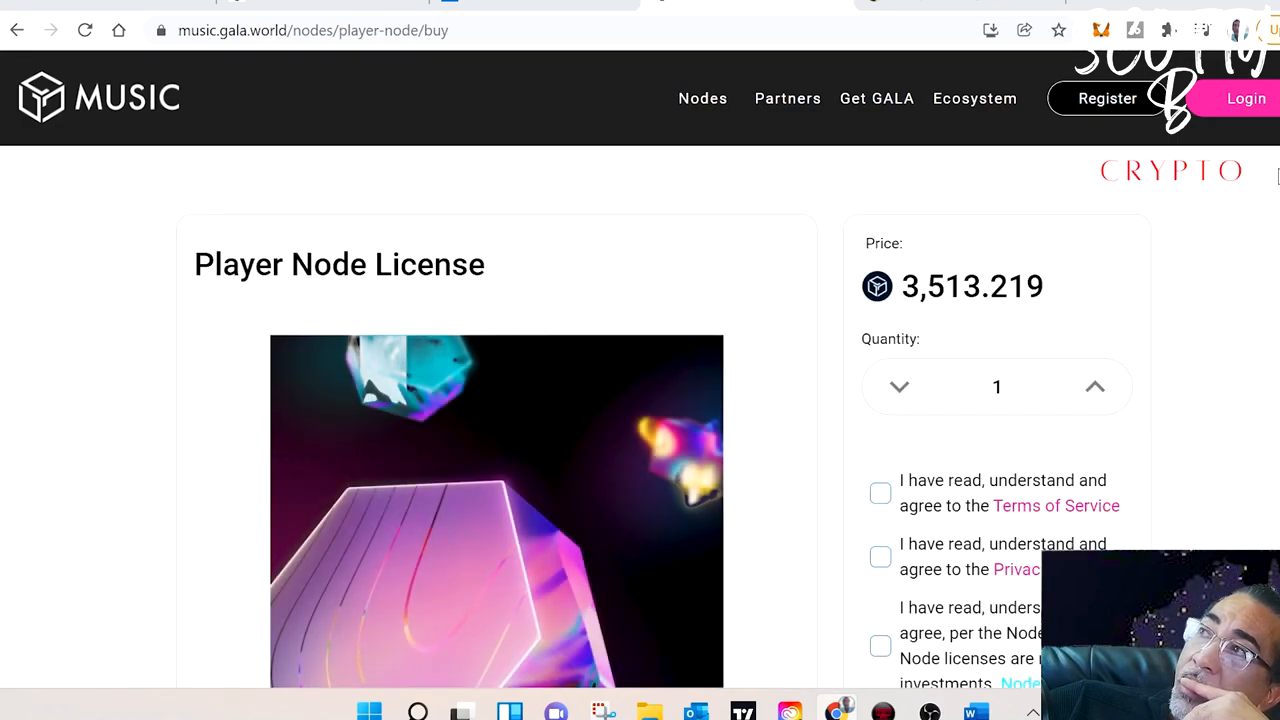
Start Gala login and pass the captcha to reach the one-time code verification.
{"action": "left_click", "coordinate": [1246, 98]}
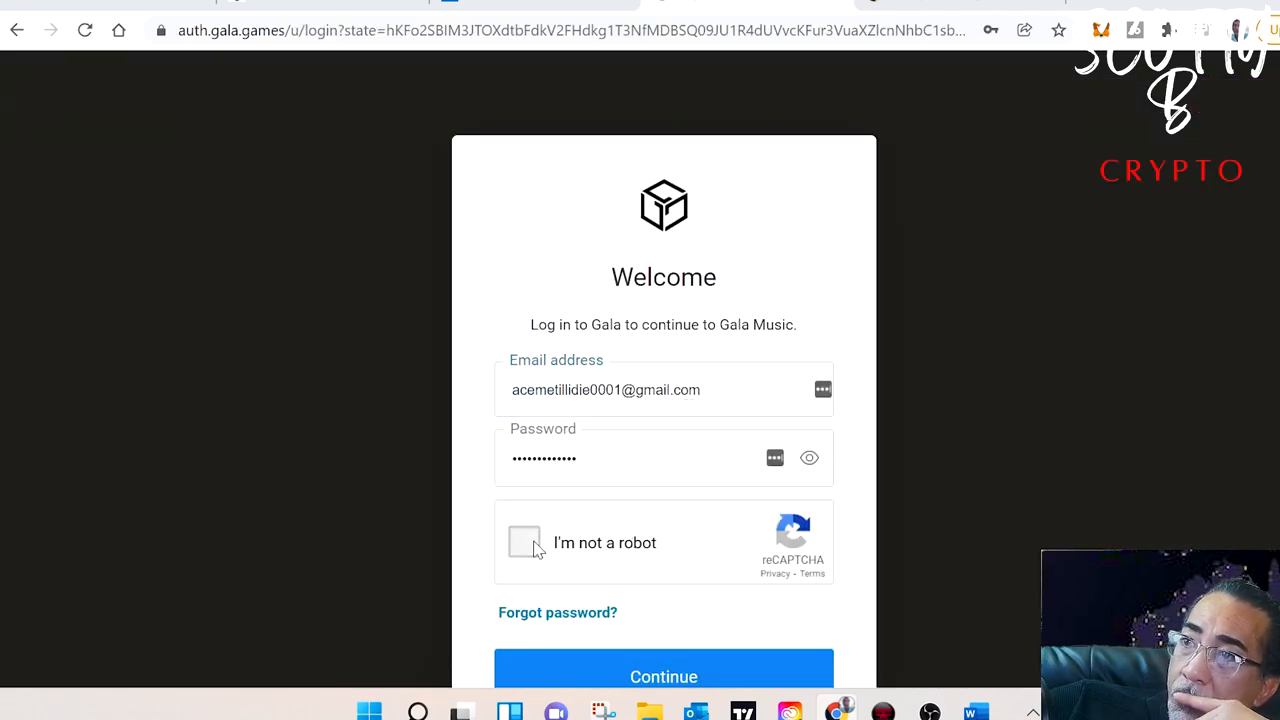
{"action": "left_click", "coordinate": [524, 542]}
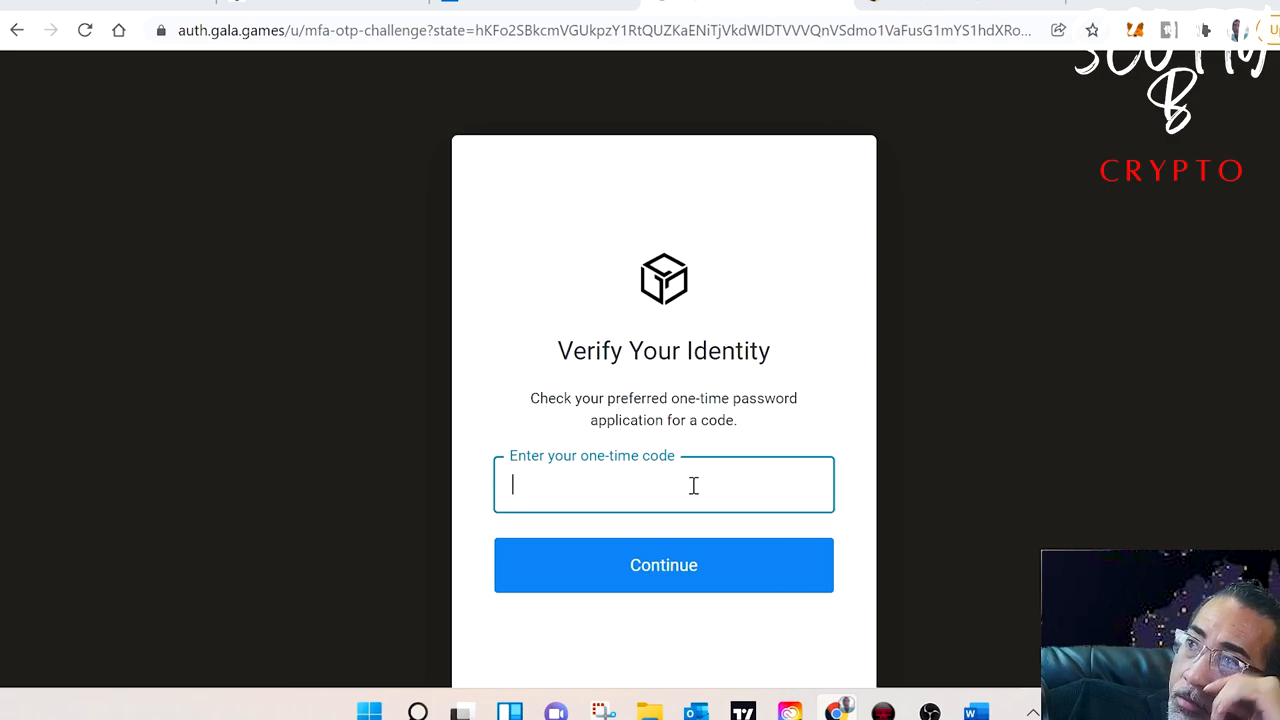
{"action": "left_click", "coordinate": [664, 564]}
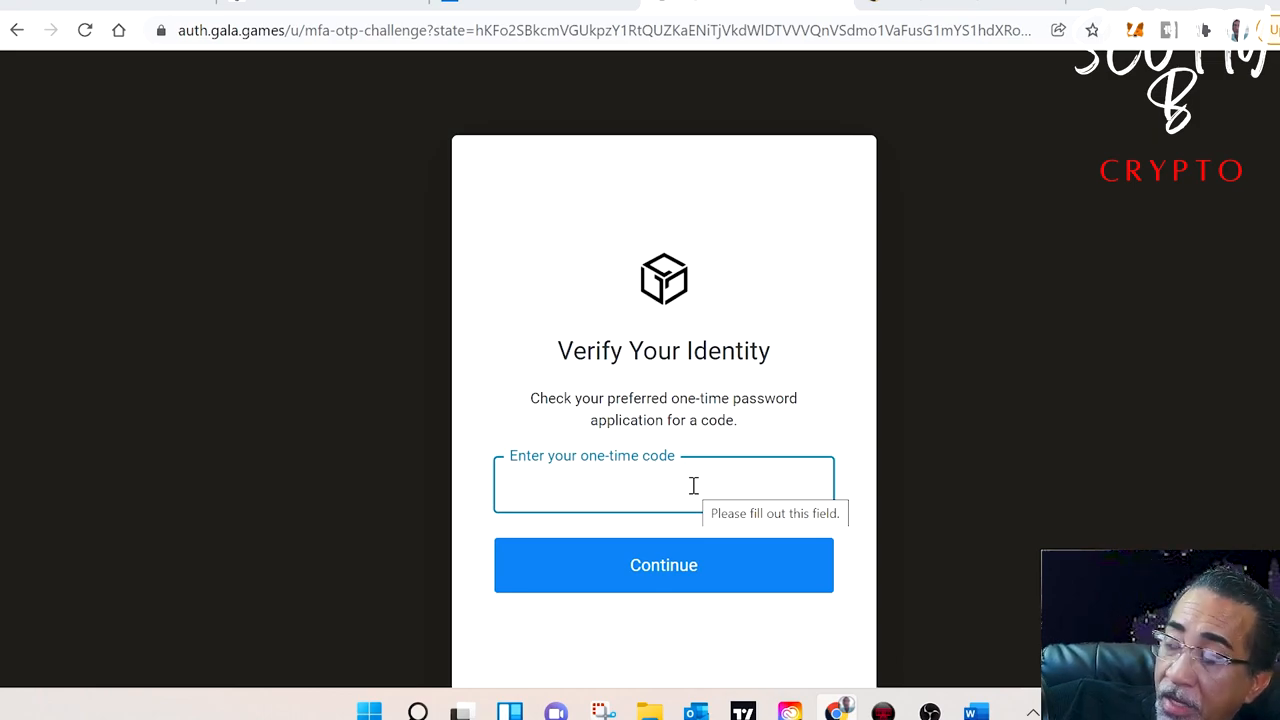
{"action": "left_click", "coordinate": [664, 486]}
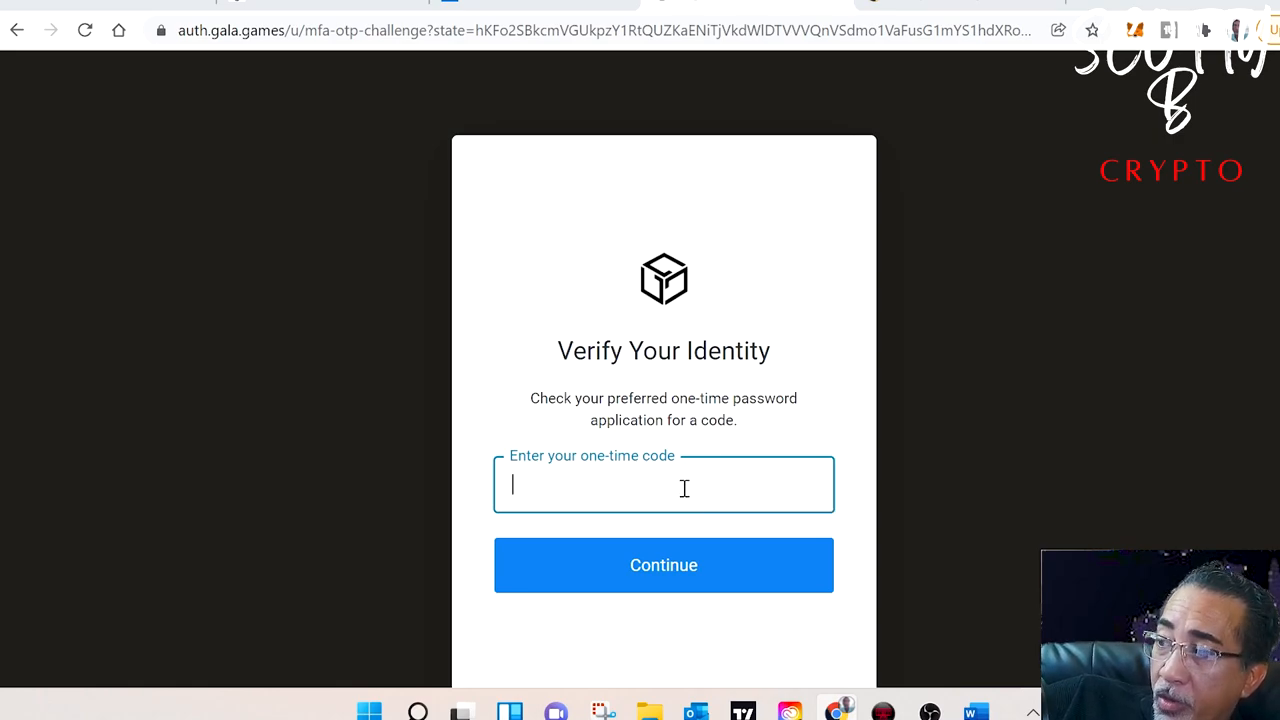
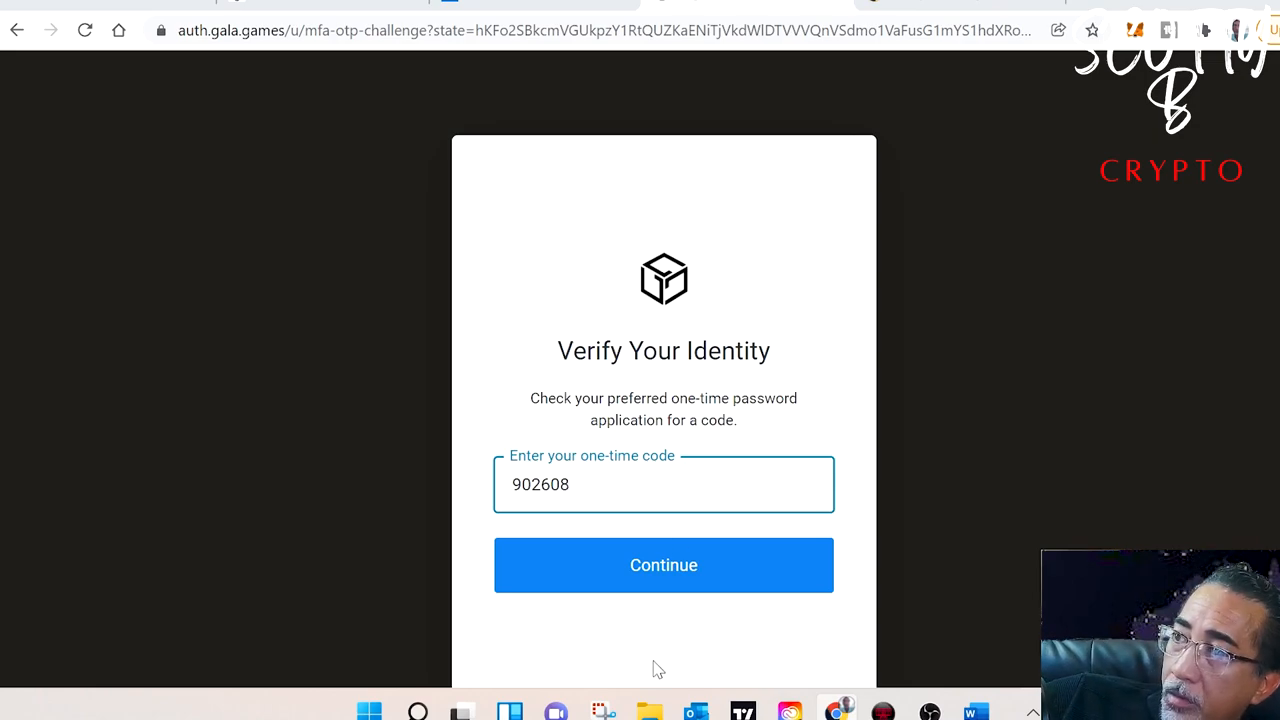
{"action": "left_click", "coordinate": [664, 564]}
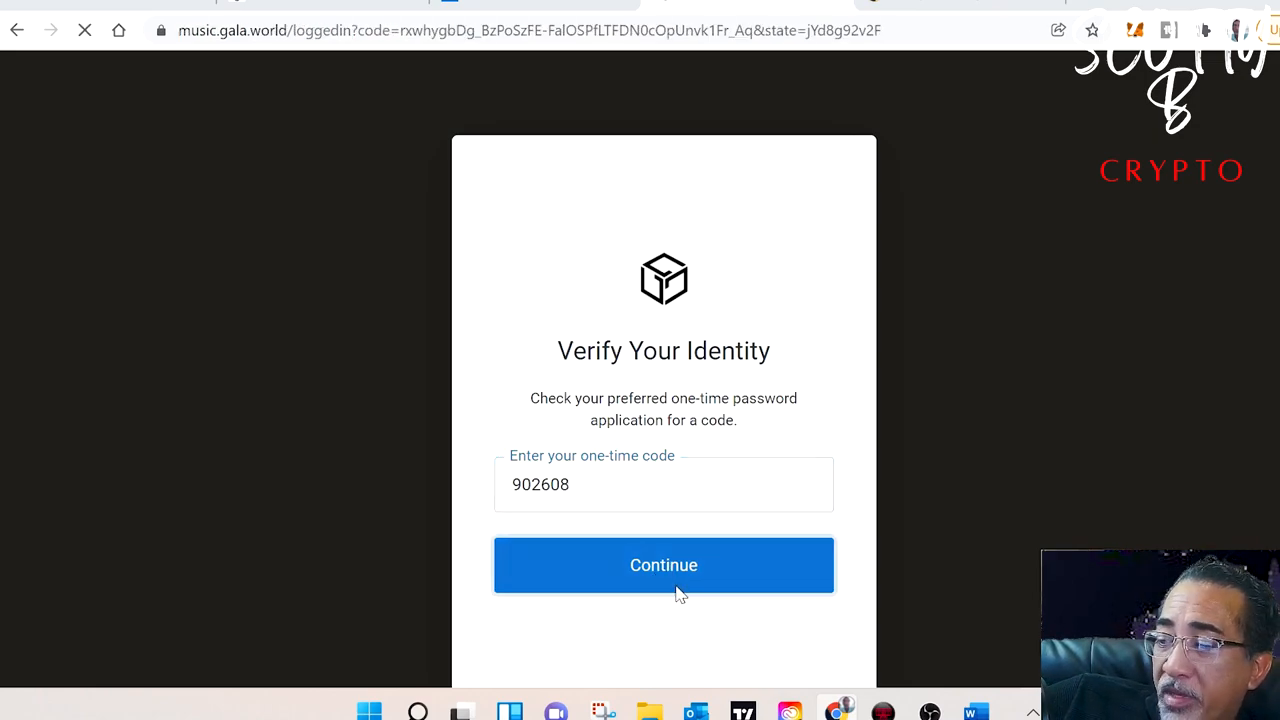
{"action": "left_click", "coordinate": [664, 564]}
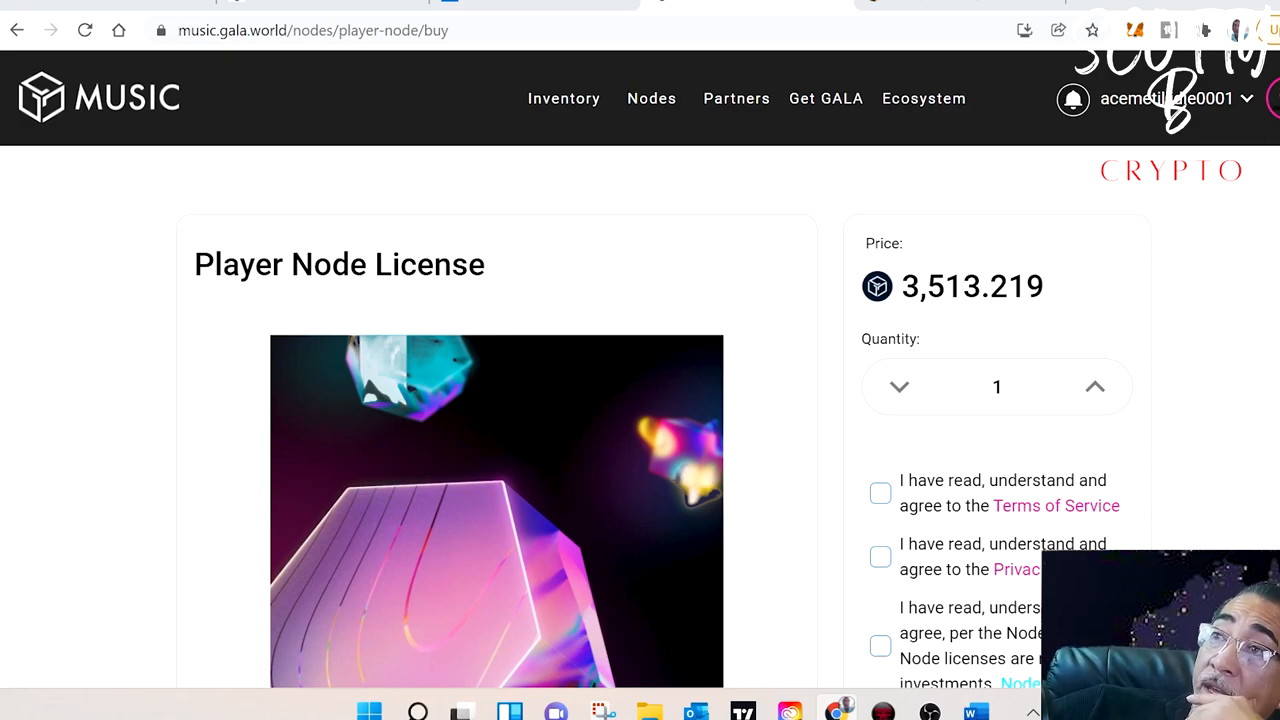
{"action": "mouse_move", "coordinate": [900, 290]}
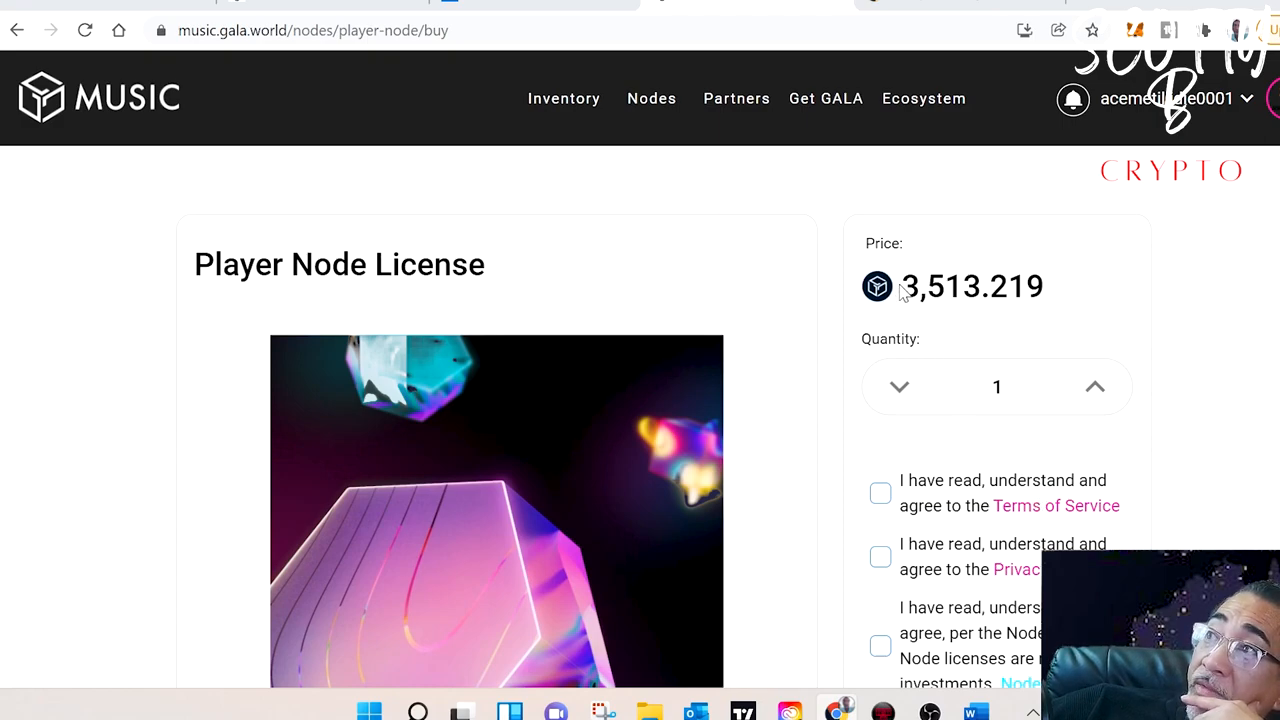
{"action": "double_click", "coordinate": [944, 288]}
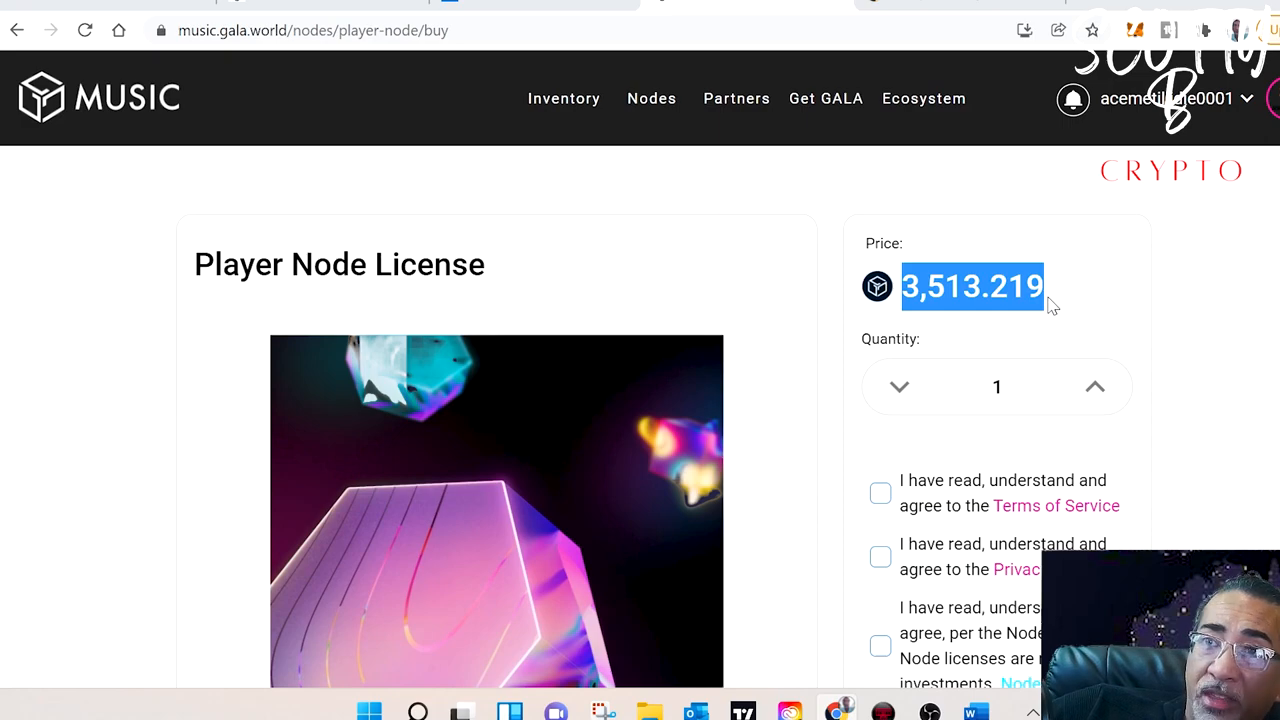
{"action": "mouse_move", "coordinate": [1058, 304]}
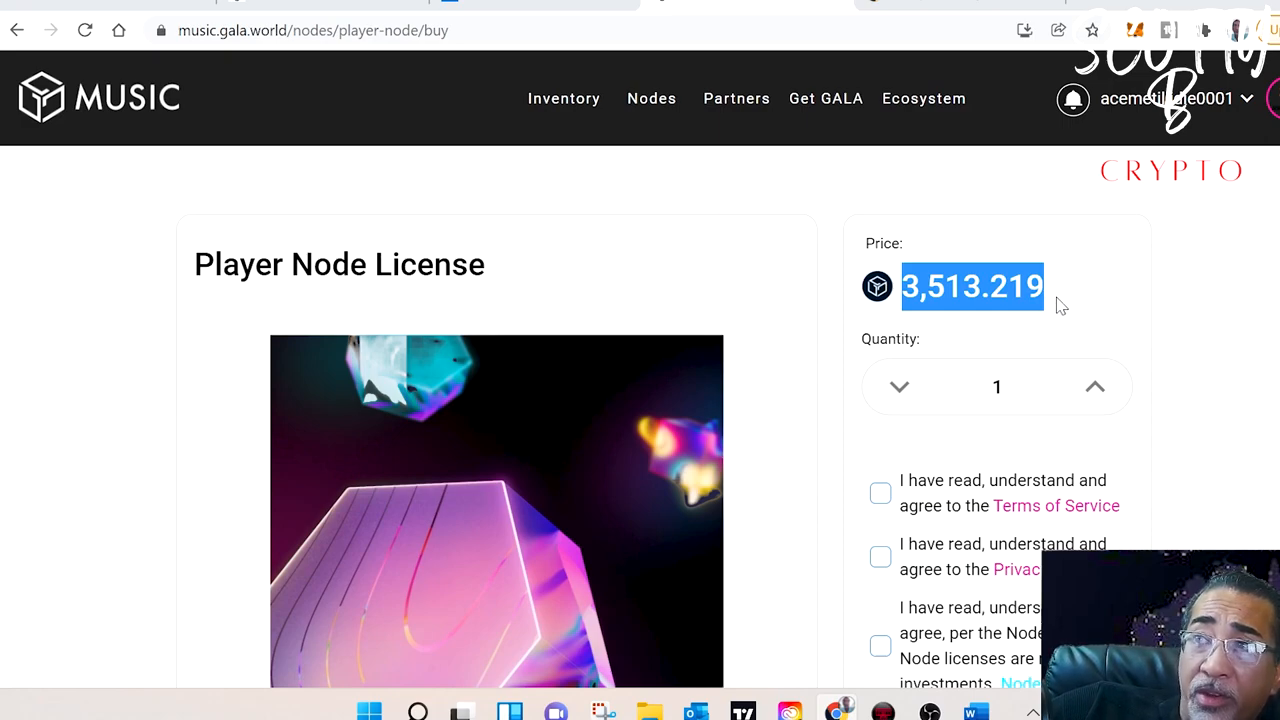
{"action": "mouse_move", "coordinate": [1240, 304]}
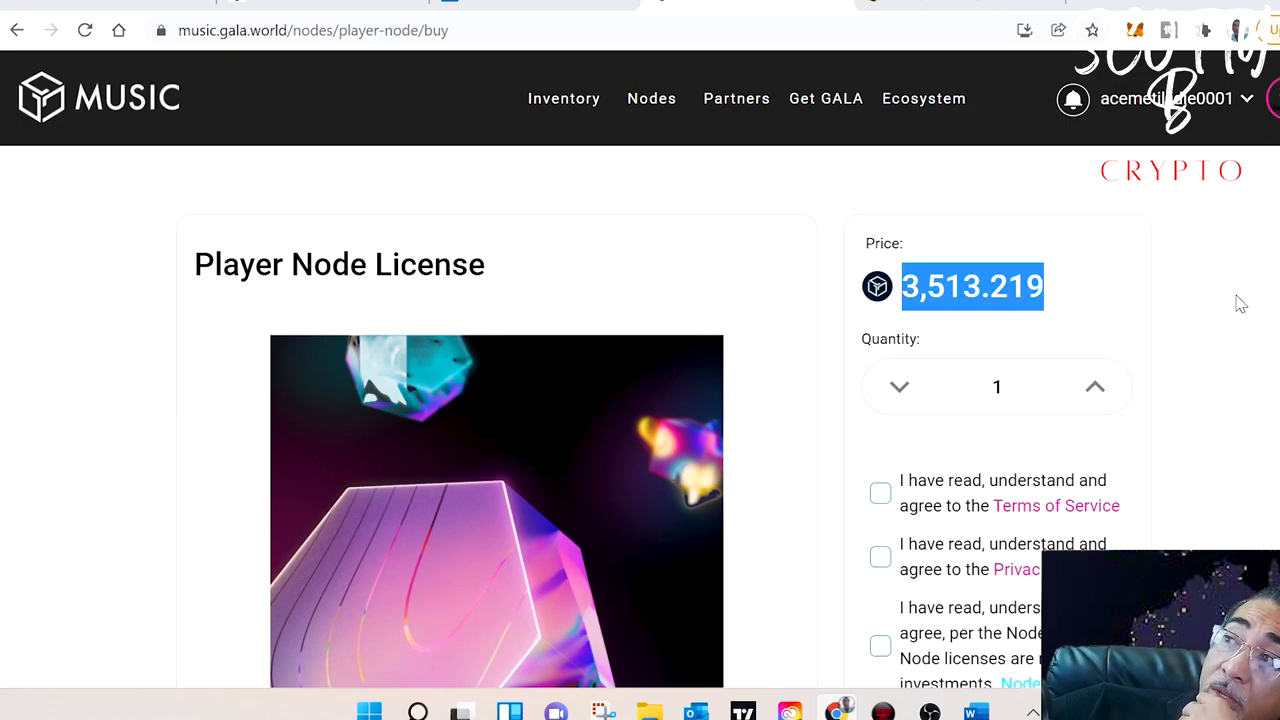
{"action": "mouse_move", "coordinate": [1232, 298]}
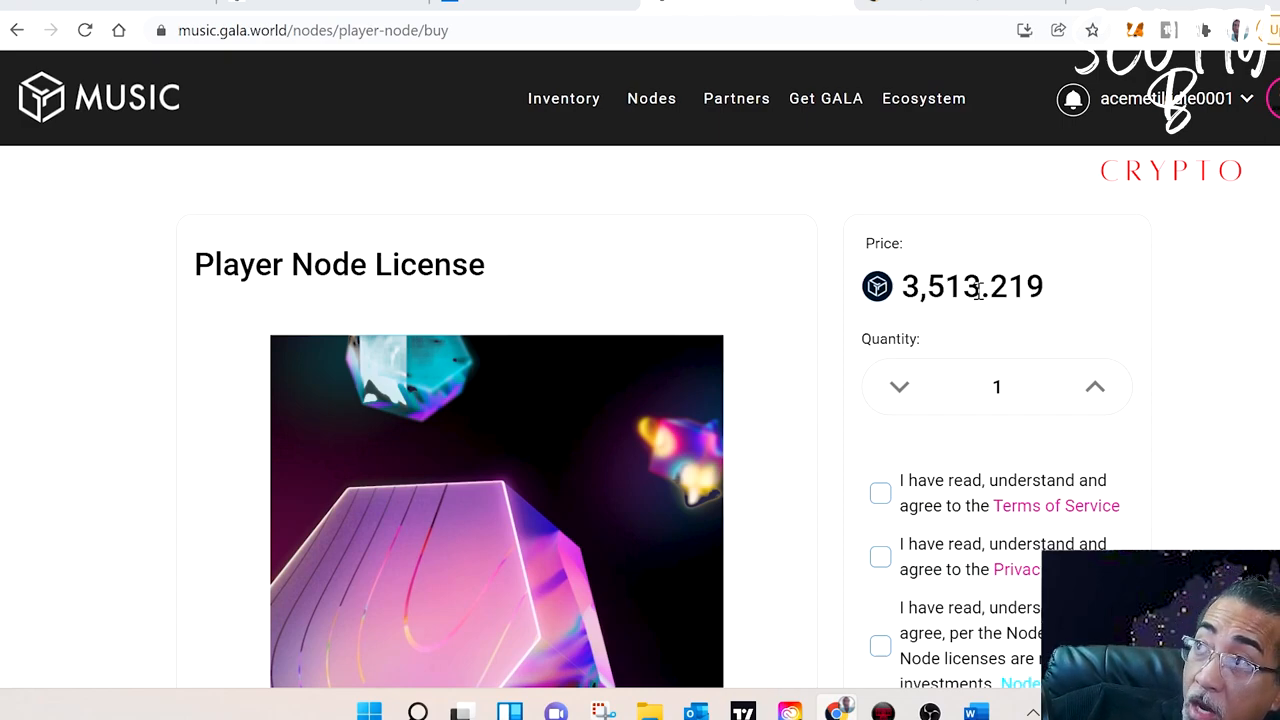
{"action": "double_click", "coordinate": [972, 286]}
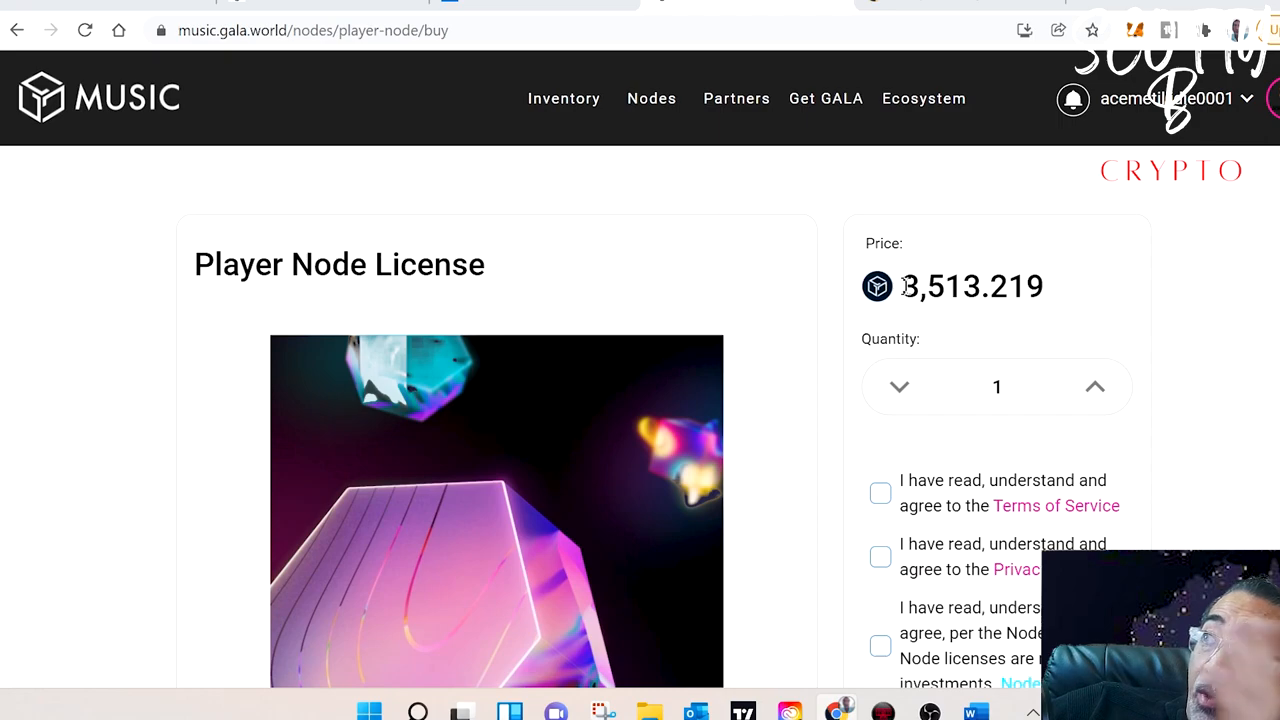
{"action": "double_click", "coordinate": [970, 288]}
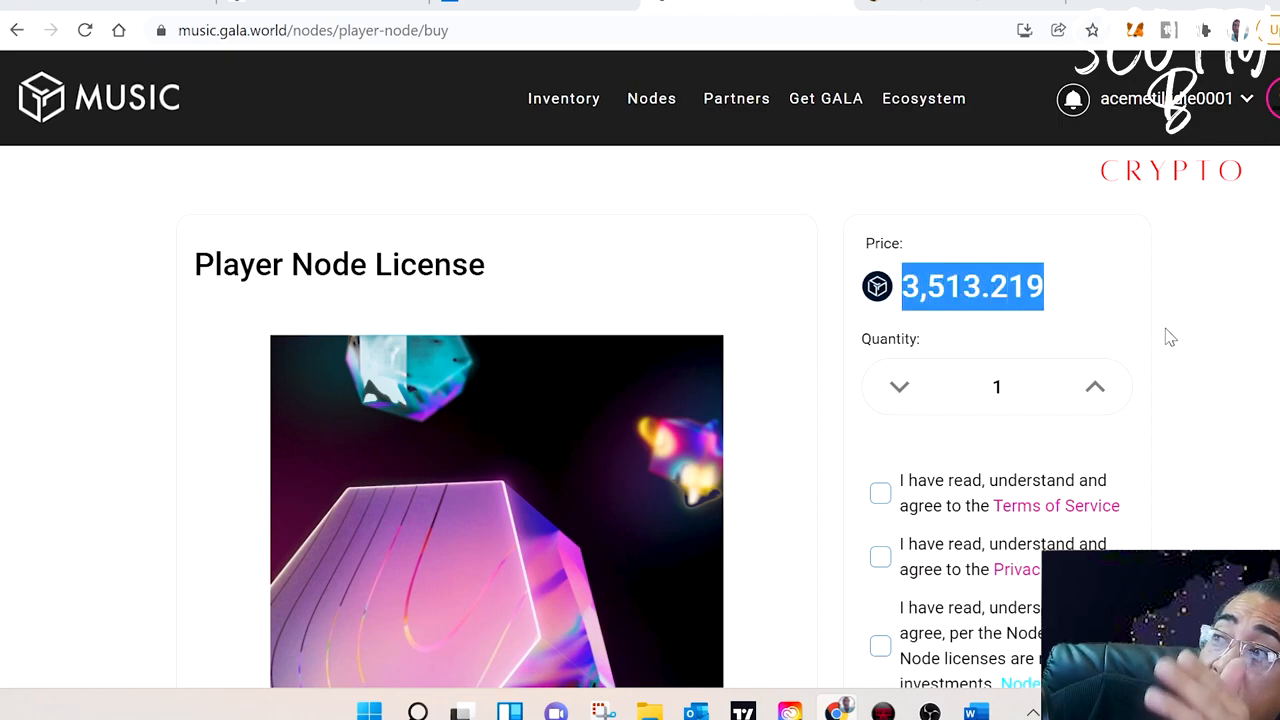
{"action": "mouse_move", "coordinate": [1160, 332]}
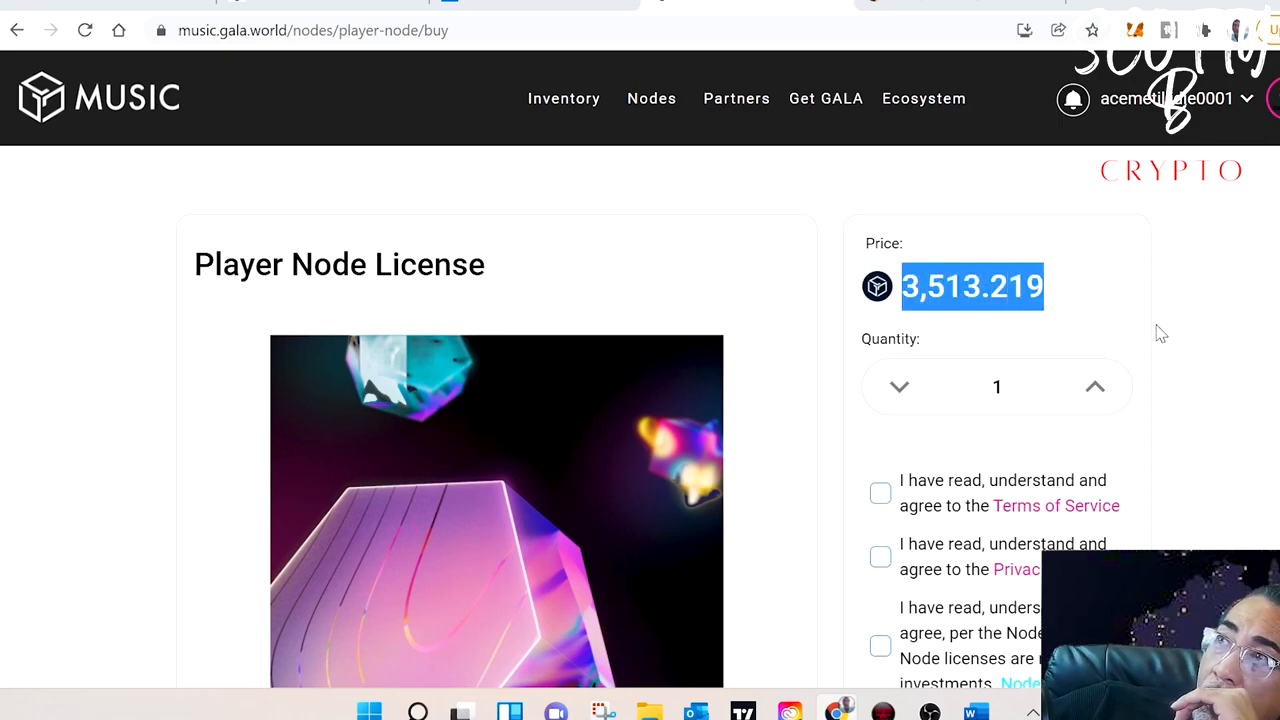
{"action": "mouse_move", "coordinate": [1164, 324]}
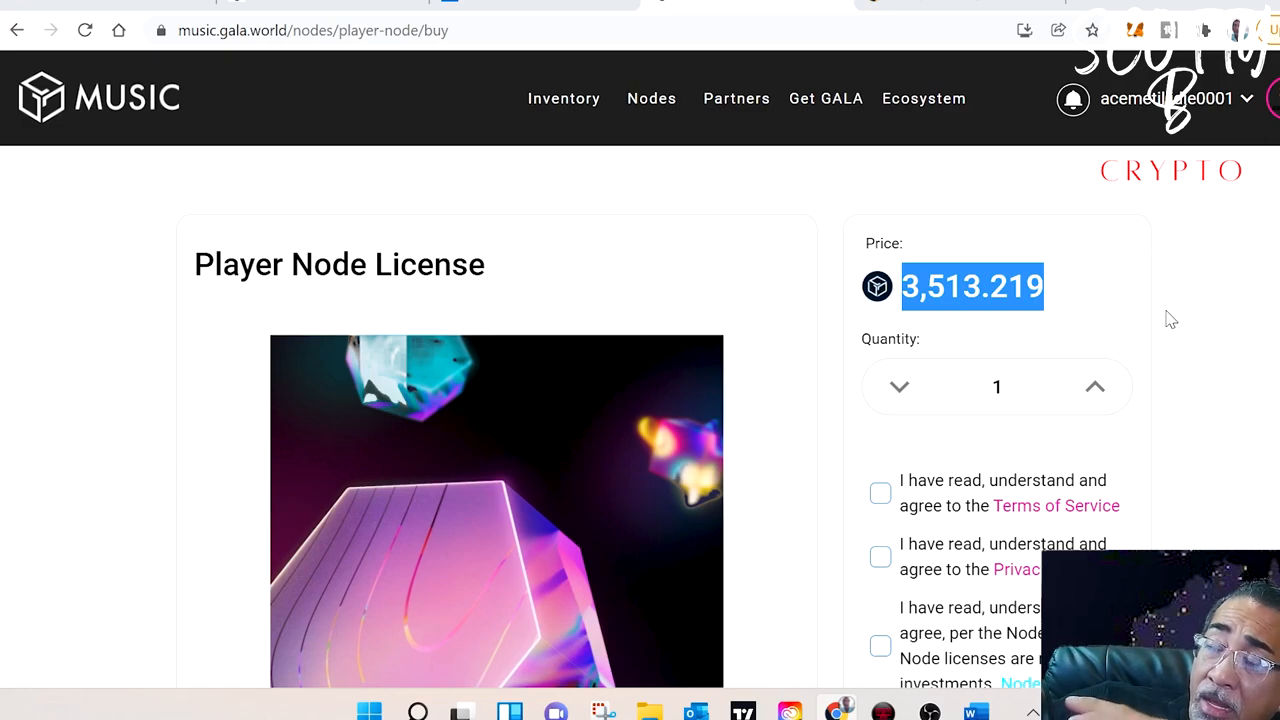
{"action": "mouse_move", "coordinate": [1204, 292]}
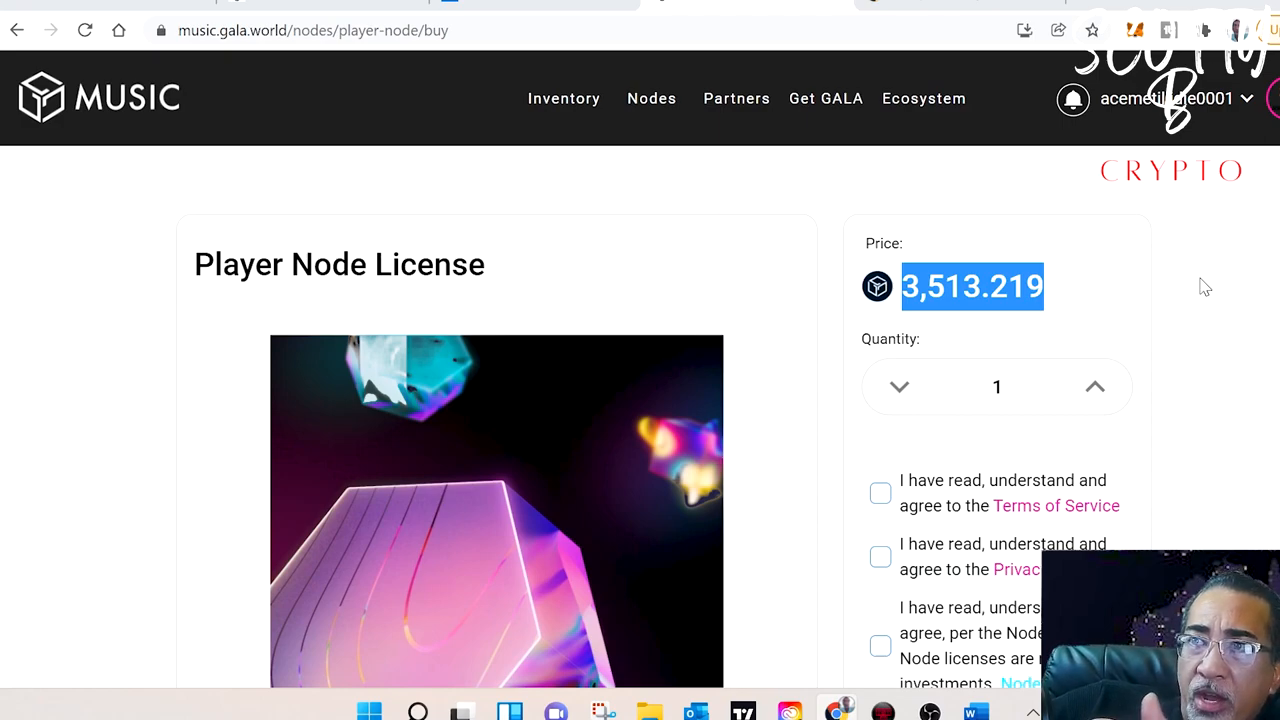
{"action": "mouse_move", "coordinate": [1200, 350]}
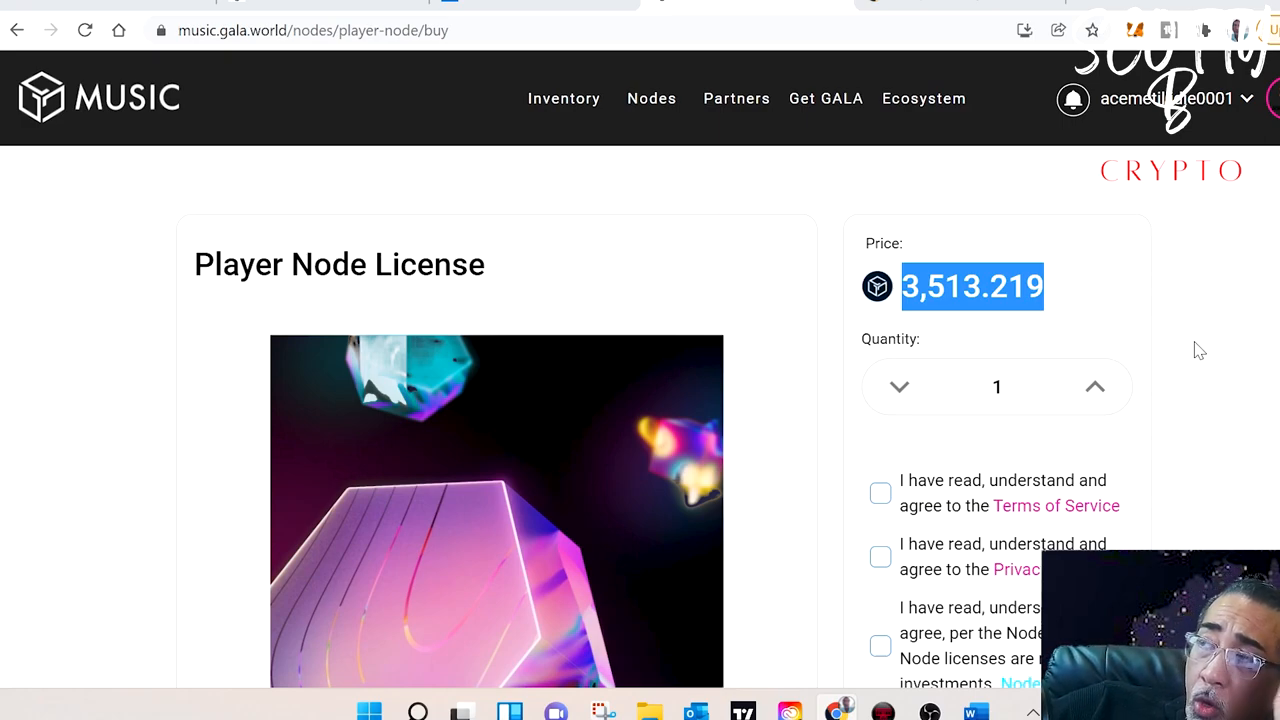
{"action": "mouse_move", "coordinate": [1250, 336]}
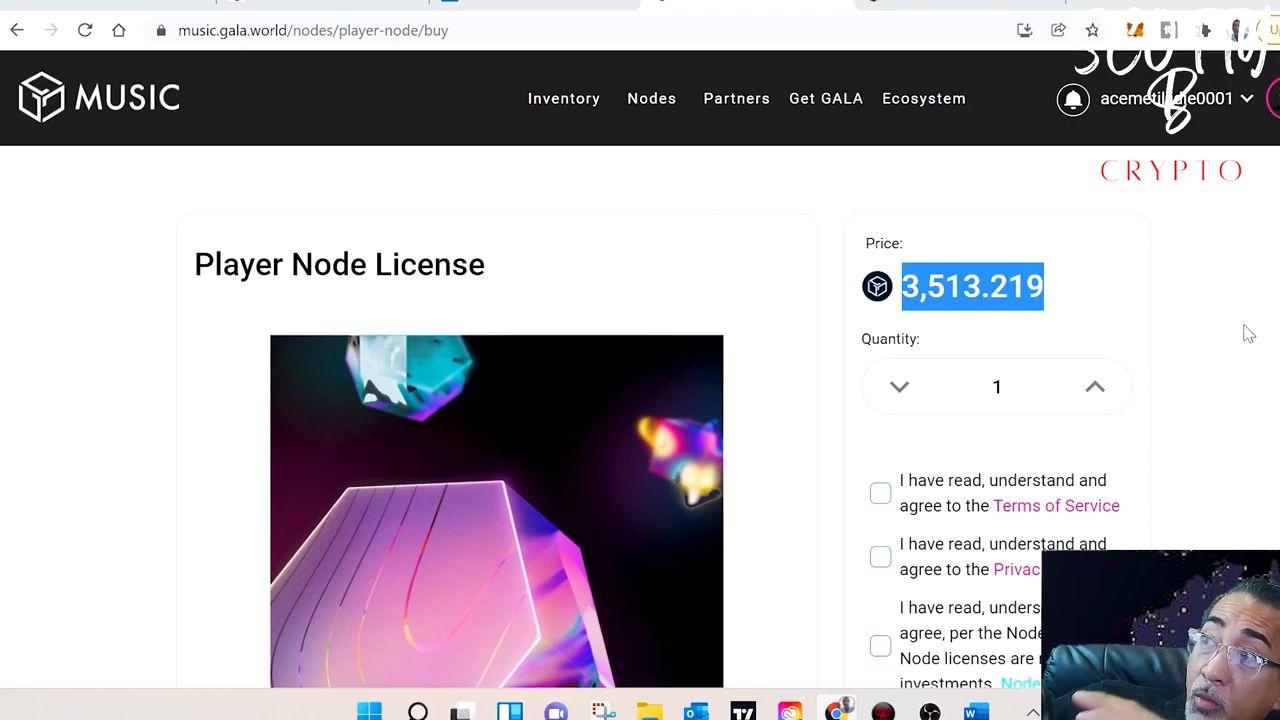
{"action": "mouse_move", "coordinate": [1248, 330]}
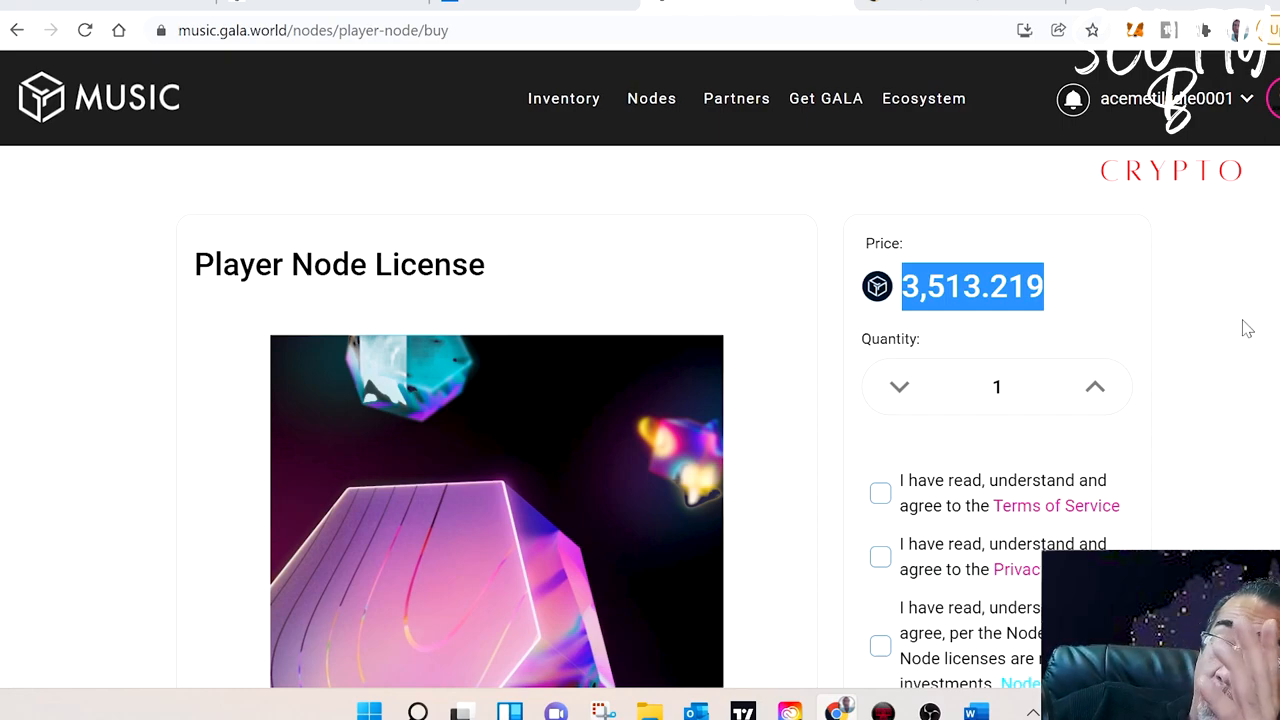
{"action": "mouse_move", "coordinate": [1252, 340]}
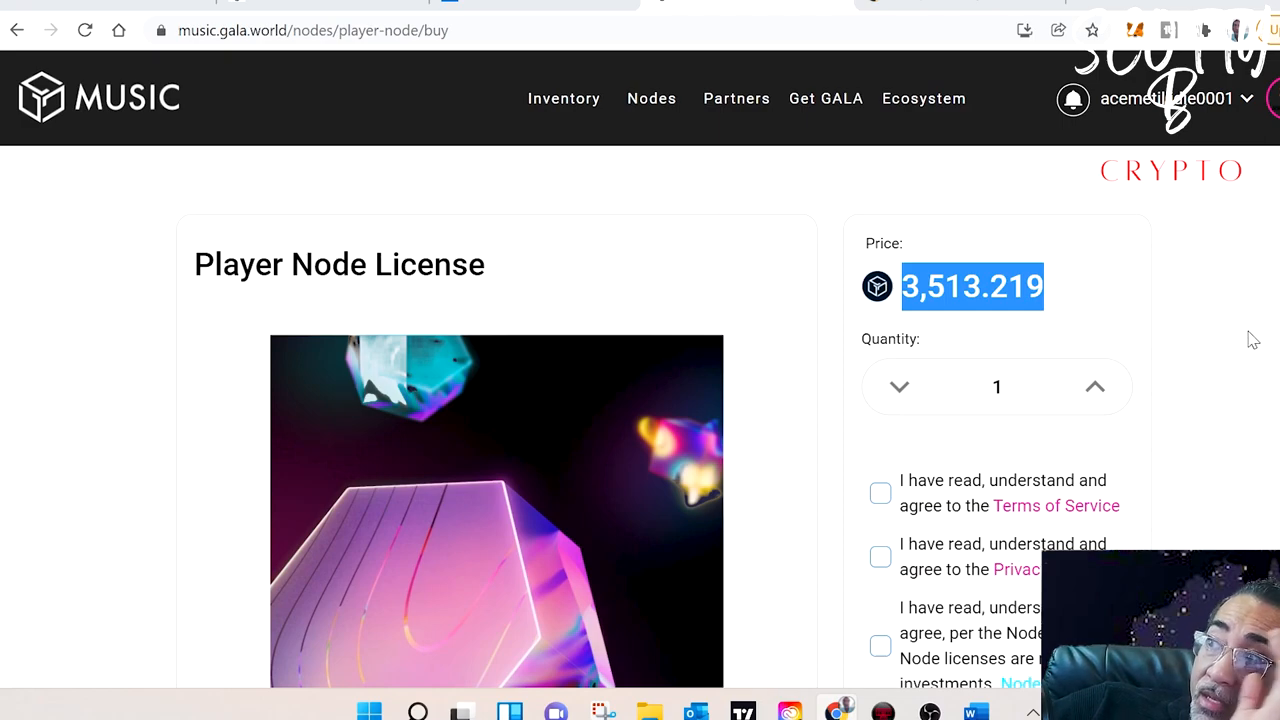
Place the order to reach the summary: 3,513 GALA plus 0.00363 ETH fee.
{"action": "scroll", "scroll_direction": "down", "scroll_amount": 3}
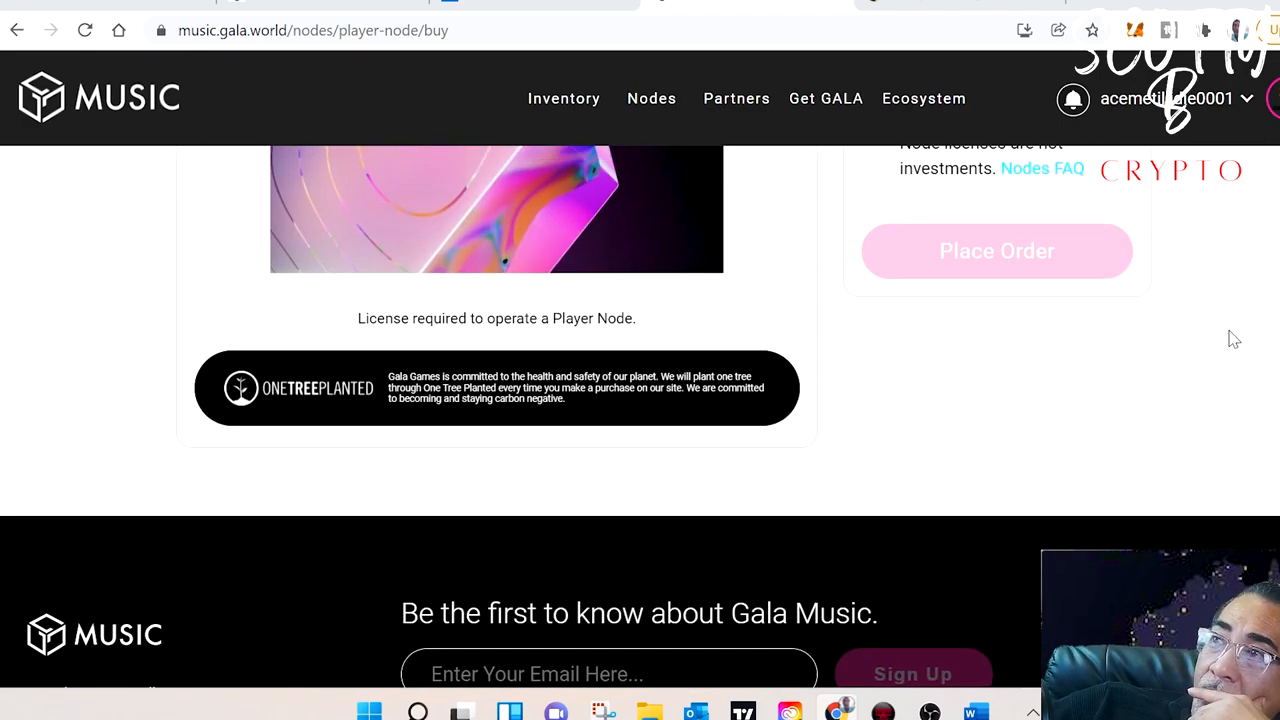
{"action": "scroll", "scroll_direction": "up", "scroll_amount": 3}
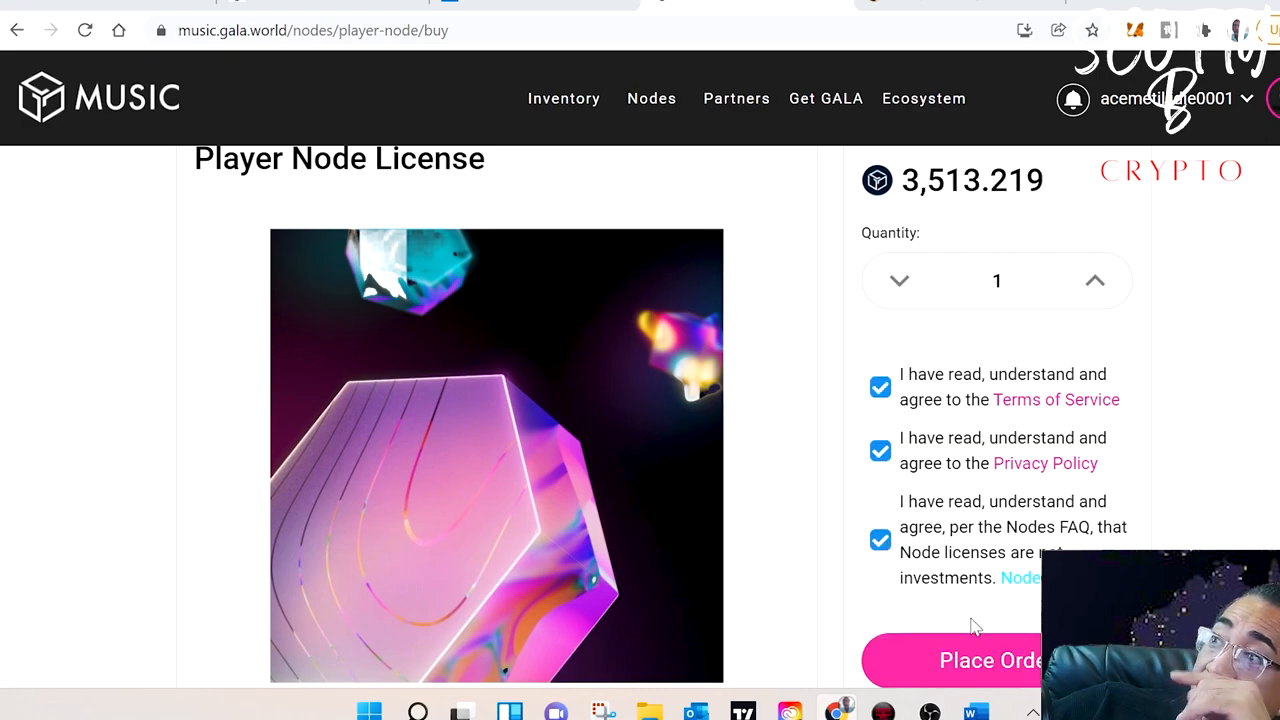
{"action": "left_click", "coordinate": [994, 660]}
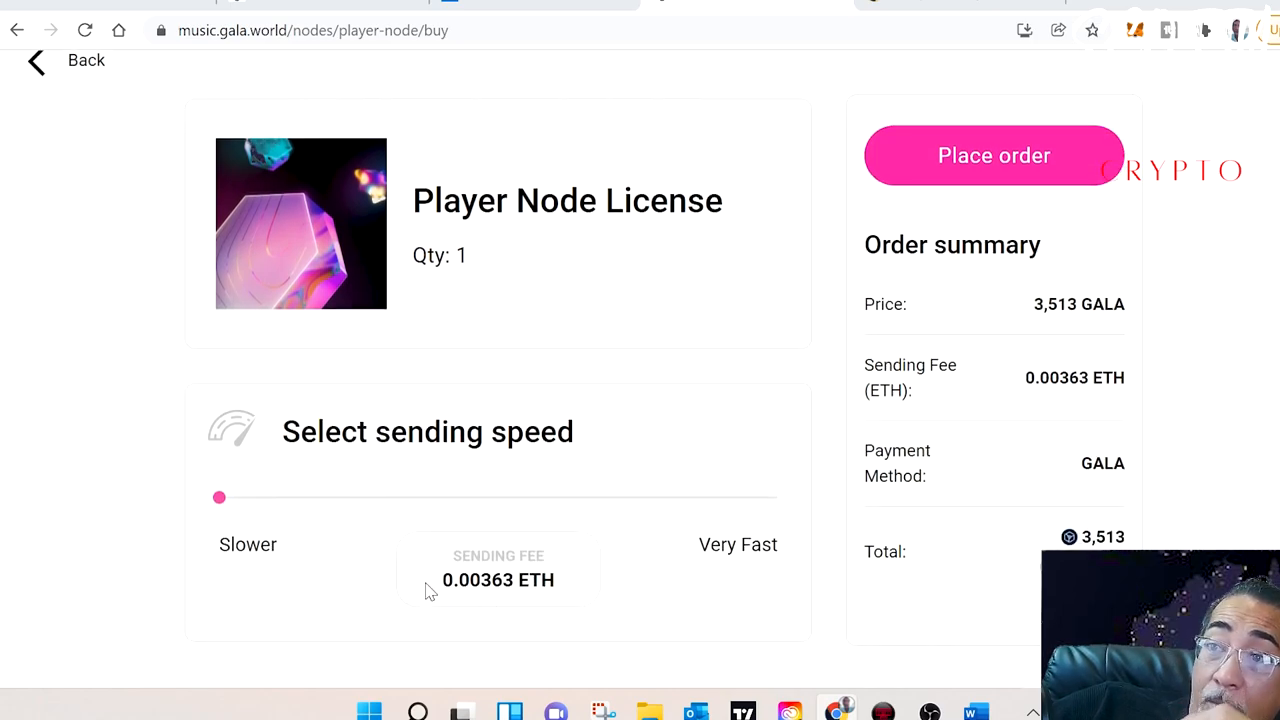
Raise sending speed from Slower to Very Fast, fee 0.00374 ETH, price still 3,513 GALA.
{"action": "double_click", "coordinate": [484, 580]}
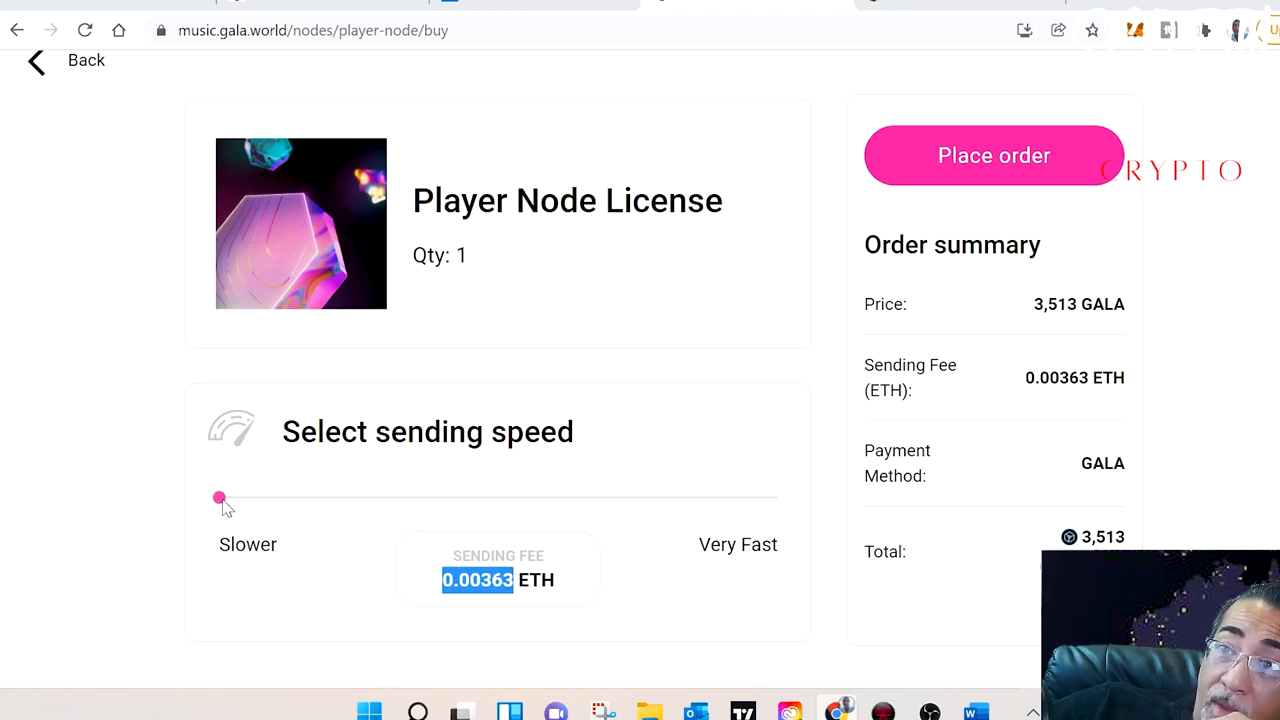
{"action": "left_click_drag", "start_coordinate": [220, 498], "coordinate": [776, 498]}
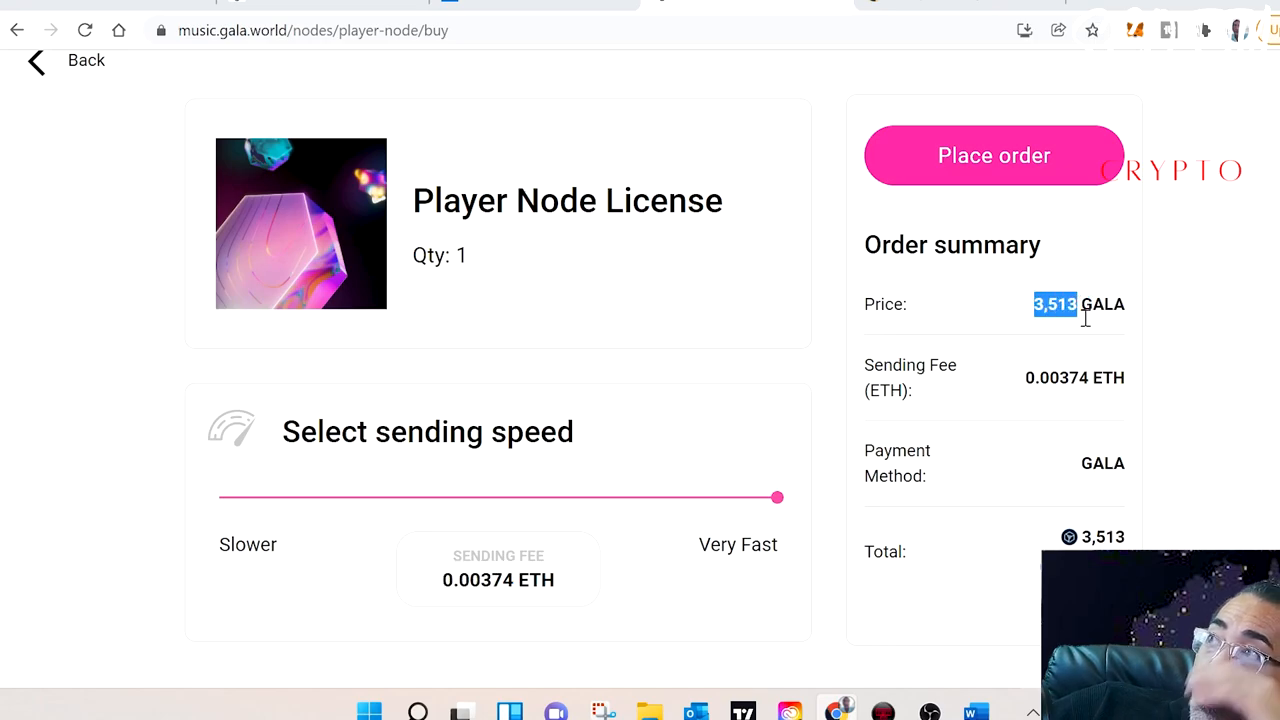
{"action": "mouse_move", "coordinate": [1190, 420]}
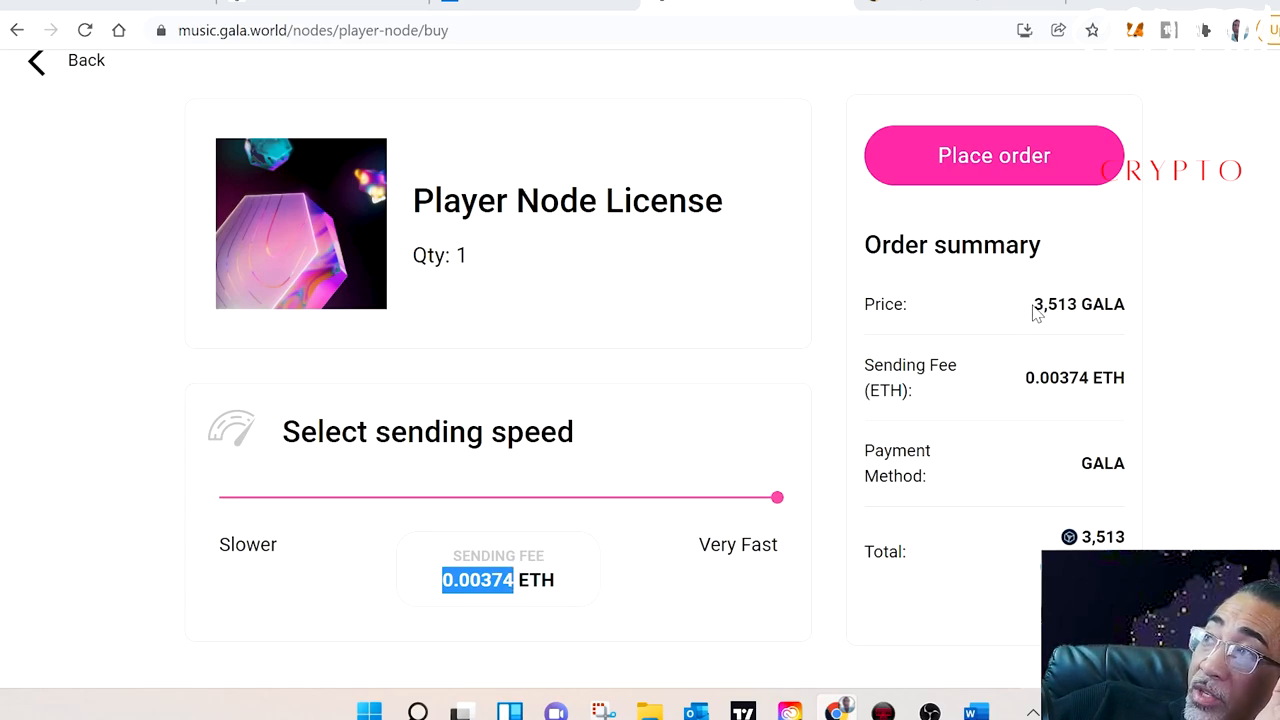
{"action": "double_click", "coordinate": [1056, 304]}
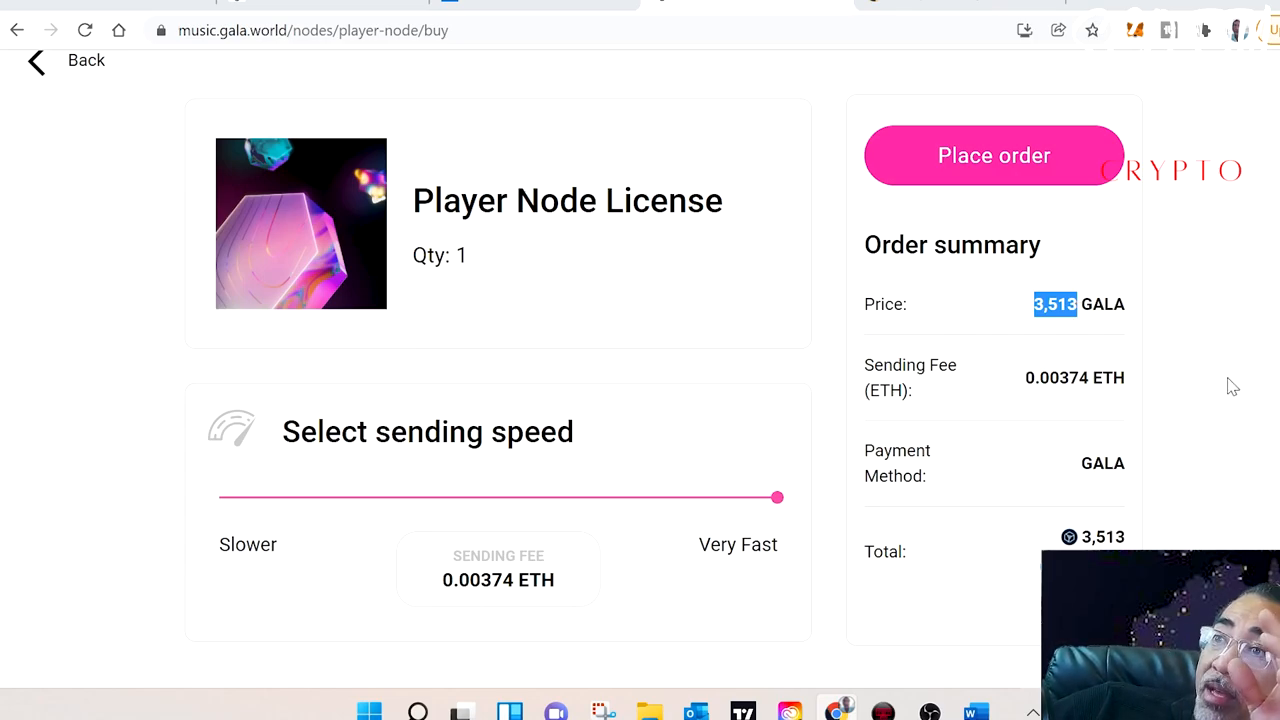
{"action": "mouse_move", "coordinate": [476, 600]}
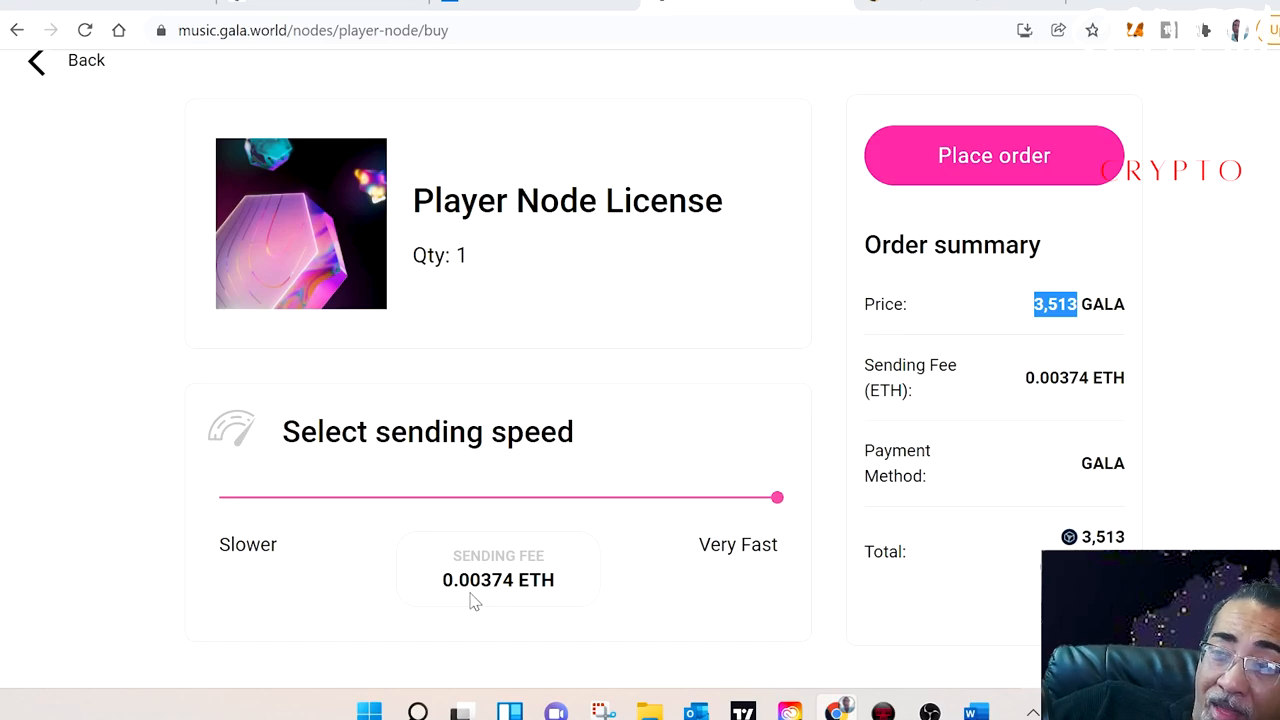
{"action": "mouse_move", "coordinate": [784, 490]}
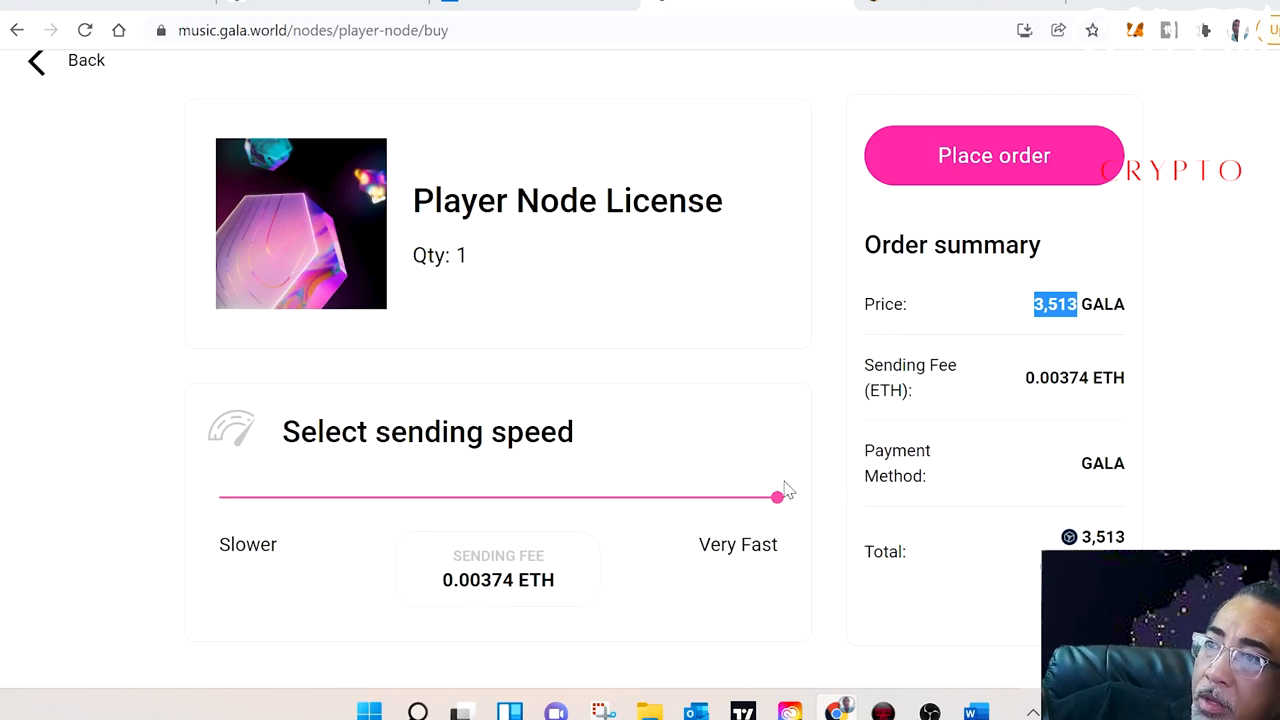
{"action": "mouse_move", "coordinate": [1088, 358]}
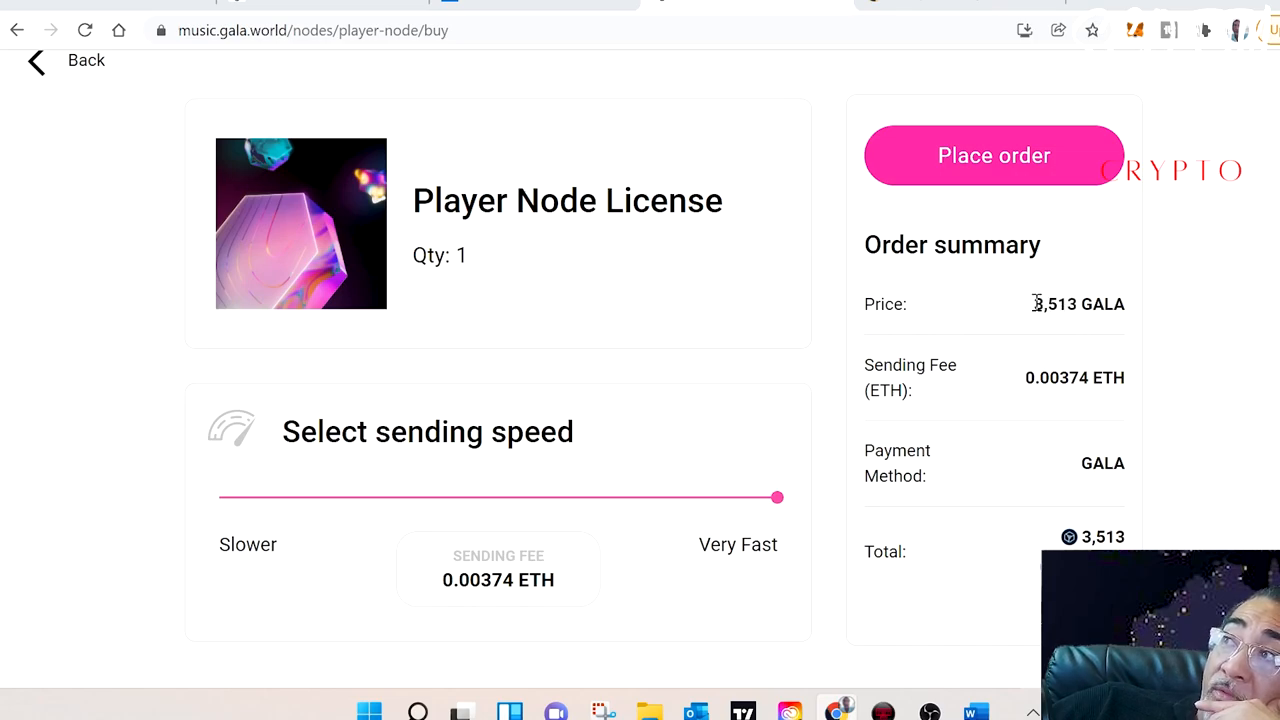
{"action": "double_click", "coordinate": [1052, 304]}
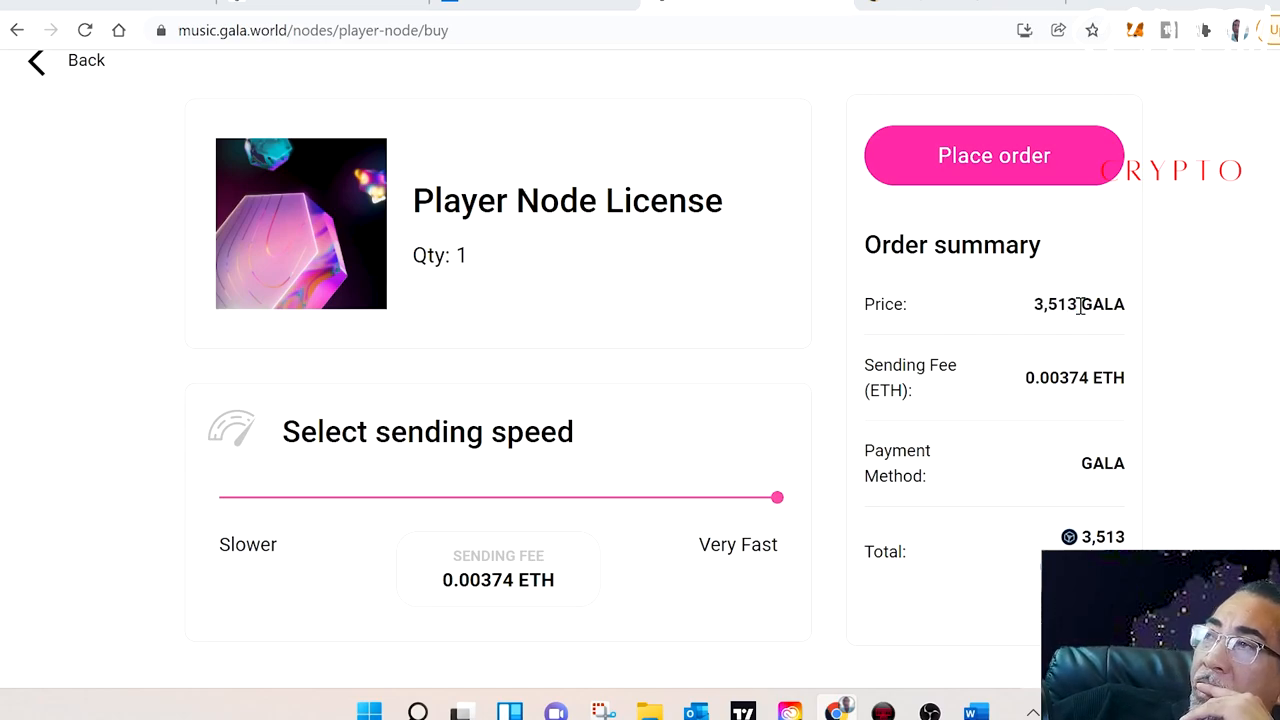
{"action": "mouse_move", "coordinate": [1092, 336]}
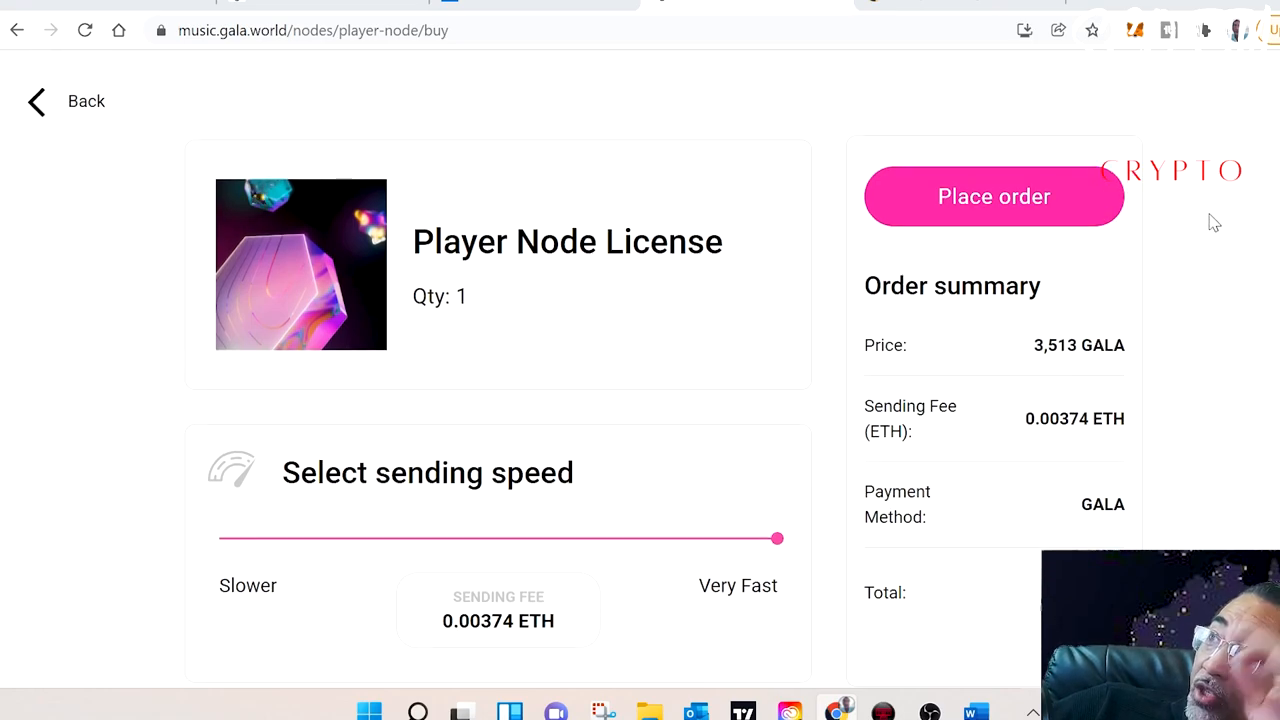
{"action": "mouse_move", "coordinate": [36, 104]}
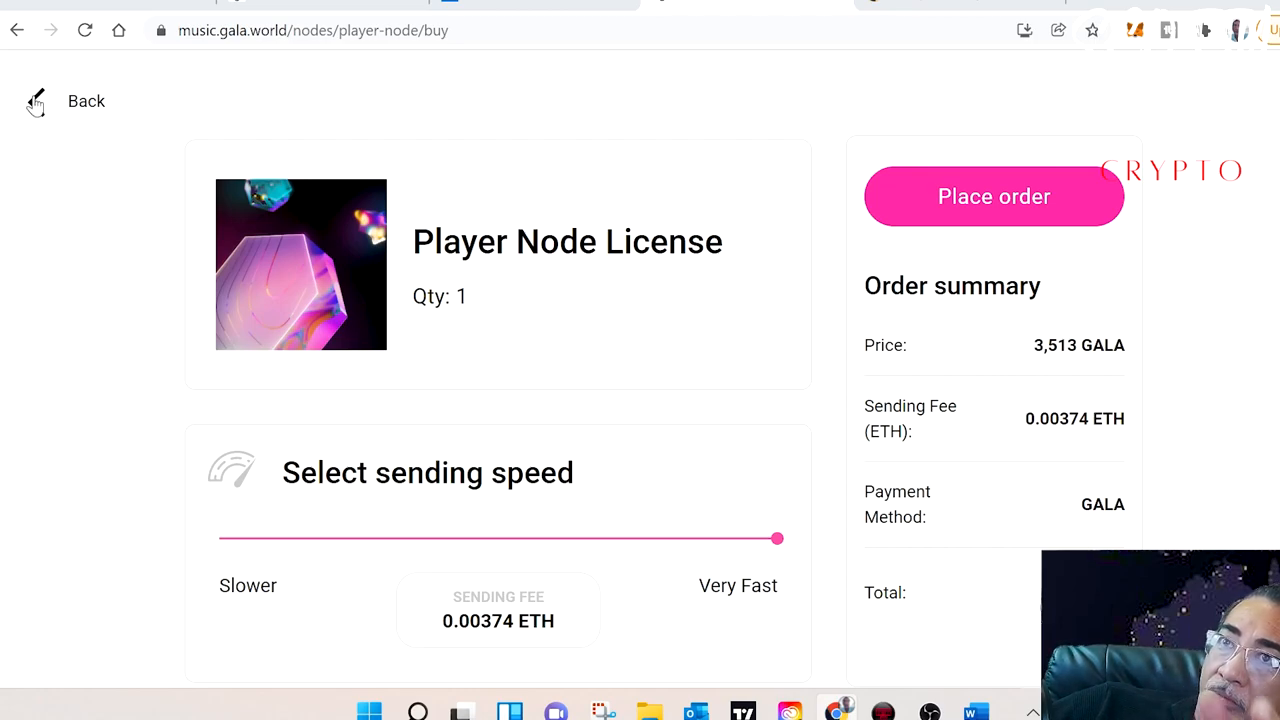
{"action": "mouse_move", "coordinate": [84, 128]}
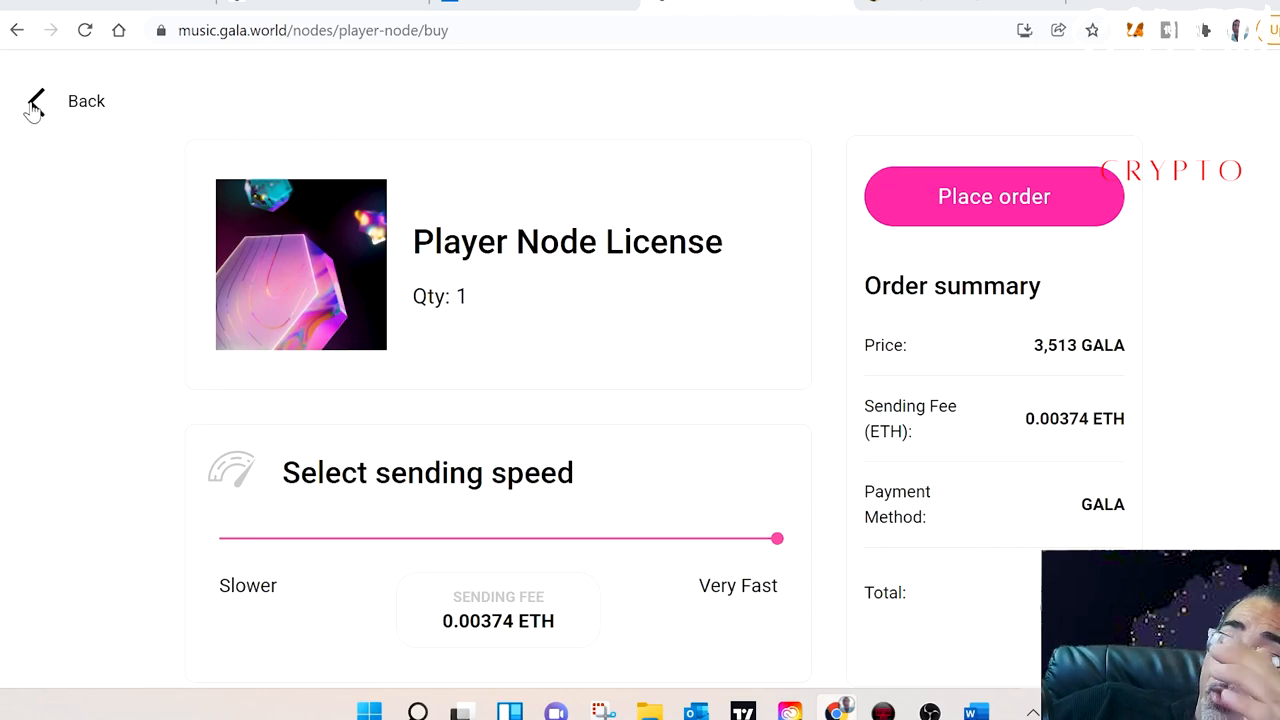
{"action": "mouse_move", "coordinate": [32, 100]}
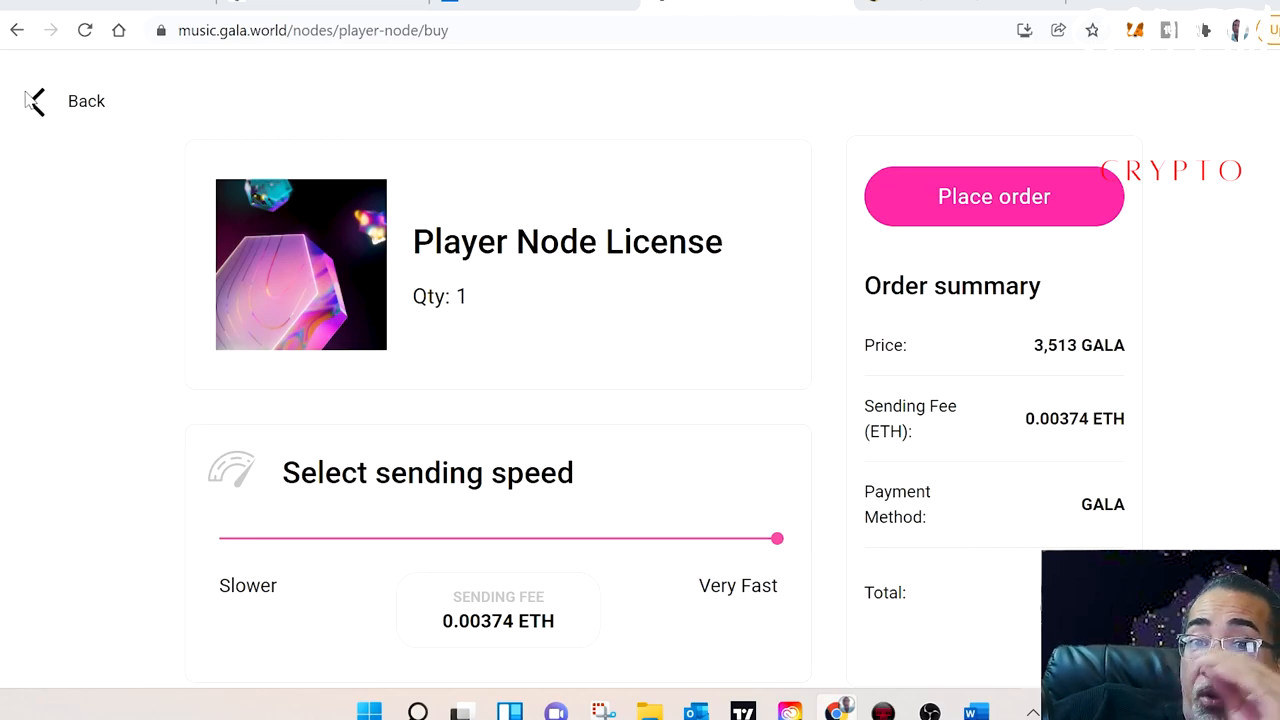
{"action": "mouse_move", "coordinate": [58, 110]}
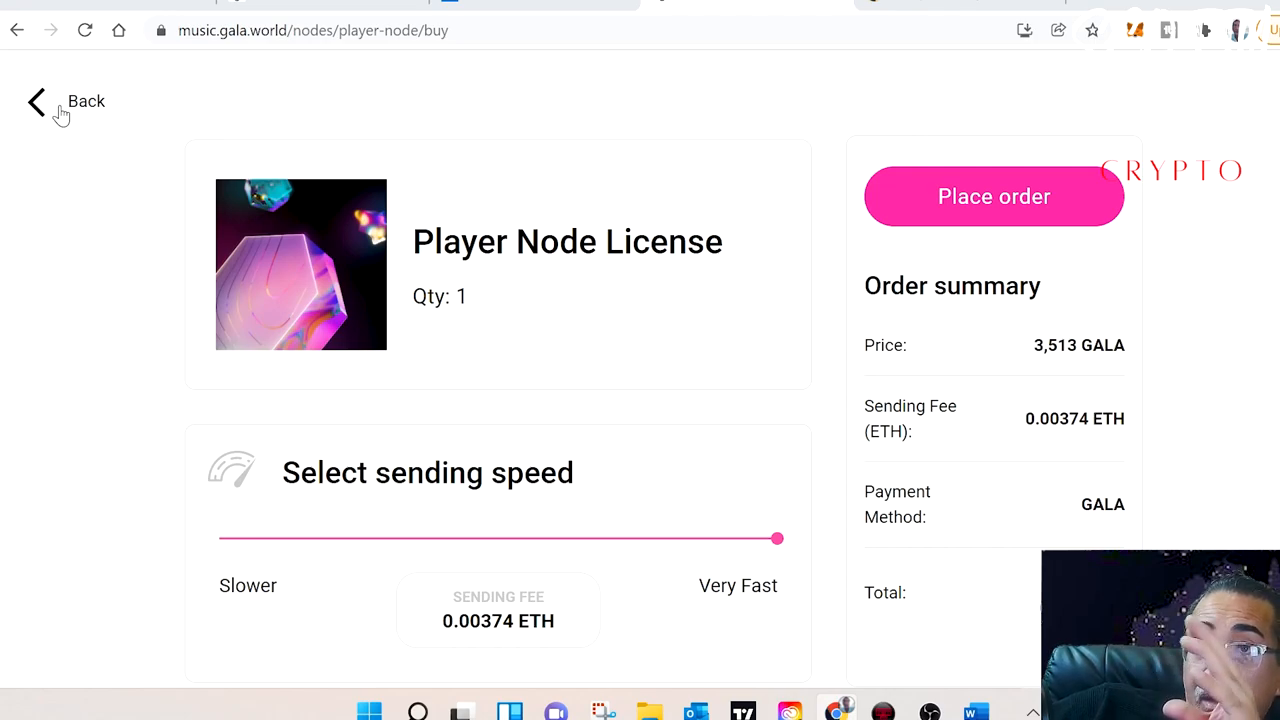
{"action": "mouse_move", "coordinate": [78, 118]}
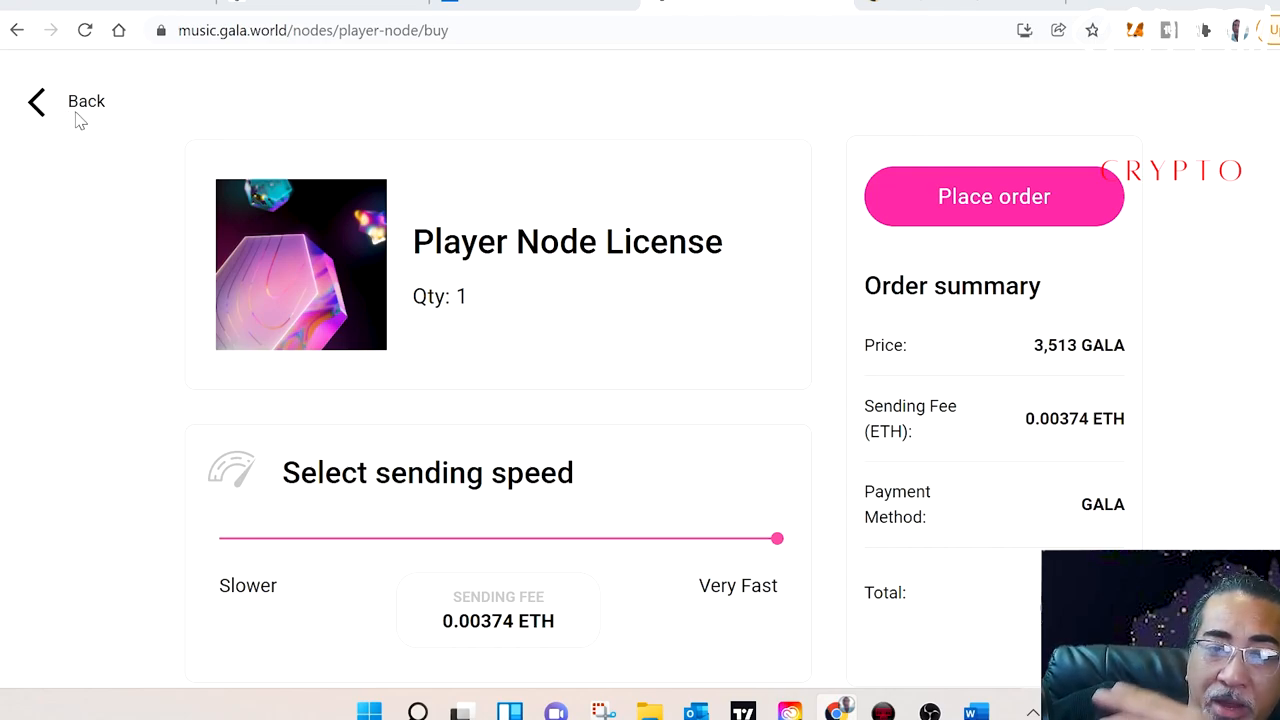
{"action": "mouse_move", "coordinate": [38, 104]}
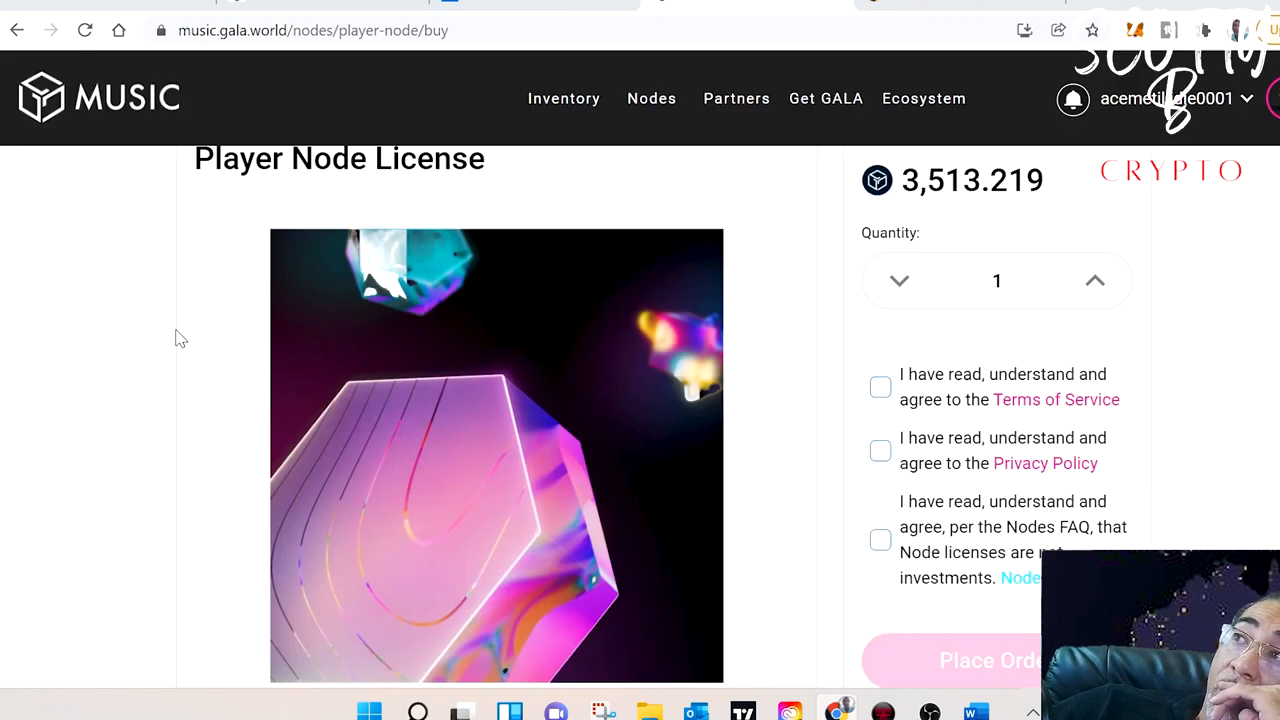
Show the Inventory balances: 0.0 GALA, 0.00342 ETH, 0.0 TOWN and 0.0 BAT.
{"action": "left_click", "coordinate": [564, 98]}
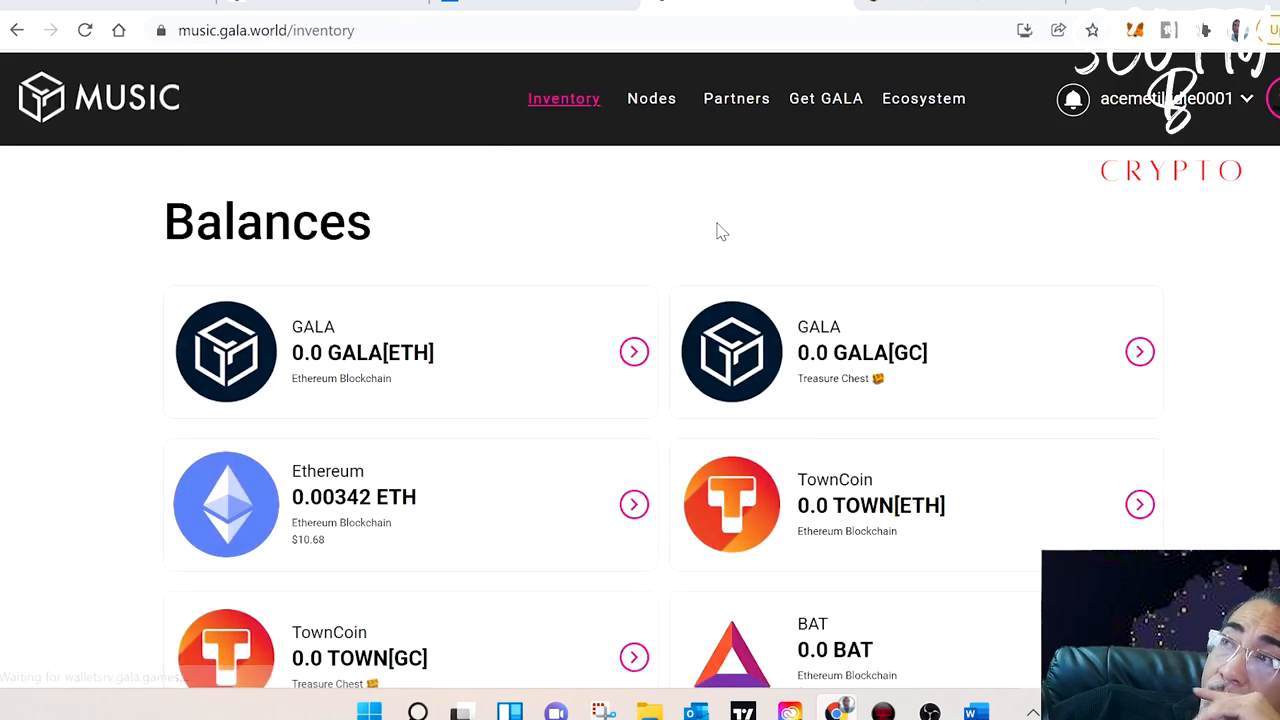
{"action": "mouse_move", "coordinate": [1112, 234]}
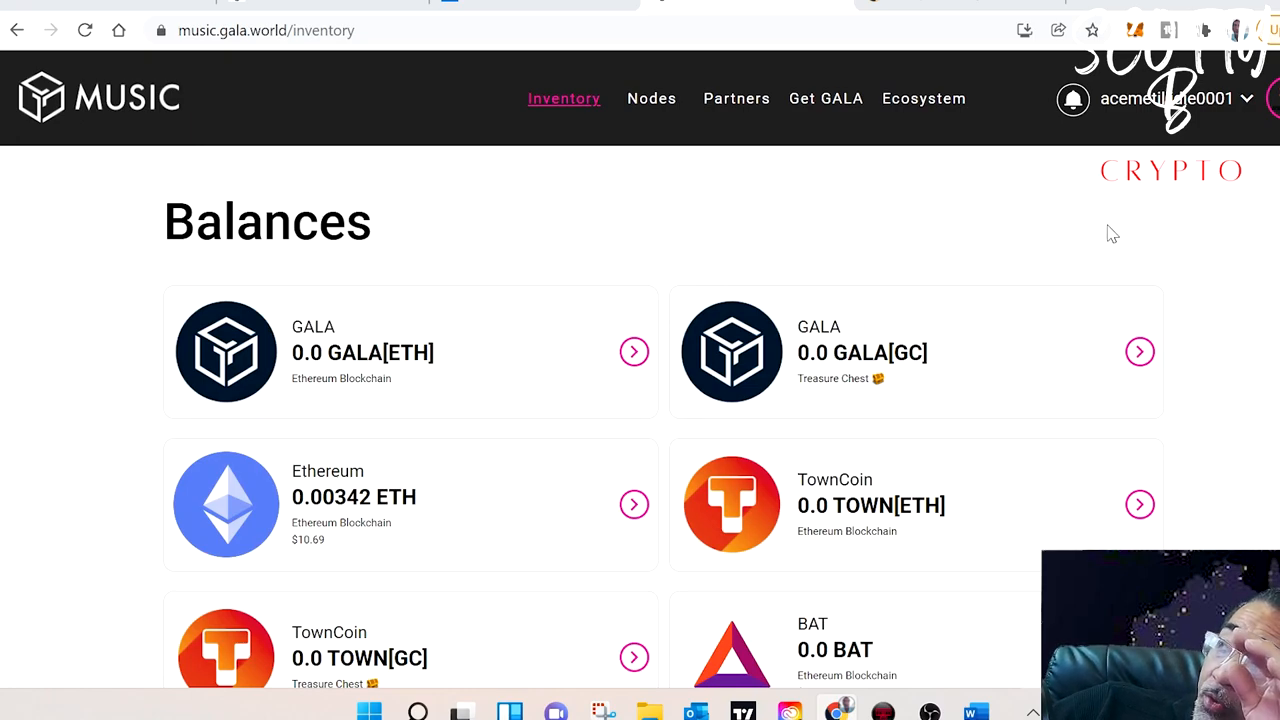
{"action": "mouse_move", "coordinate": [1200, 240]}
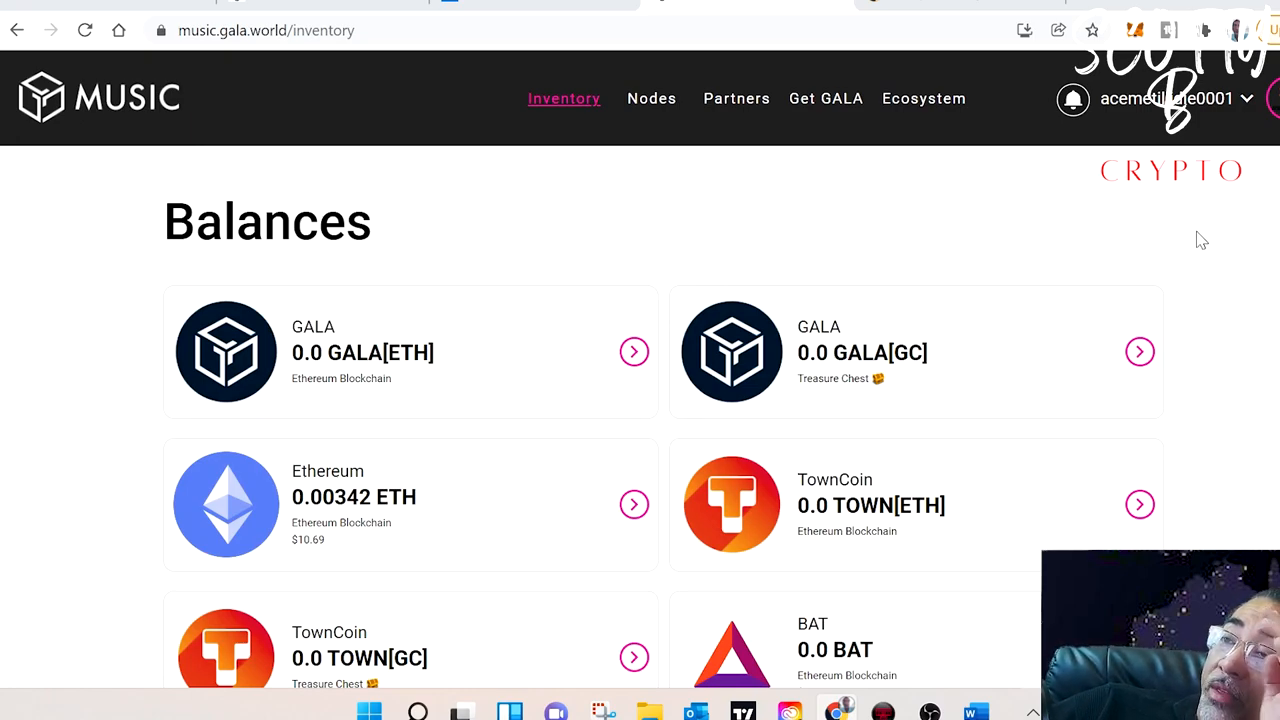
{"action": "mouse_move", "coordinate": [298, 550]}
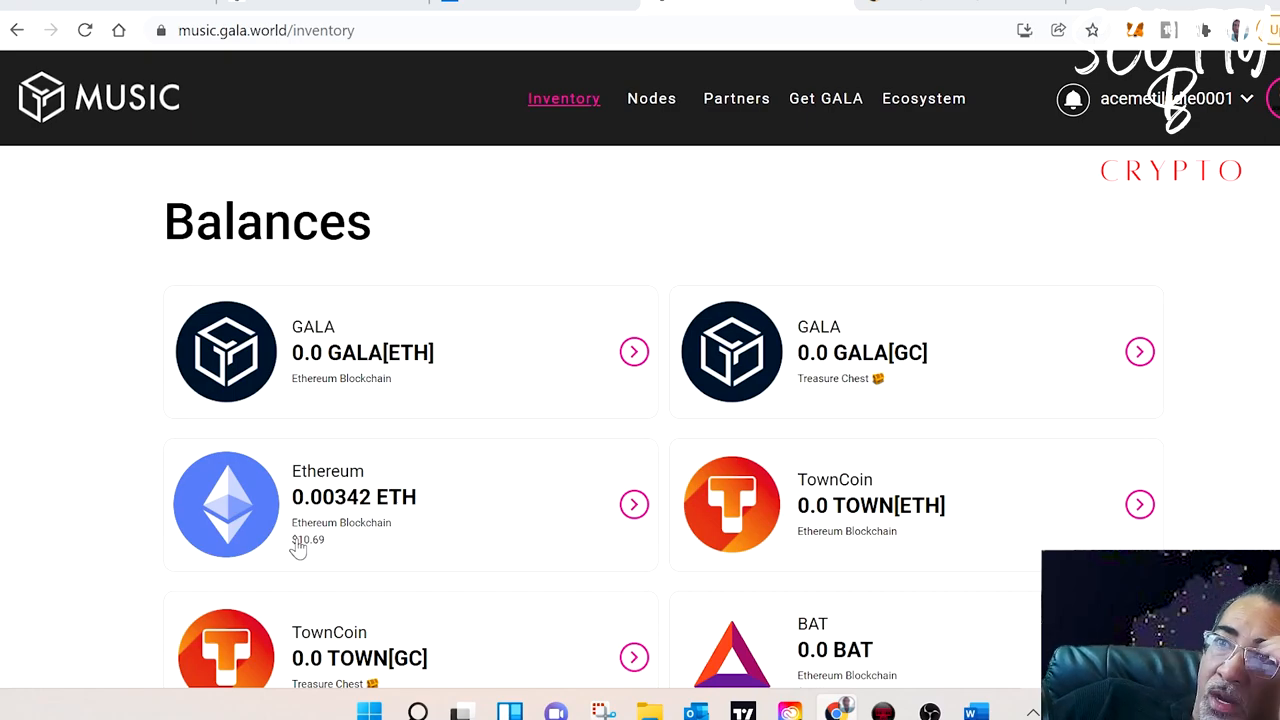
{"action": "mouse_move", "coordinate": [624, 520]}
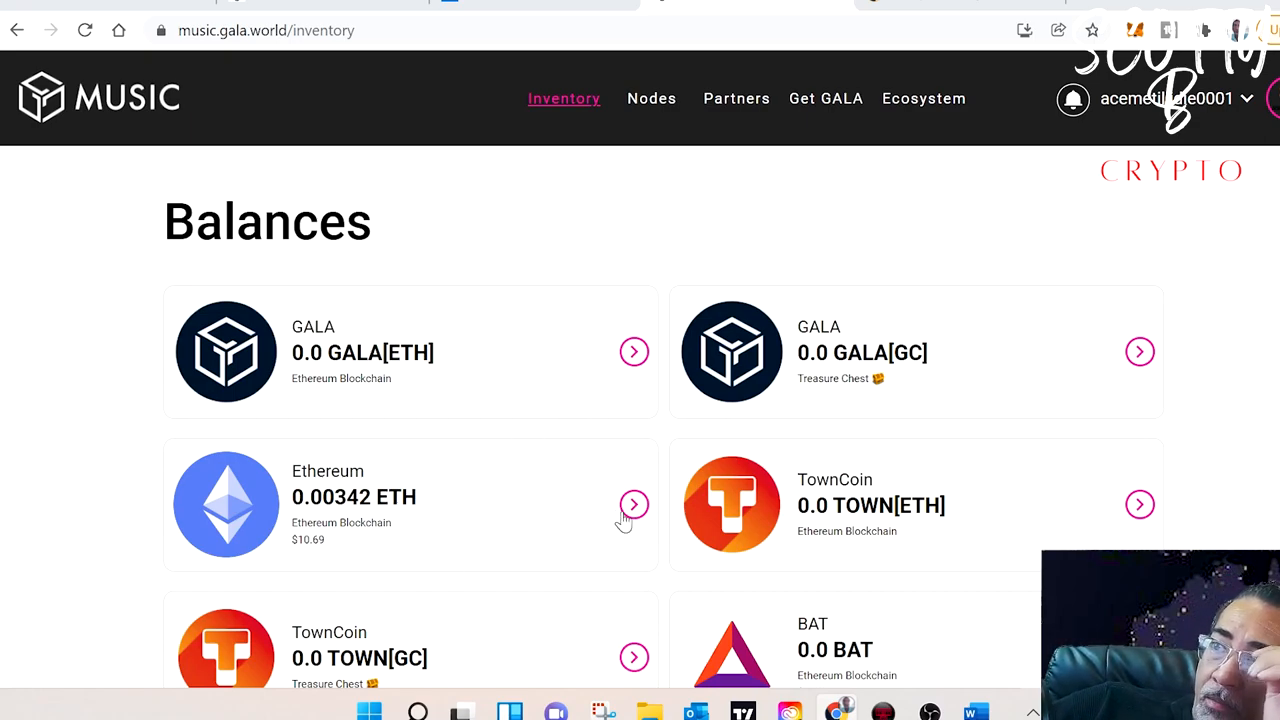
Show the ETH Receive Funds address with QR code and get copy options for it.
{"action": "left_click", "coordinate": [632, 504]}
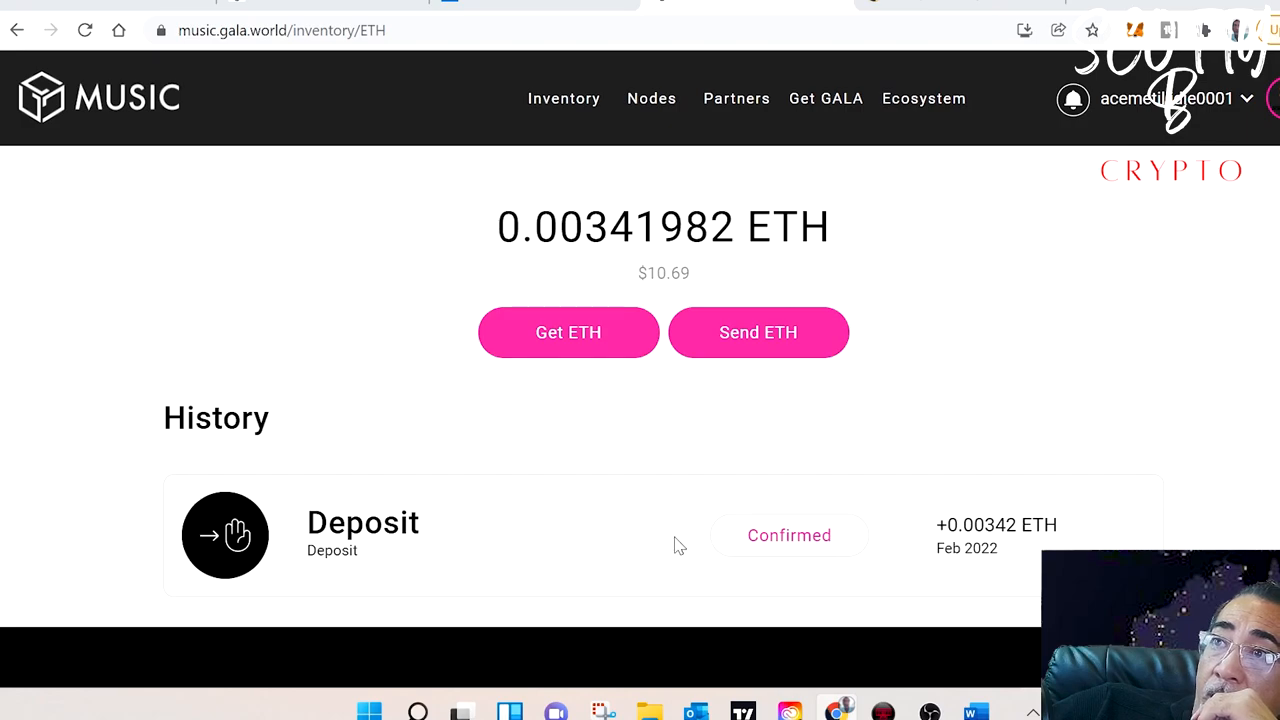
{"action": "mouse_move", "coordinate": [576, 336]}
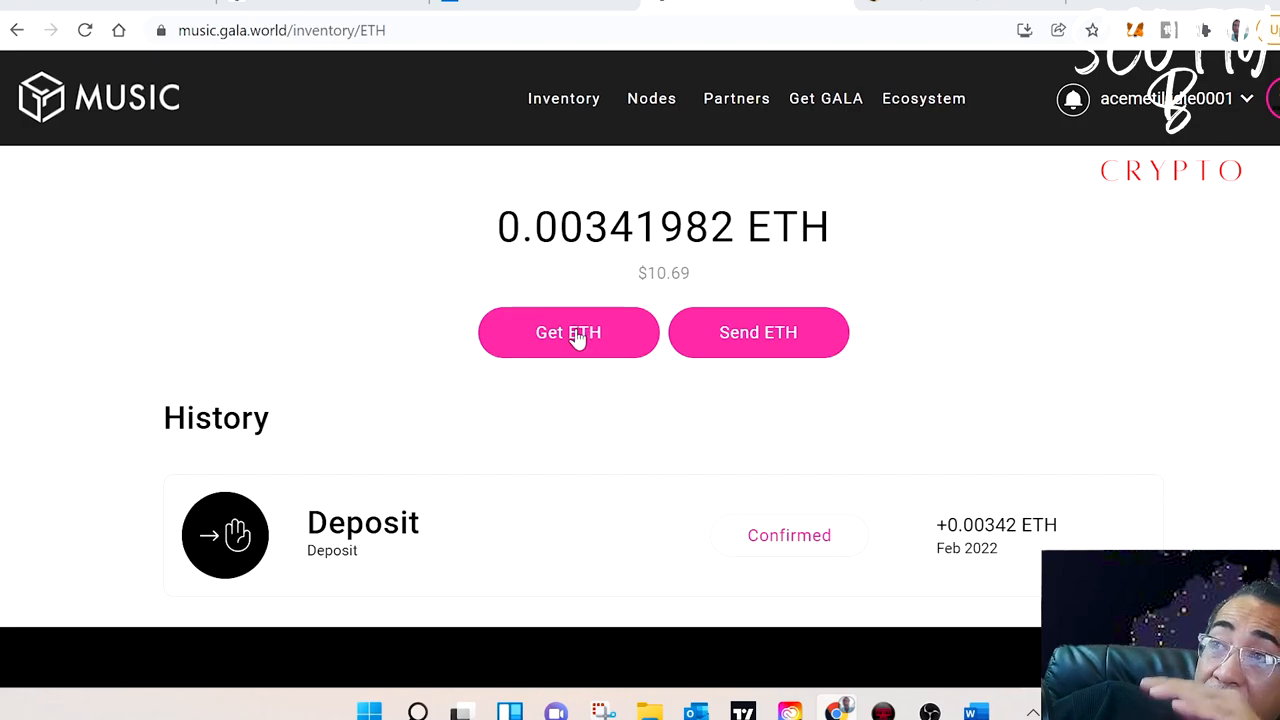
{"action": "left_click", "coordinate": [568, 332]}
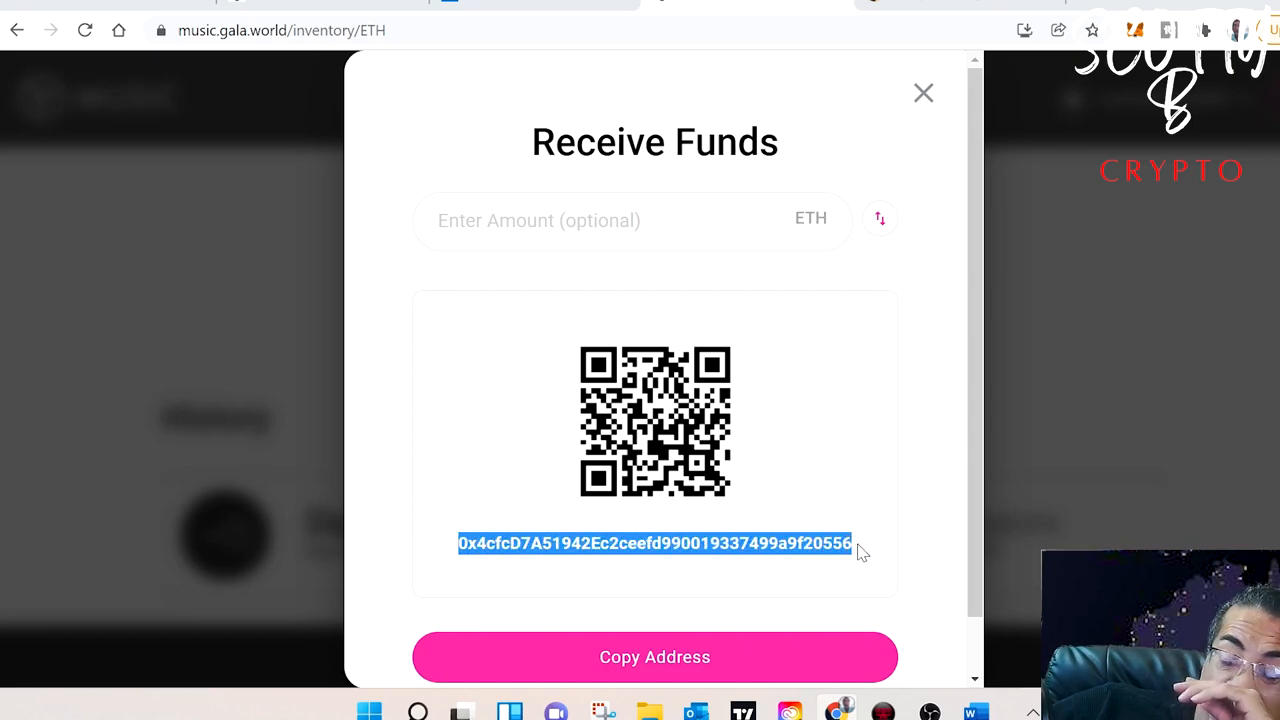
{"action": "mouse_move", "coordinate": [864, 554]}
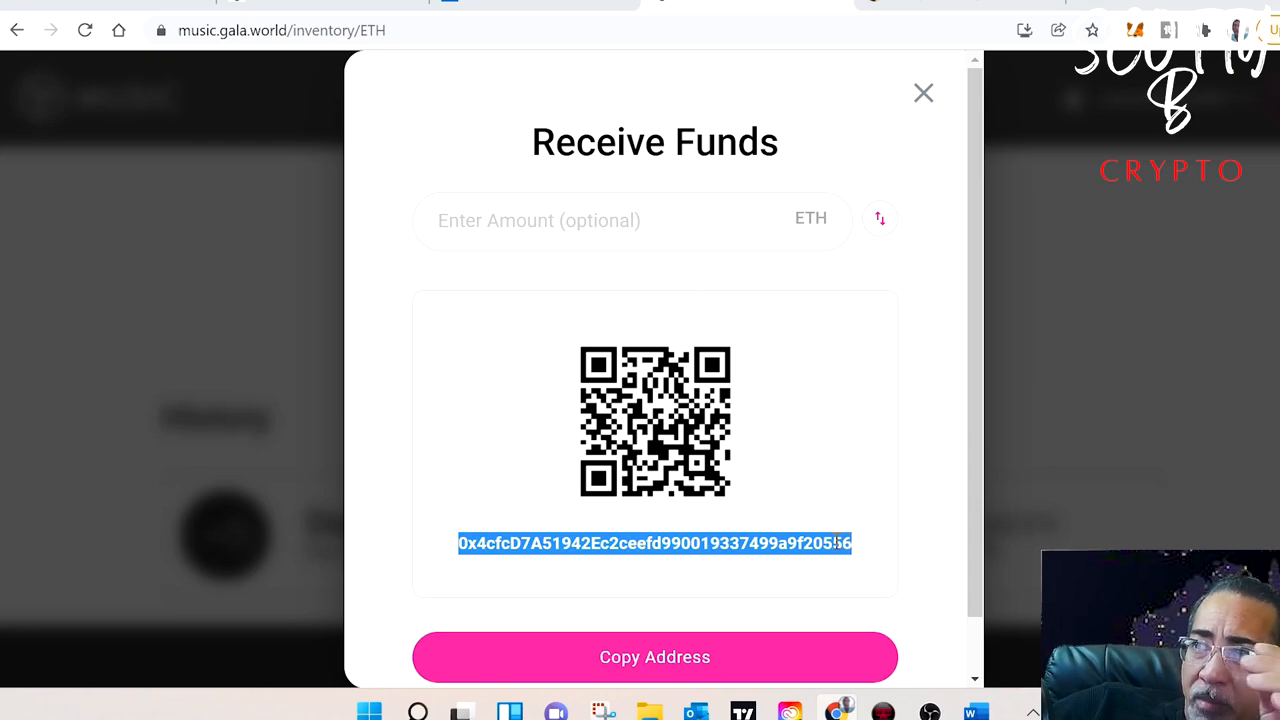
{"action": "right_click", "coordinate": [656, 544]}
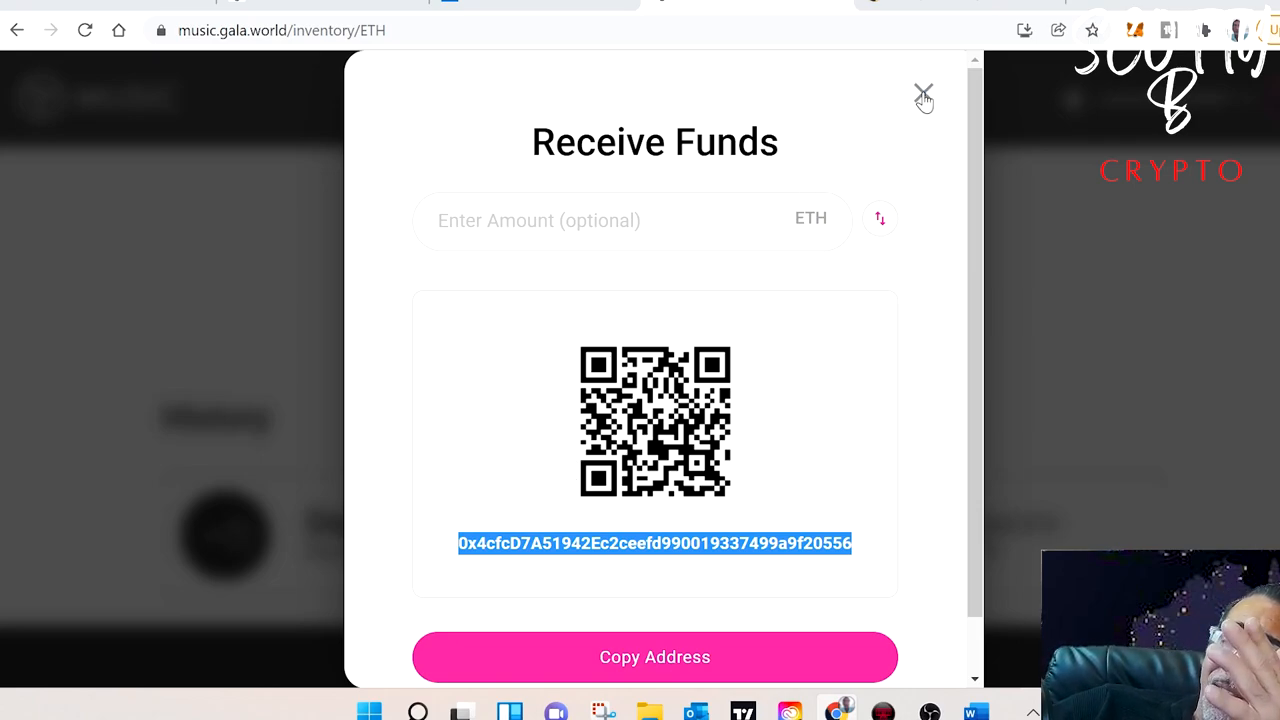
Close the ETH Receive Funds dialog, returning to the 0.00341982 ETH balance page.
{"action": "left_click", "coordinate": [924, 92]}
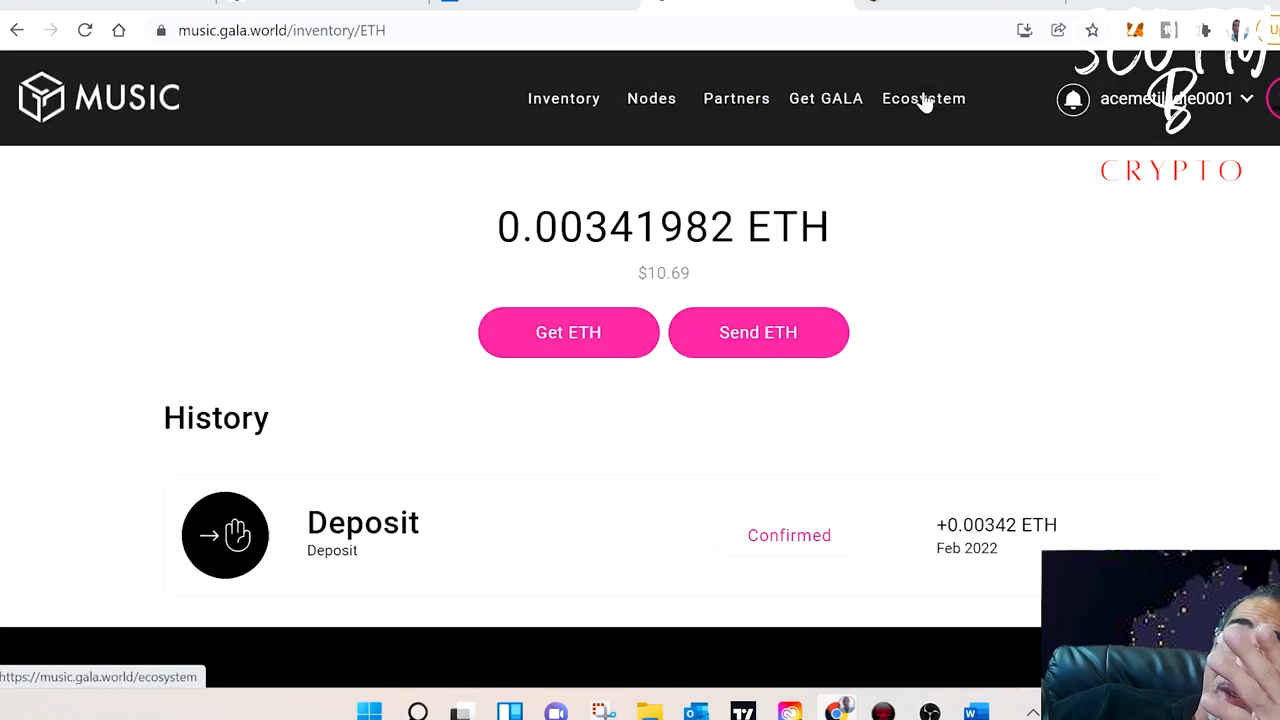
{"action": "mouse_move", "coordinate": [630, 466]}
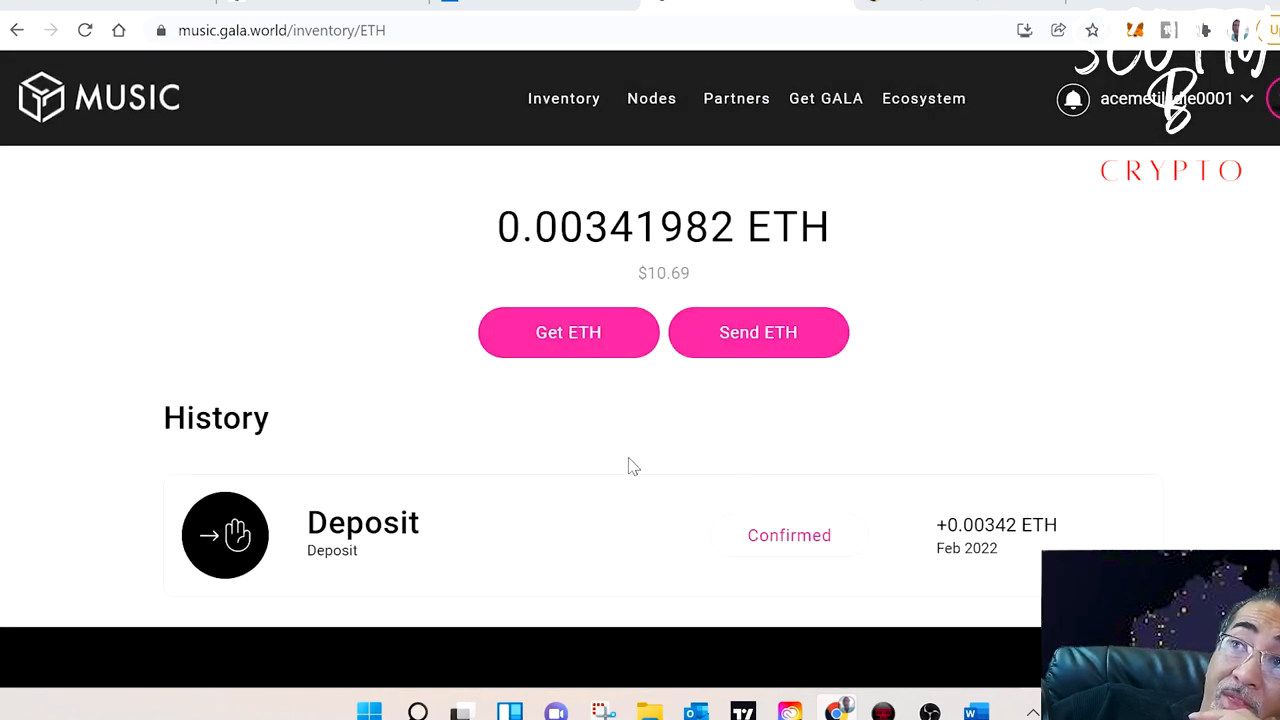
{"action": "mouse_move", "coordinate": [618, 460]}
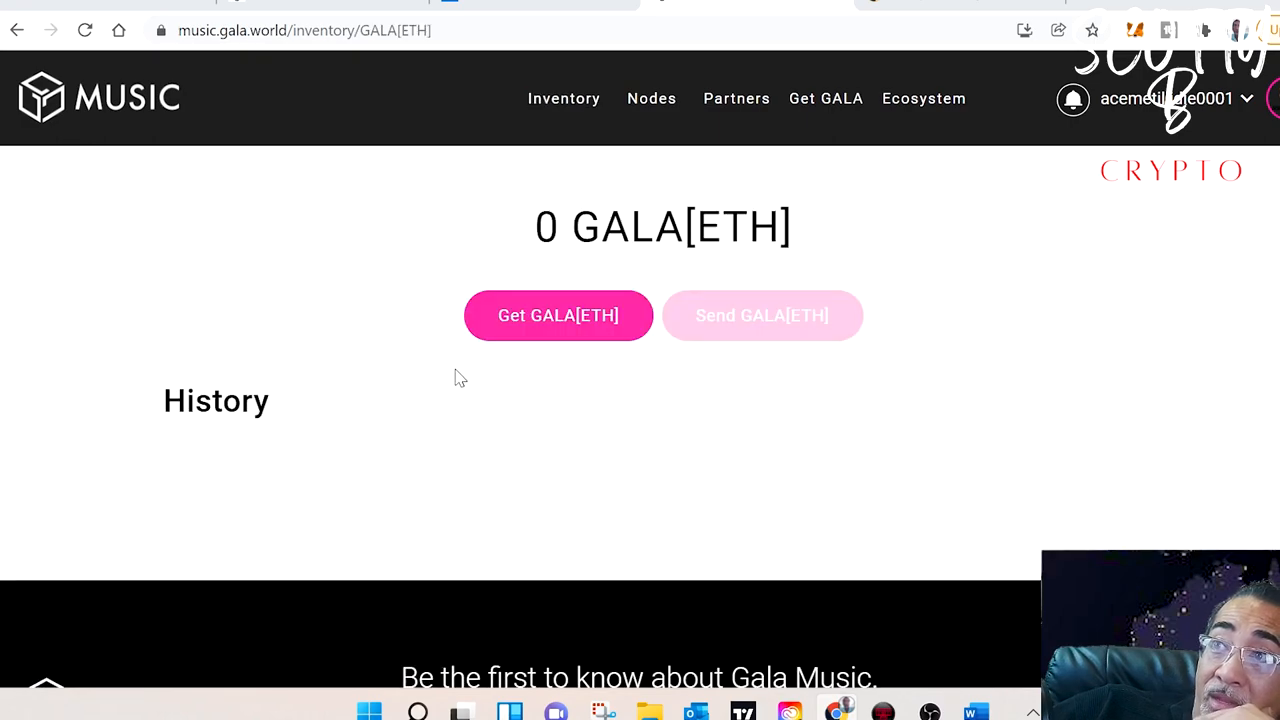
{"action": "mouse_move", "coordinate": [530, 336]}
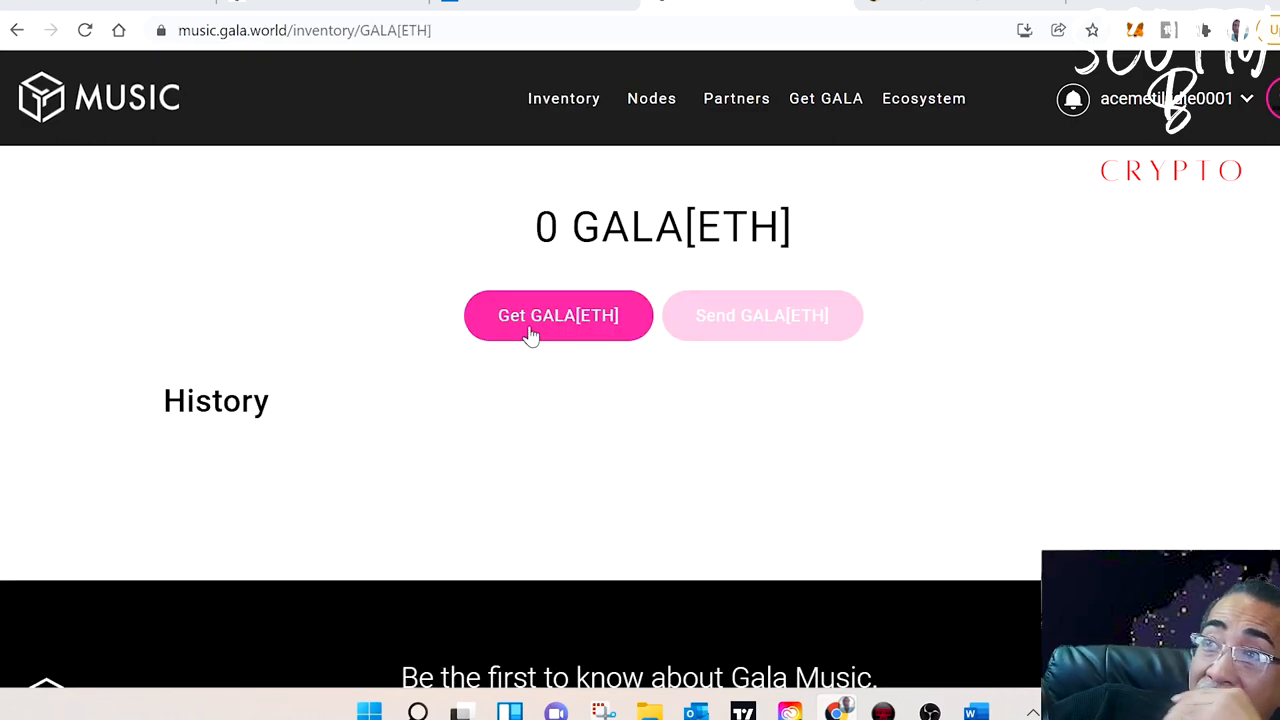
Show the GALA[ETH] deposit address and QR code via Get GALA[ETH].
{"action": "left_click", "coordinate": [558, 316]}
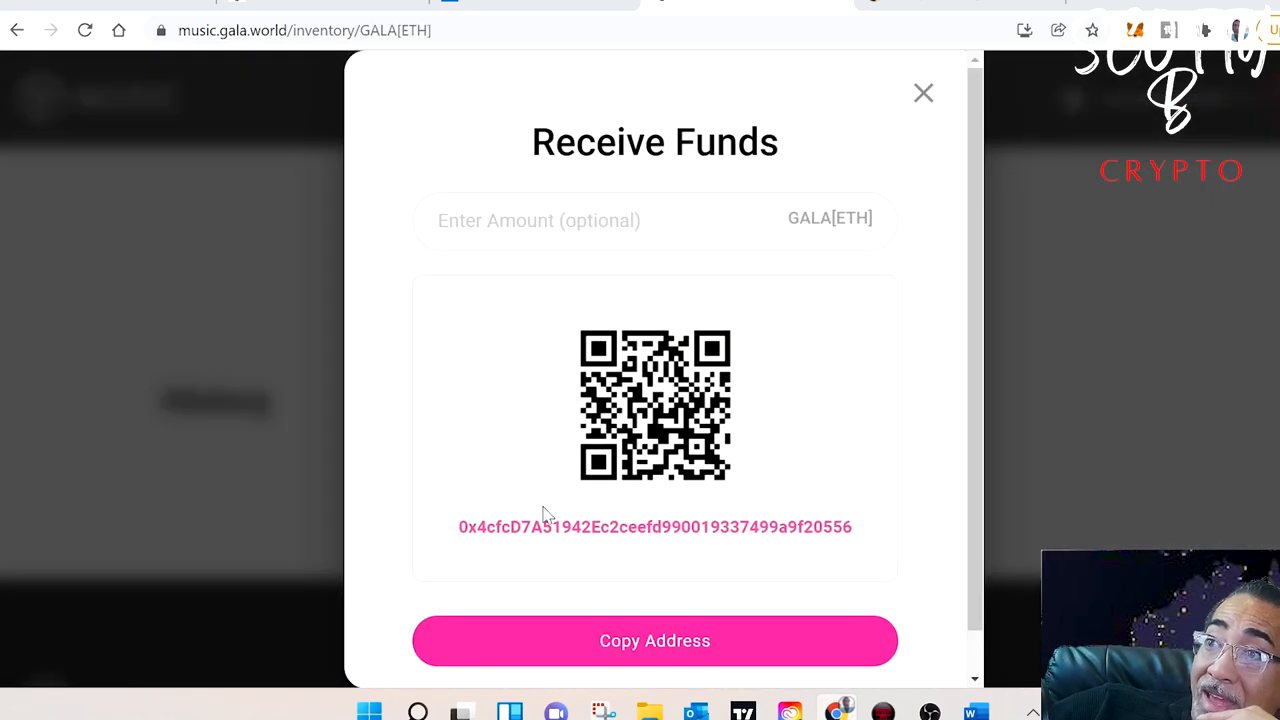
{"action": "mouse_move", "coordinate": [576, 476]}
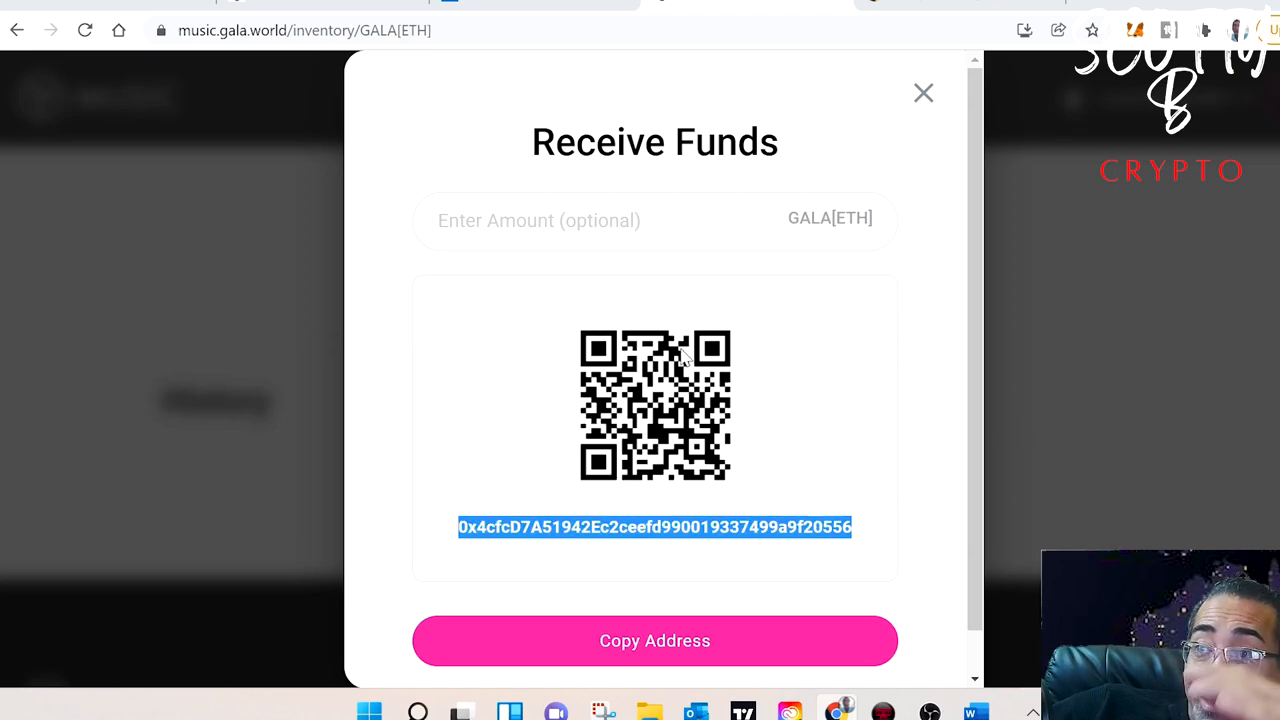
{"action": "mouse_move", "coordinate": [650, 670]}
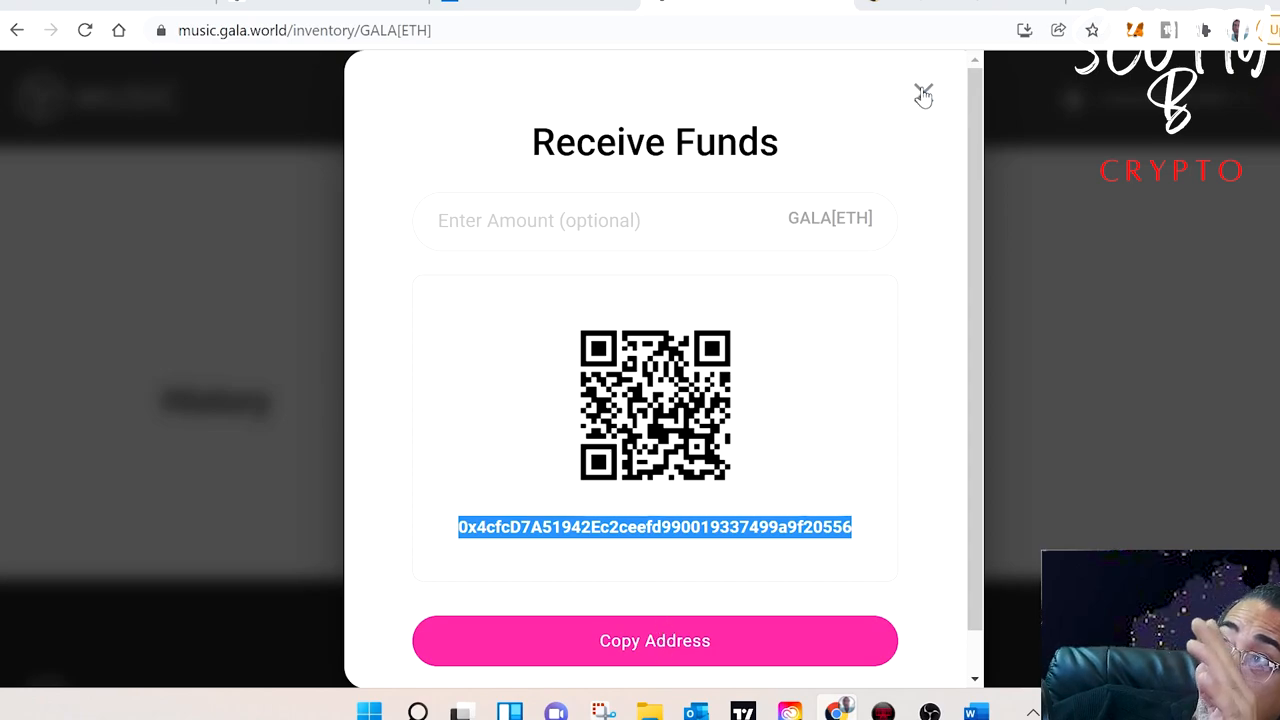
Close the GALA[ETH] Receive Funds dialog, leaving the 0 GALA[ETH] balance page.
{"action": "left_click", "coordinate": [920, 94]}
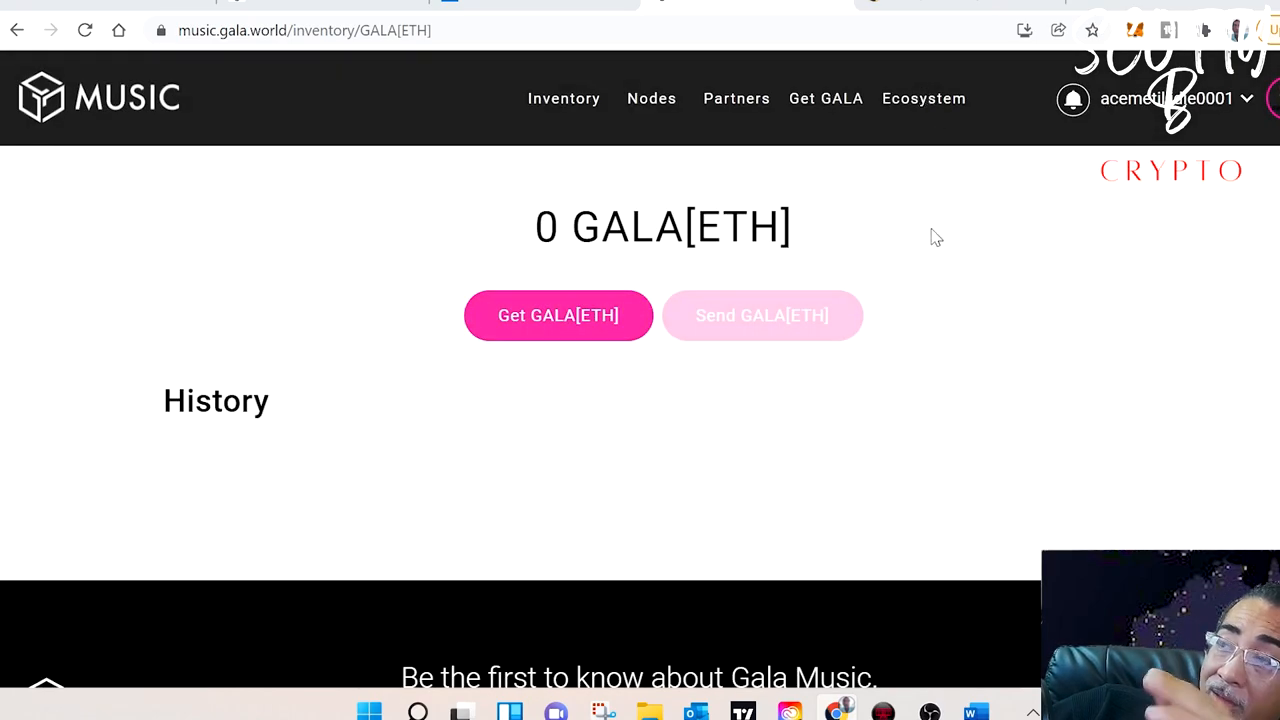
{"action": "mouse_move", "coordinate": [968, 268]}
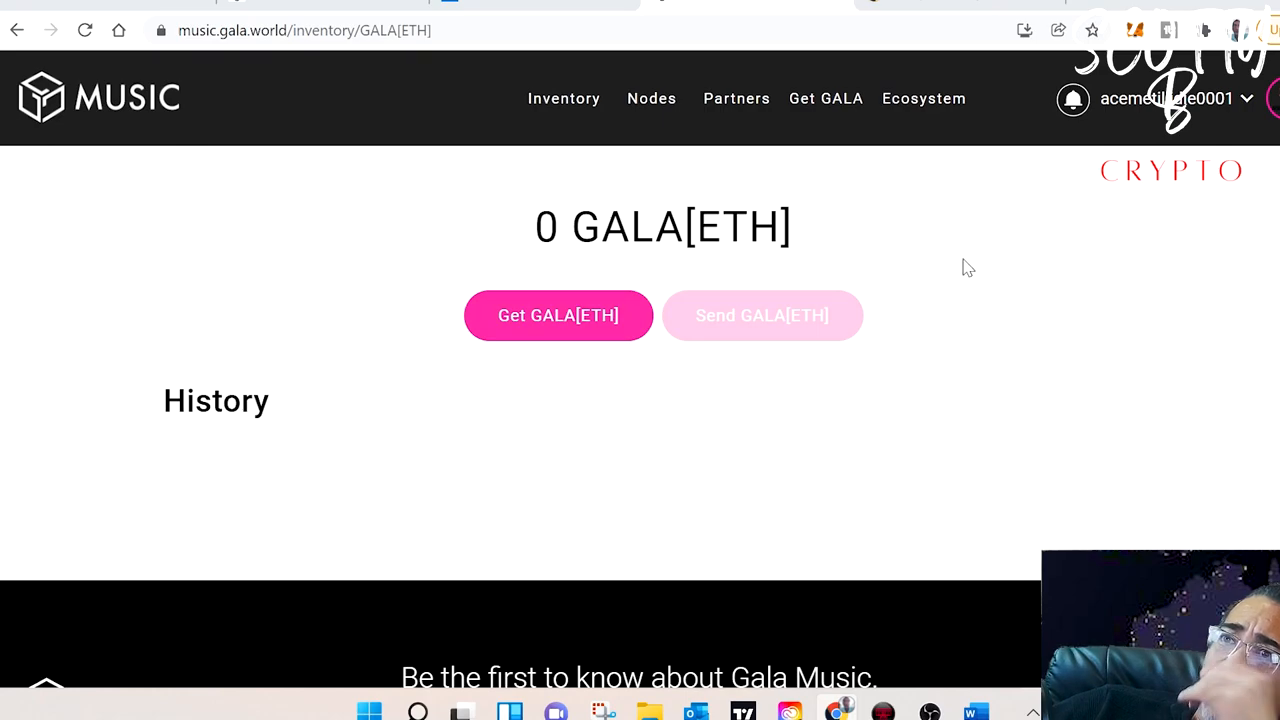
{"action": "mouse_move", "coordinate": [264, 108]}
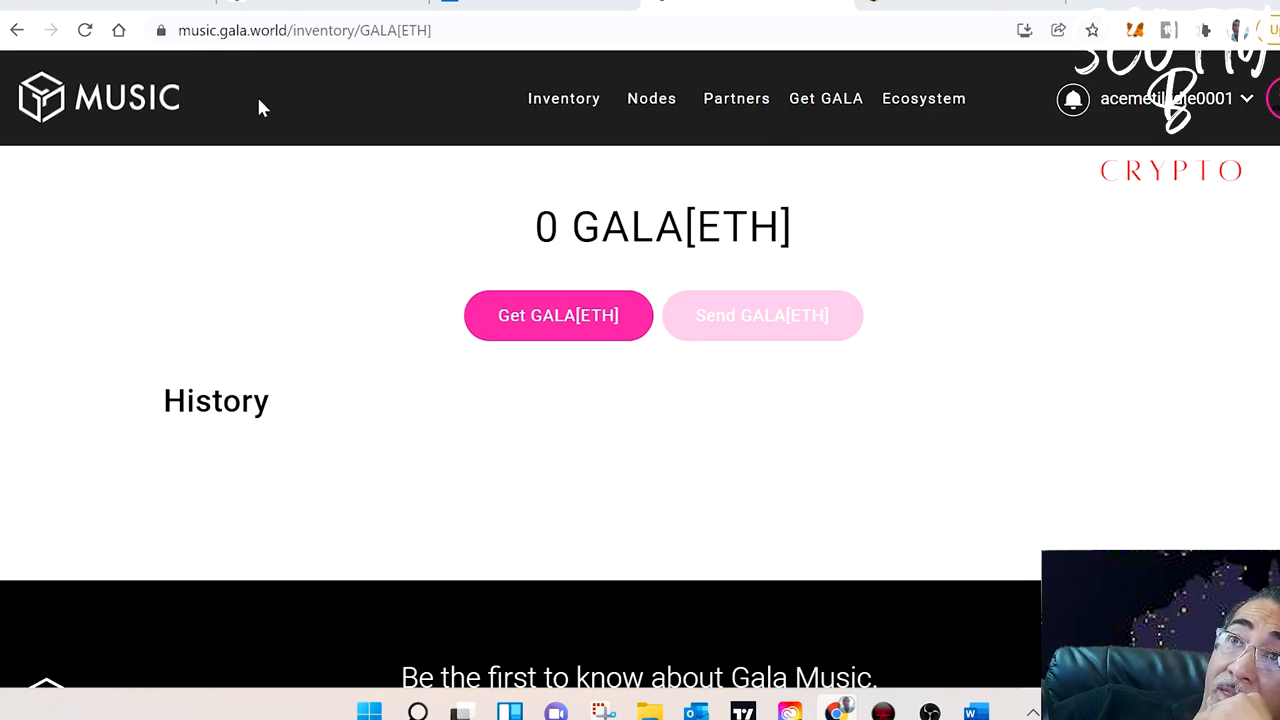
{"action": "mouse_move", "coordinate": [128, 108]}
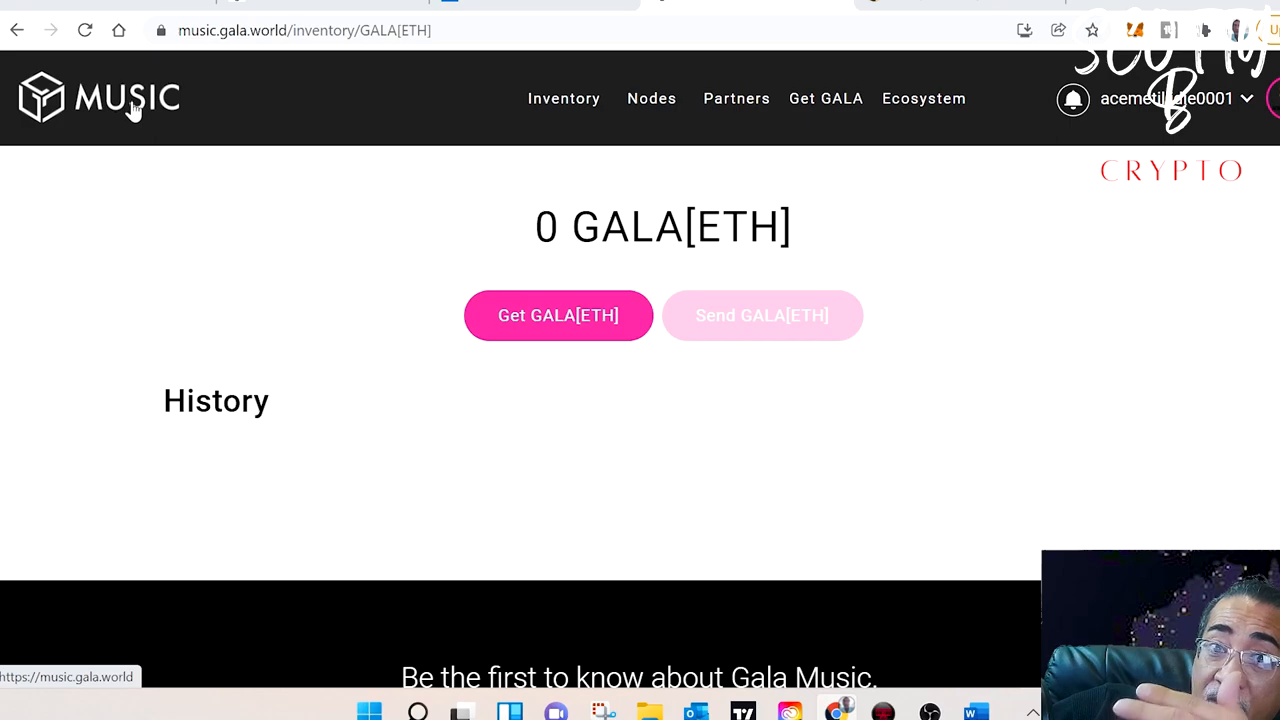
{"action": "mouse_move", "coordinate": [56, 44]}
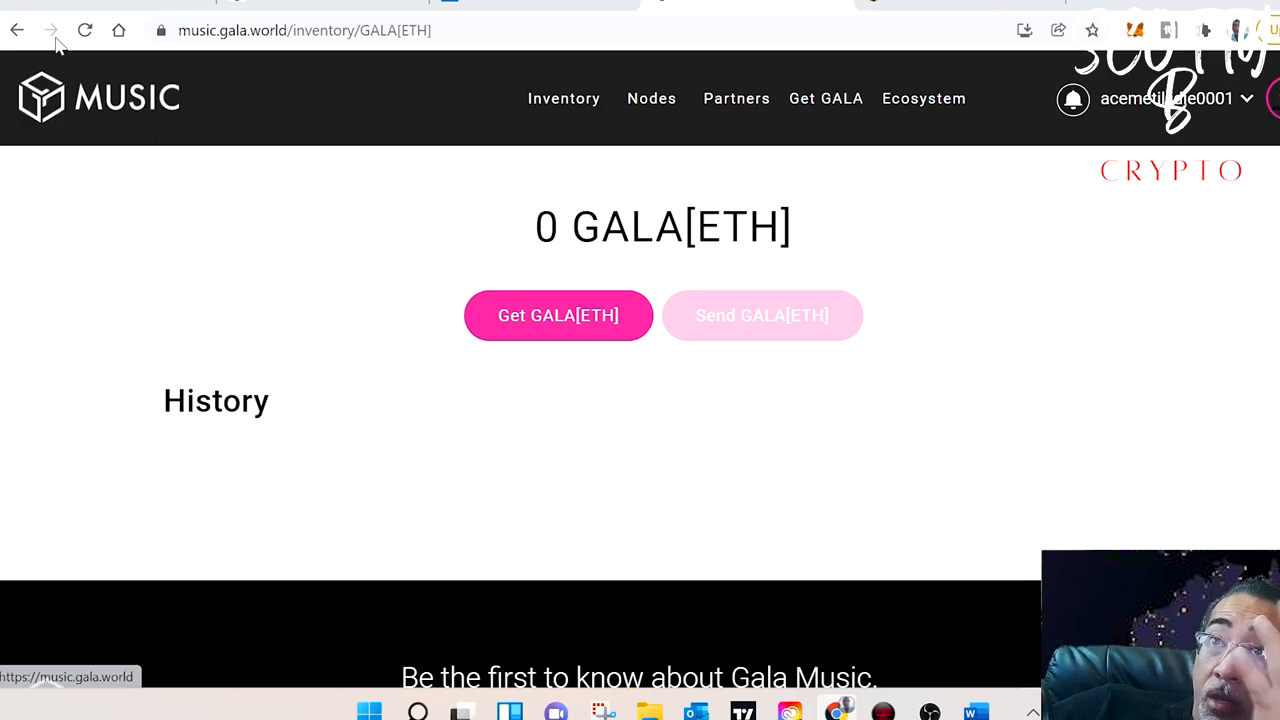
Go back to the Inventory page and scroll to its NFTs section with the Collectibles item.
{"action": "left_click", "coordinate": [16, 30]}
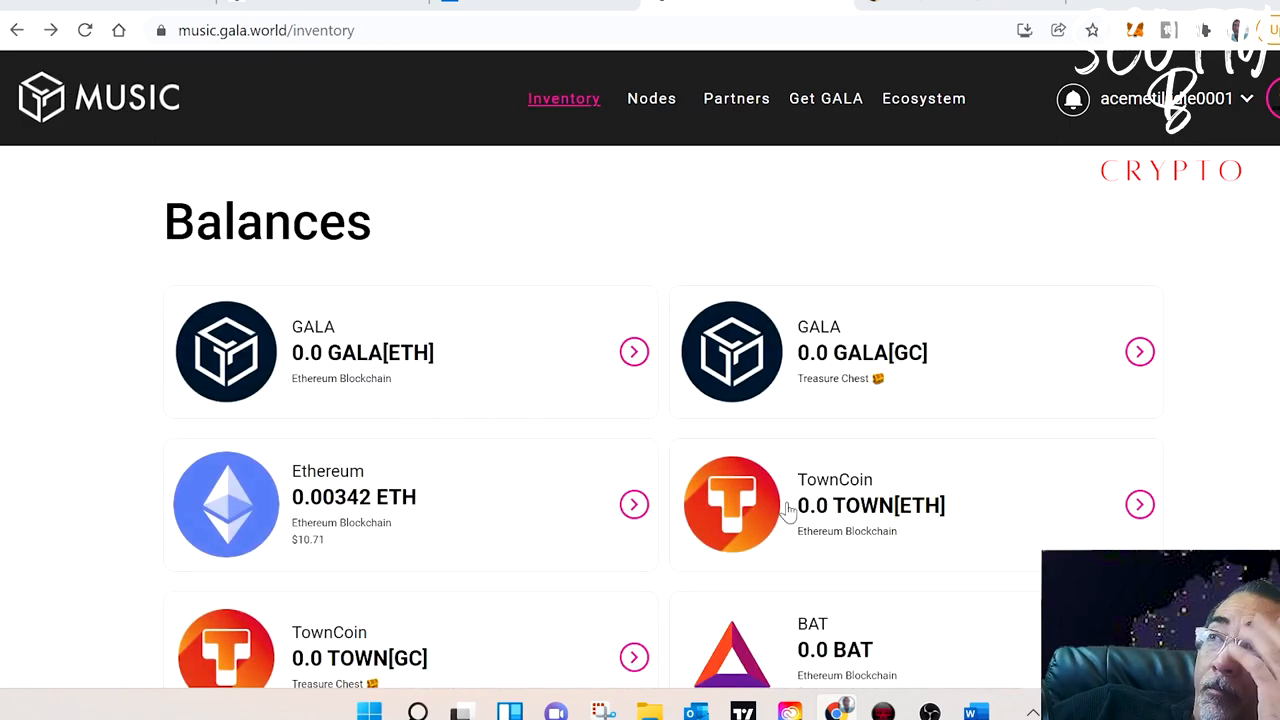
{"action": "scroll", "scroll_direction": "down", "scroll_amount": 3}
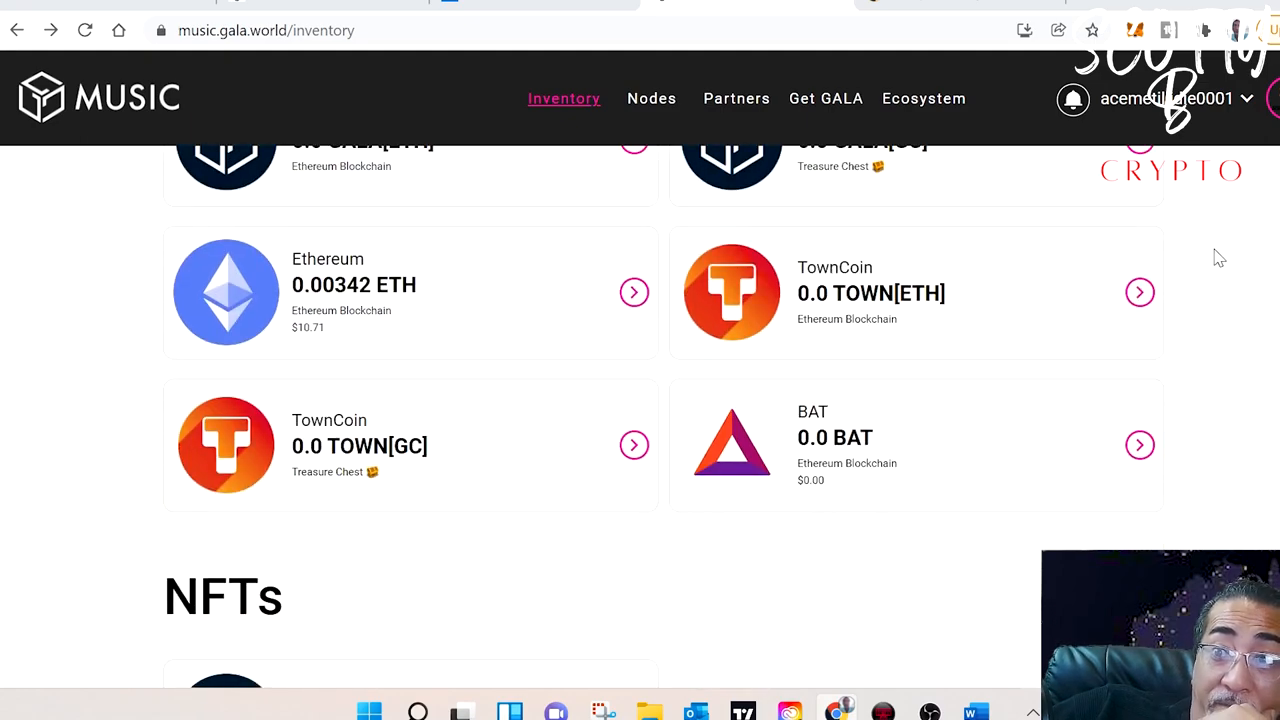
{"action": "scroll", "scroll_direction": "down", "scroll_amount": 3}
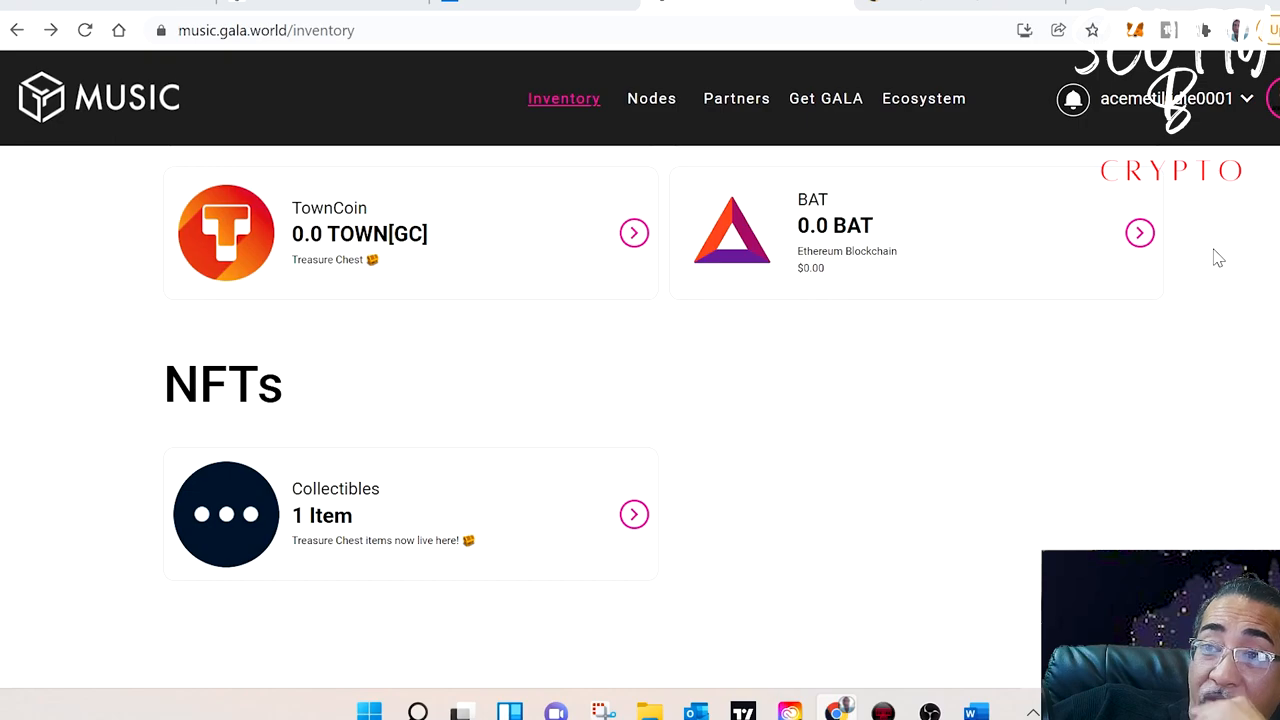
{"action": "mouse_move", "coordinate": [1224, 264]}
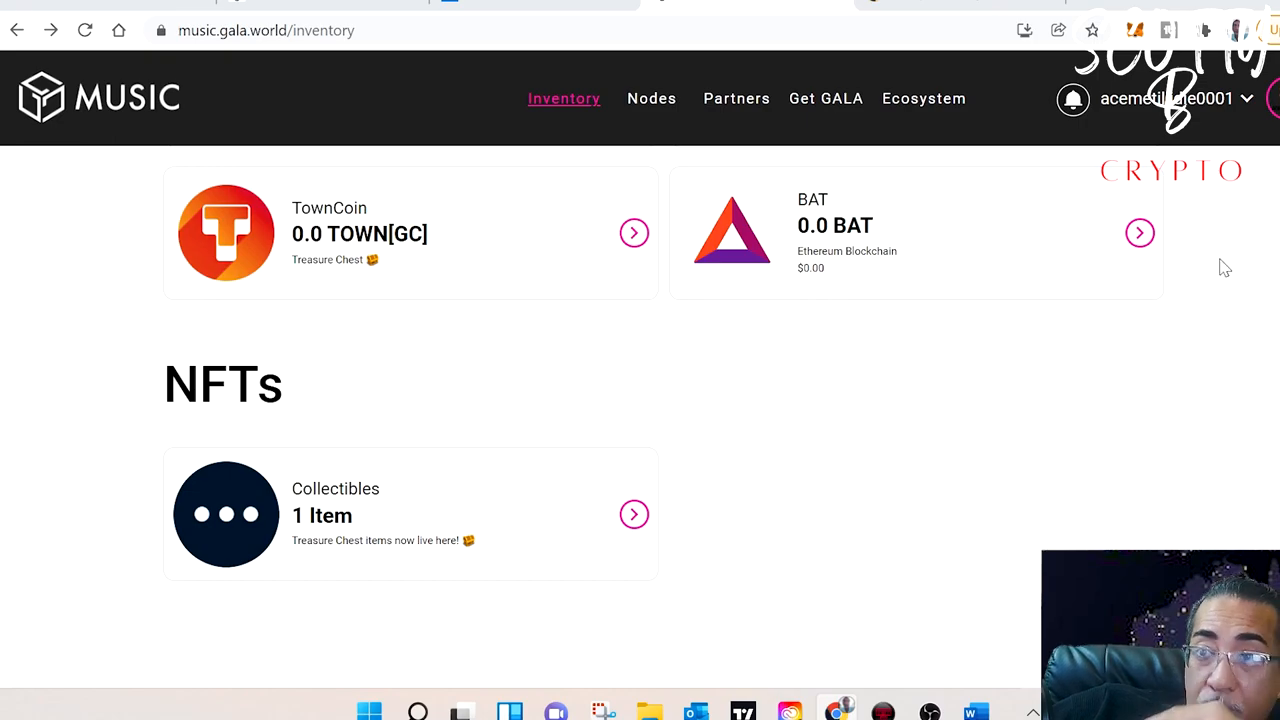
{"action": "scroll", "scroll_direction": "up", "scroll_amount": 3}
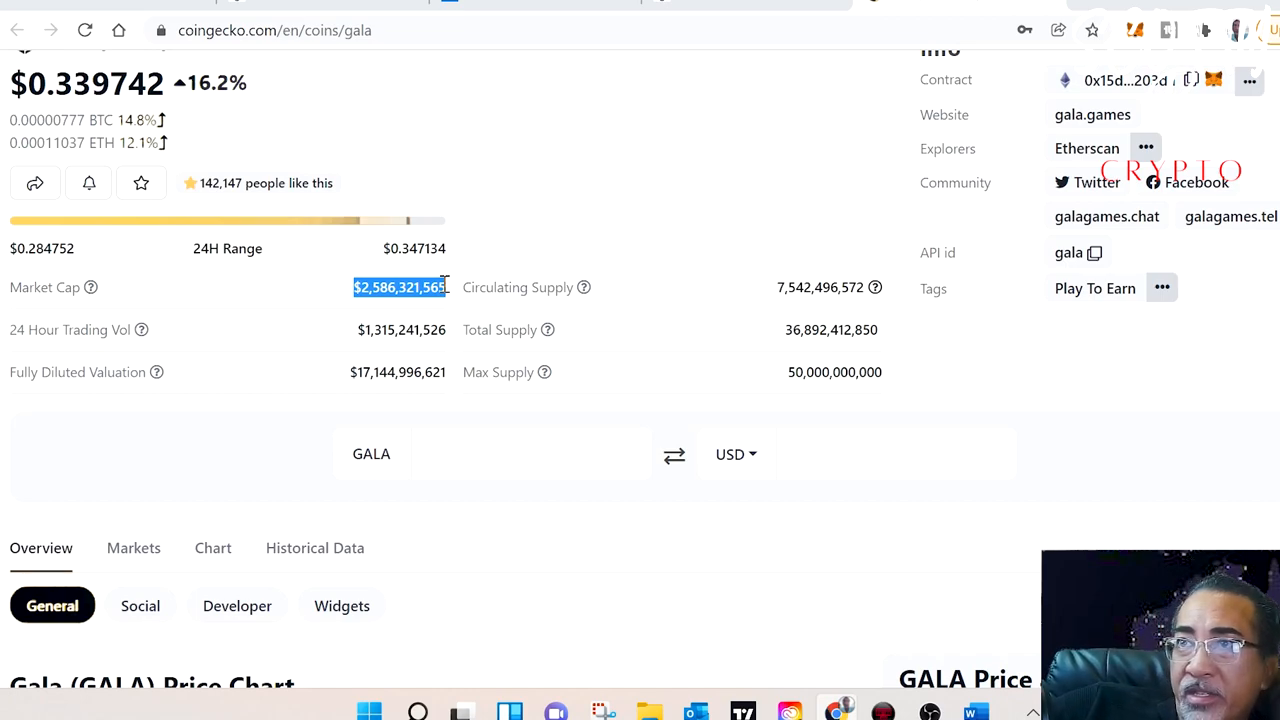
{"action": "mouse_move", "coordinate": [528, 190]}
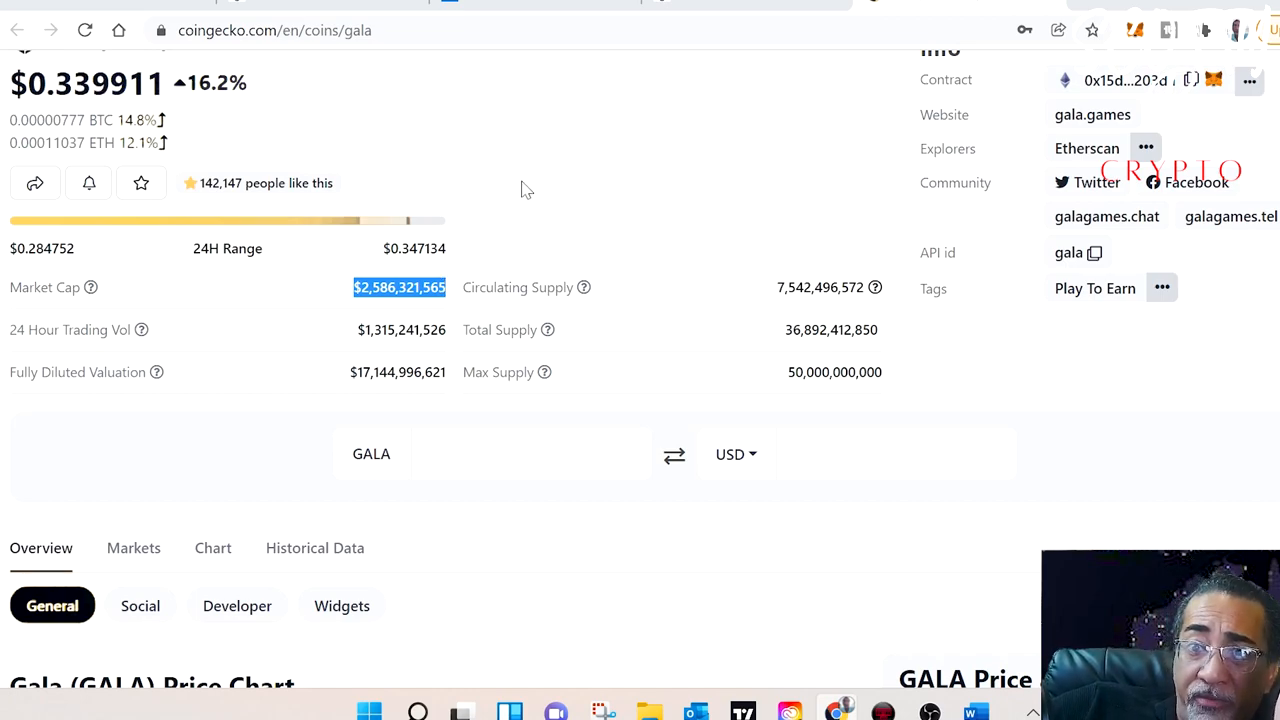
{"action": "mouse_move", "coordinate": [604, 204]}
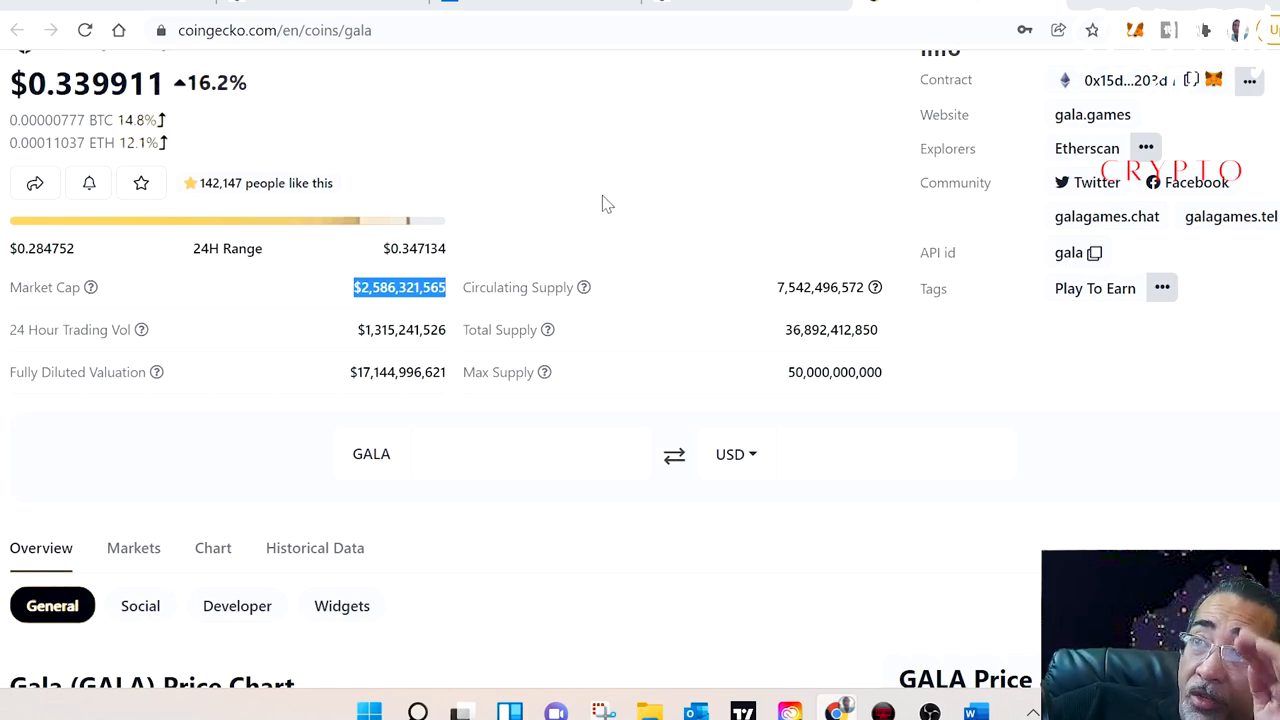
{"action": "mouse_move", "coordinate": [590, 192]}
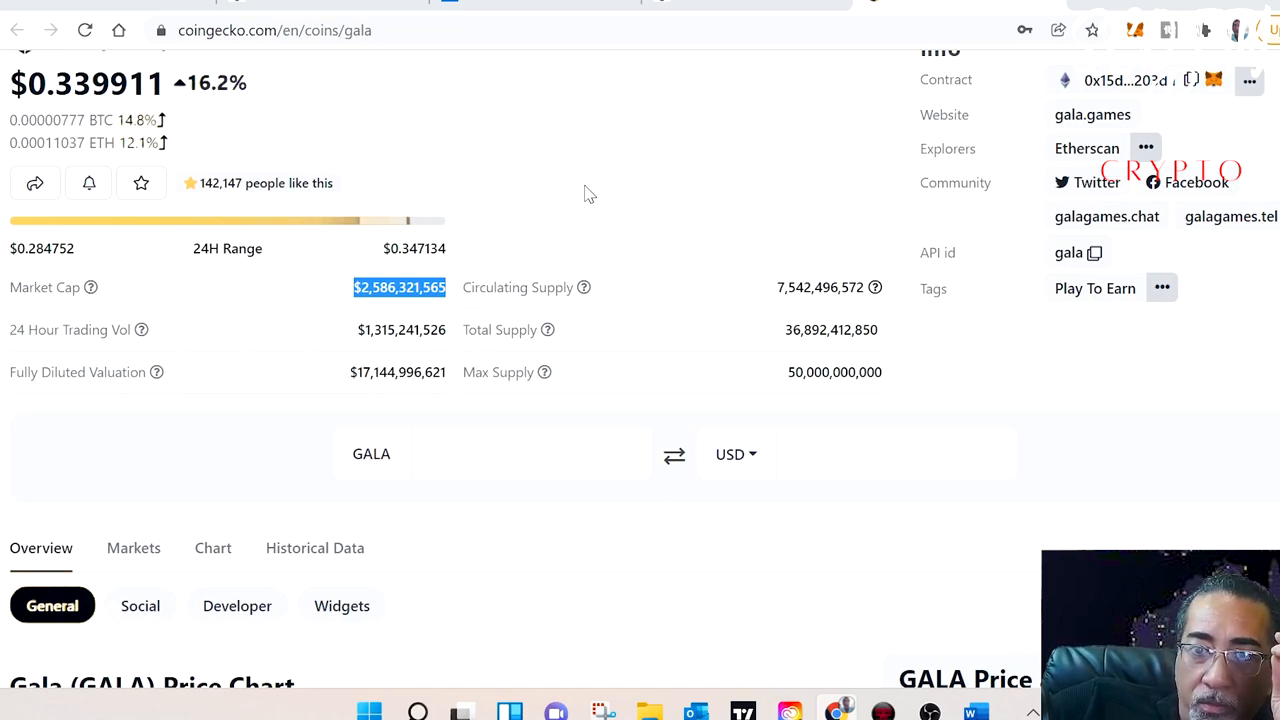
{"action": "mouse_move", "coordinate": [644, 148]}
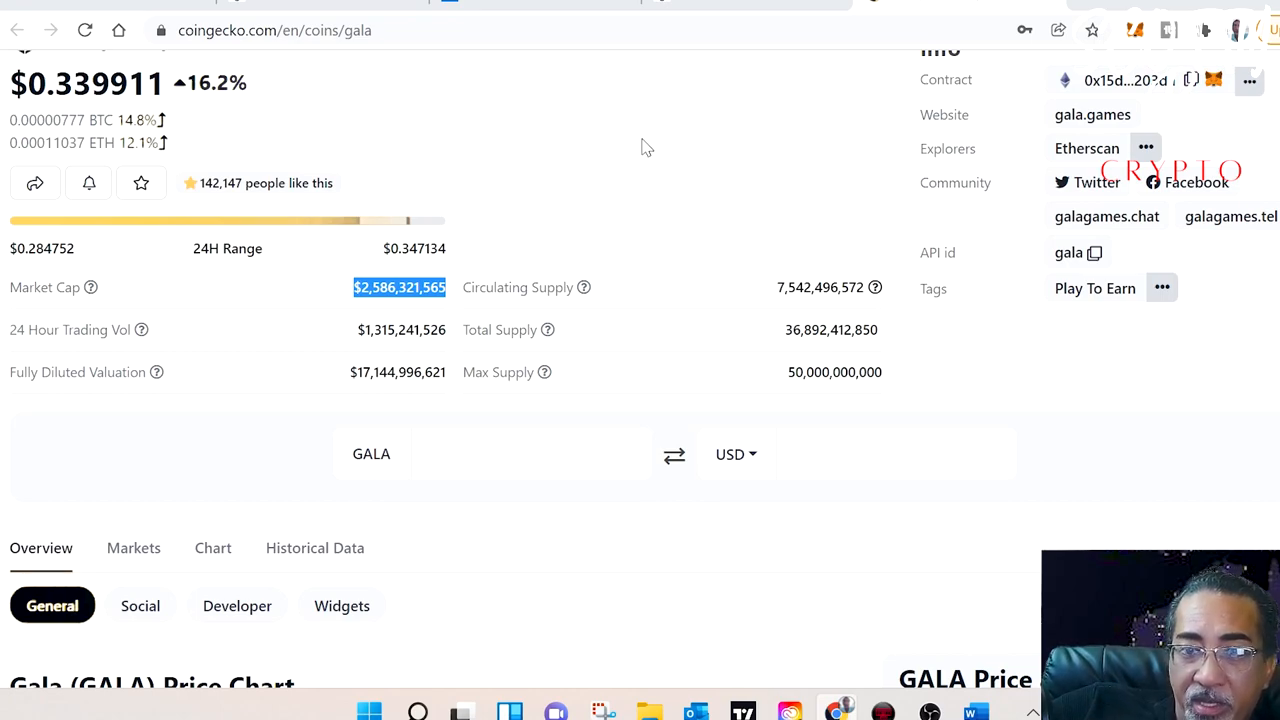
{"action": "mouse_move", "coordinate": [604, 188]}
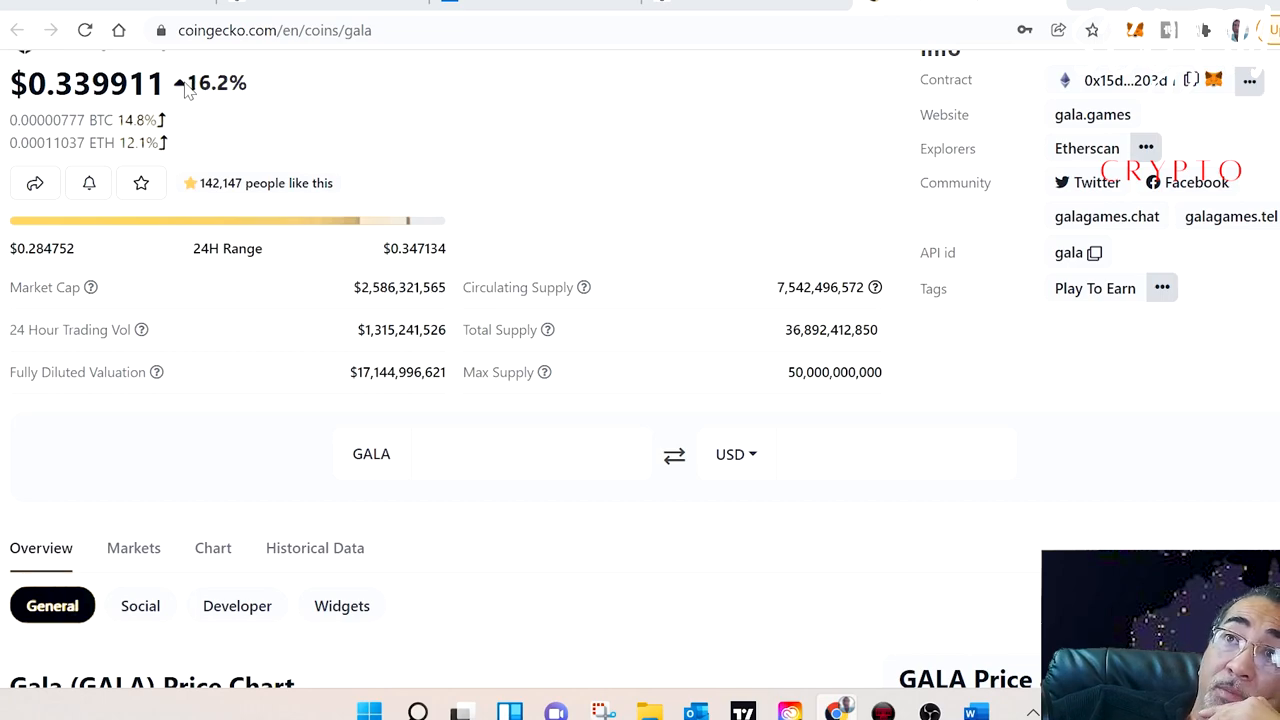
{"action": "double_click", "coordinate": [208, 84]}
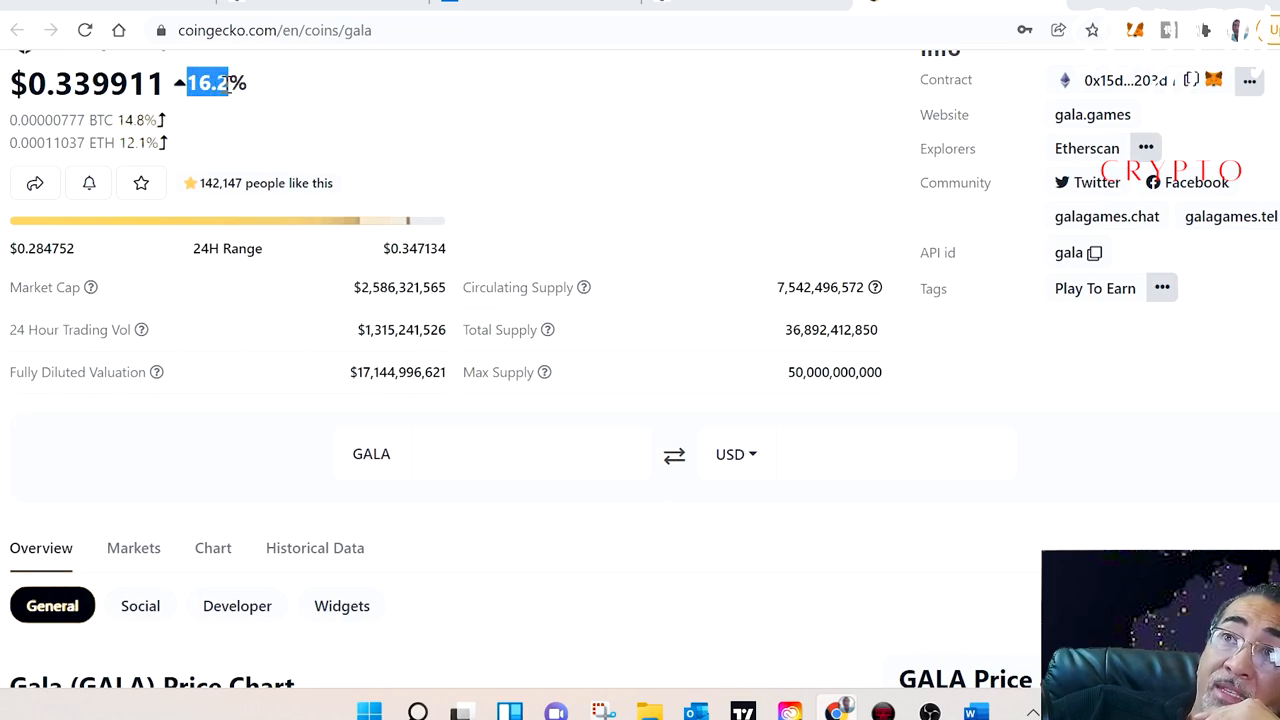
Scroll to GALA's Max-range price chart showing the $0.824837 all-time high of Nov 26, 2021.
{"action": "scroll", "scroll_direction": "down", "scroll_amount": 3}
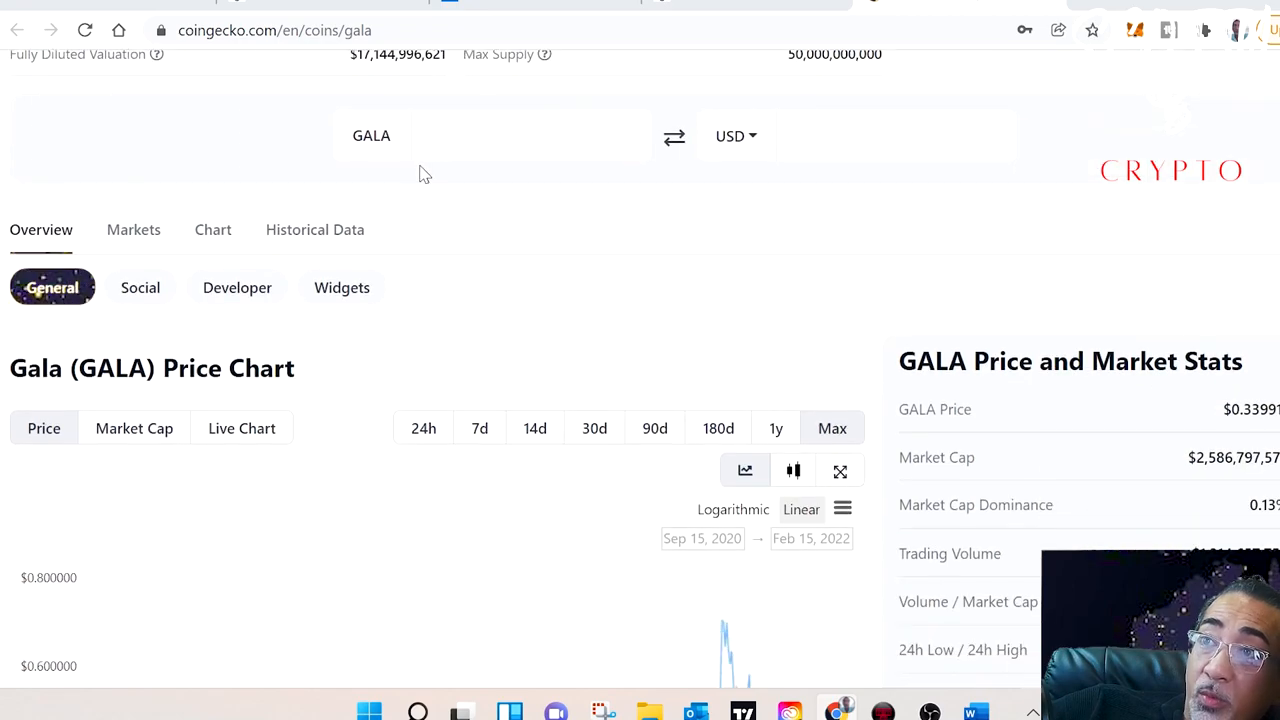
{"action": "scroll", "scroll_direction": "down", "scroll_amount": 3}
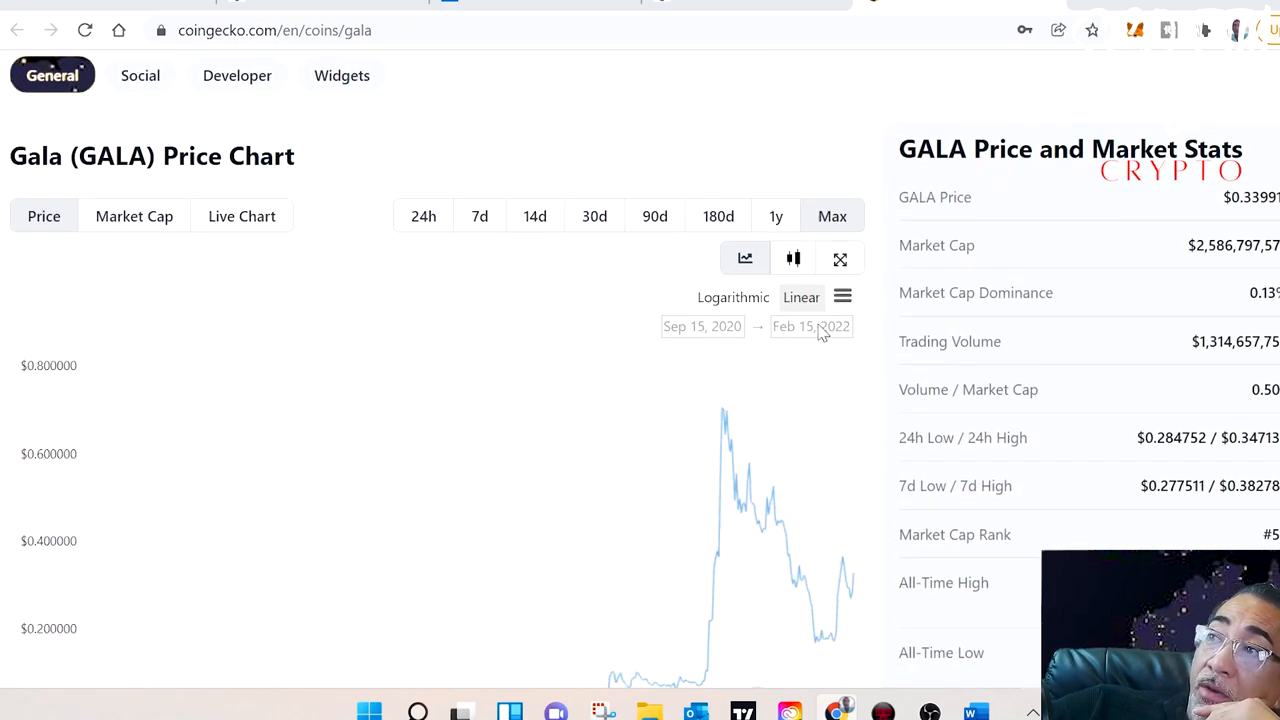
{"action": "scroll", "scroll_direction": "down", "scroll_amount": 3}
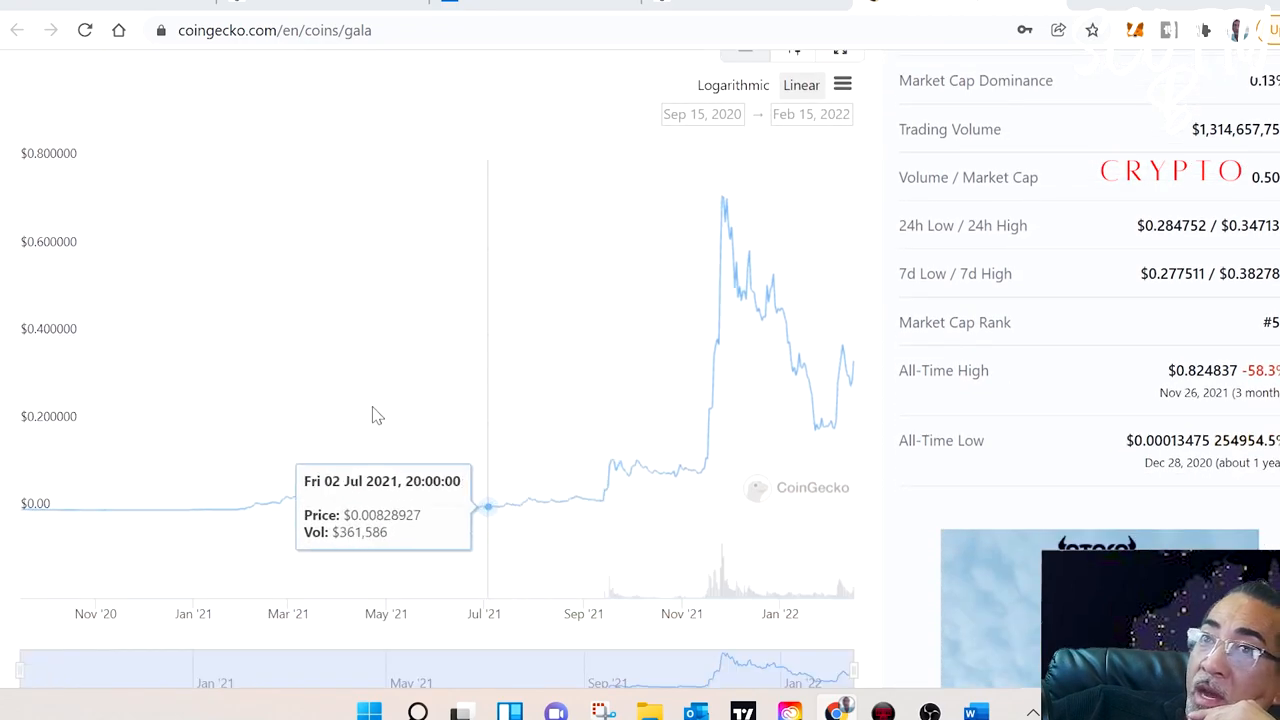
{"action": "mouse_move", "coordinate": [28, 510]}
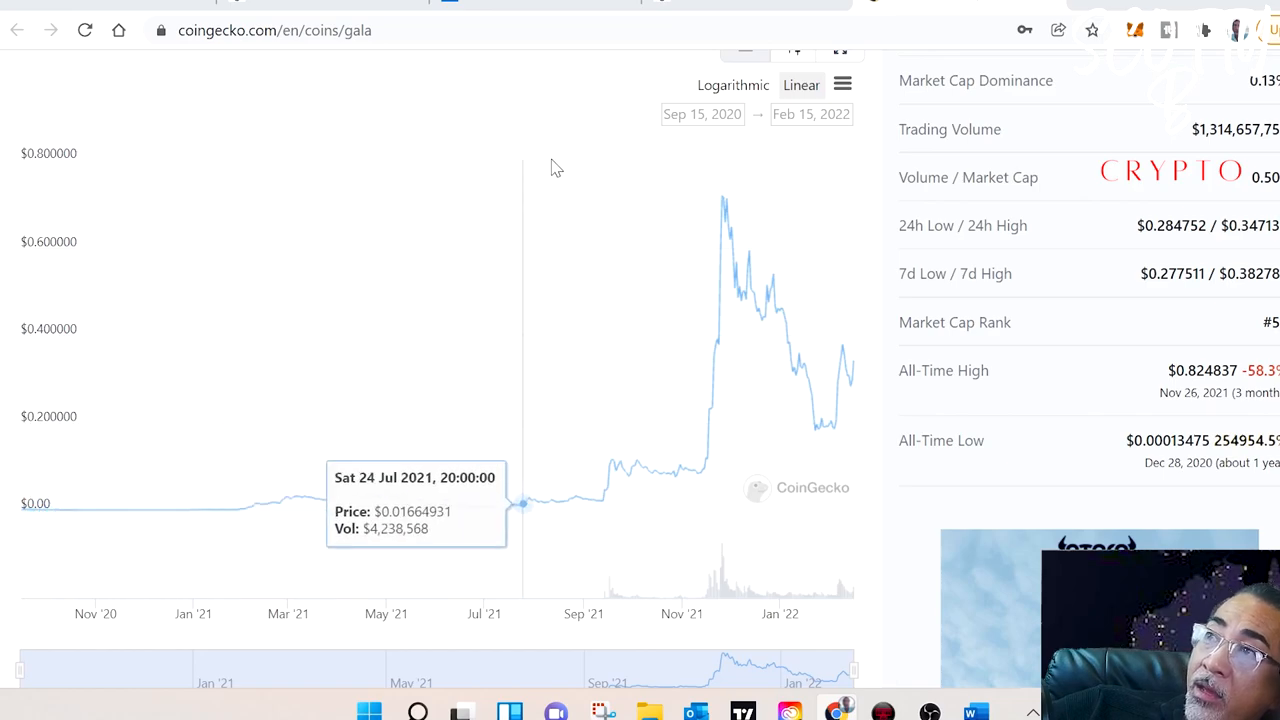
{"action": "mouse_move", "coordinate": [600, 502]}
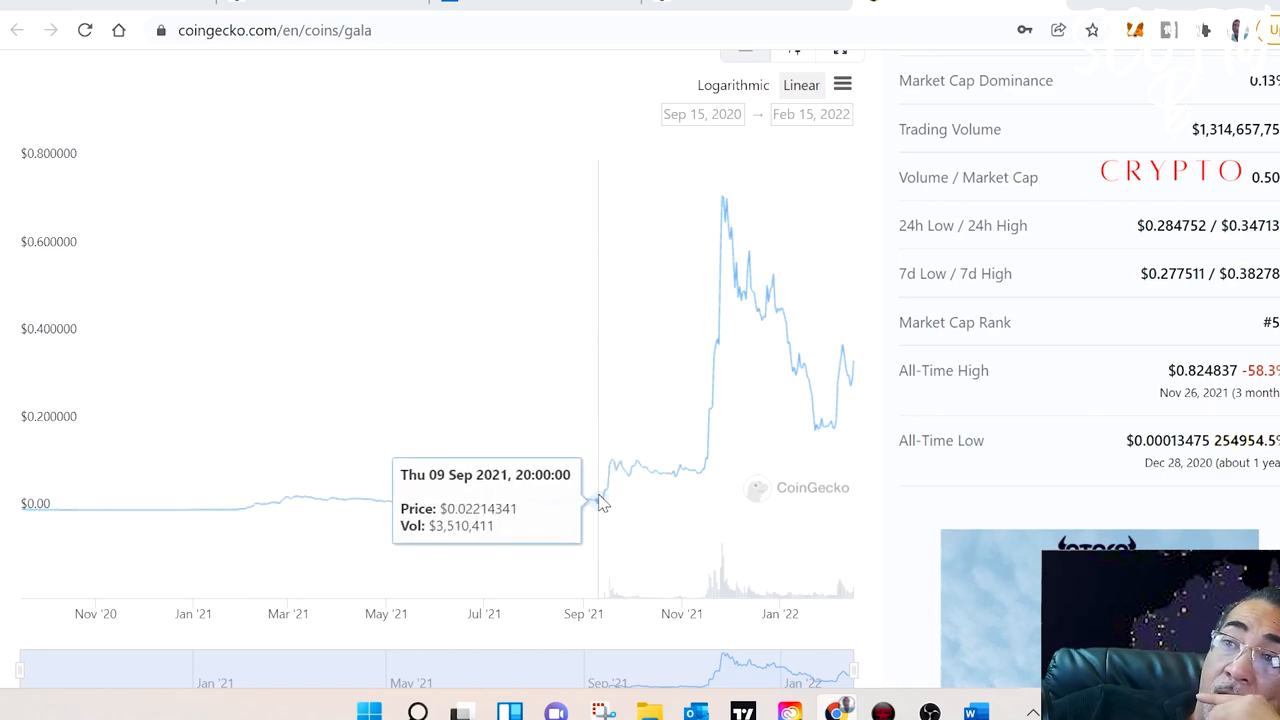
{"action": "mouse_move", "coordinate": [696, 476]}
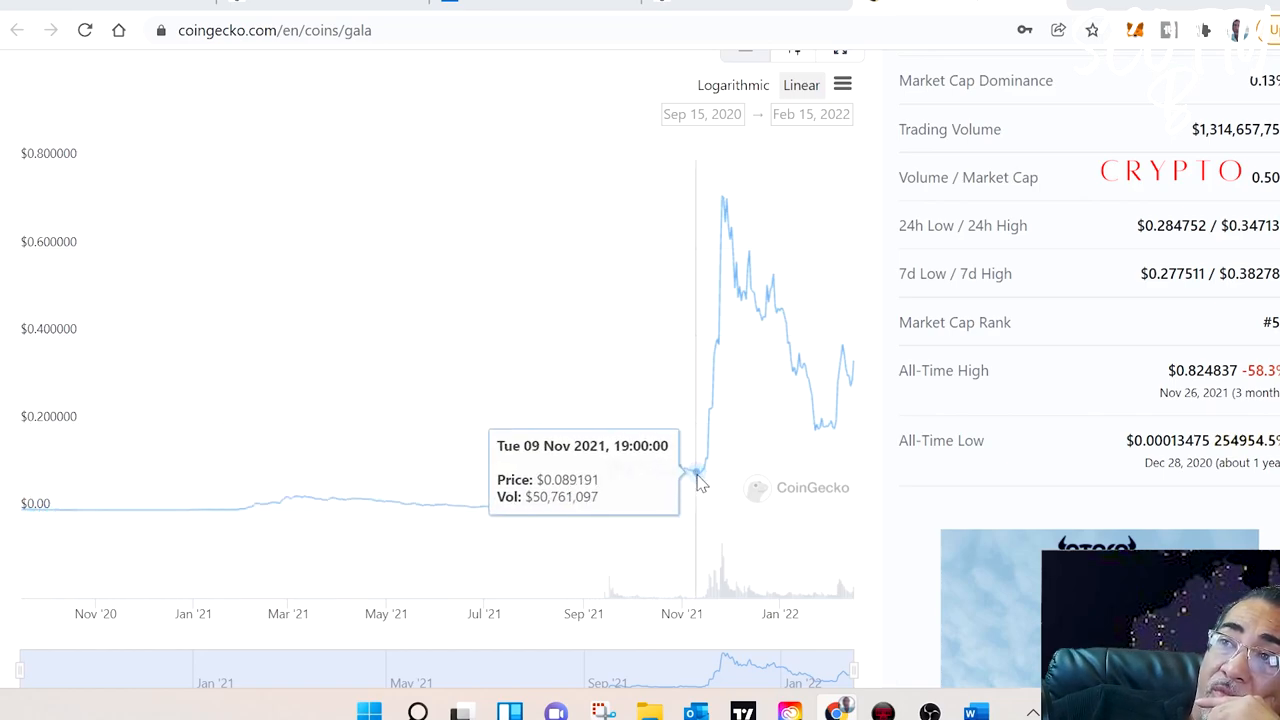
{"action": "mouse_move", "coordinate": [696, 476]}
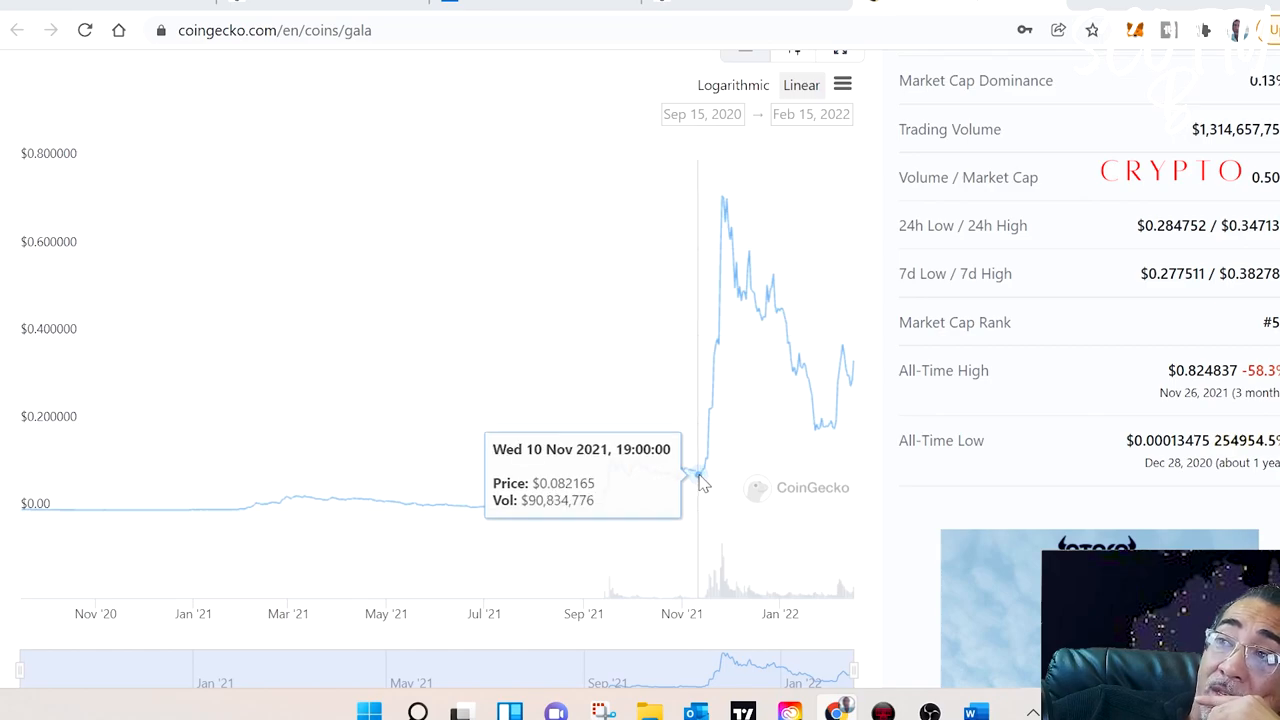
{"action": "mouse_move", "coordinate": [716, 204]}
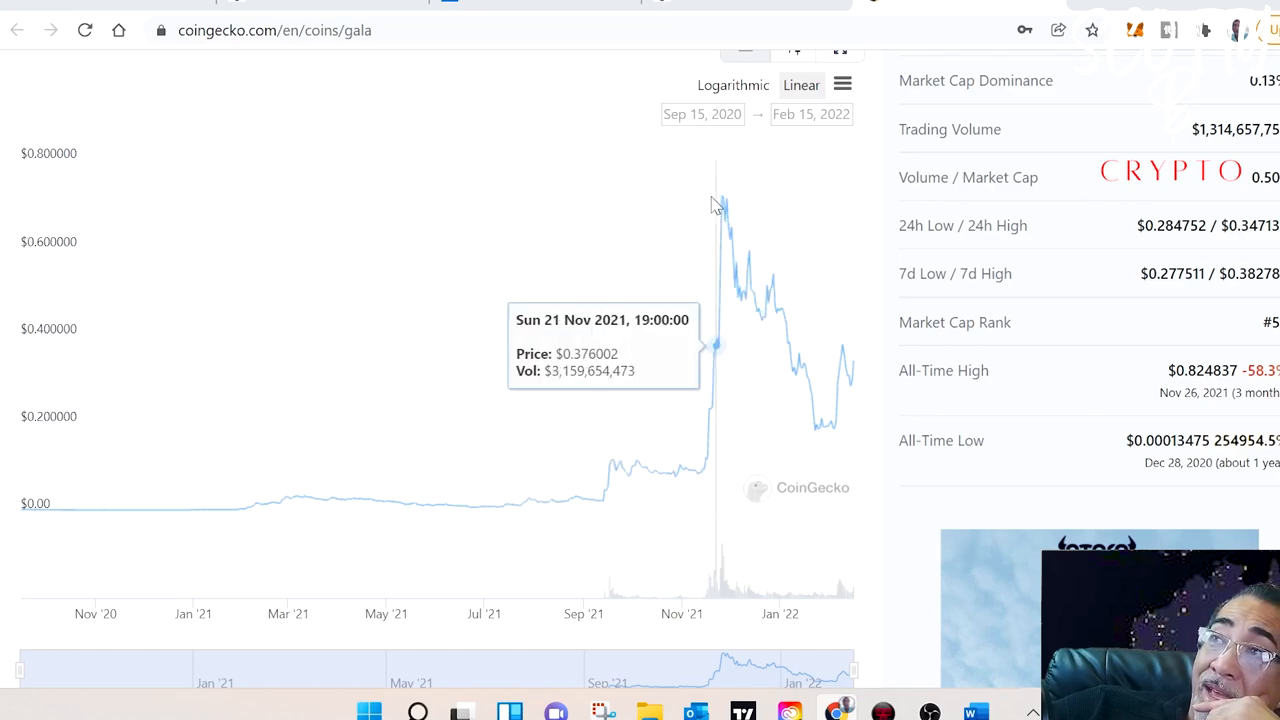
{"action": "mouse_move", "coordinate": [724, 196]}
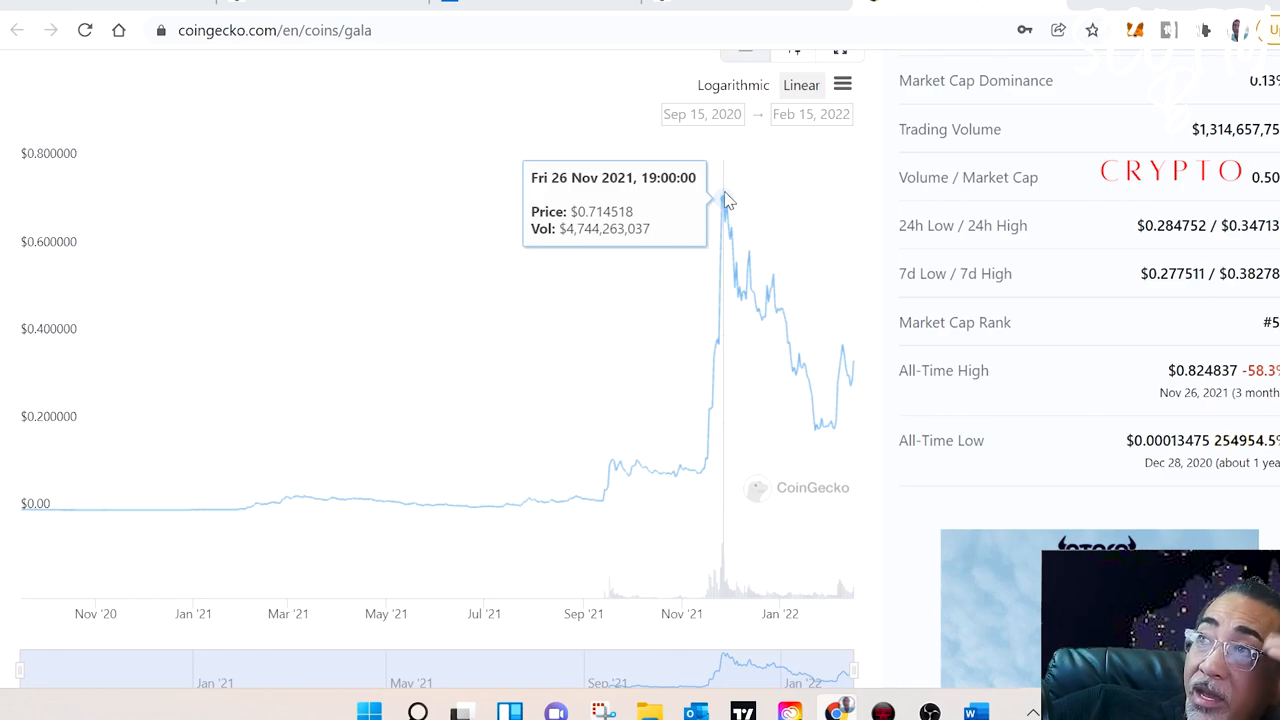
{"action": "mouse_move", "coordinate": [732, 230]}
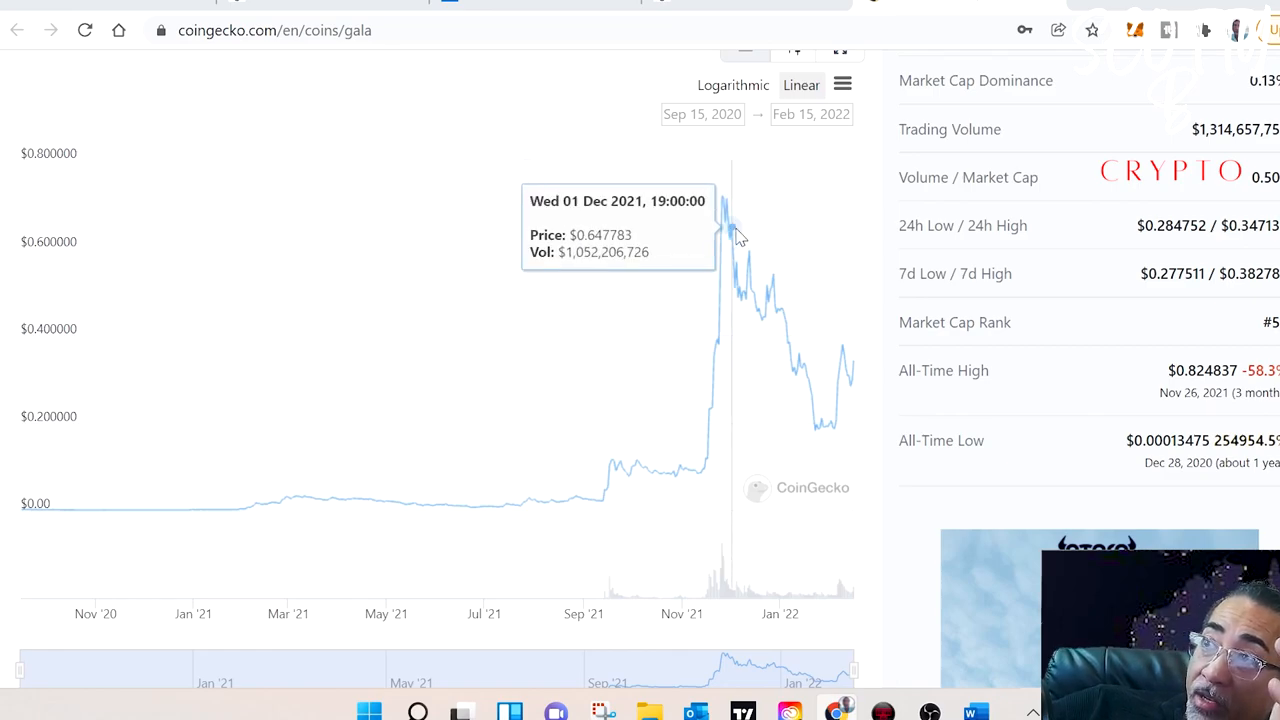
{"action": "mouse_move", "coordinate": [822, 432]}
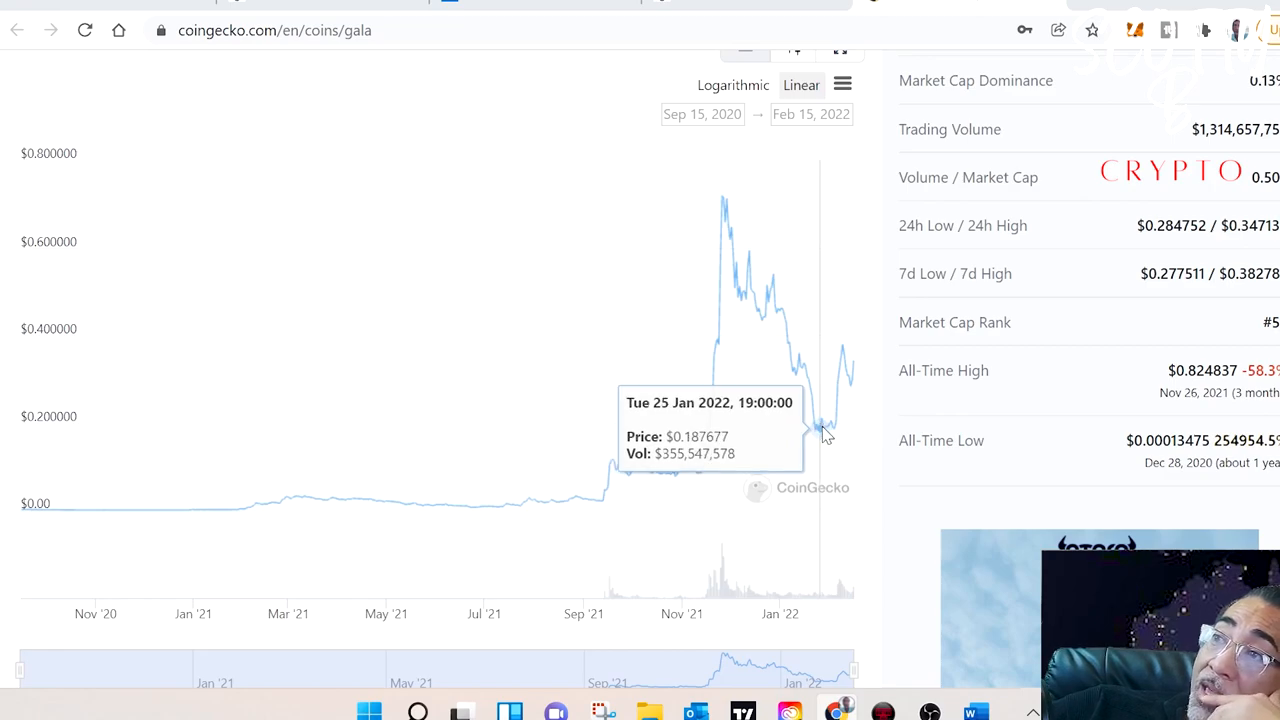
{"action": "mouse_move", "coordinate": [850, 376]}
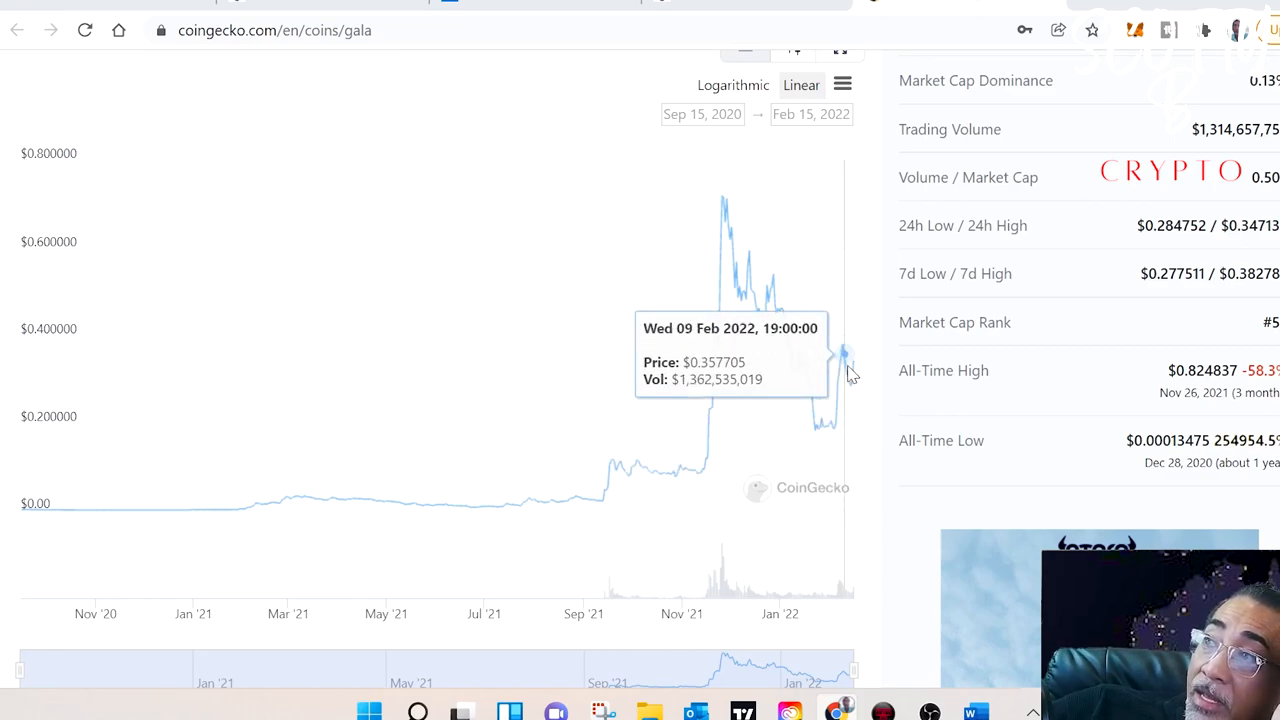
{"action": "mouse_move", "coordinate": [848, 356]}
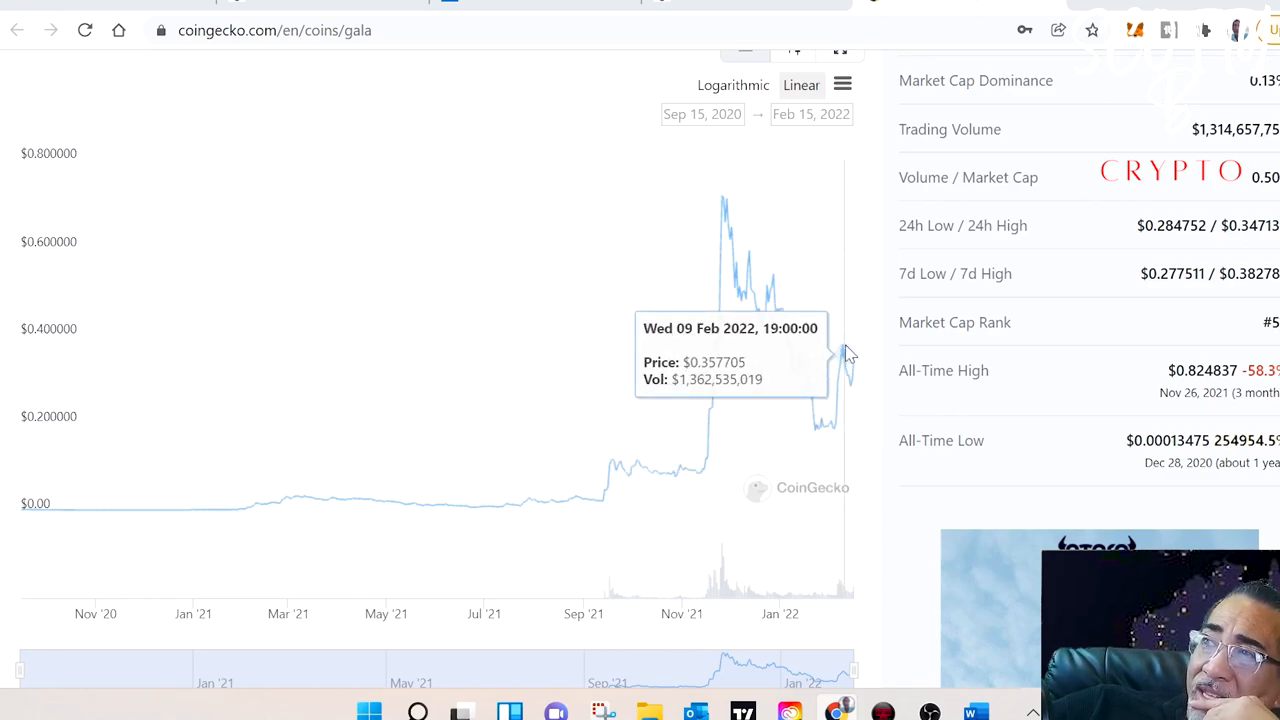
{"action": "mouse_move", "coordinate": [844, 364]}
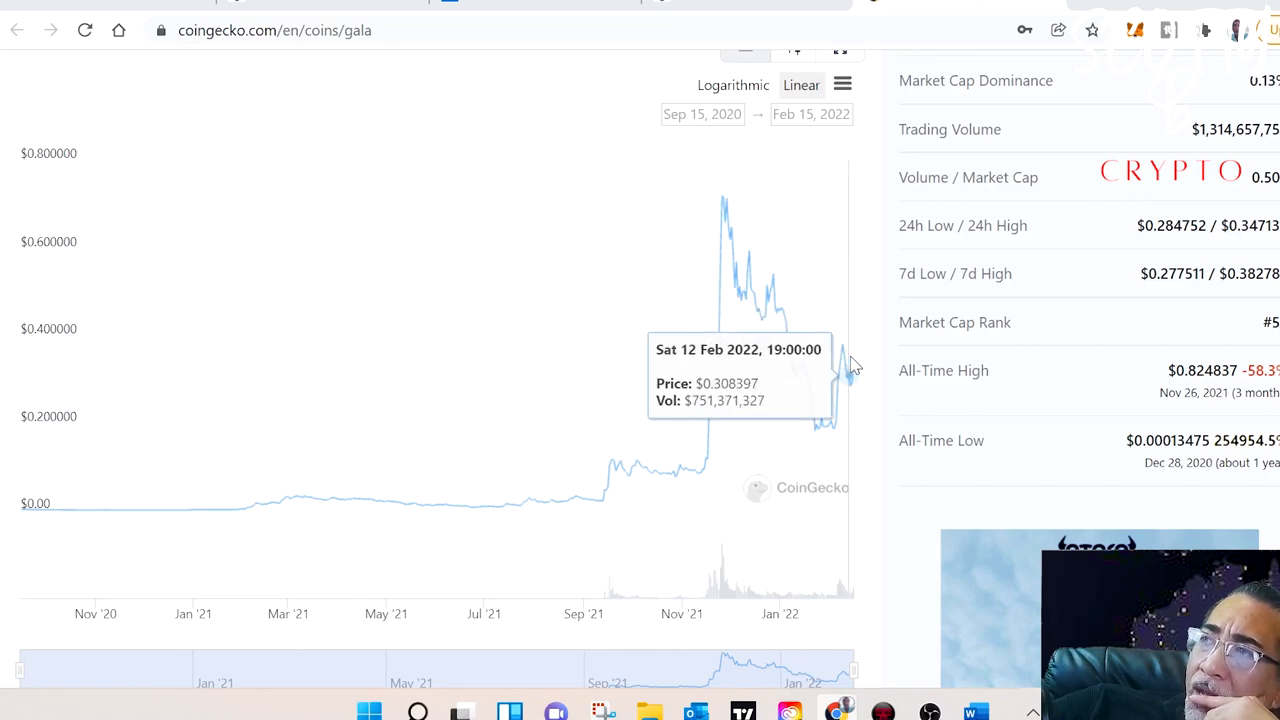
{"action": "mouse_move", "coordinate": [850, 388]}
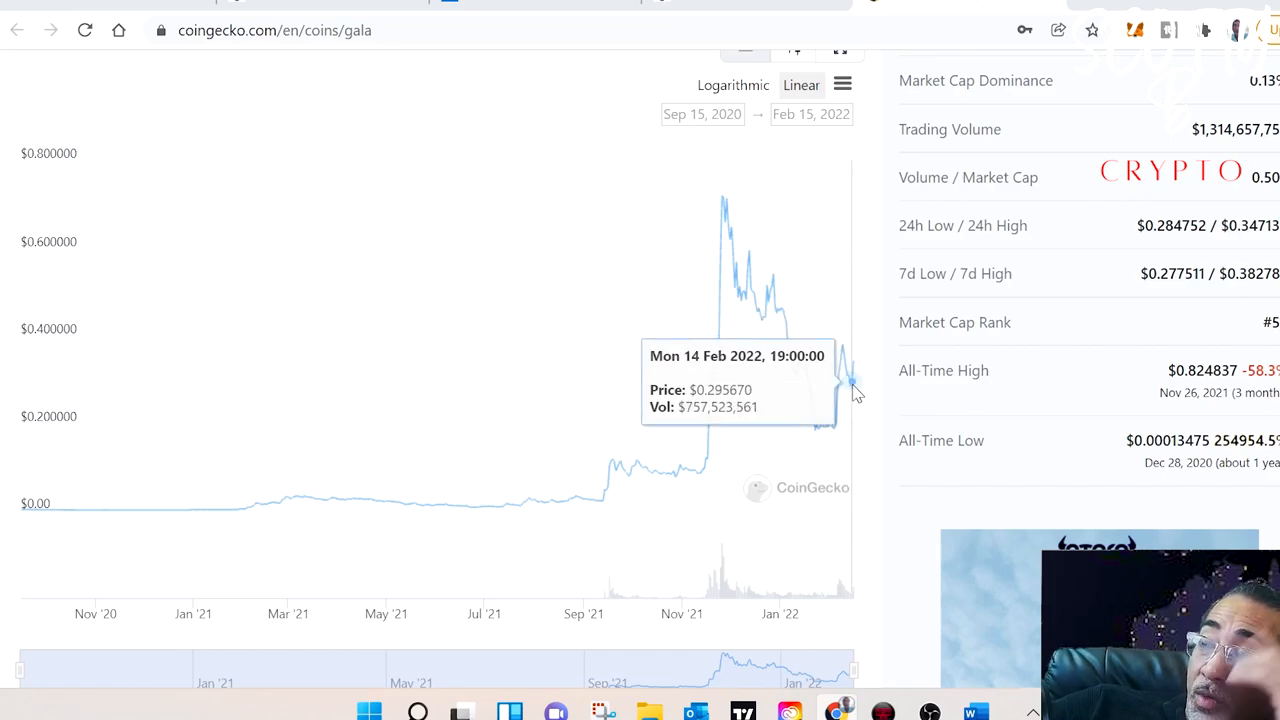
{"action": "mouse_move", "coordinate": [852, 372]}
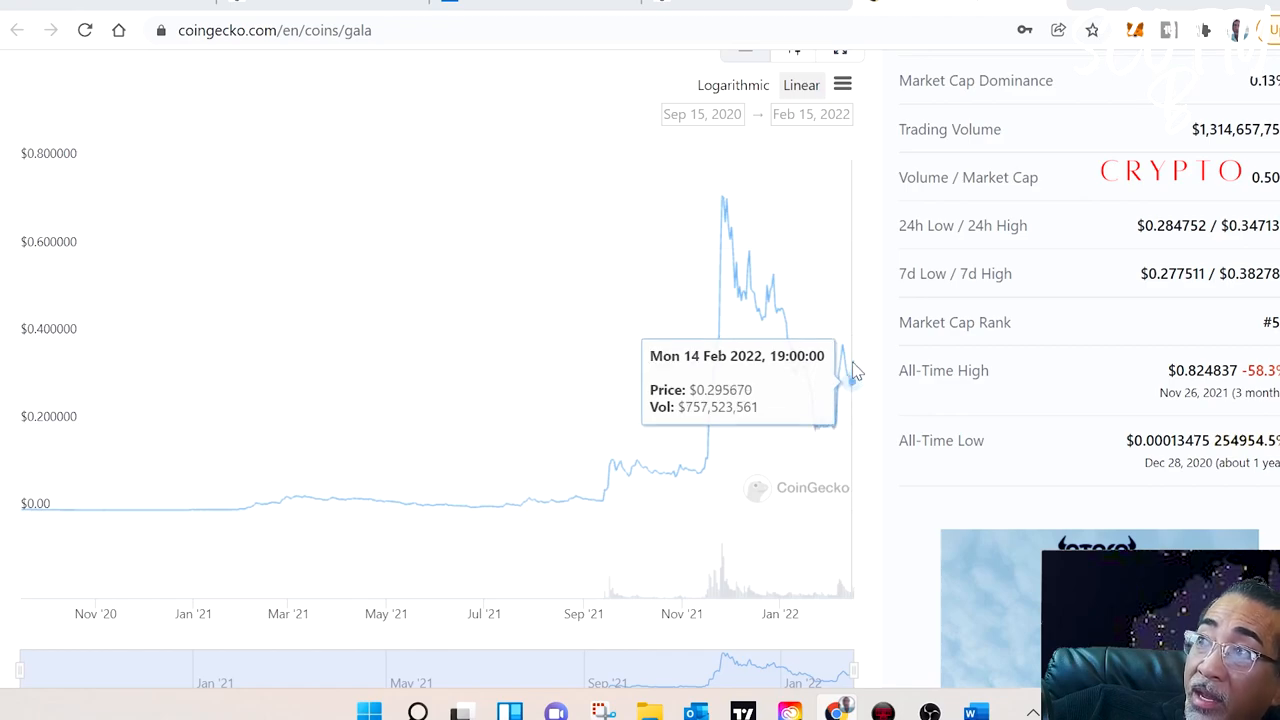
{"action": "mouse_move", "coordinate": [850, 360]}
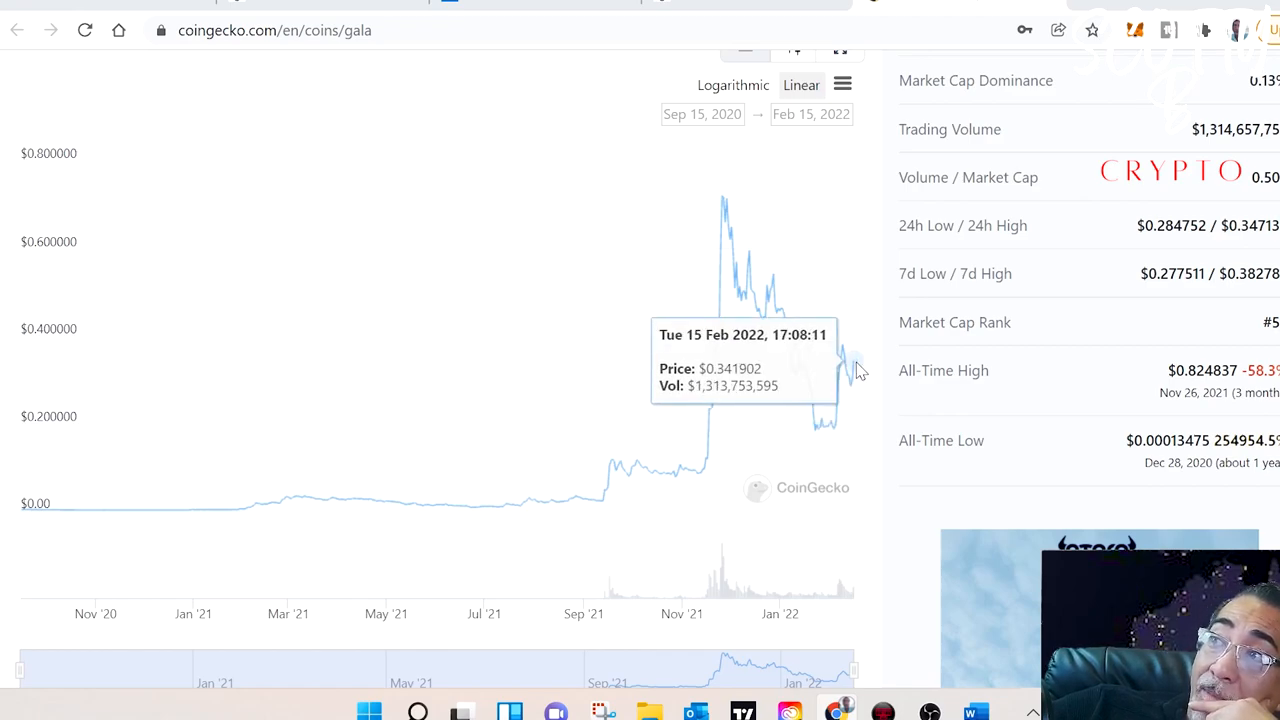
{"action": "mouse_move", "coordinate": [856, 364]}
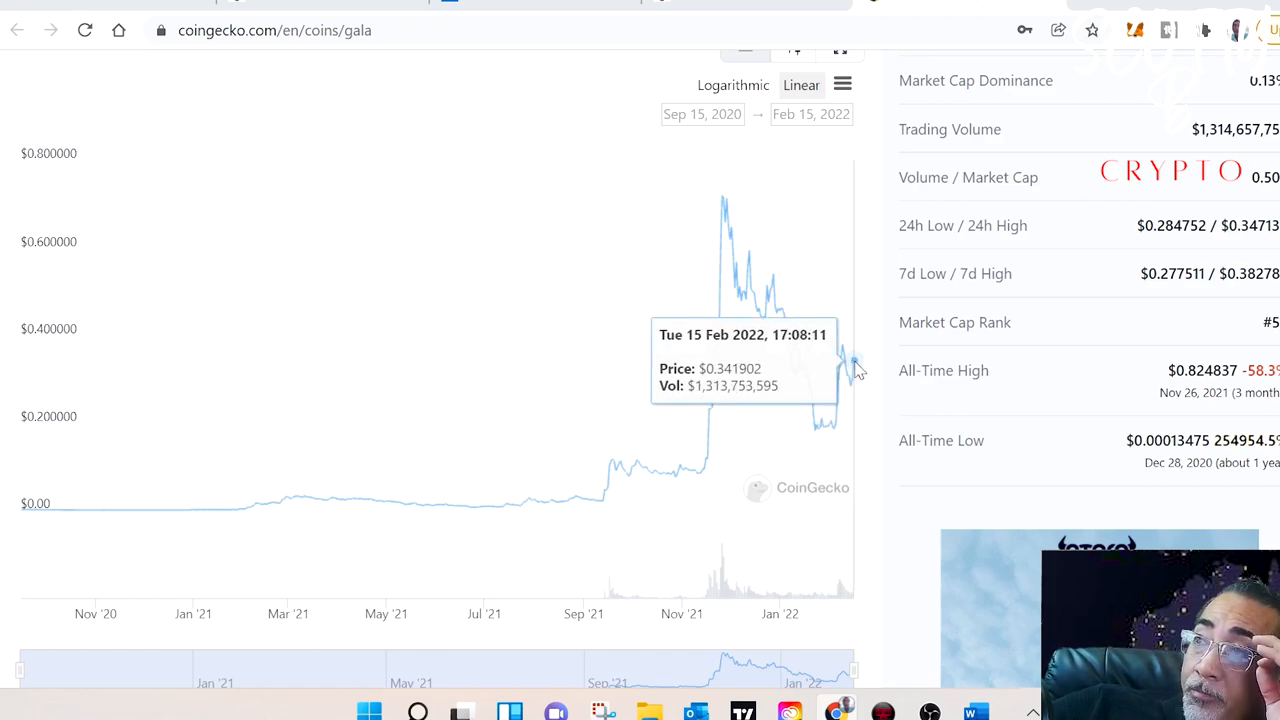
{"action": "mouse_move", "coordinate": [616, 112]}
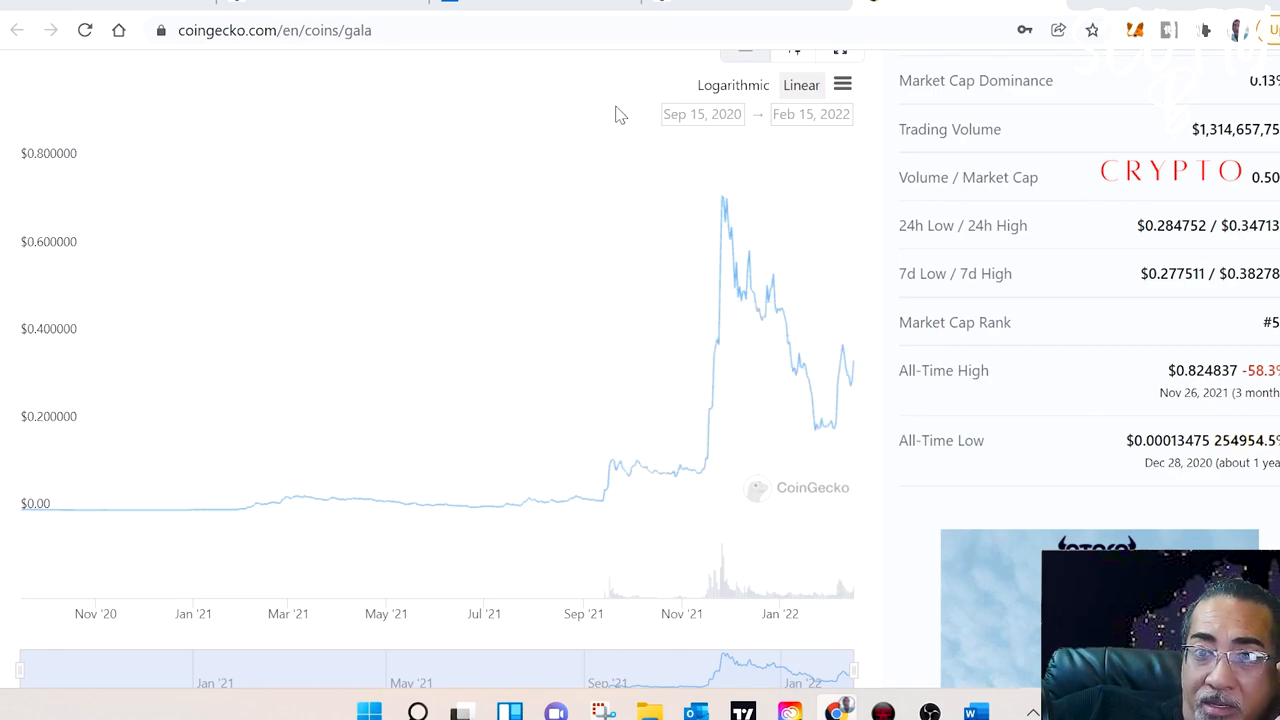
{"action": "scroll", "scroll_direction": "up", "scroll_amount": 3}
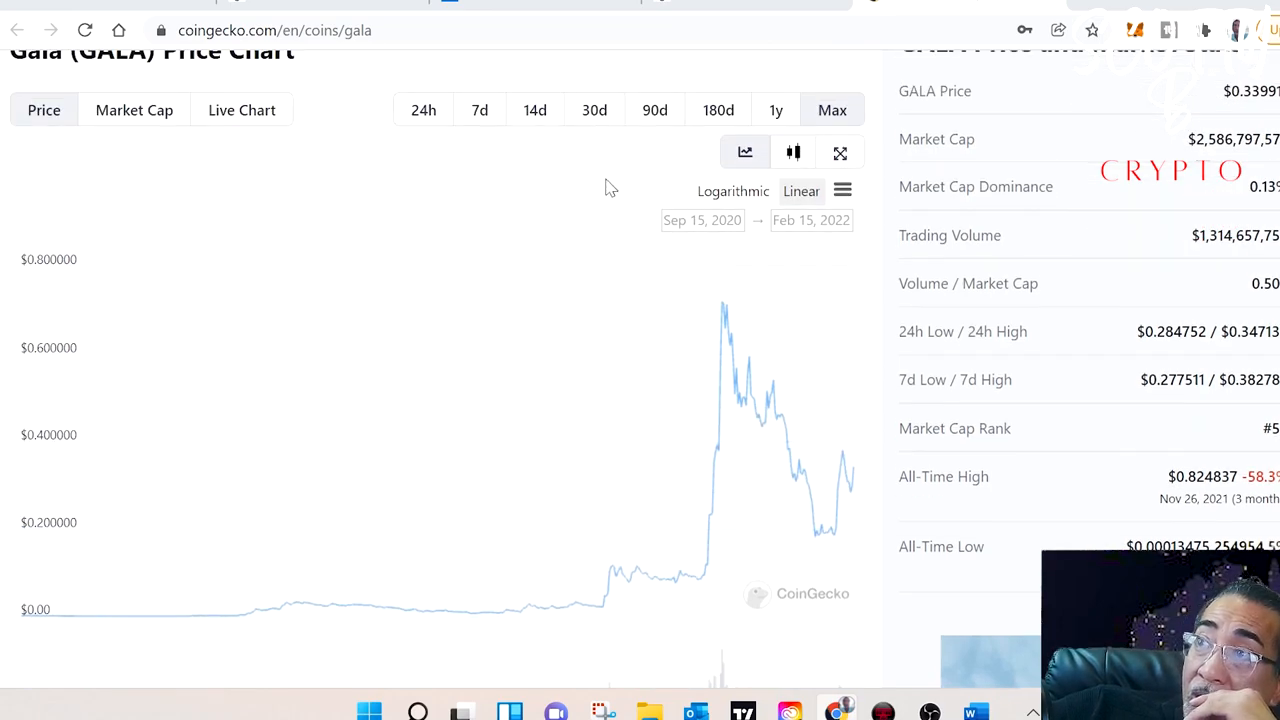
{"action": "scroll", "scroll_direction": "down", "scroll_amount": 3}
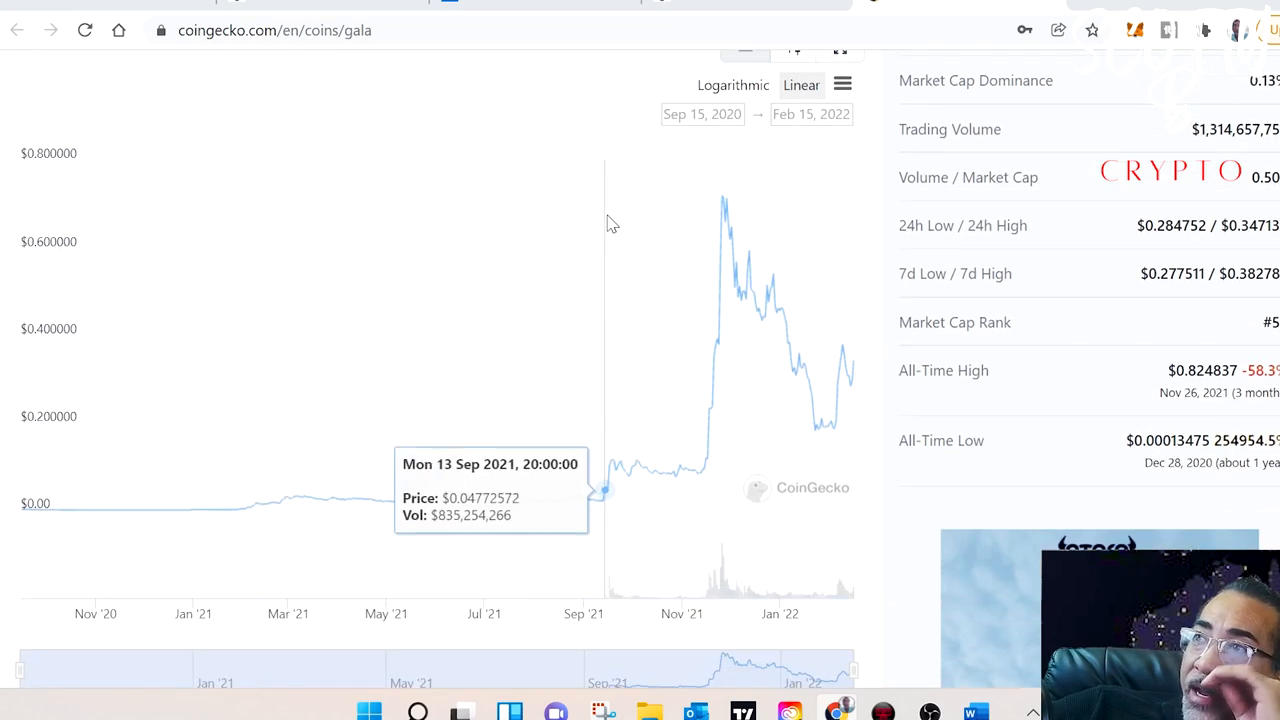
{"action": "mouse_move", "coordinate": [608, 216]}
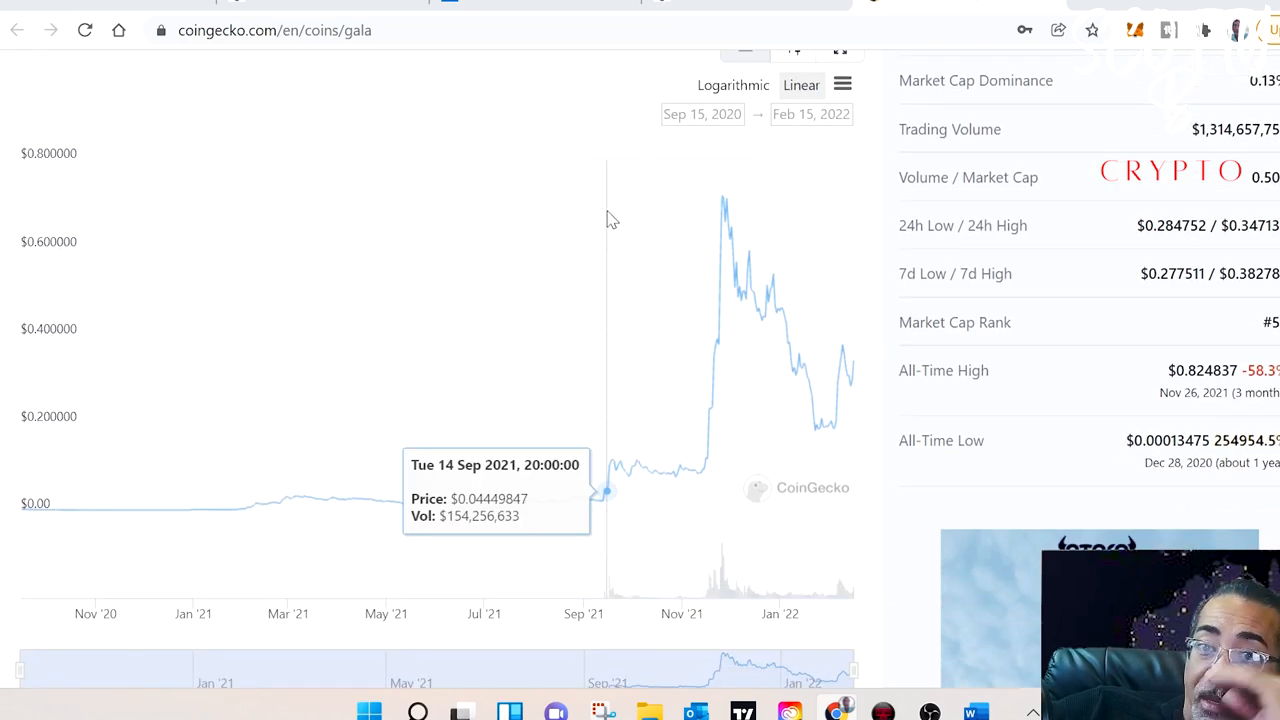
{"action": "scroll", "scroll_direction": "down", "scroll_amount": 3}
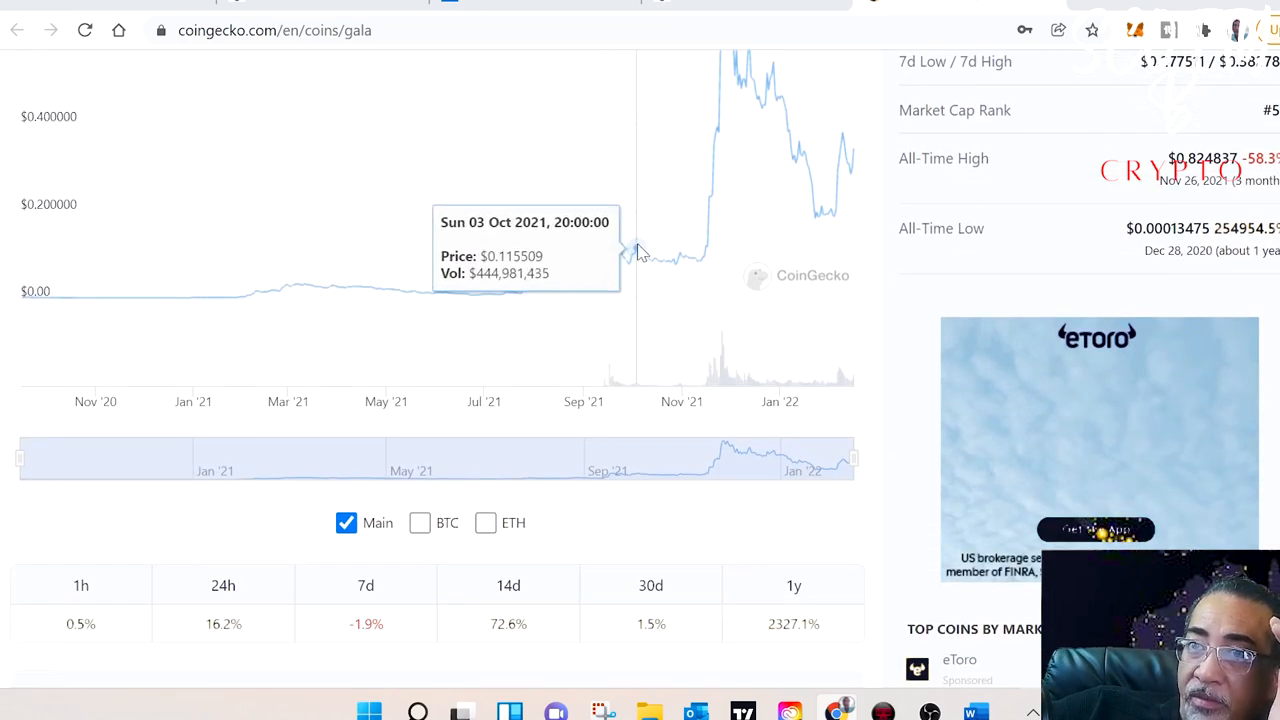
{"action": "scroll", "scroll_direction": "down", "scroll_amount": 3}
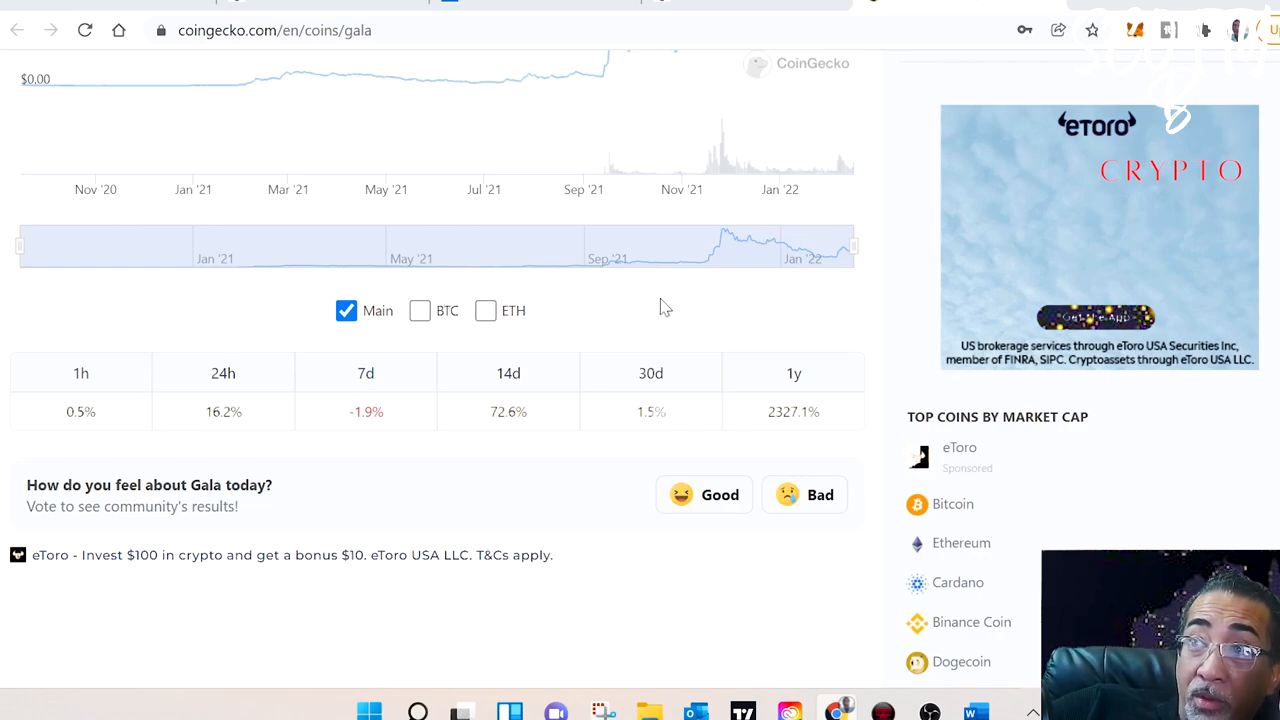
{"action": "mouse_move", "coordinate": [810, 312]}
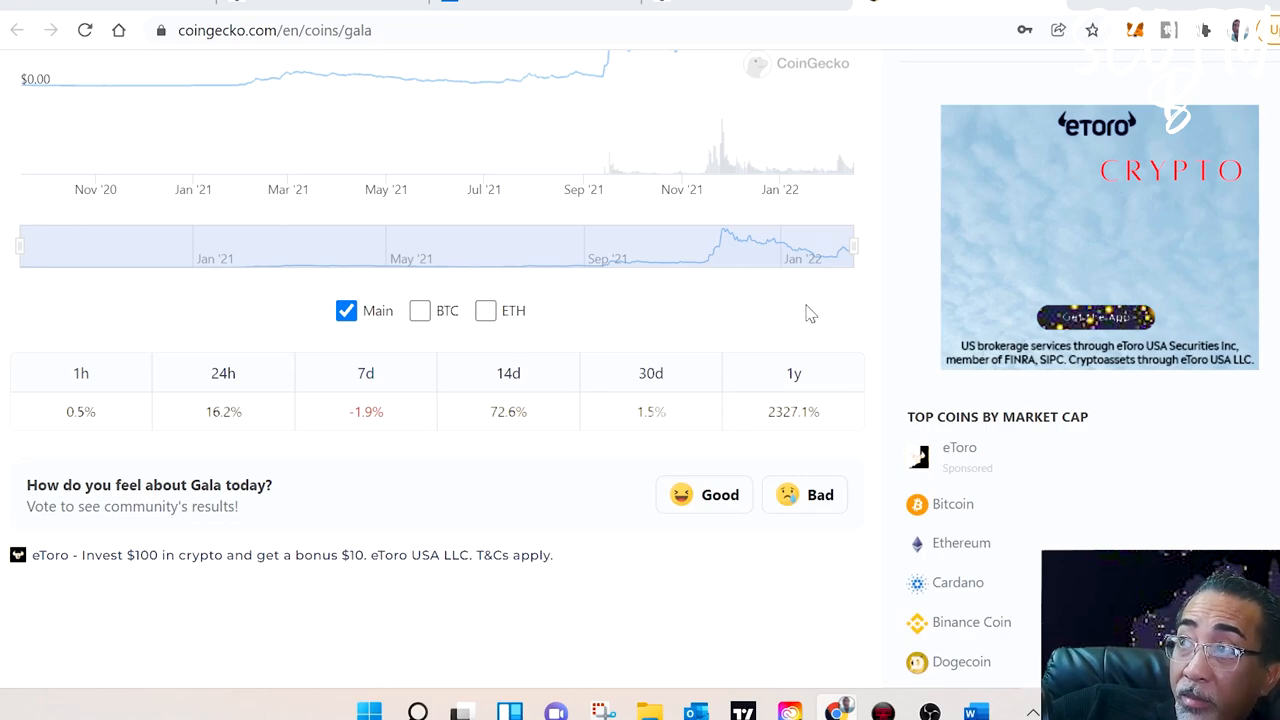
{"action": "mouse_move", "coordinate": [876, 248]}
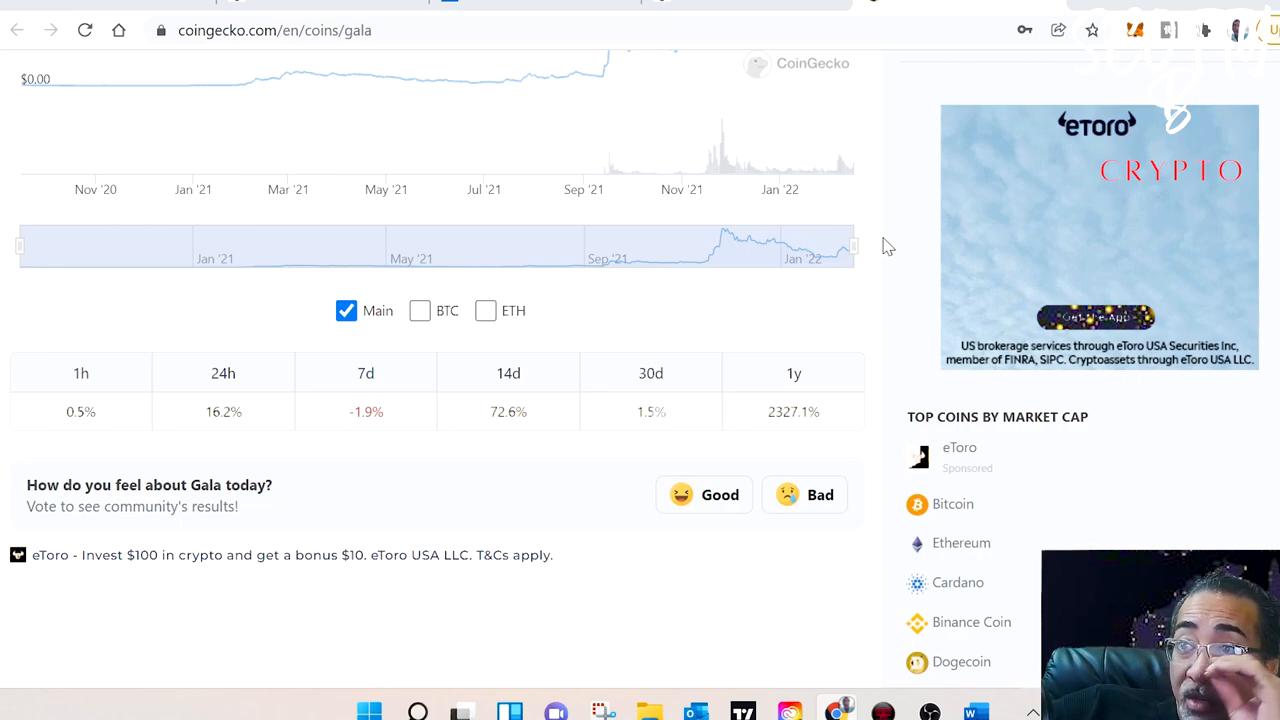
{"action": "mouse_move", "coordinate": [878, 248]}
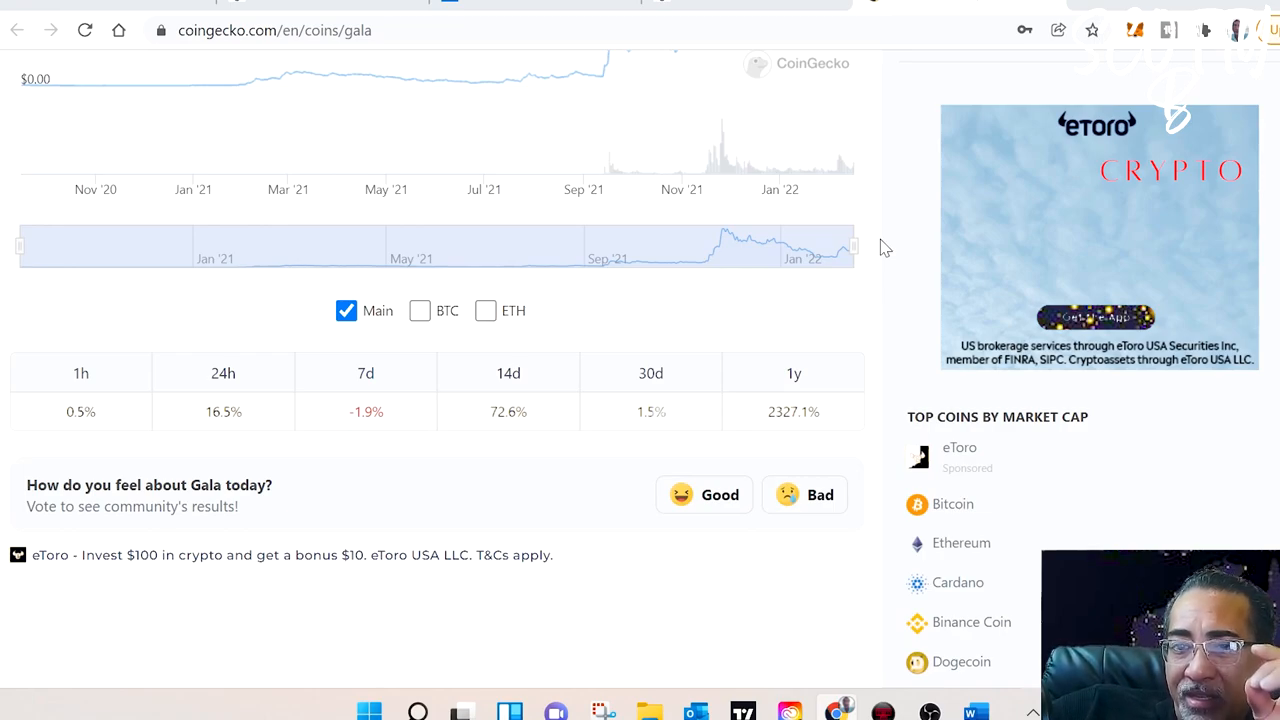
{"action": "mouse_move", "coordinate": [924, 244]}
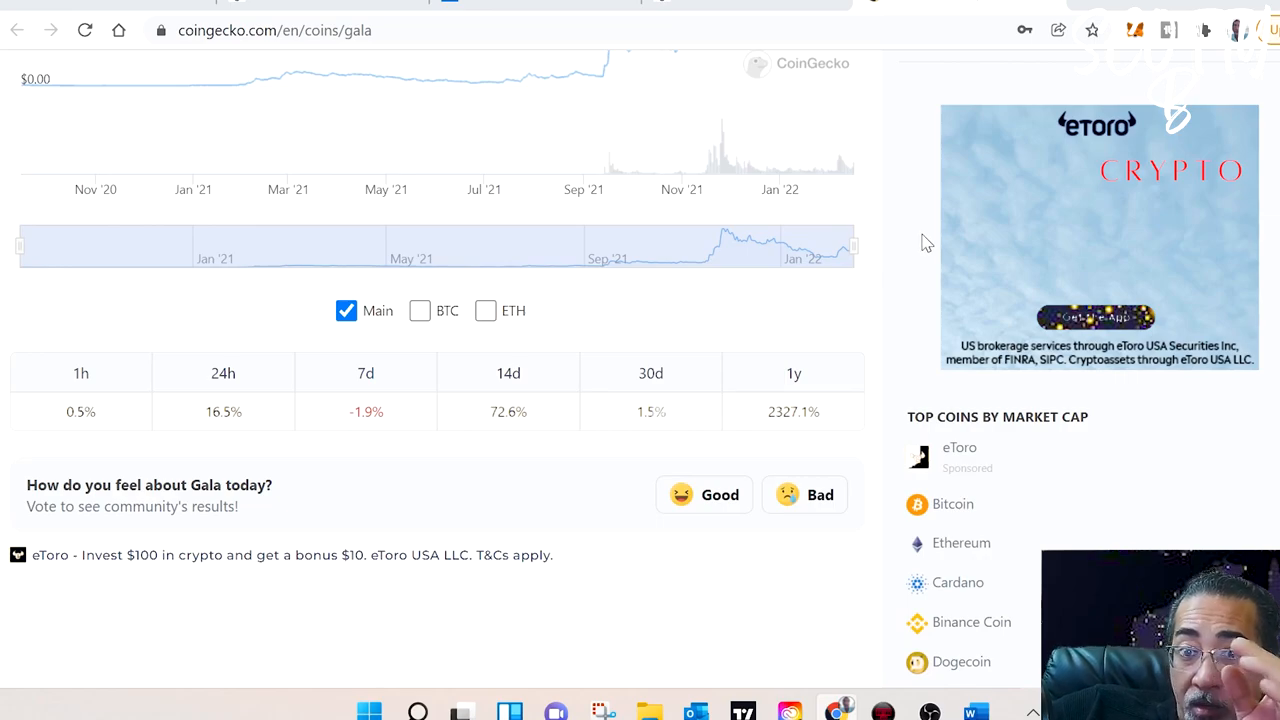
{"action": "scroll", "scroll_direction": "up", "scroll_amount": 3}
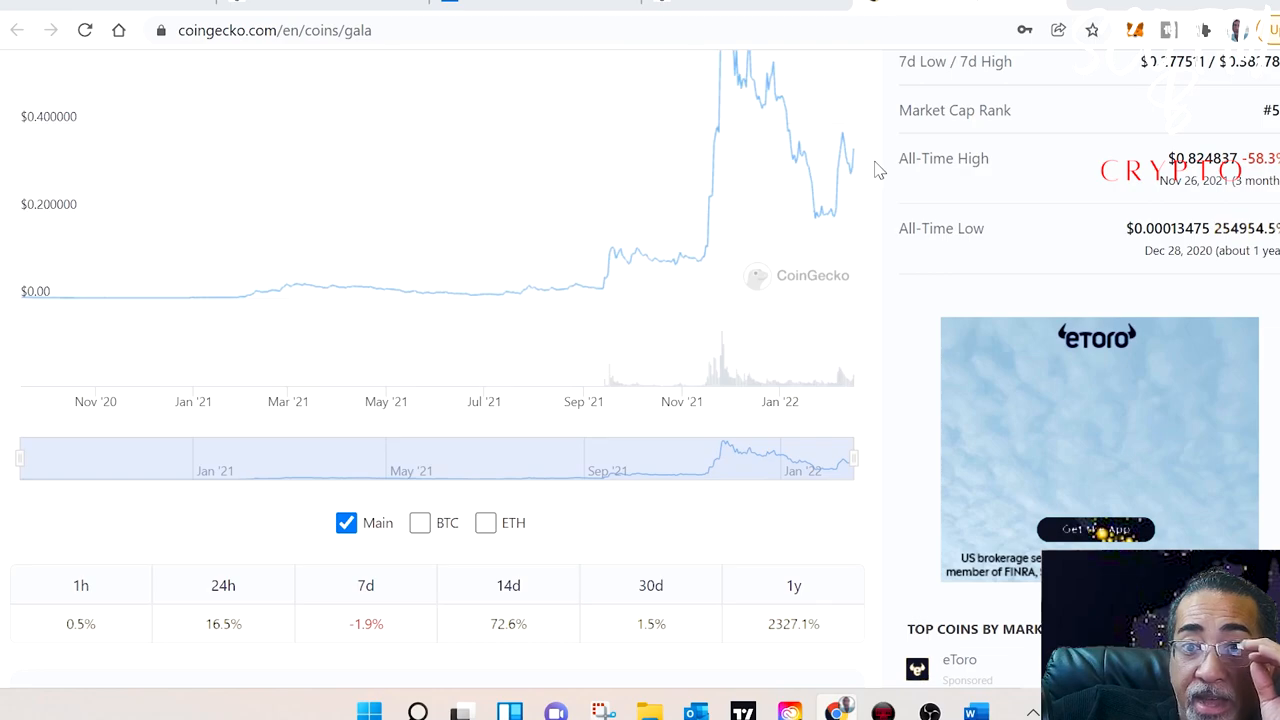
{"action": "mouse_move", "coordinate": [882, 164]}
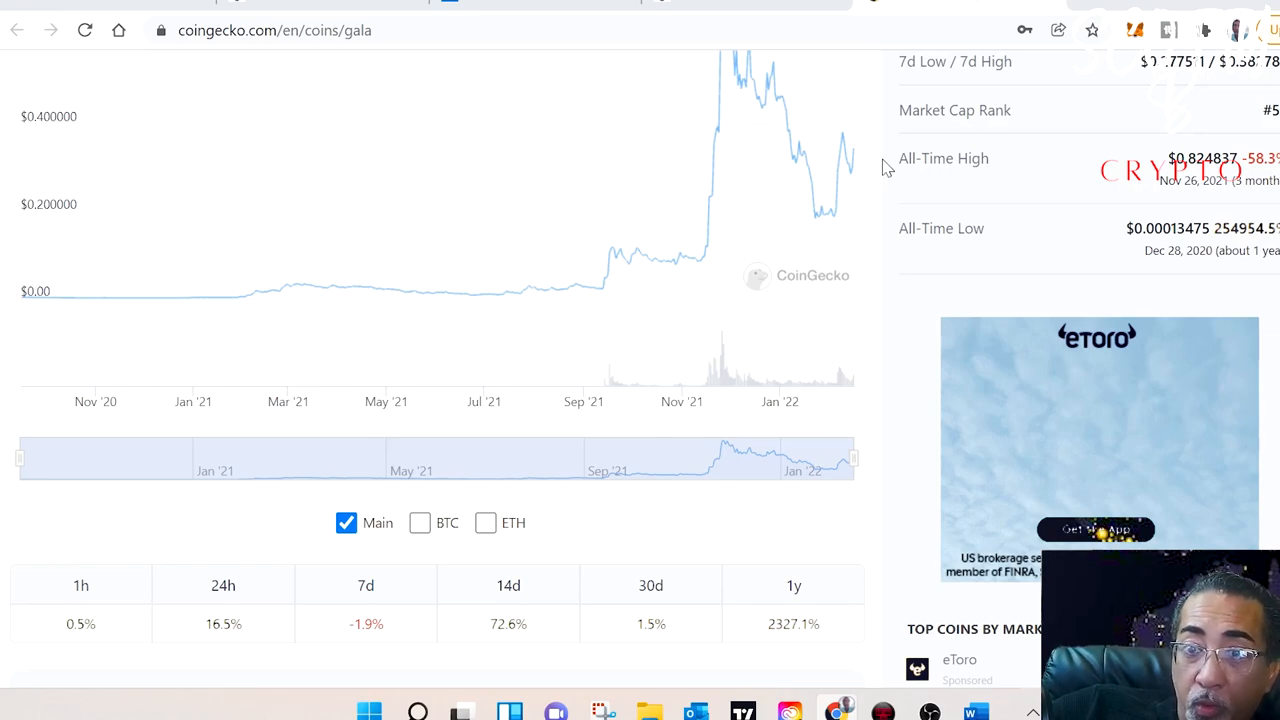
{"action": "mouse_move", "coordinate": [872, 162]}
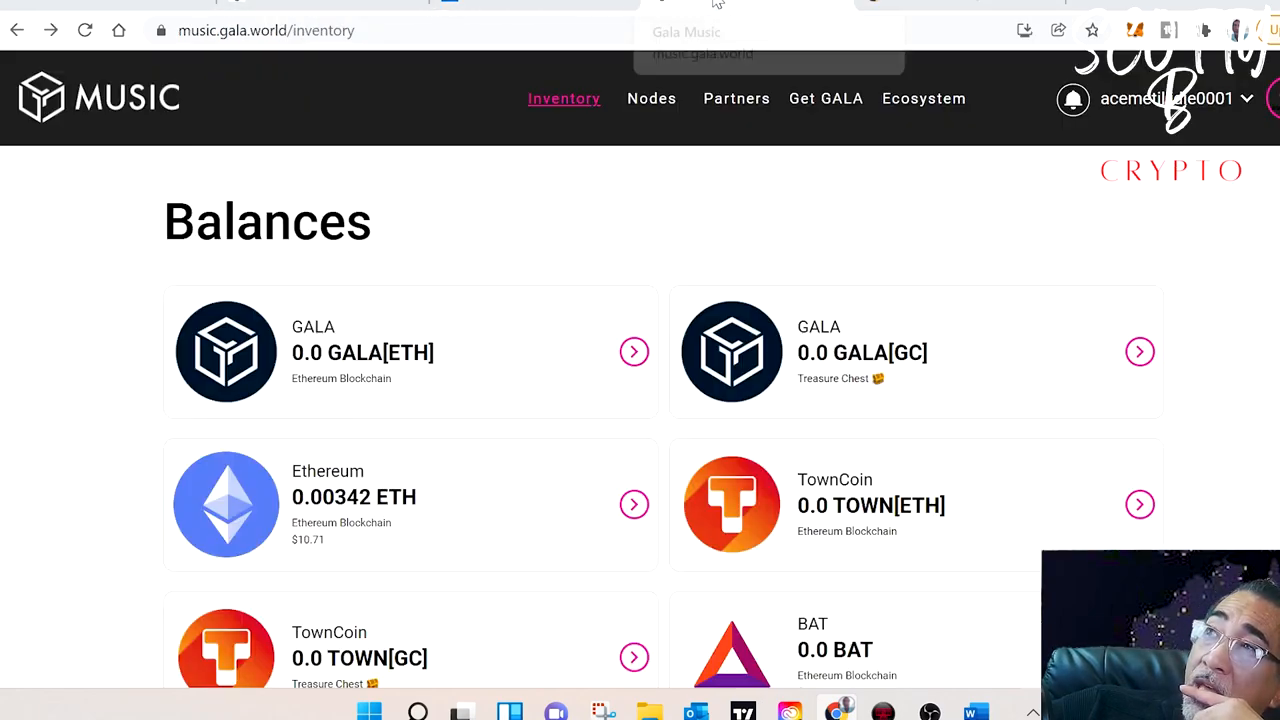
Leave the Inventory for the Gala Music homepage via the MUSIC logo and browse its sections.
{"action": "scroll", "scroll_direction": "down", "scroll_amount": 3}
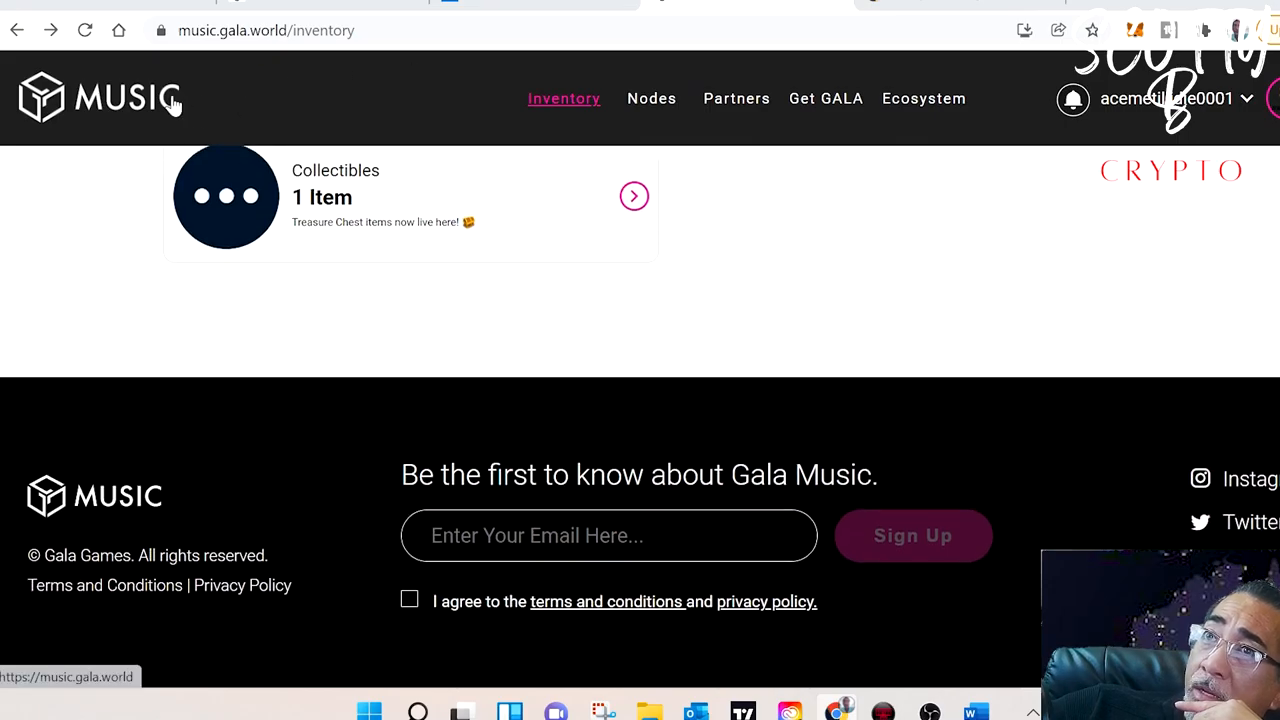
{"action": "left_click", "coordinate": [100, 96]}
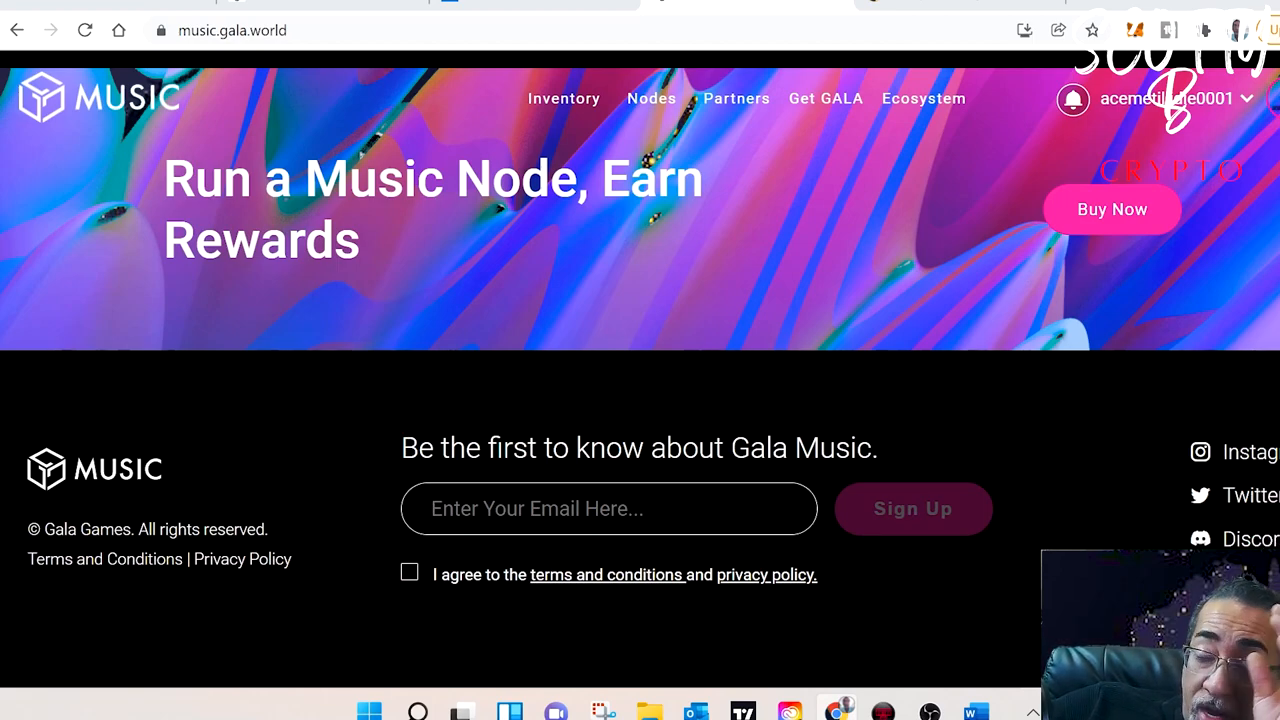
{"action": "mouse_move", "coordinate": [1120, 516]}
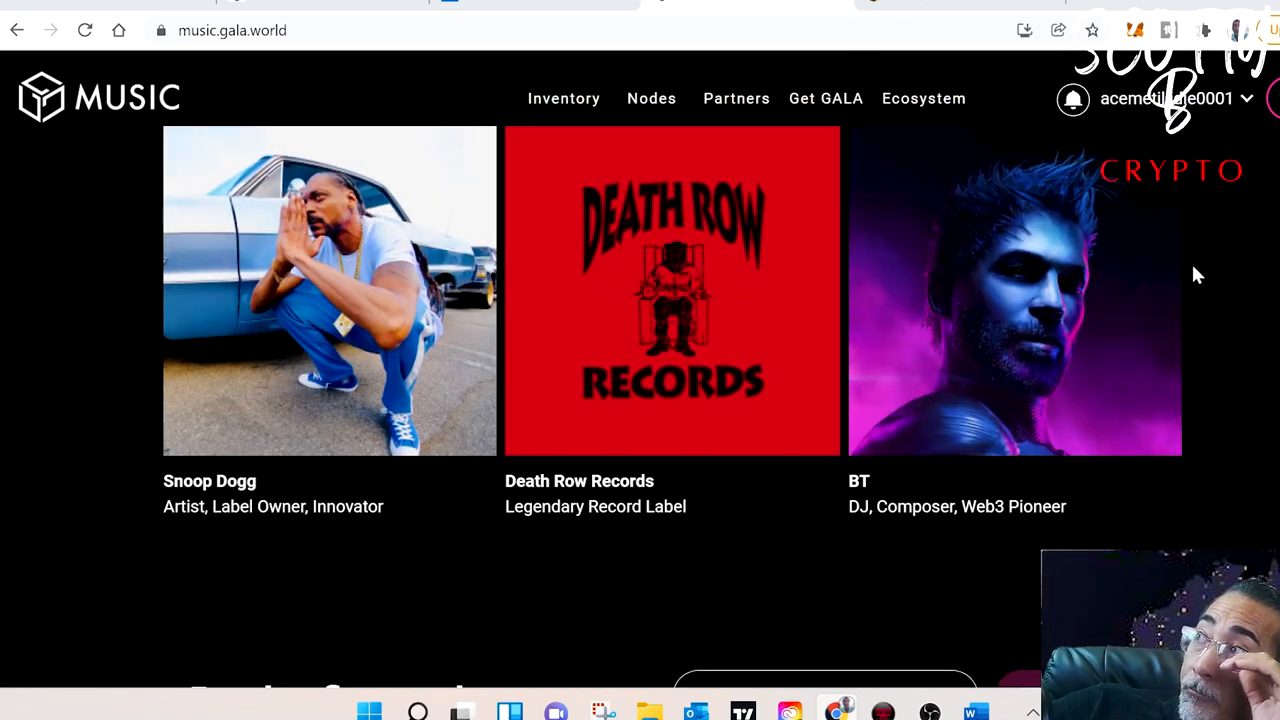
{"action": "mouse_move", "coordinate": [1252, 288]}
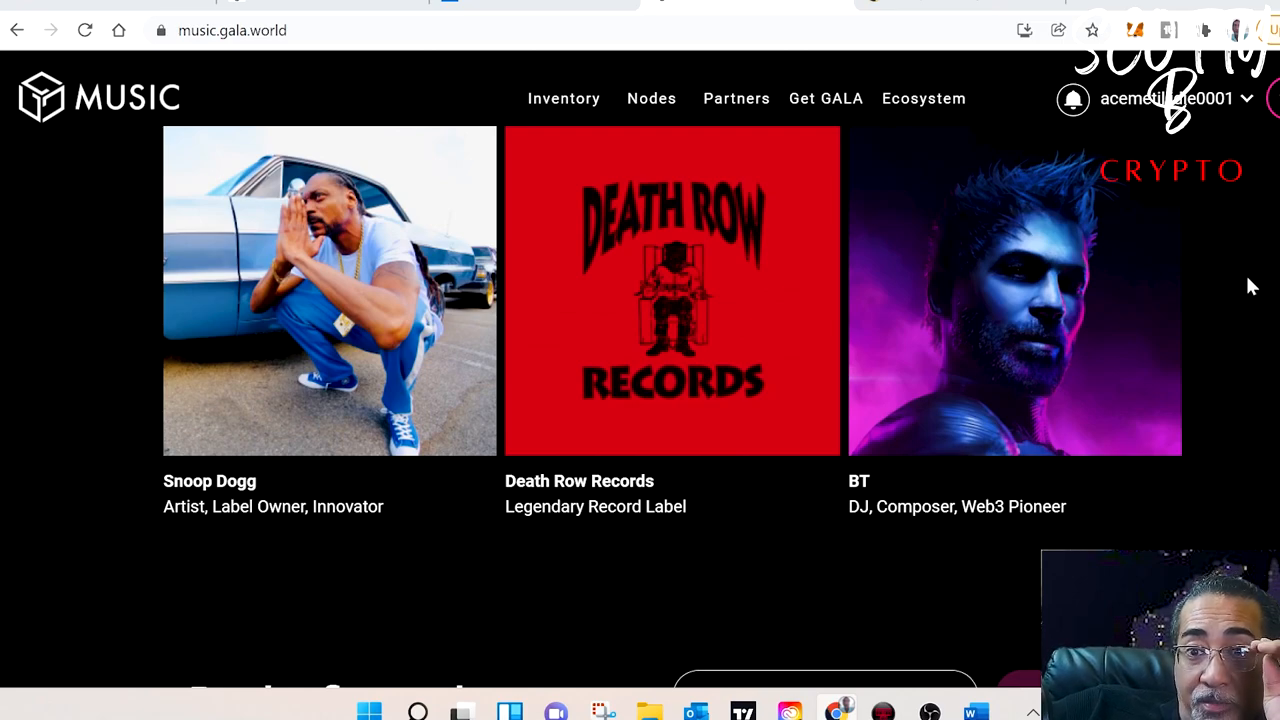
{"action": "scroll", "scroll_direction": "up", "scroll_amount": 3}
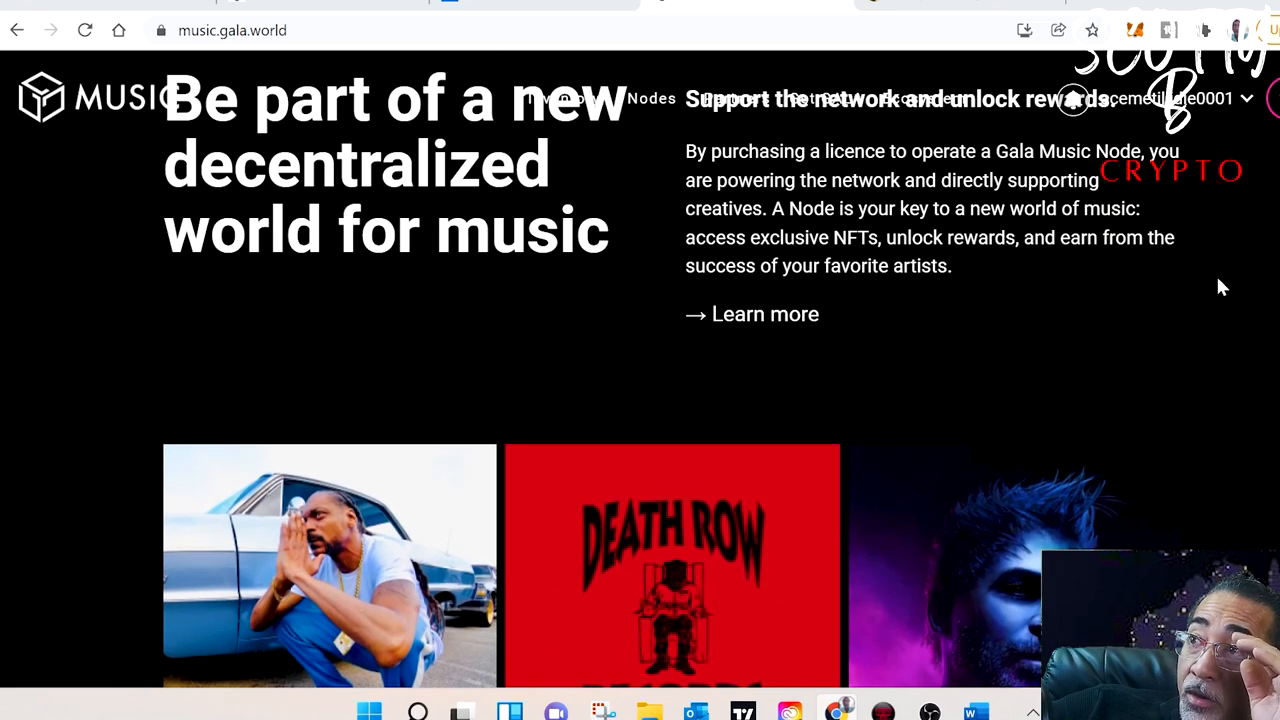
{"action": "scroll", "scroll_direction": "down", "scroll_amount": 3}
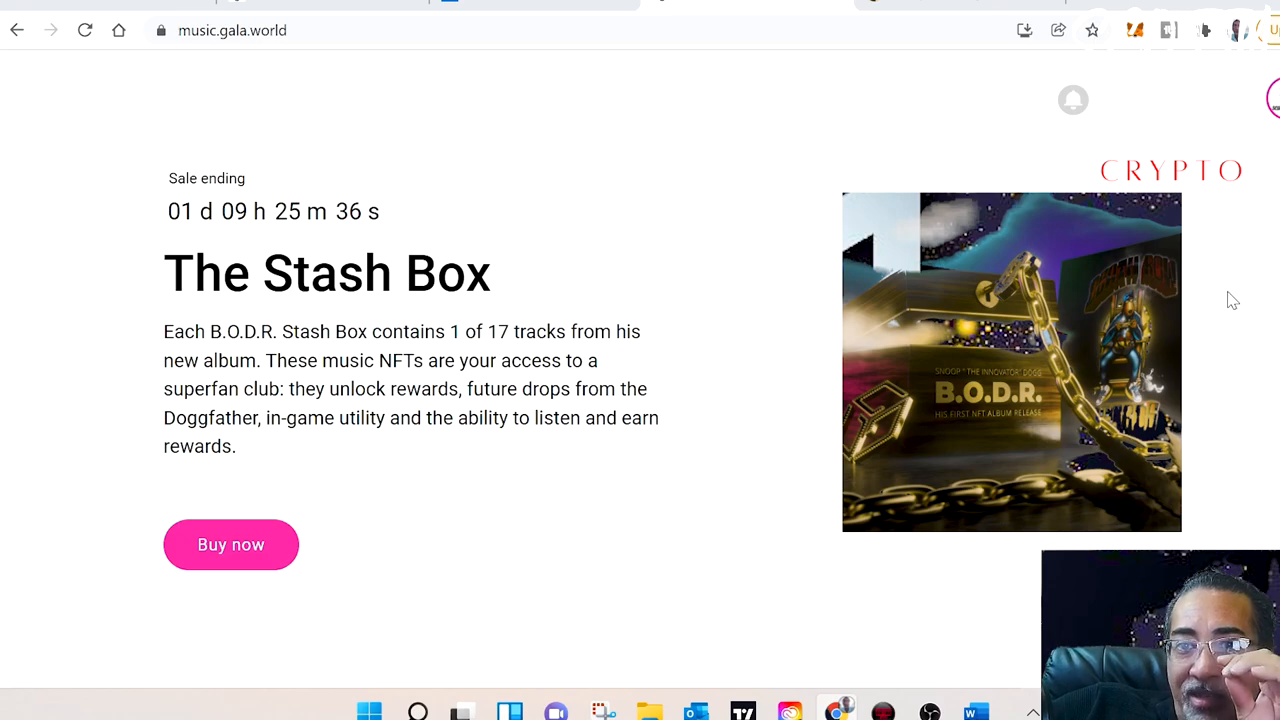
{"action": "mouse_move", "coordinate": [1220, 288]}
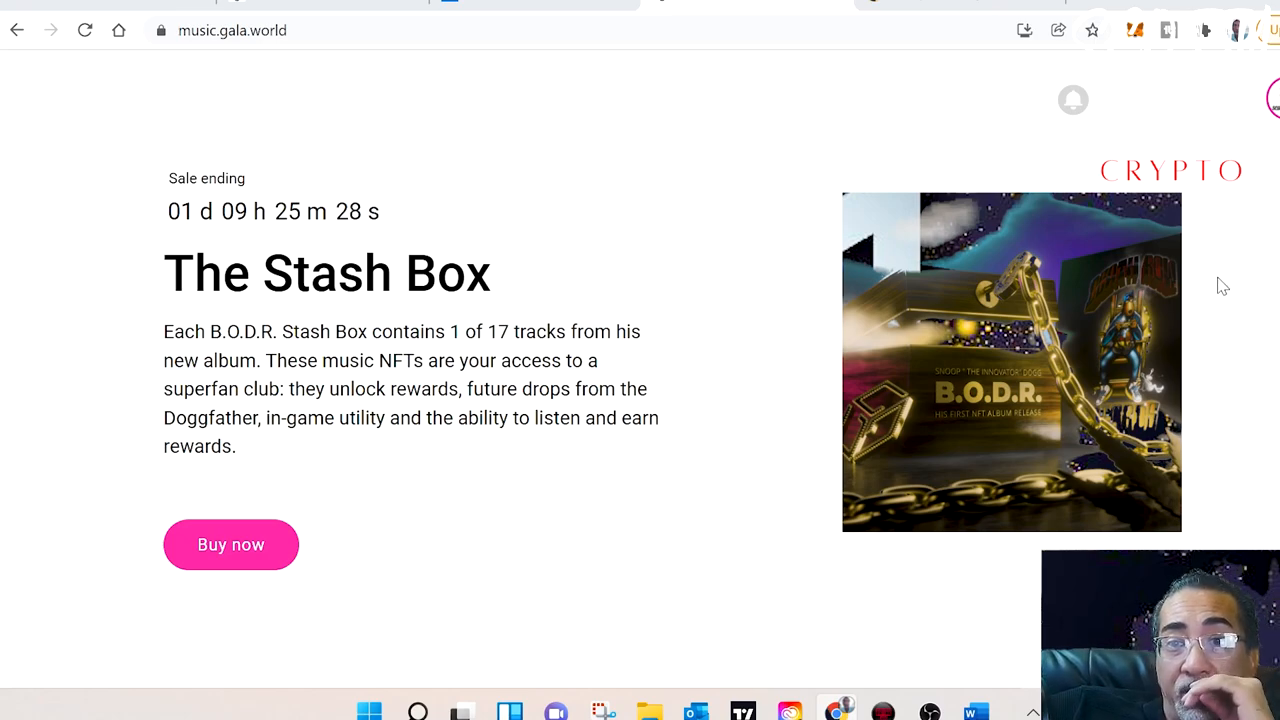
{"action": "mouse_move", "coordinate": [556, 256]}
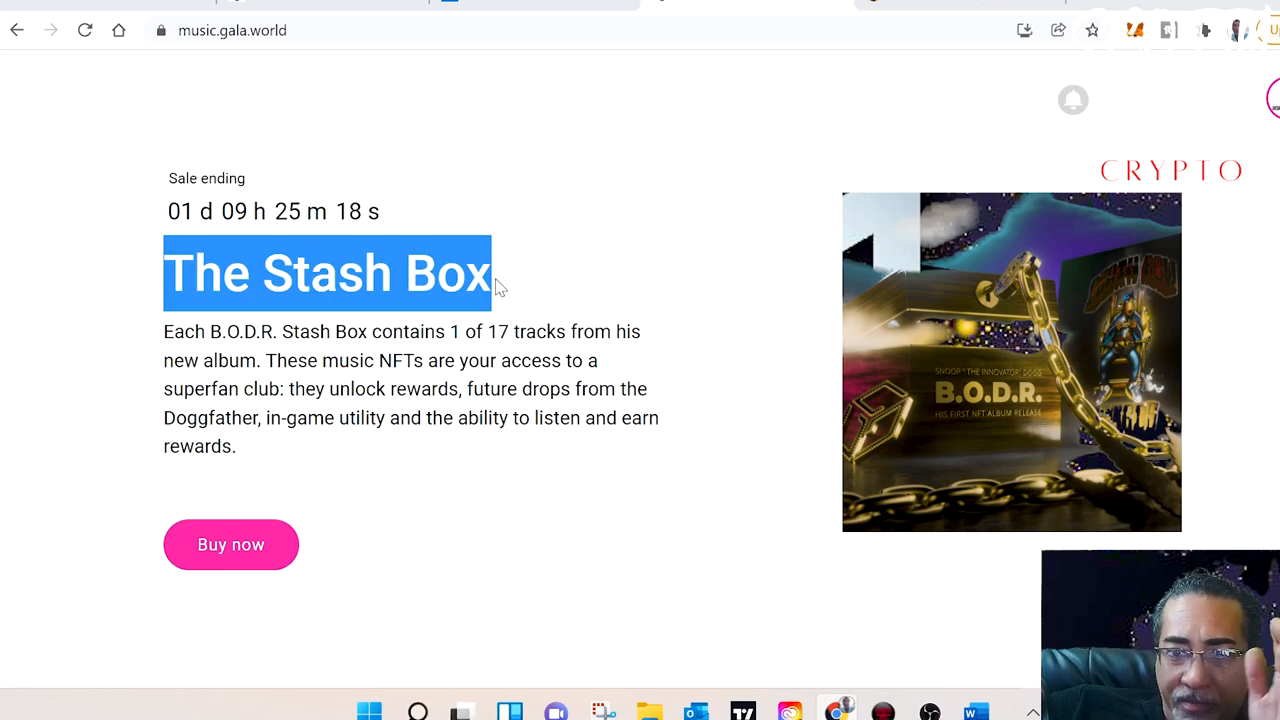
Select The Stash Box sale heading while its 17-track B.O.D.R. countdown shows 01 d 09 h 24 m.
{"action": "left_click", "coordinate": [480, 272]}
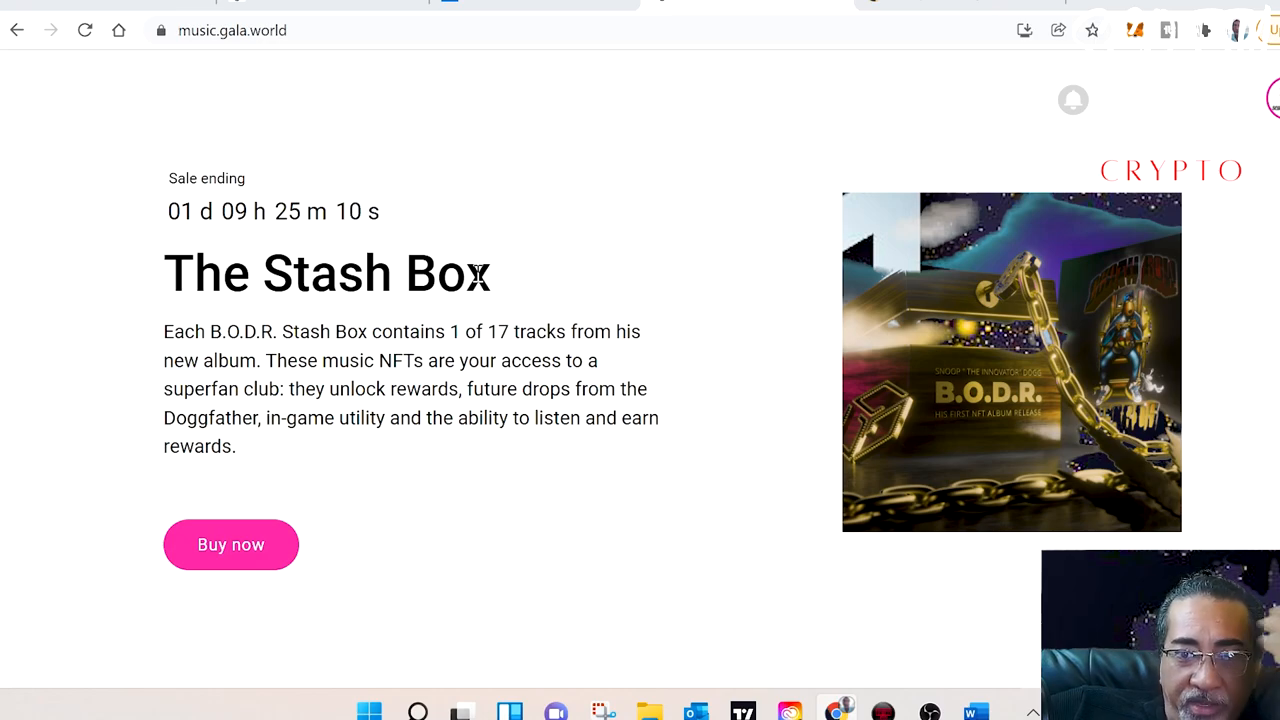
{"action": "mouse_move", "coordinate": [108, 258]}
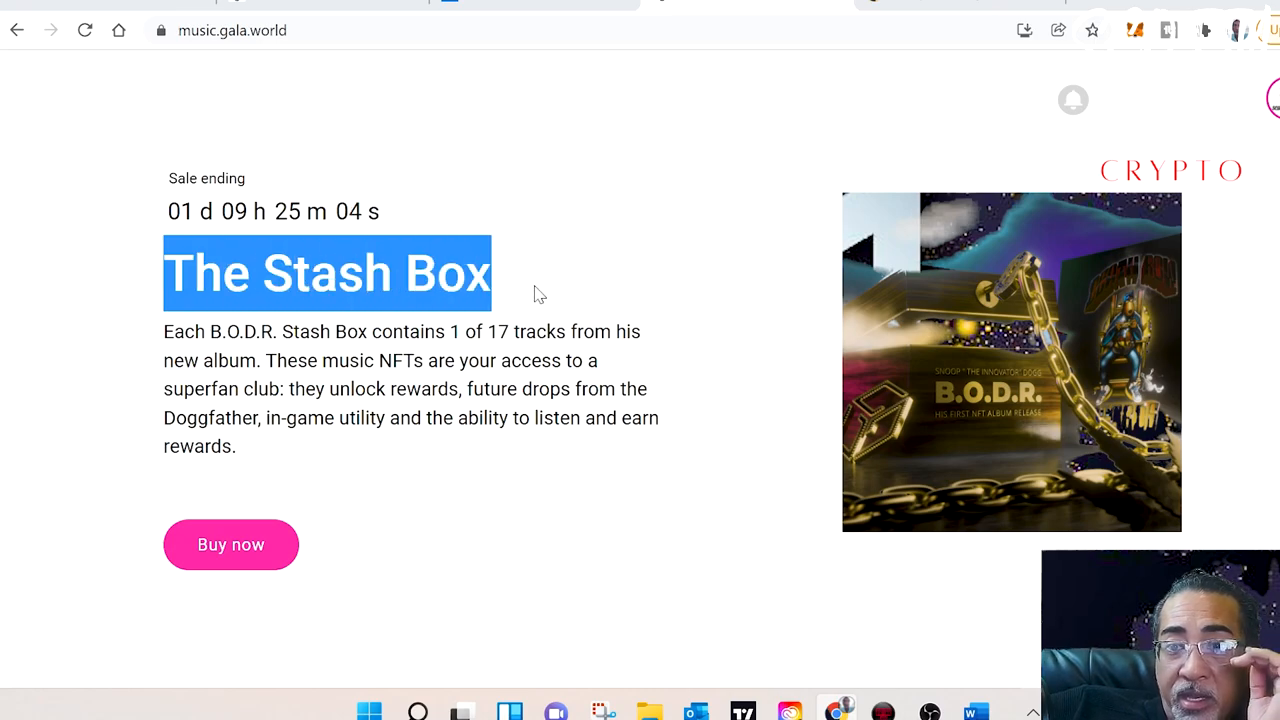
{"action": "mouse_move", "coordinate": [500, 280]}
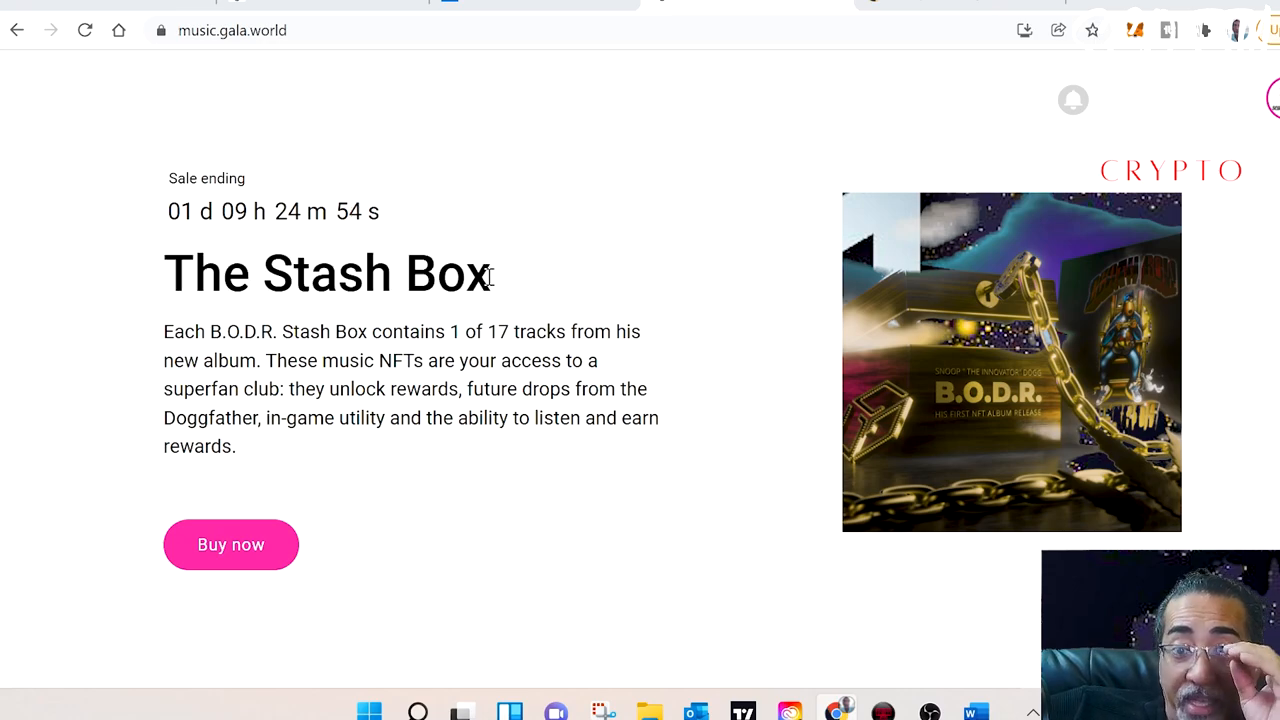
{"action": "mouse_move", "coordinate": [502, 278]}
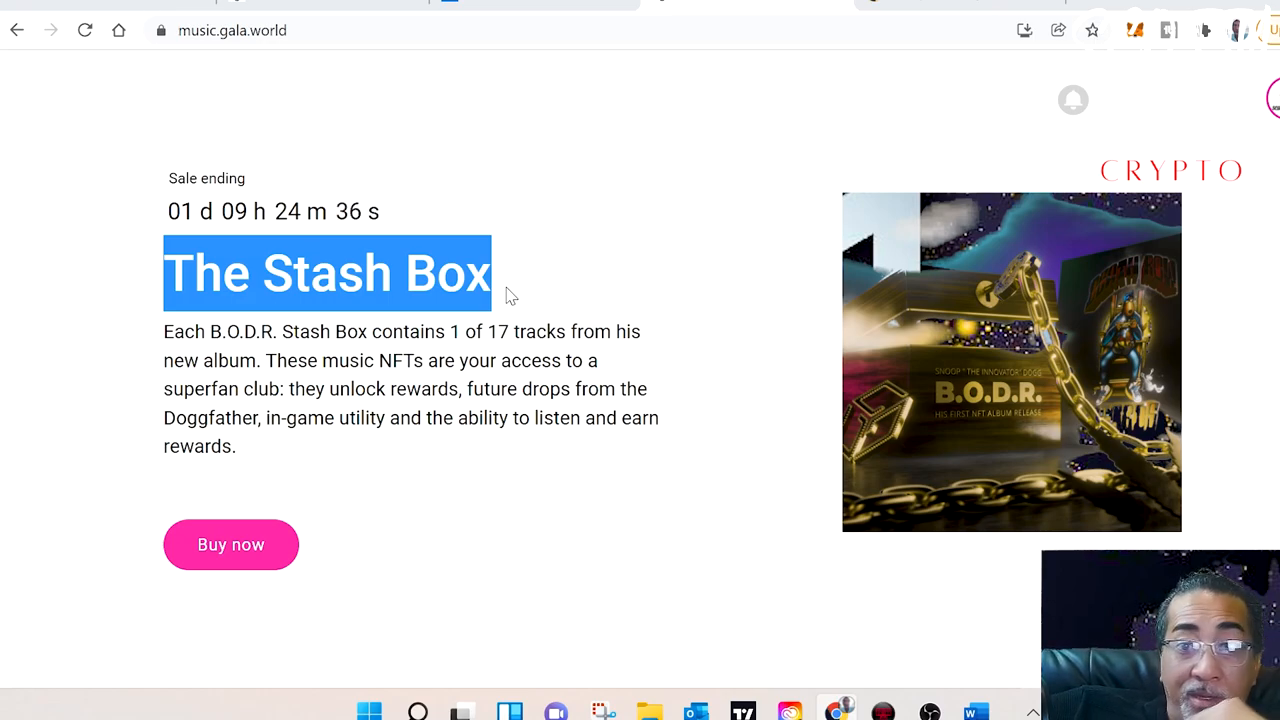
{"action": "mouse_move", "coordinate": [118, 420]}
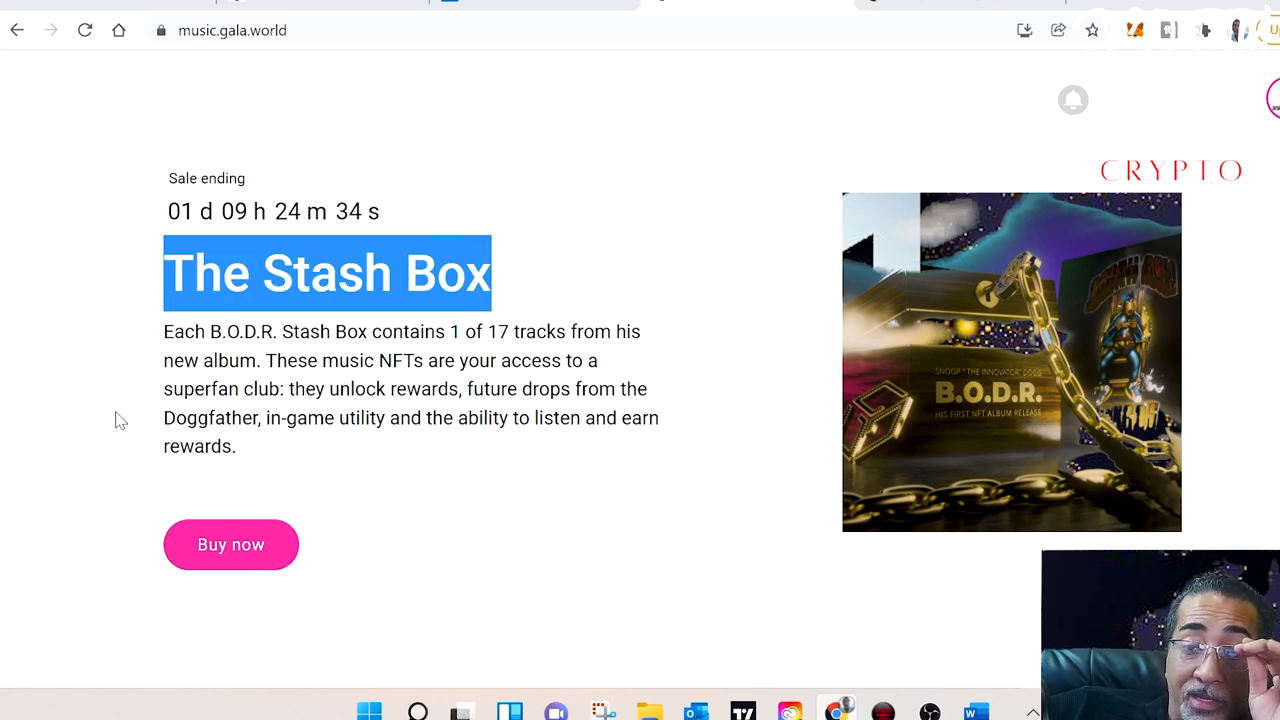
{"action": "mouse_move", "coordinate": [44, 608]}
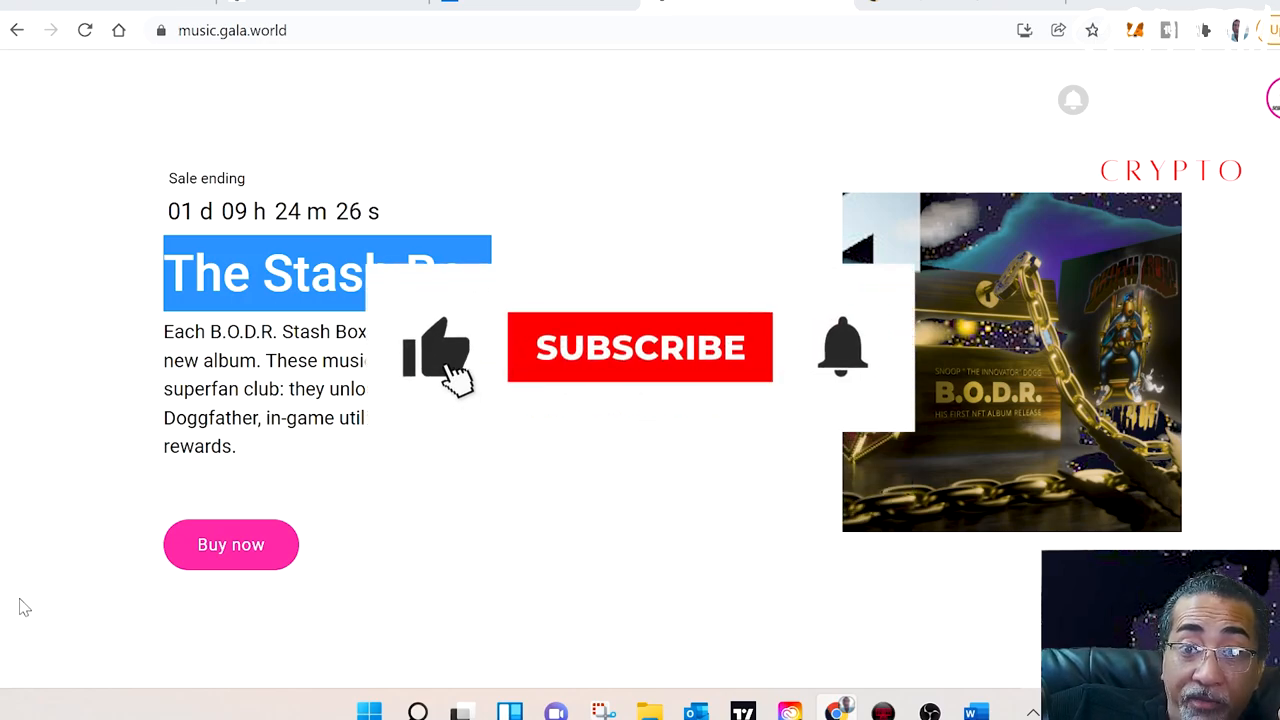
{"action": "left_click", "coordinate": [640, 348]}
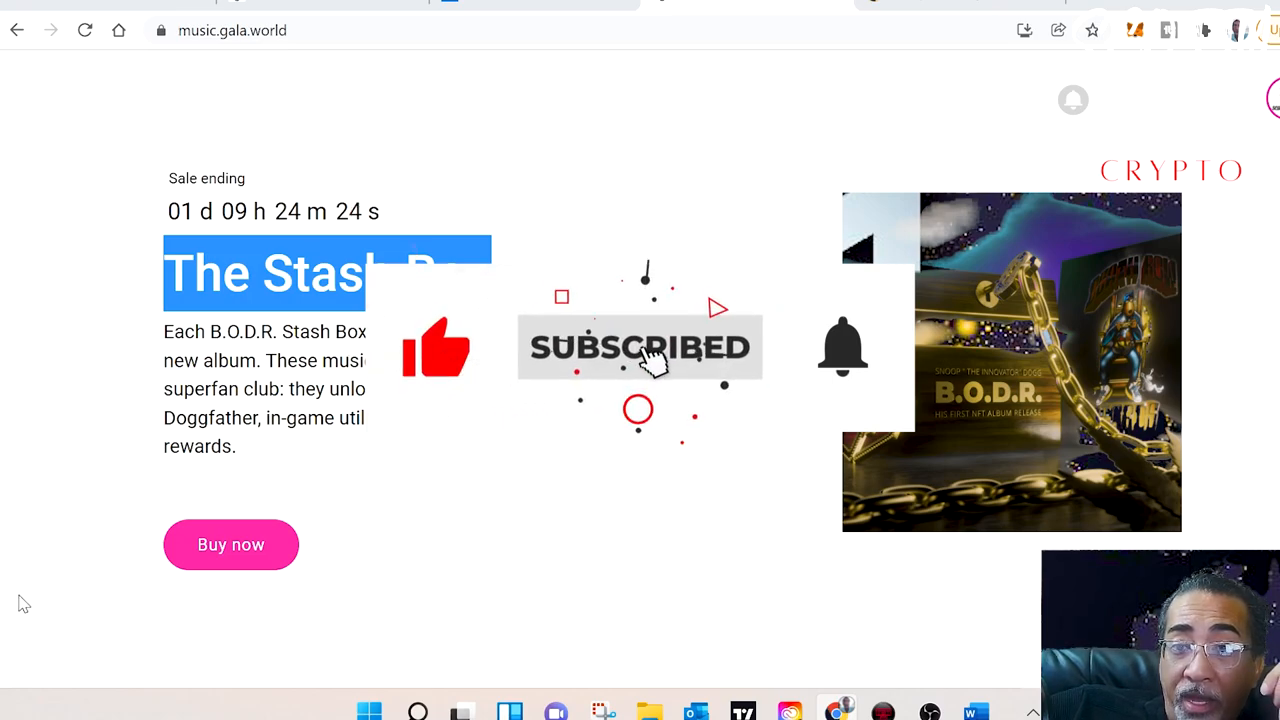